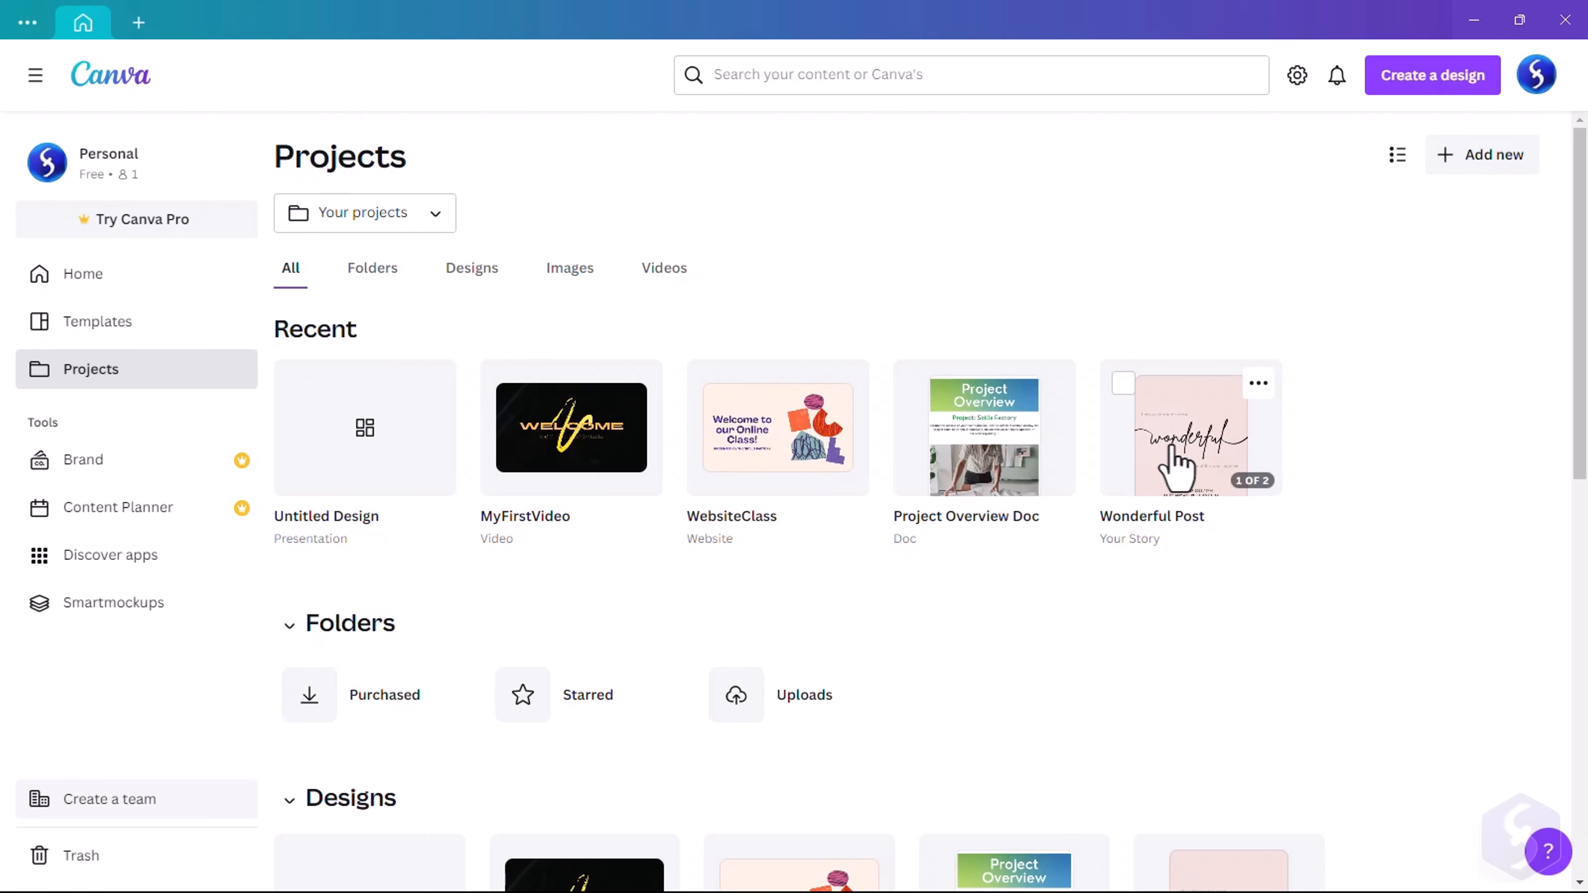
# Open MyFirstVideo from Projects and play, then pause, its WELCOME MY CHANNEL preview
pyautogui.doubleClick(1182, 444)
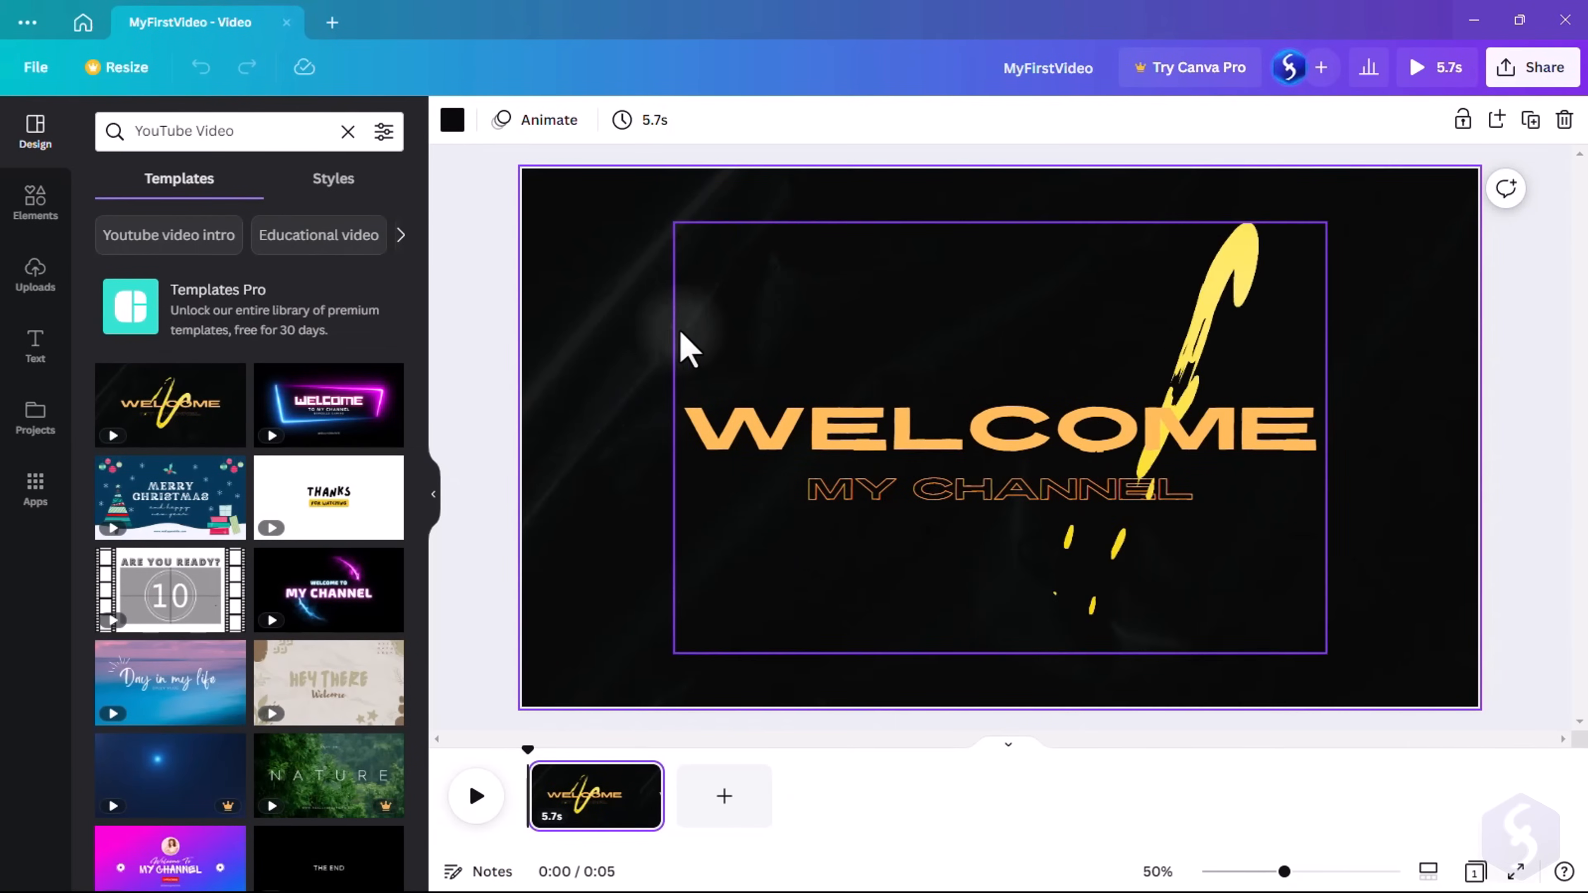
pyautogui.click(476, 797)
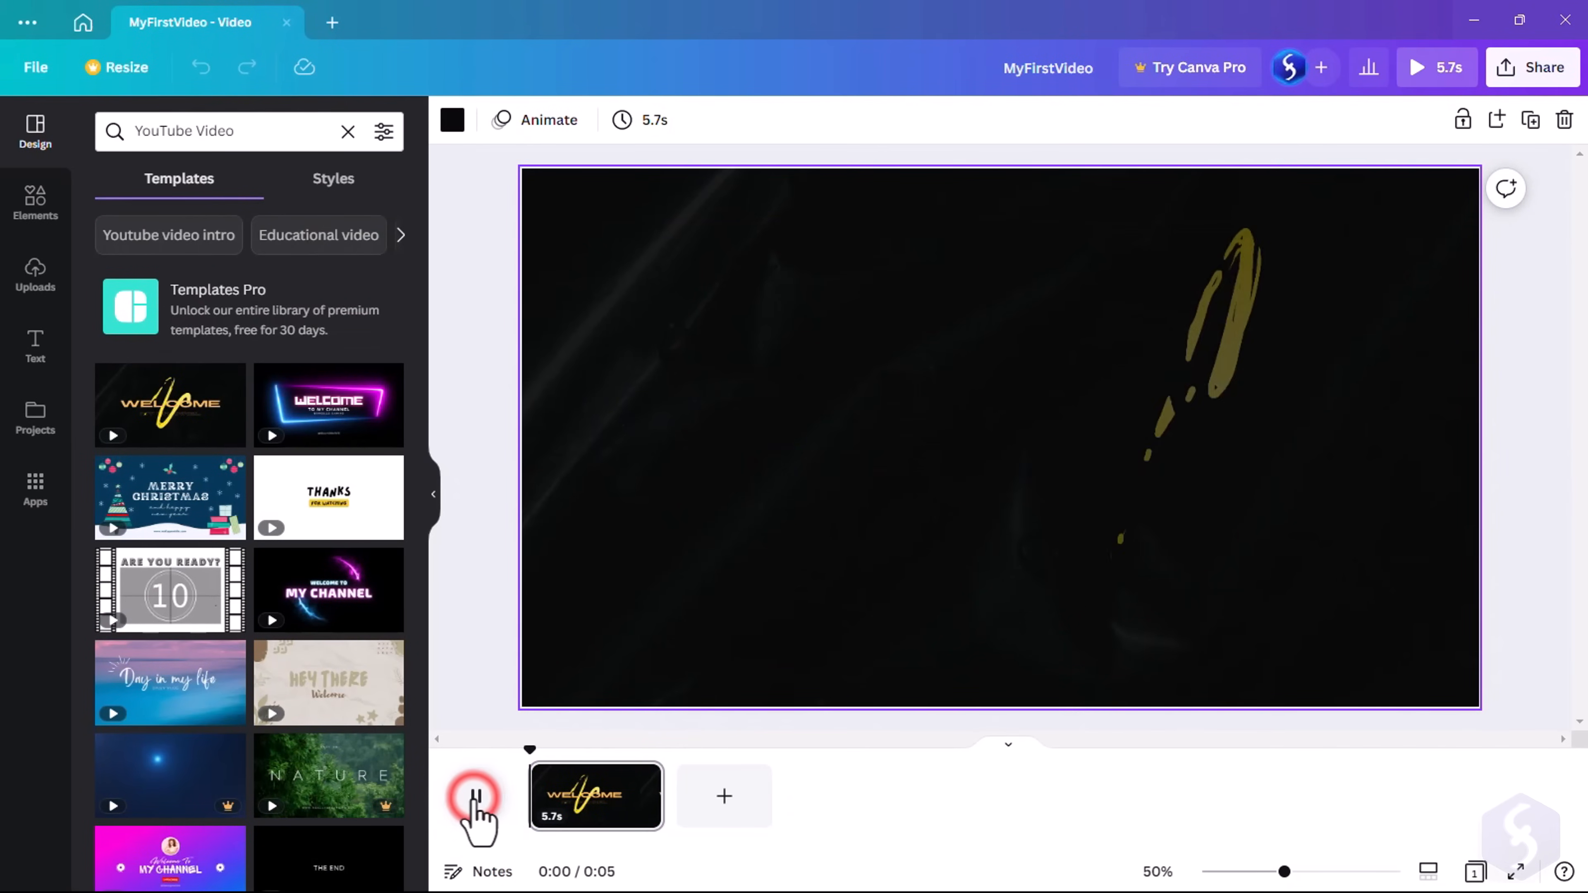
pyautogui.click(474, 797)
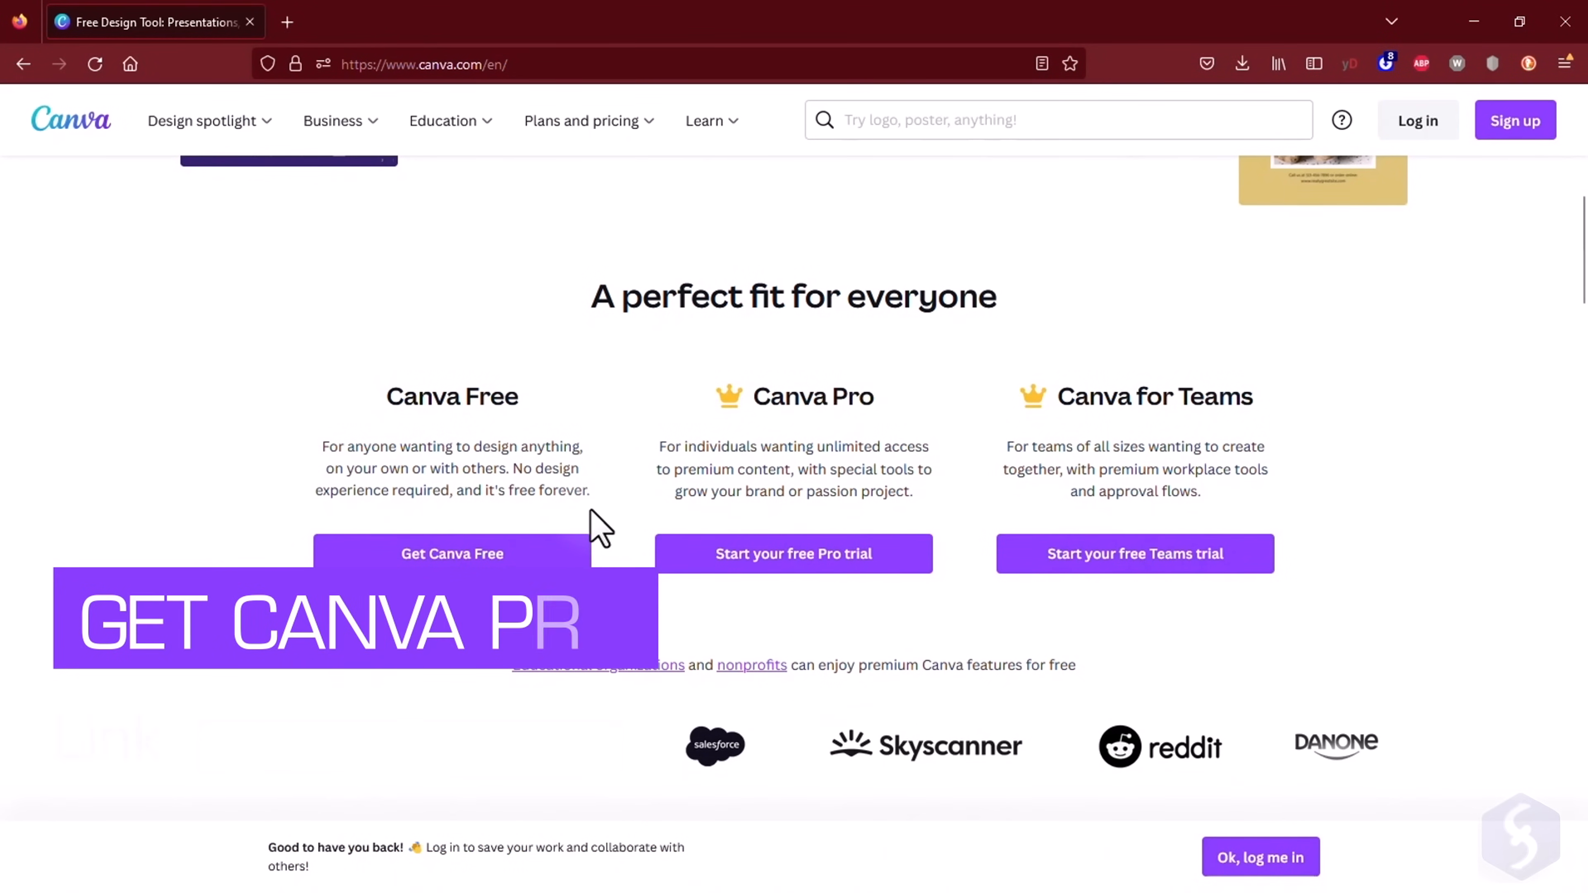
# Browse the canva.com plans and sign in through Continue with Google
pyautogui.click(589, 121)
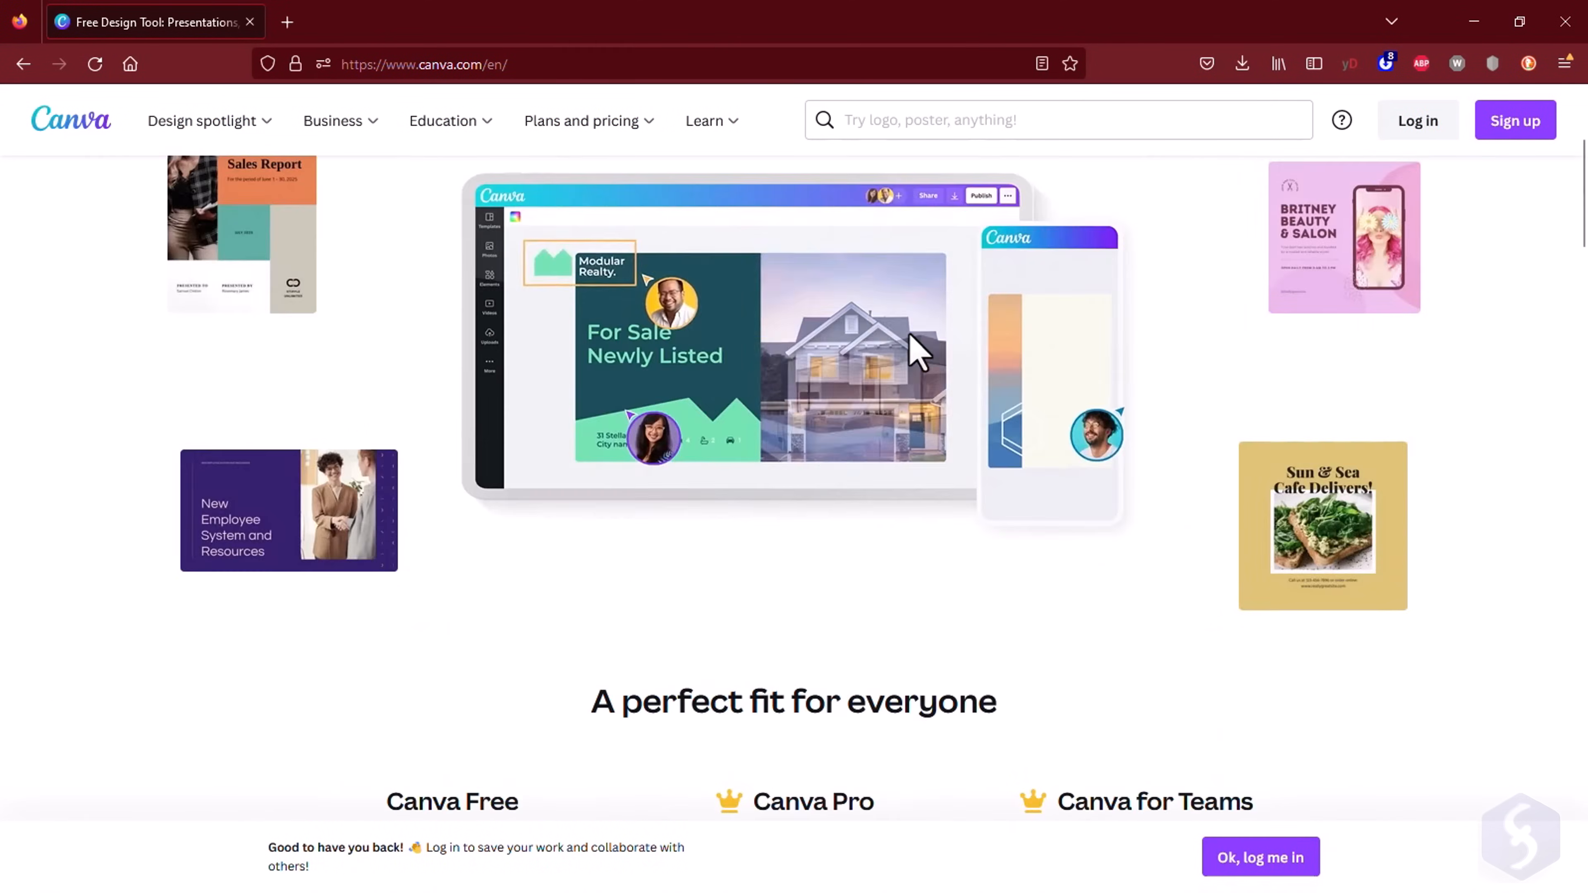
pyautogui.scroll(3)
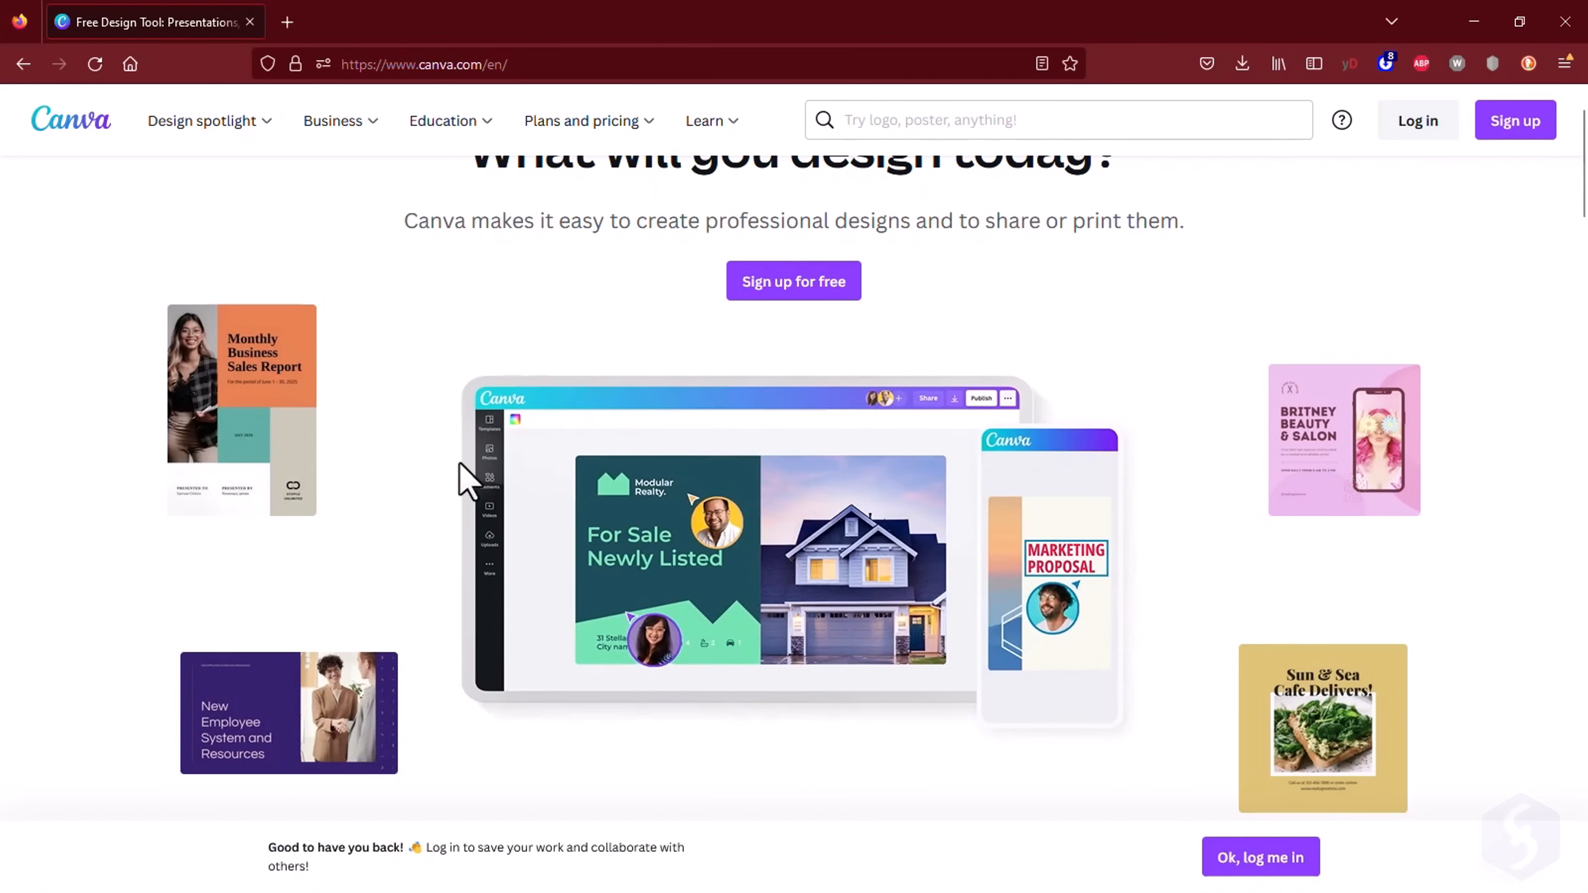
pyautogui.click(1264, 857)
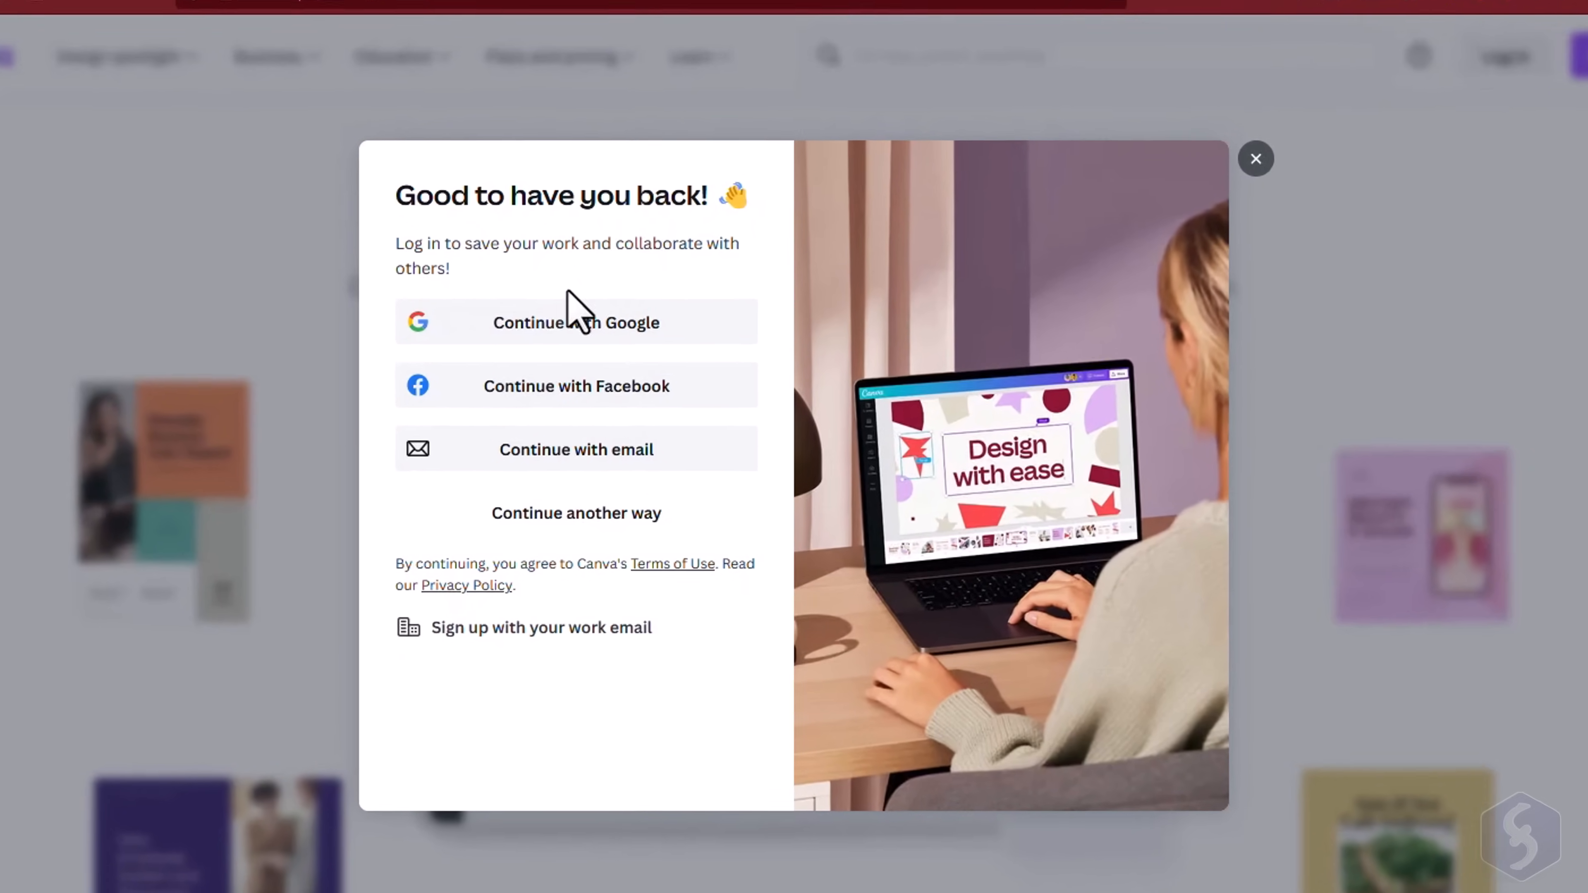
pyautogui.click(577, 450)
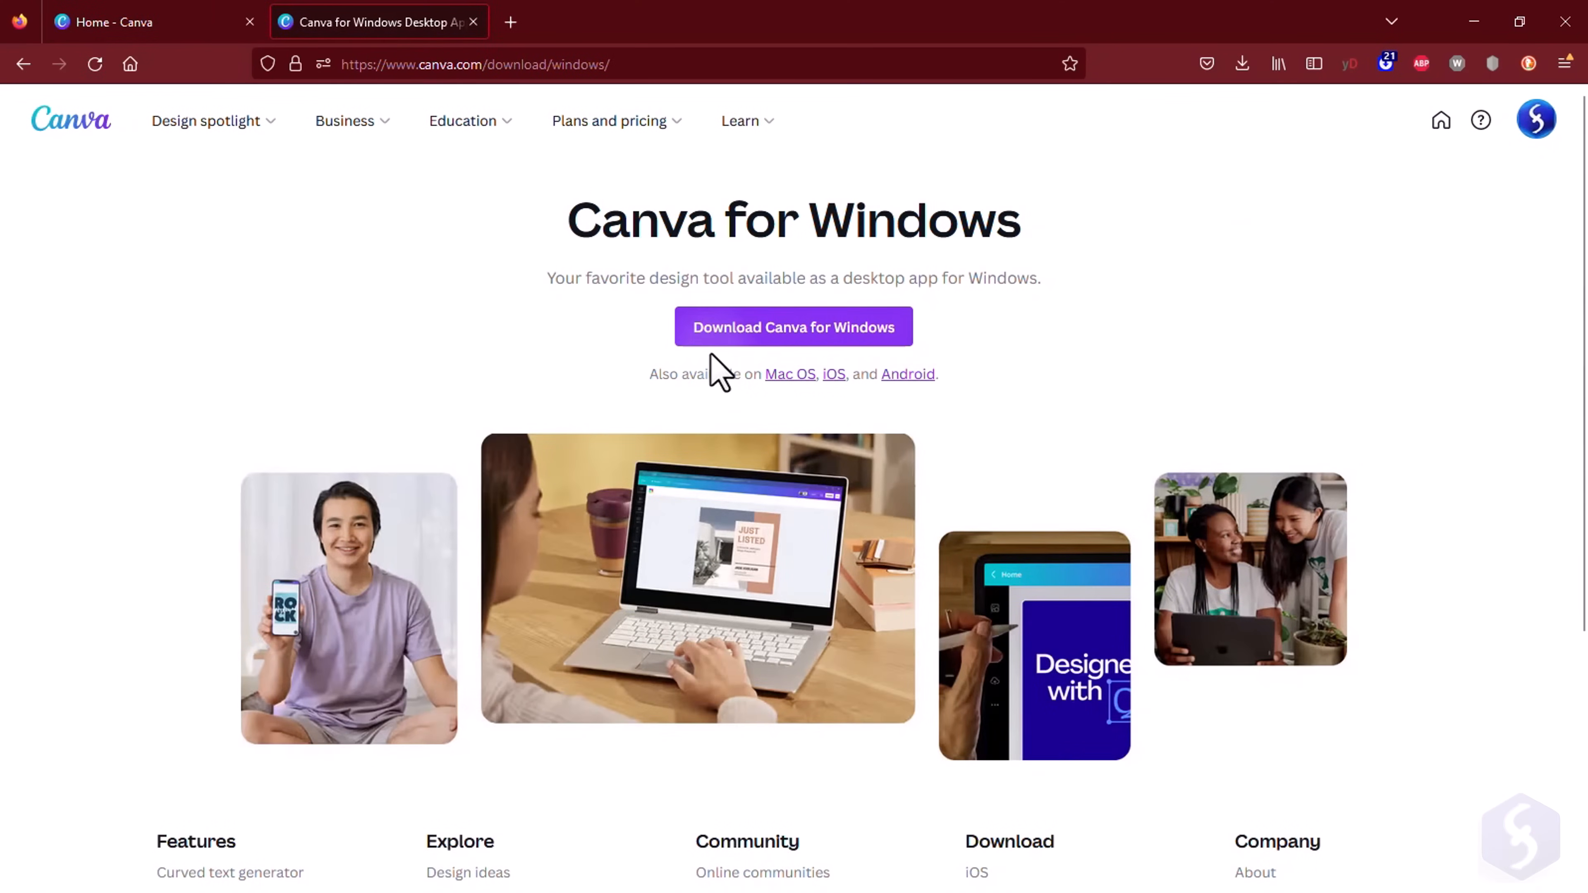
pyautogui.moveTo(700, 386)
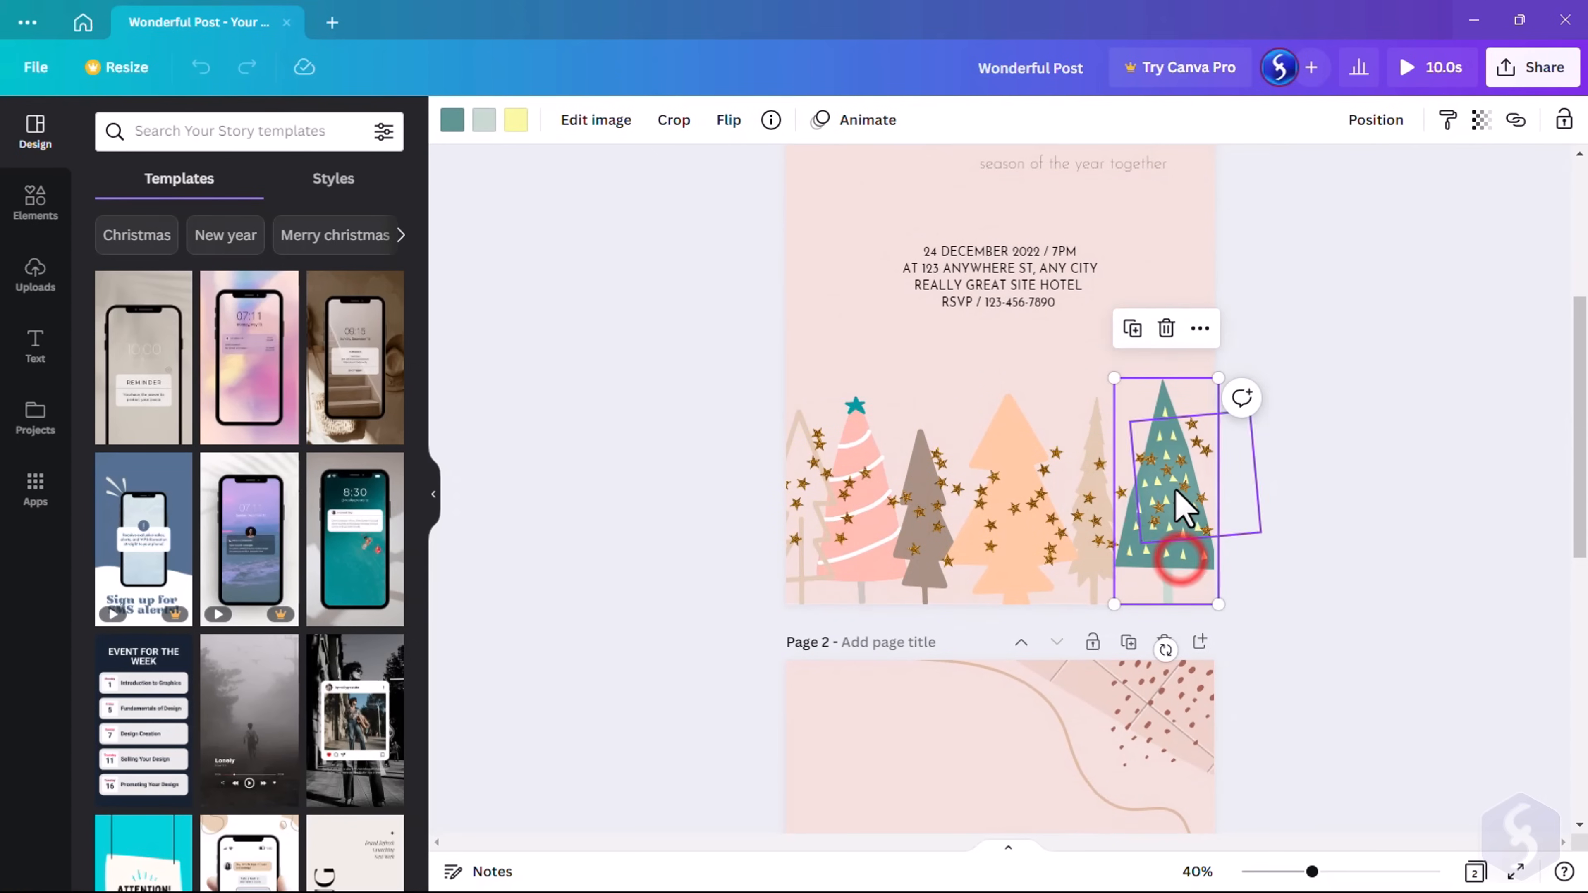
# Browse the Social media, Print products and Instagram design types on the home page
pyautogui.click(83, 22)
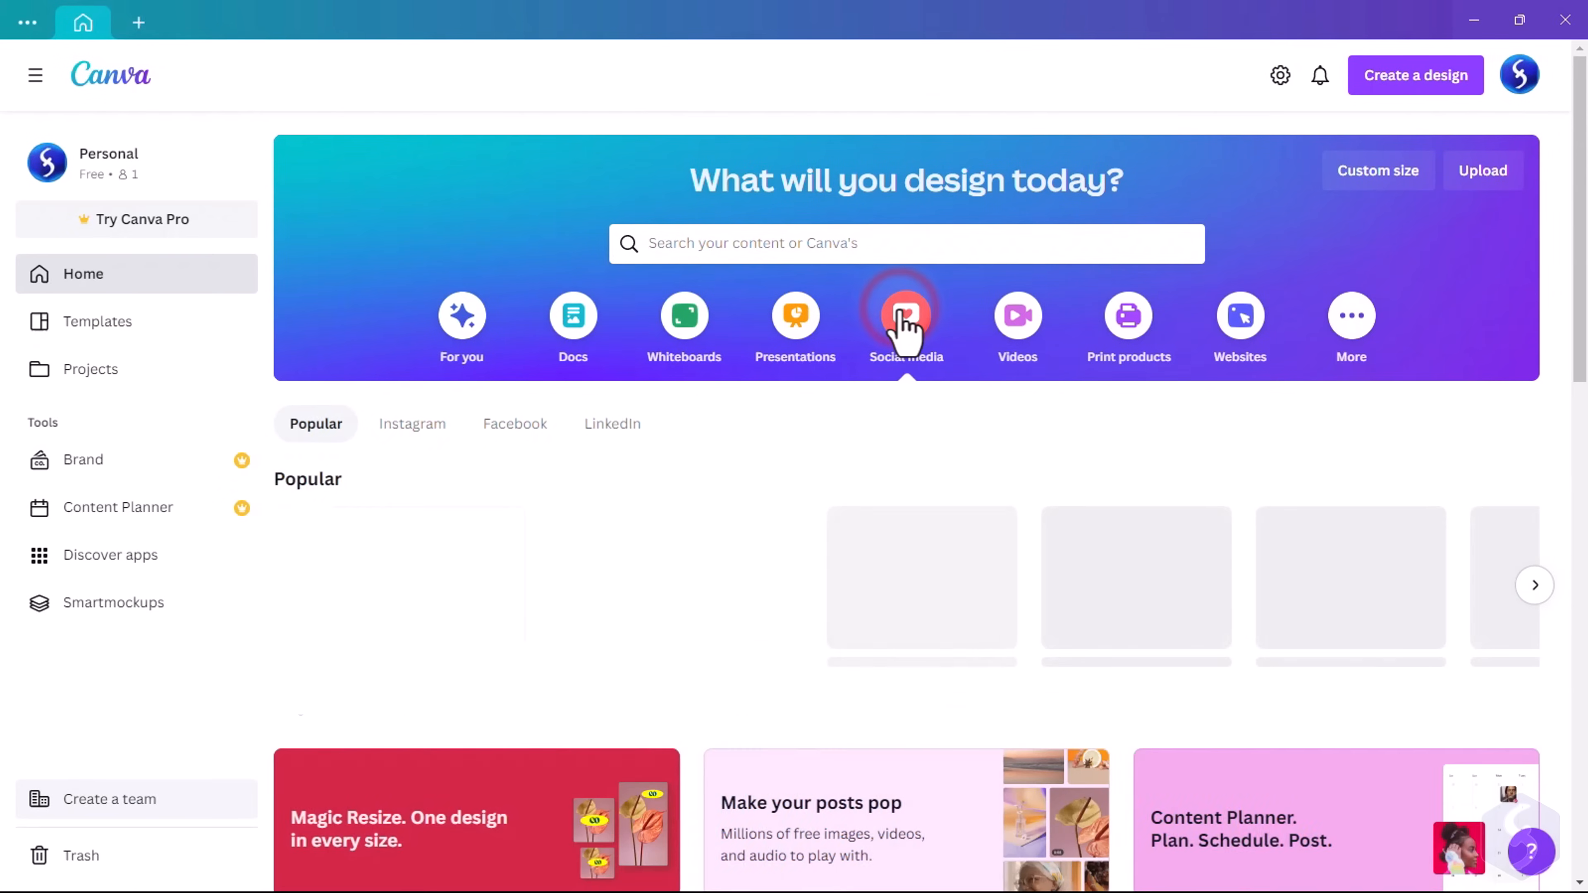
pyautogui.click(907, 314)
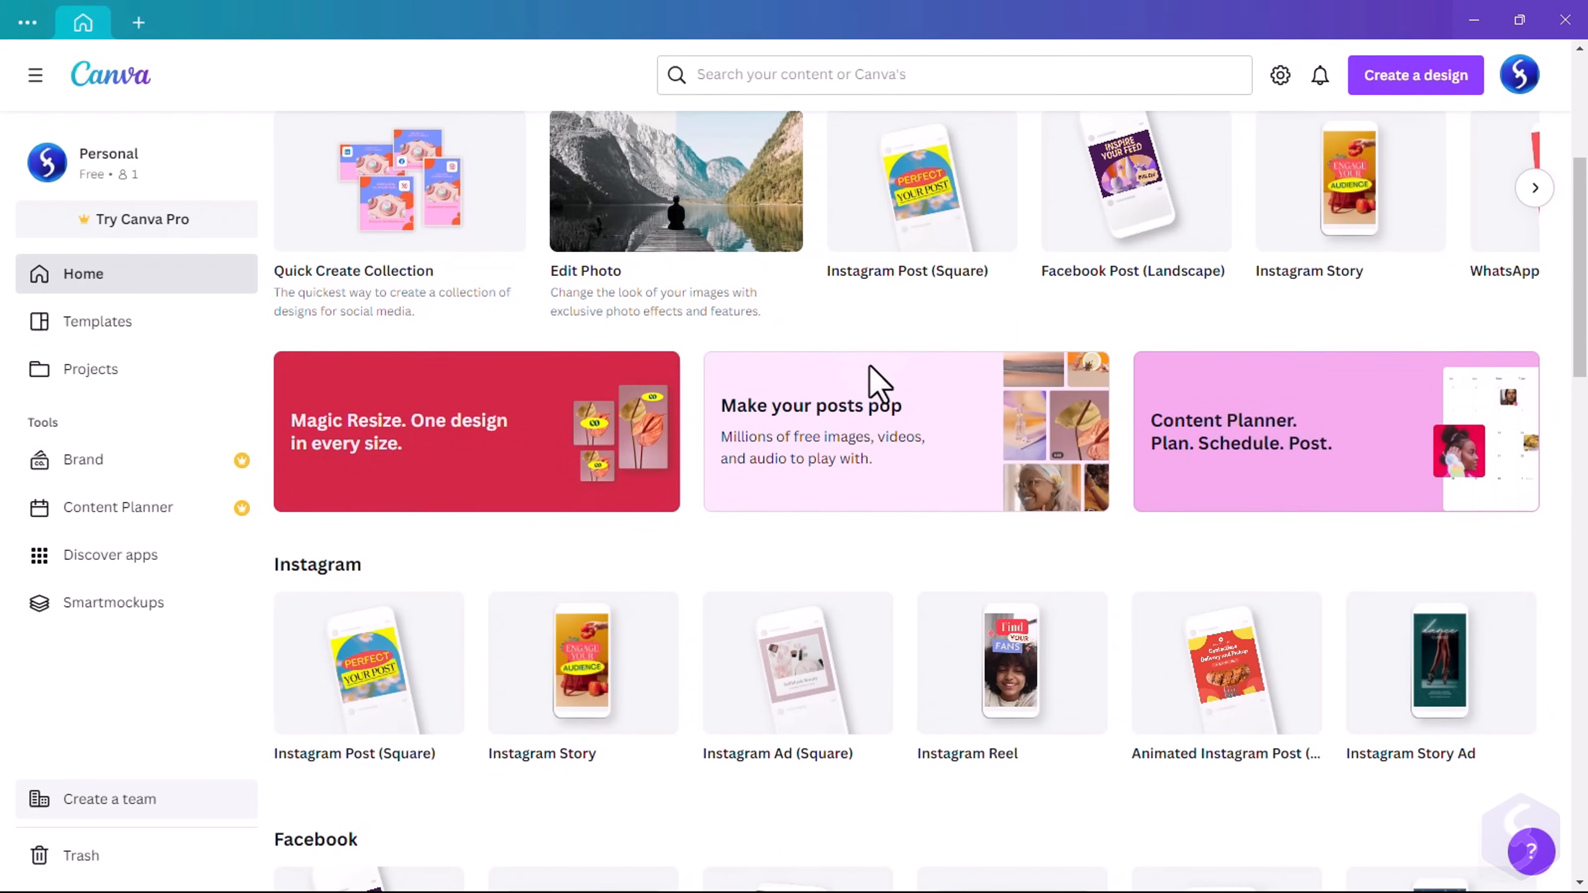
pyautogui.scroll(-3)
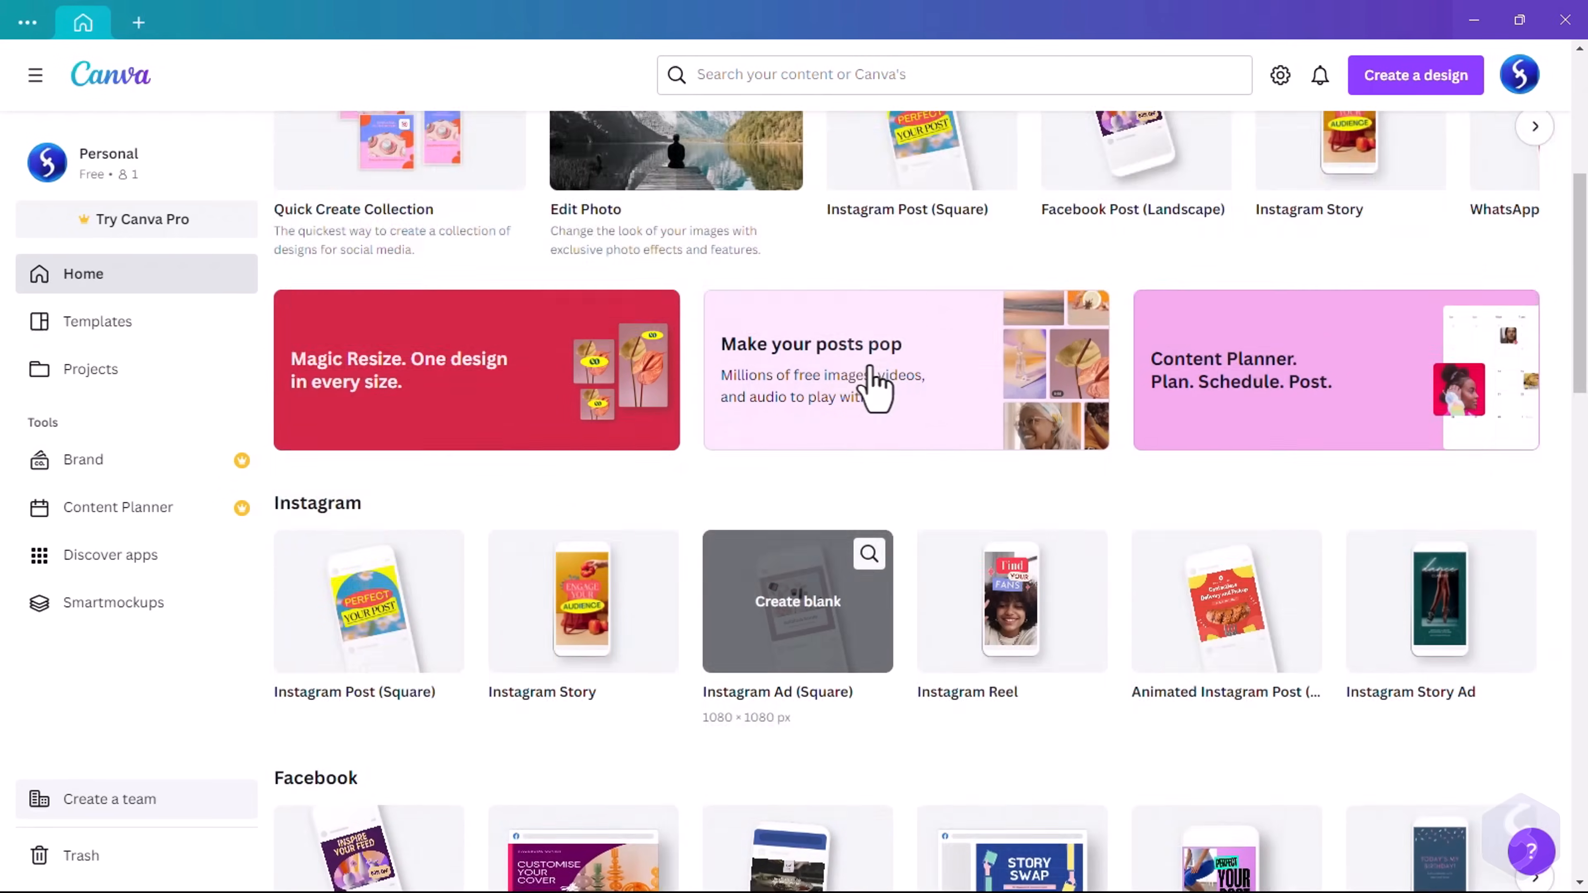
pyautogui.scroll(3)
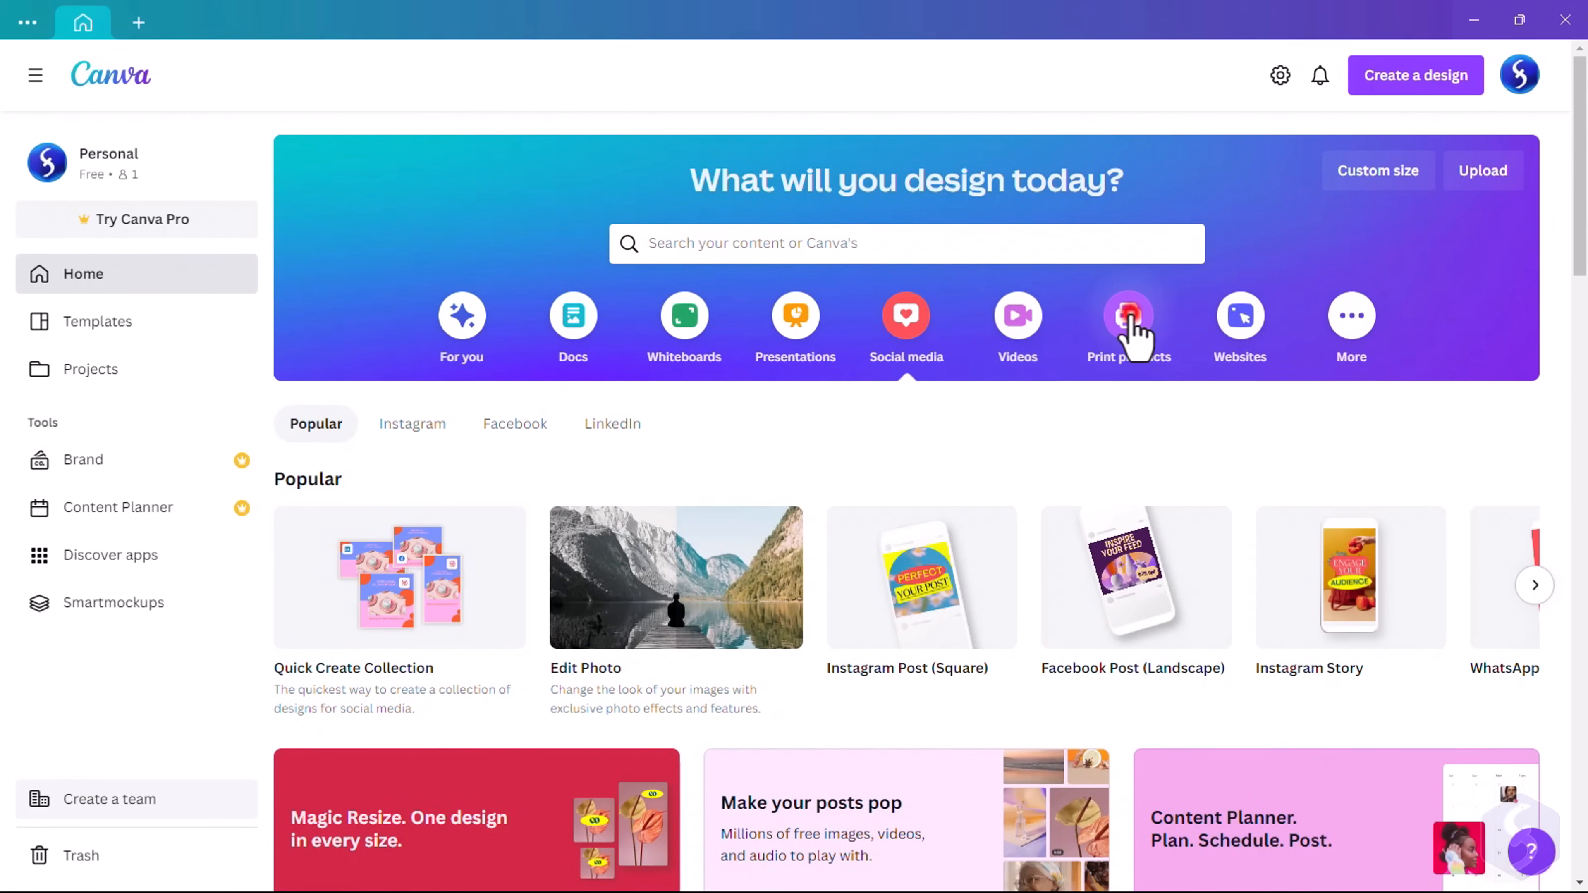
pyautogui.click(1129, 316)
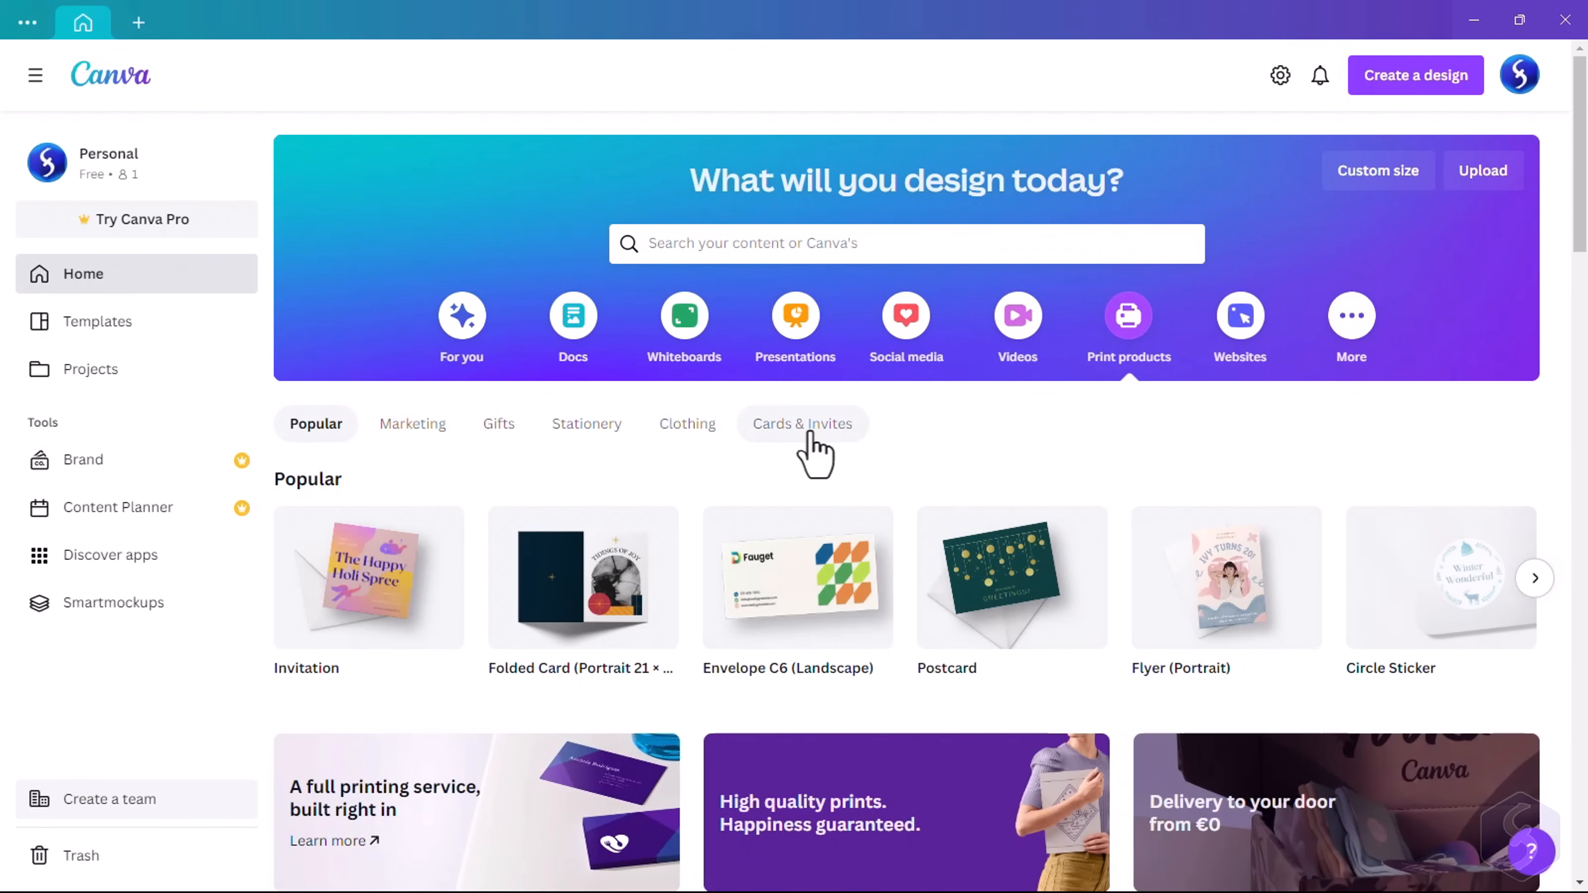
pyautogui.scroll(-3)
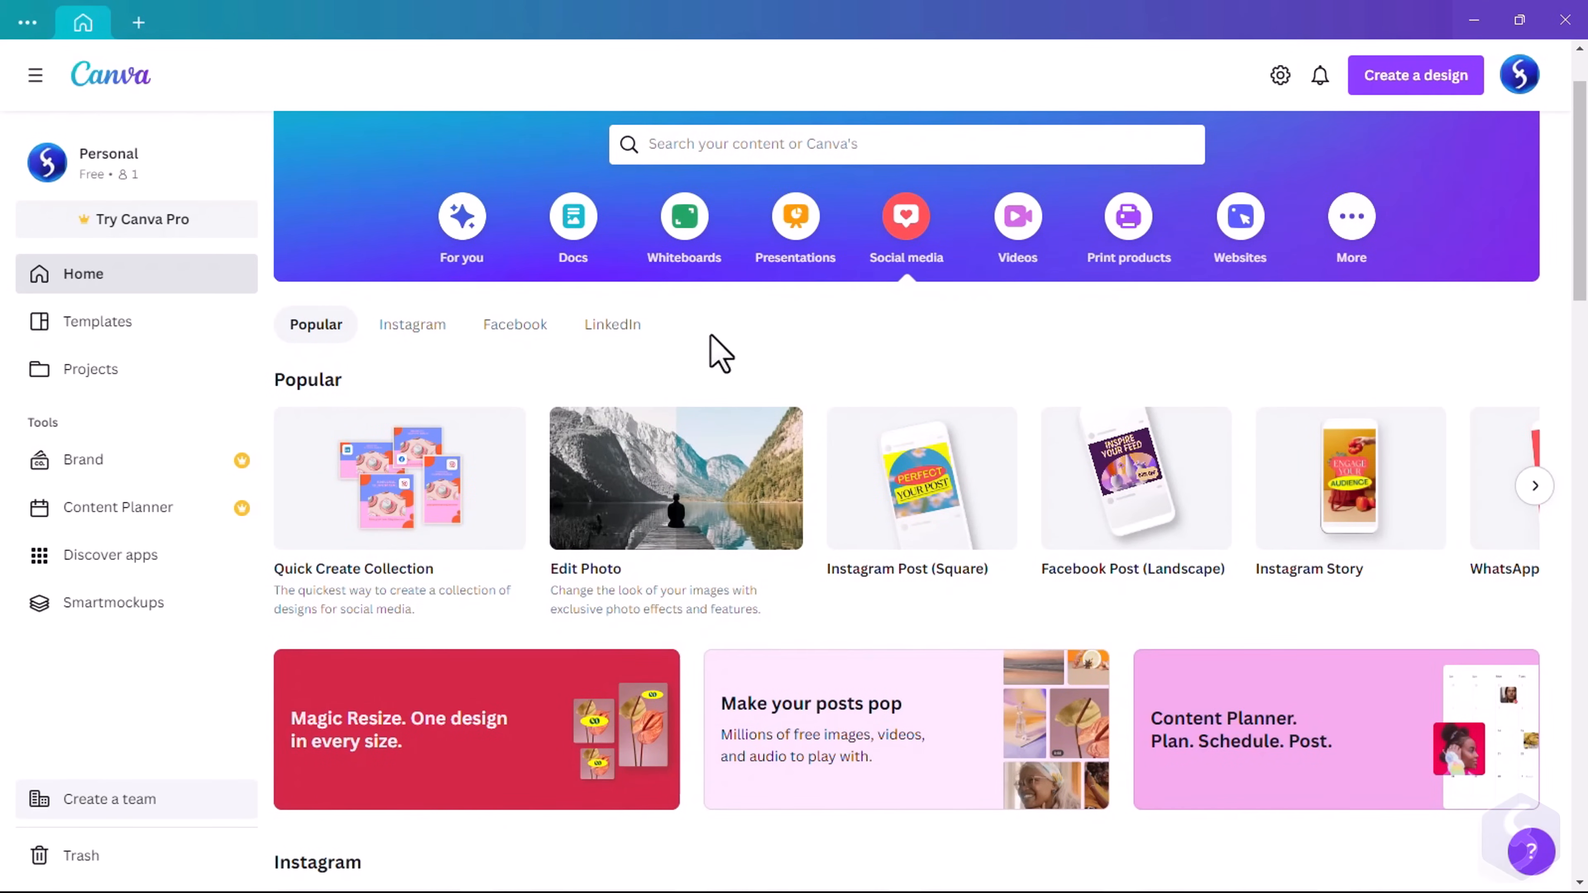
pyautogui.click(412, 324)
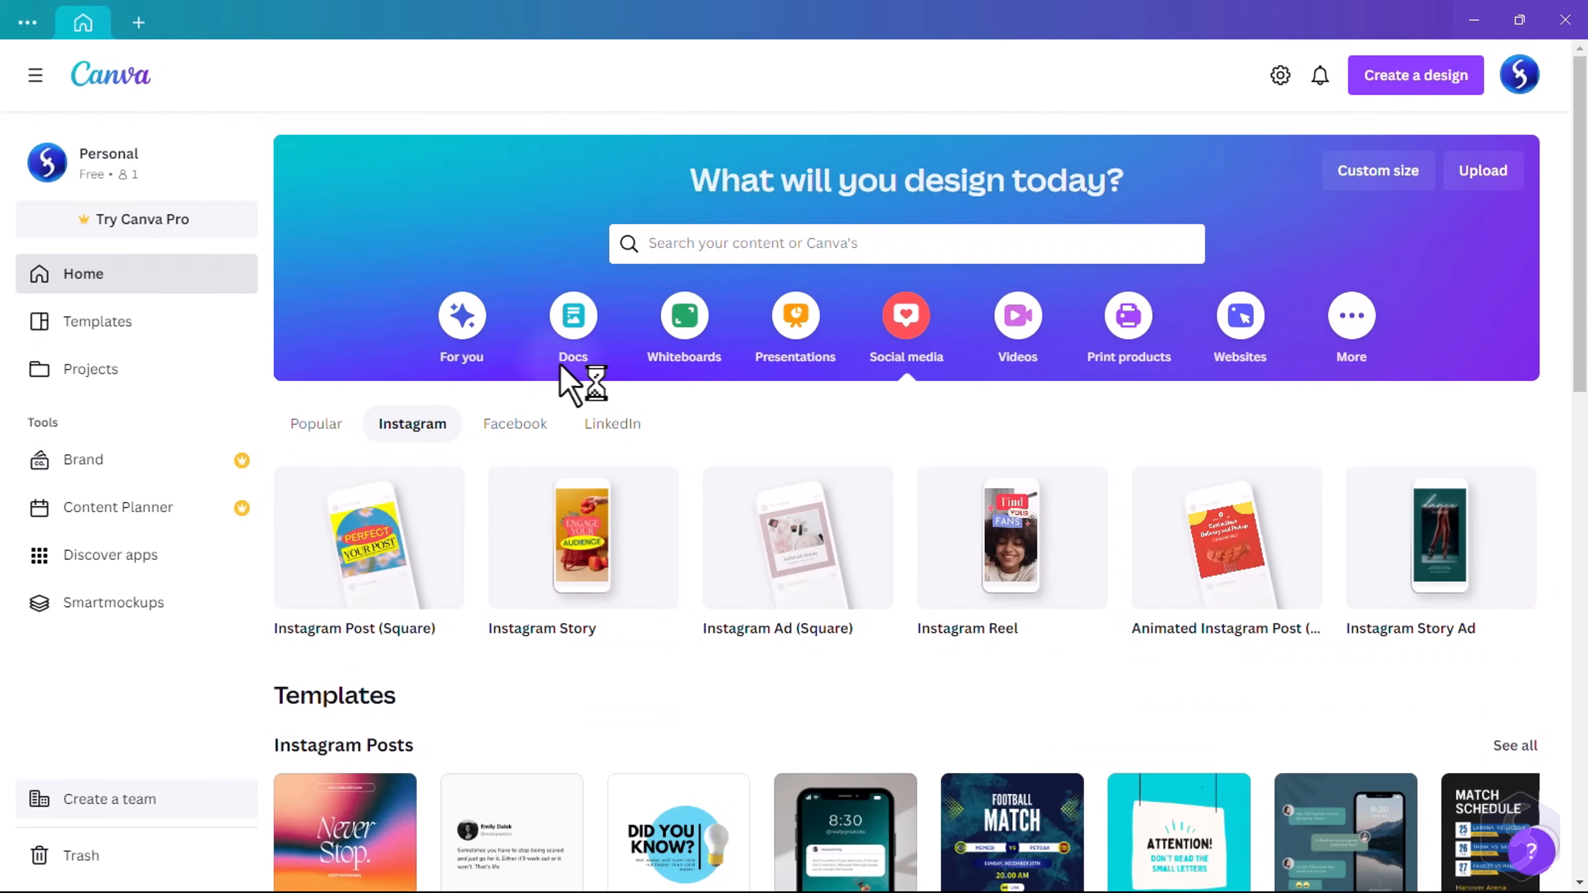
pyautogui.scroll(-3)
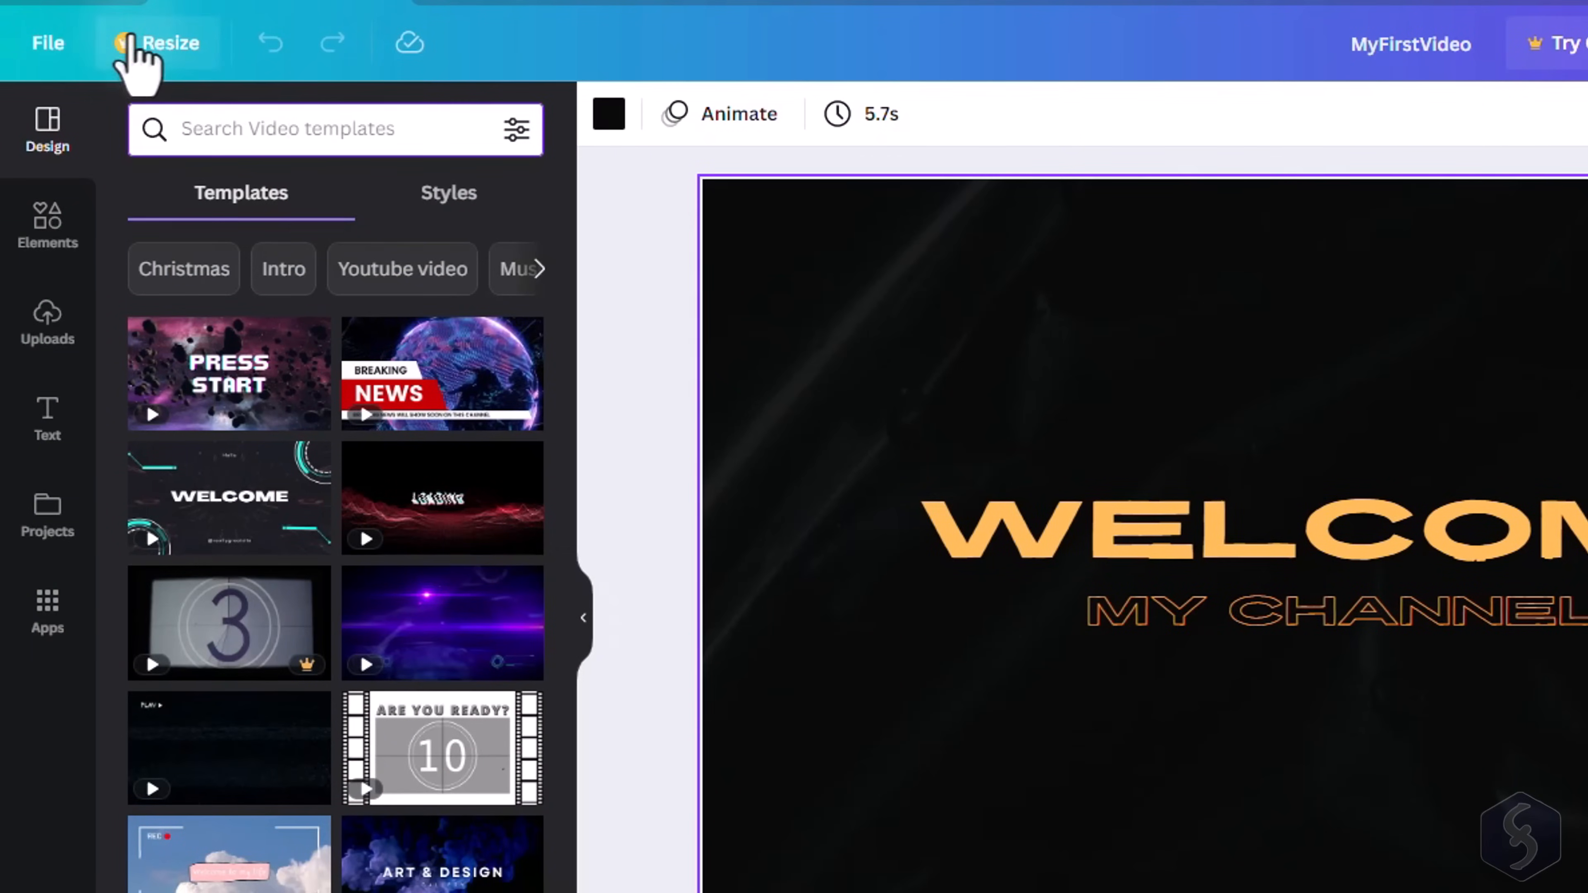
# Check the Resize options and the Custom size dialog with its unit choice
pyautogui.click(164, 43)
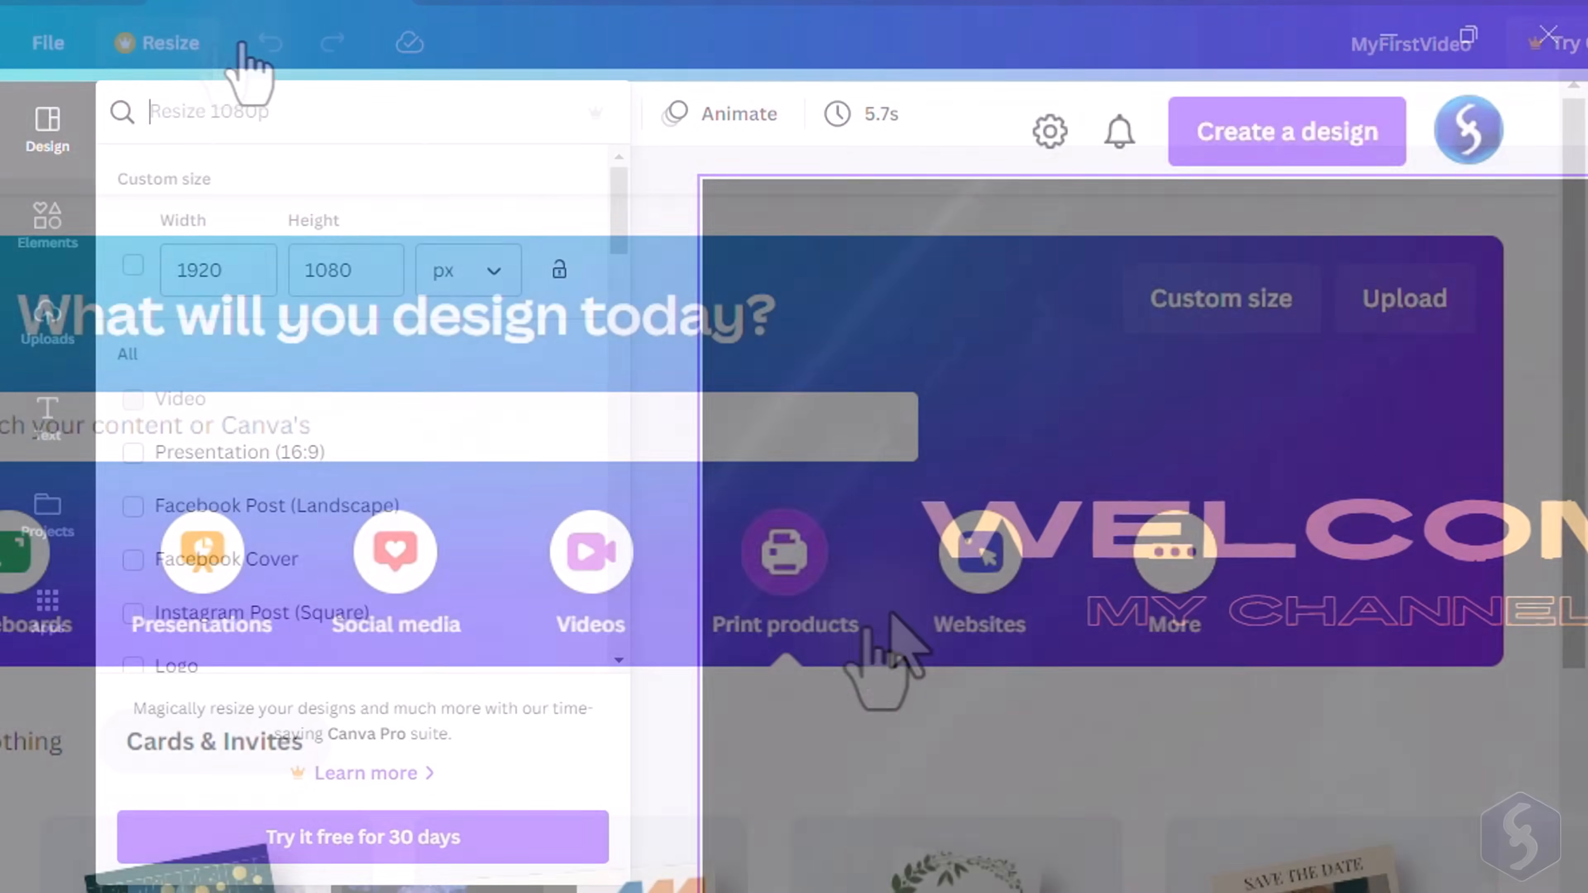
pyautogui.click(1221, 298)
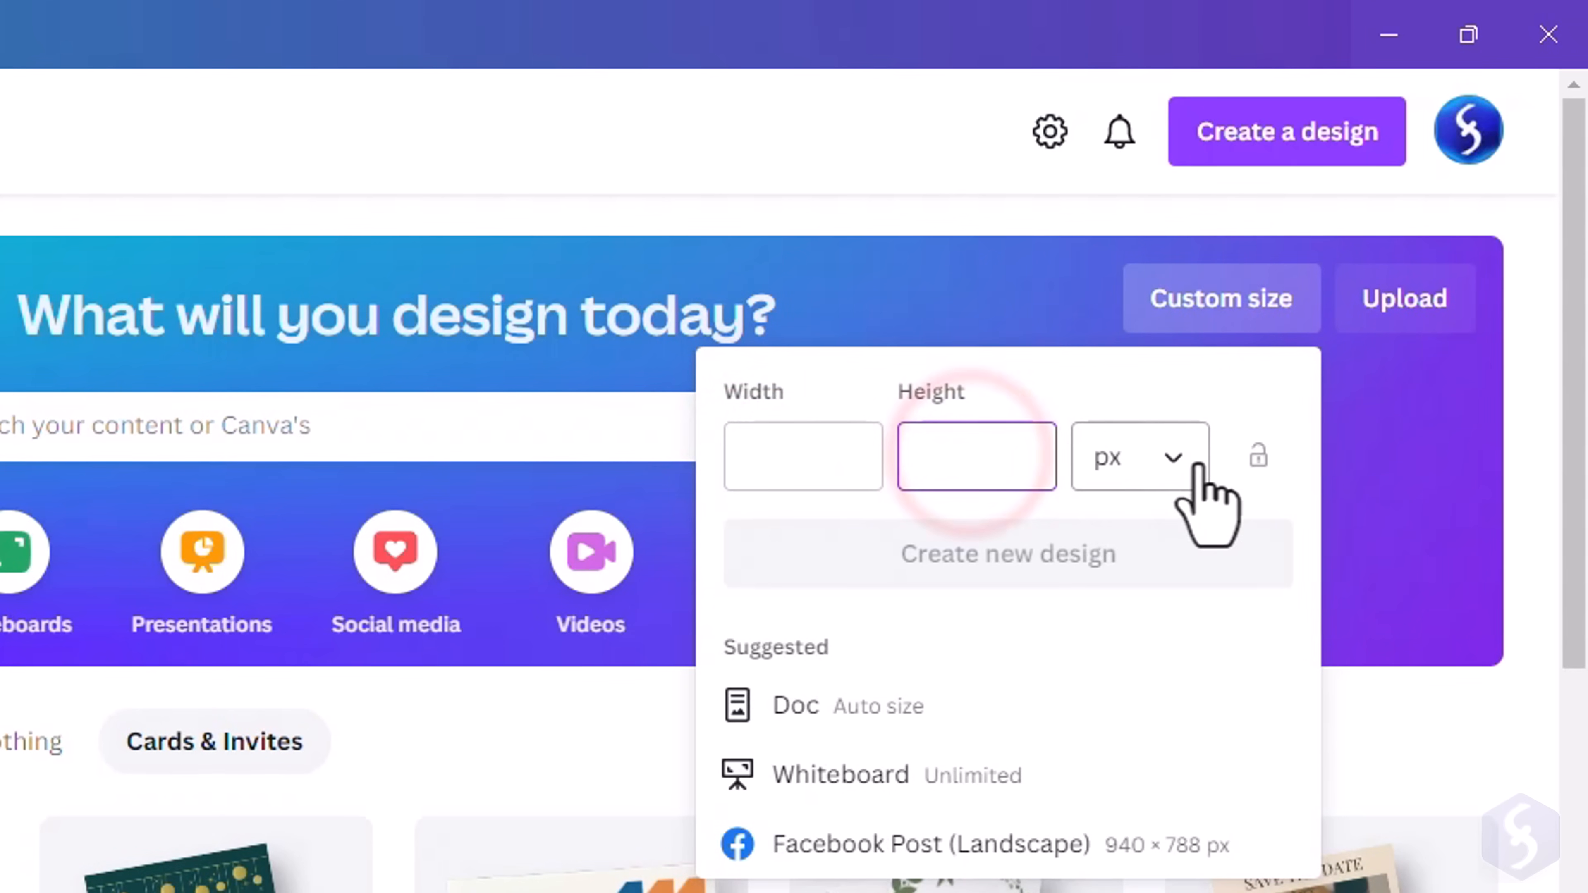
pyautogui.click(801, 459)
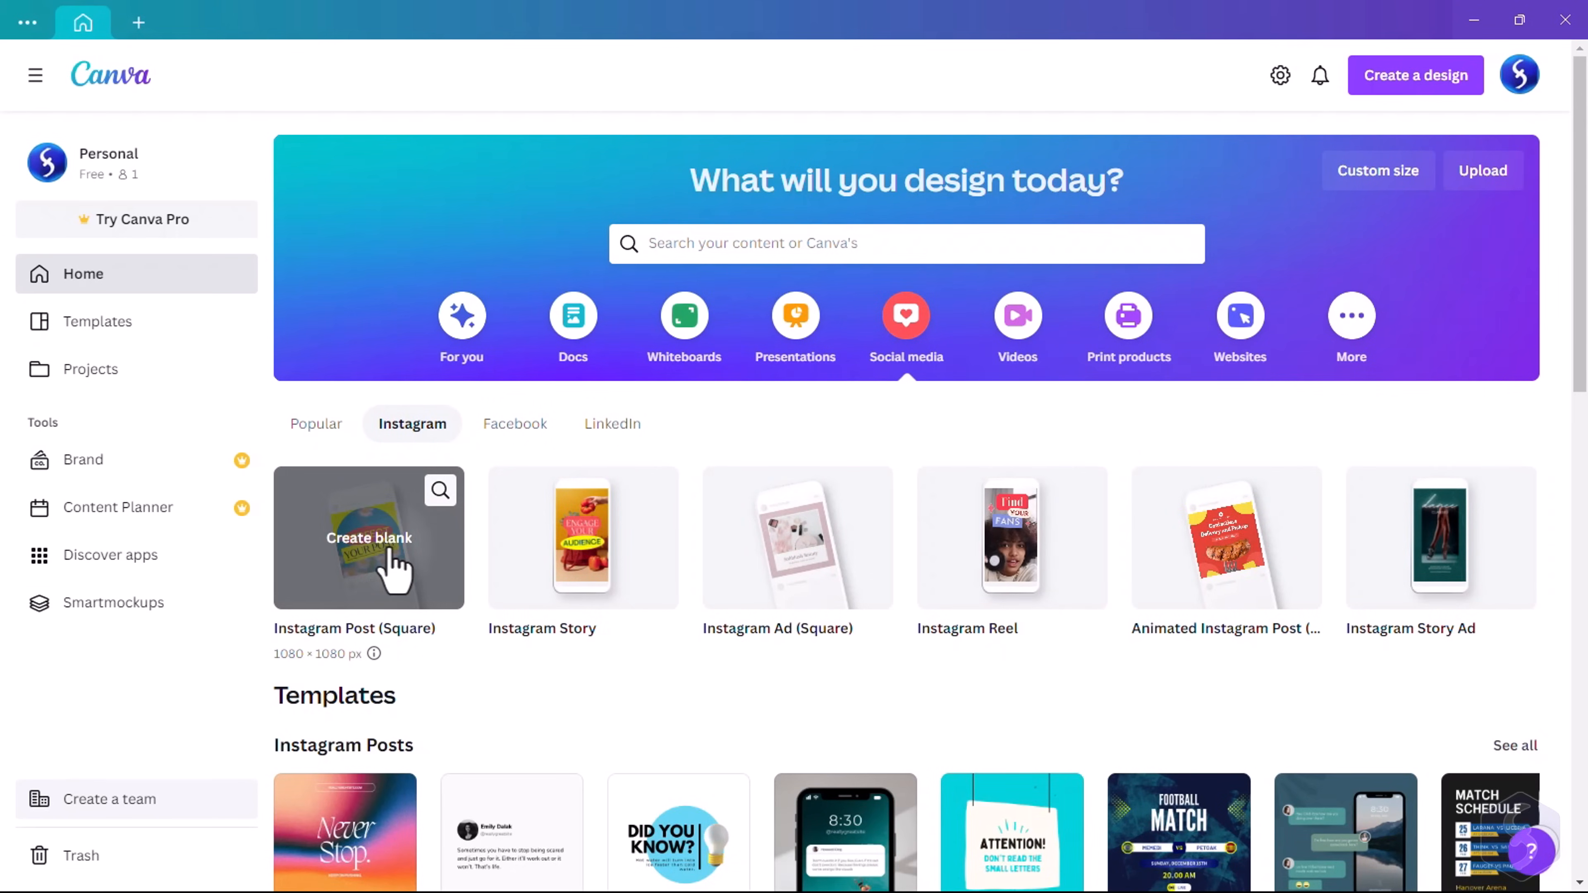
# Create a blank Instagram Post (Square) and add a second page
pyautogui.click(369, 539)
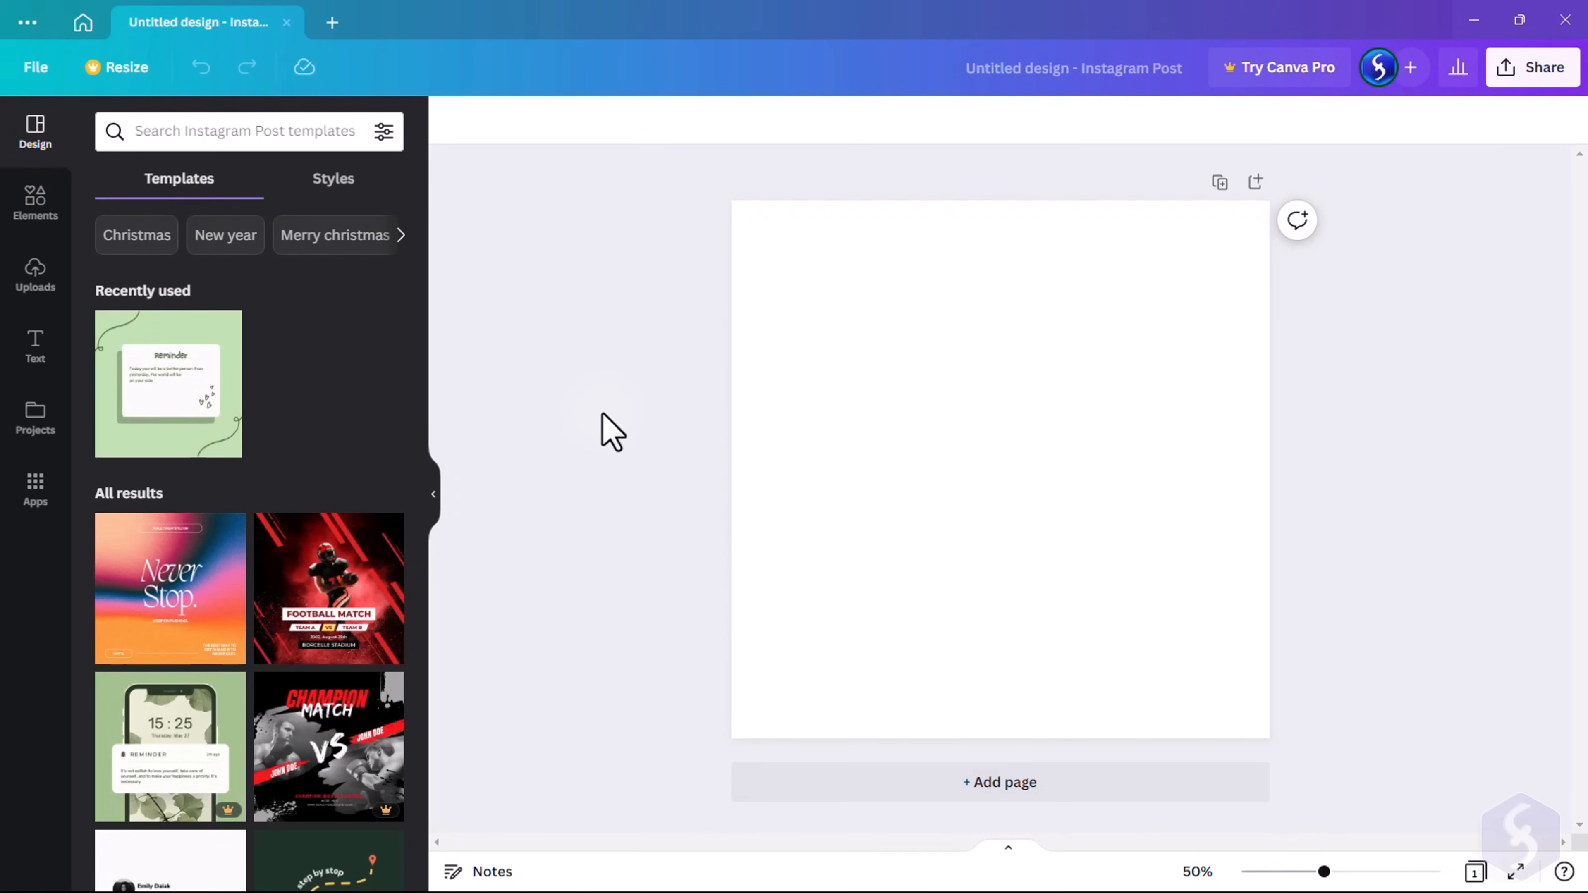
pyautogui.click(1001, 412)
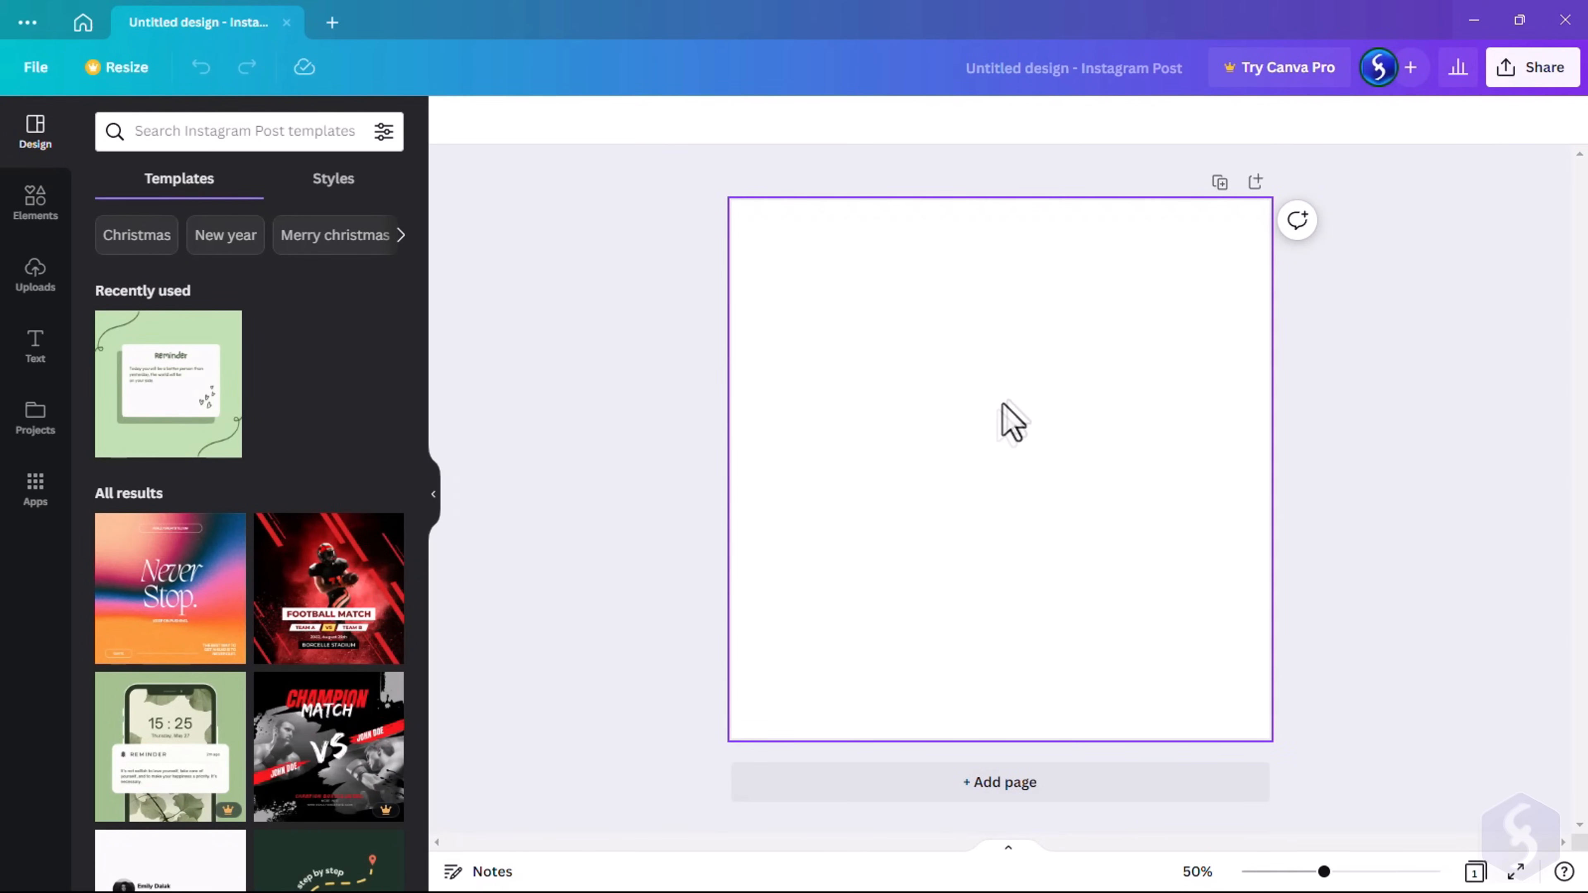
pyautogui.click(1000, 783)
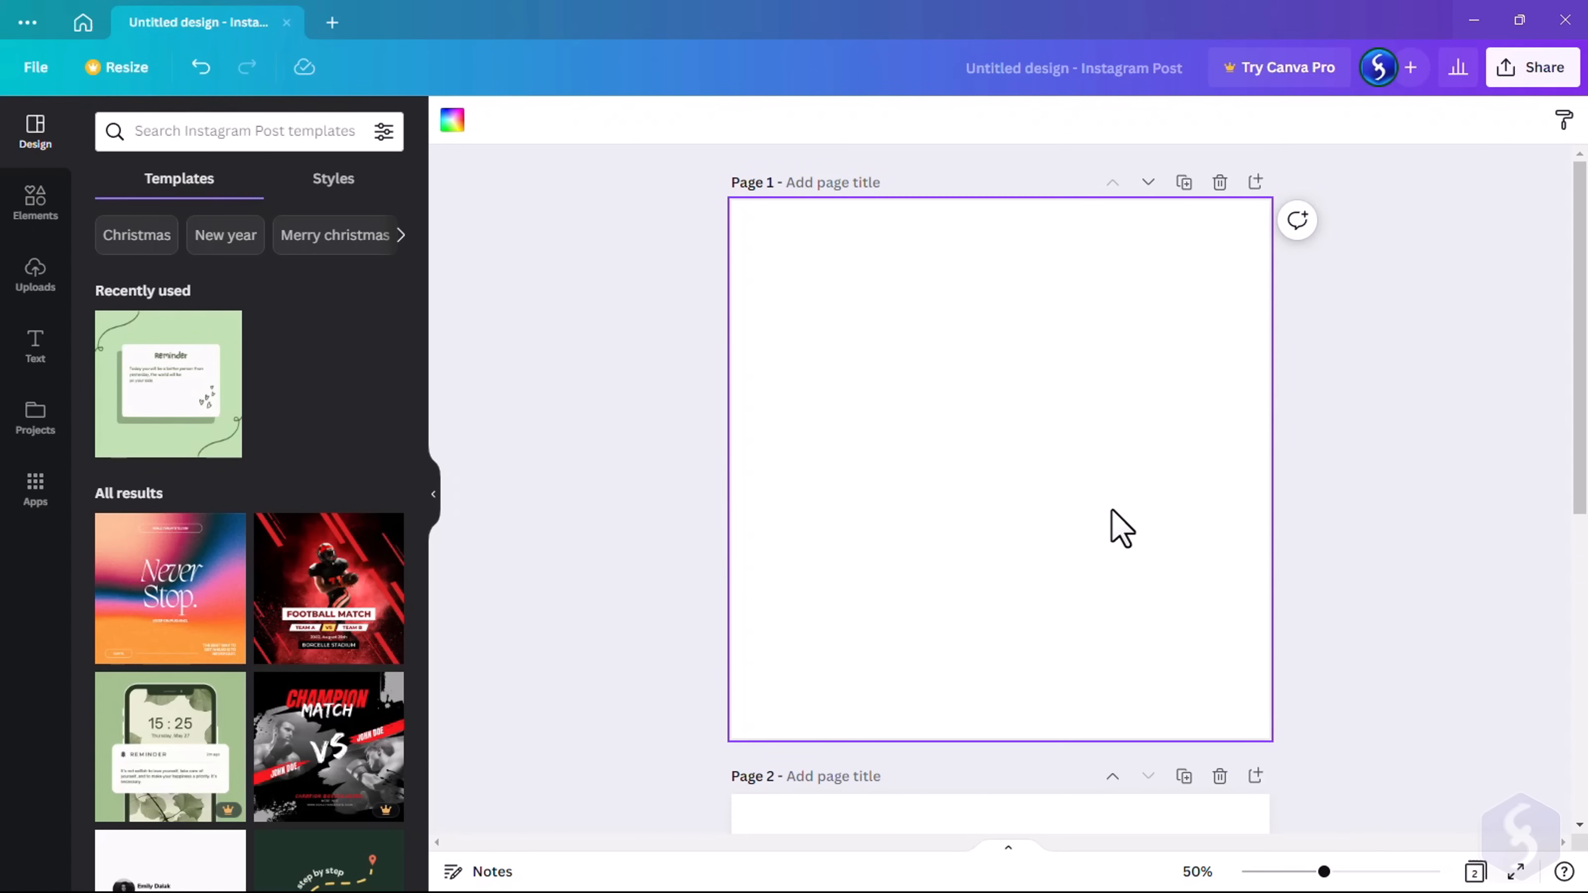
pyautogui.moveTo(1071, 226)
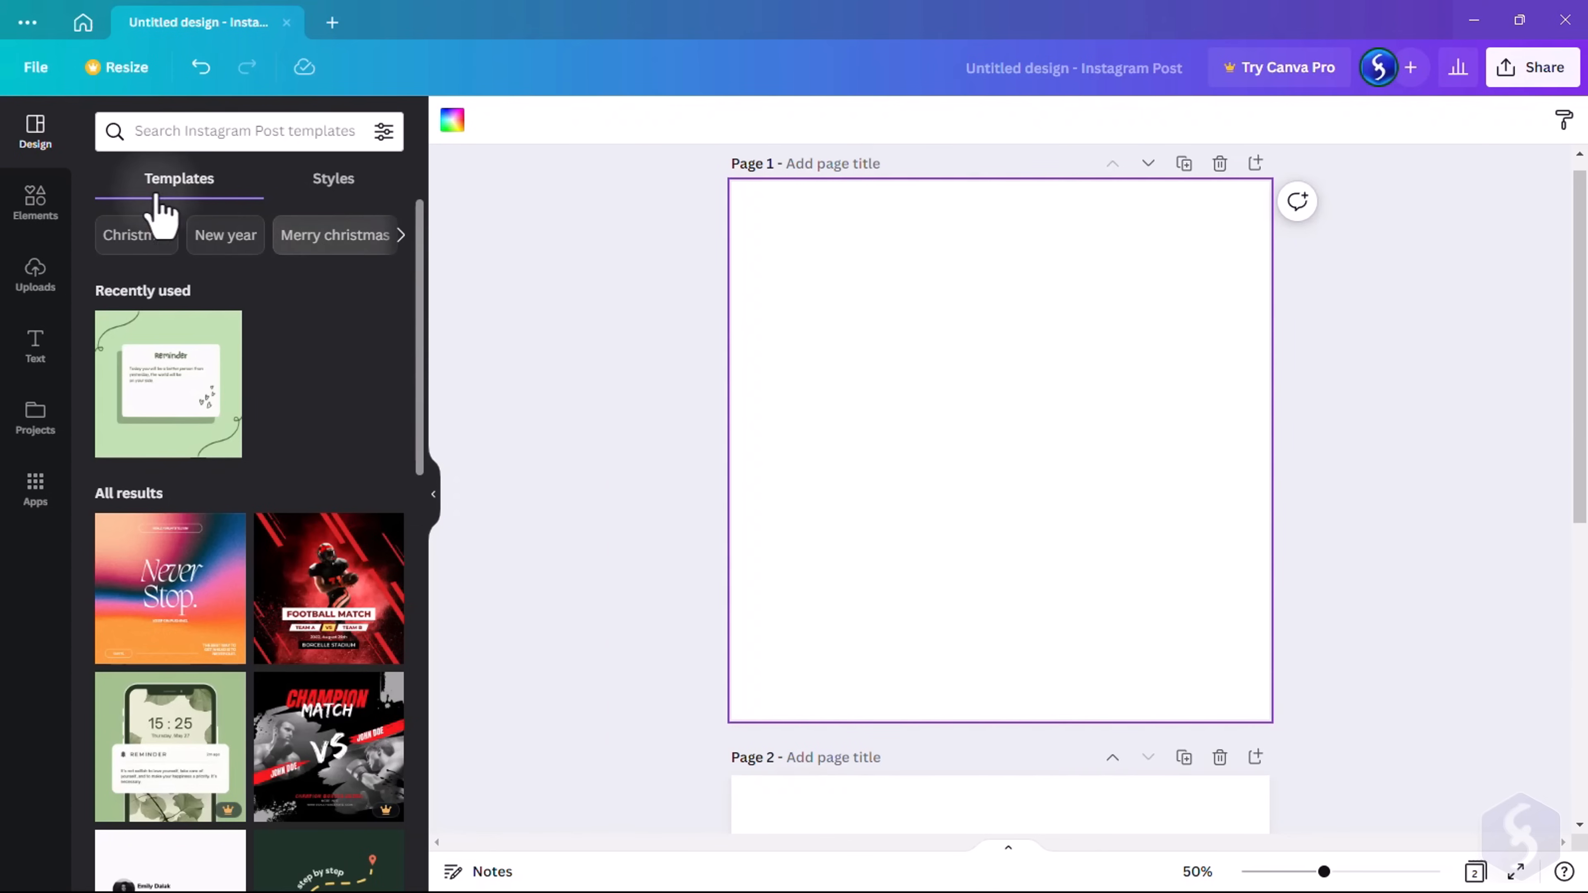
# Browse Elements, then place the uploaded video from Uploads onto page 2
pyautogui.scroll(-3)
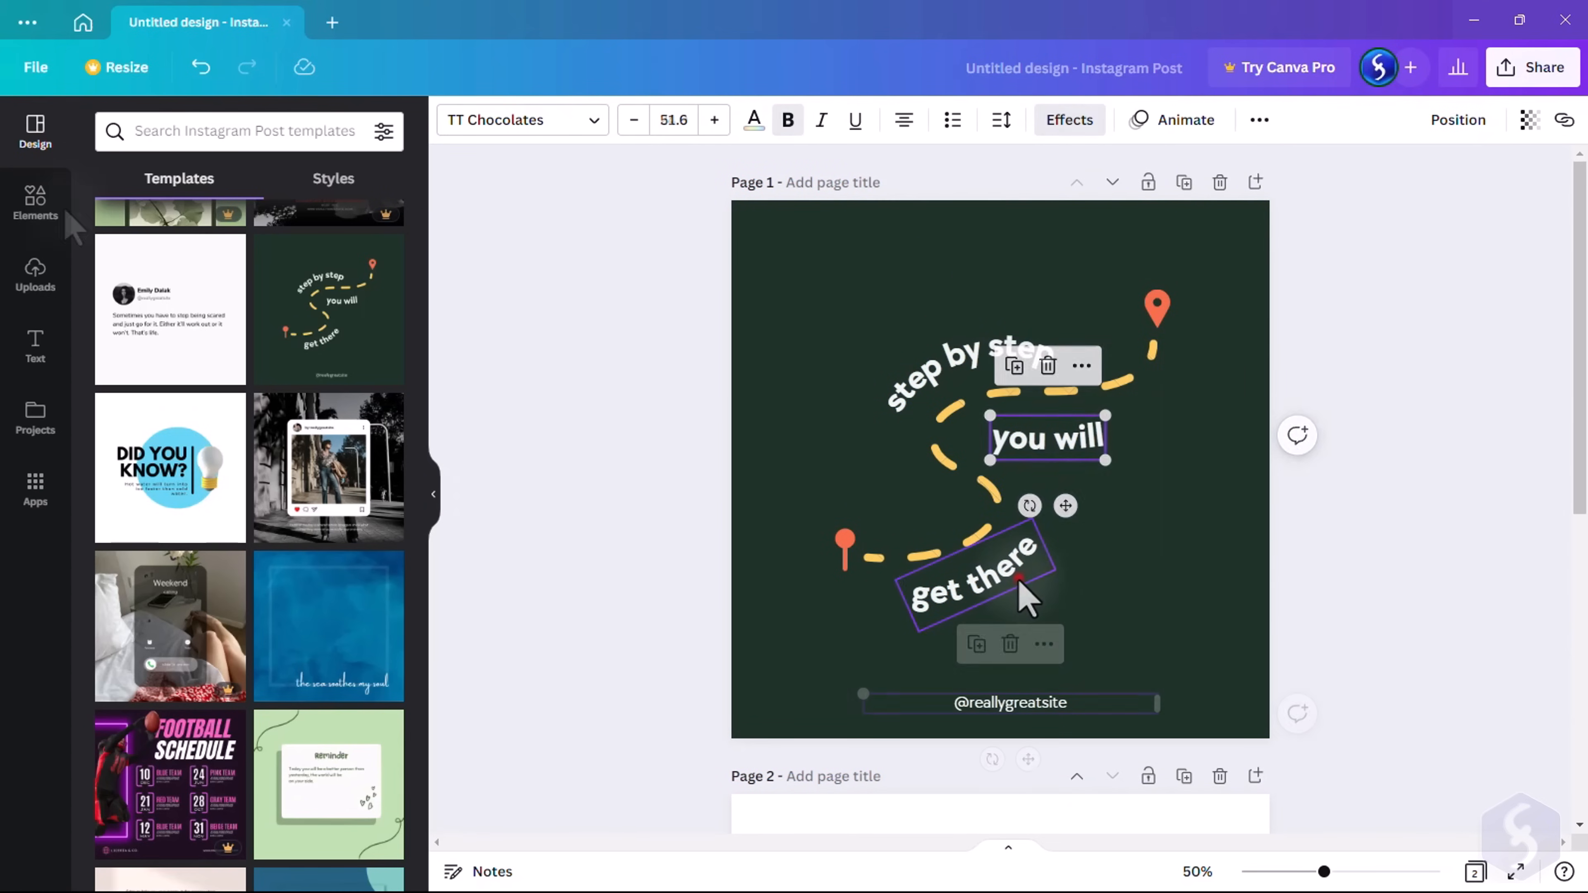
pyautogui.click(35, 204)
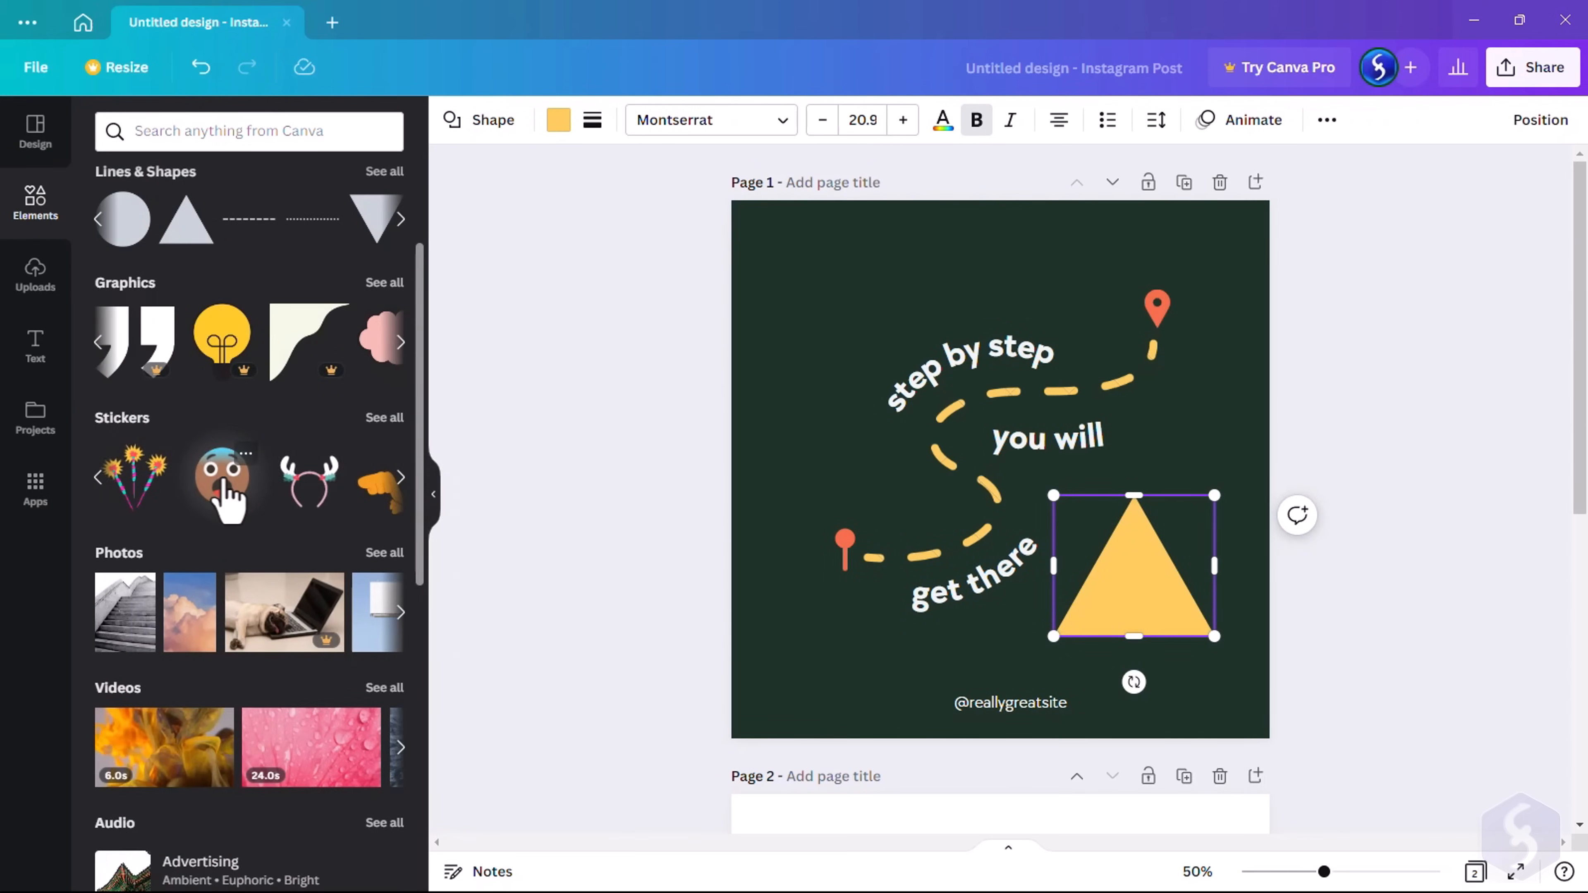
pyautogui.scroll(-3)
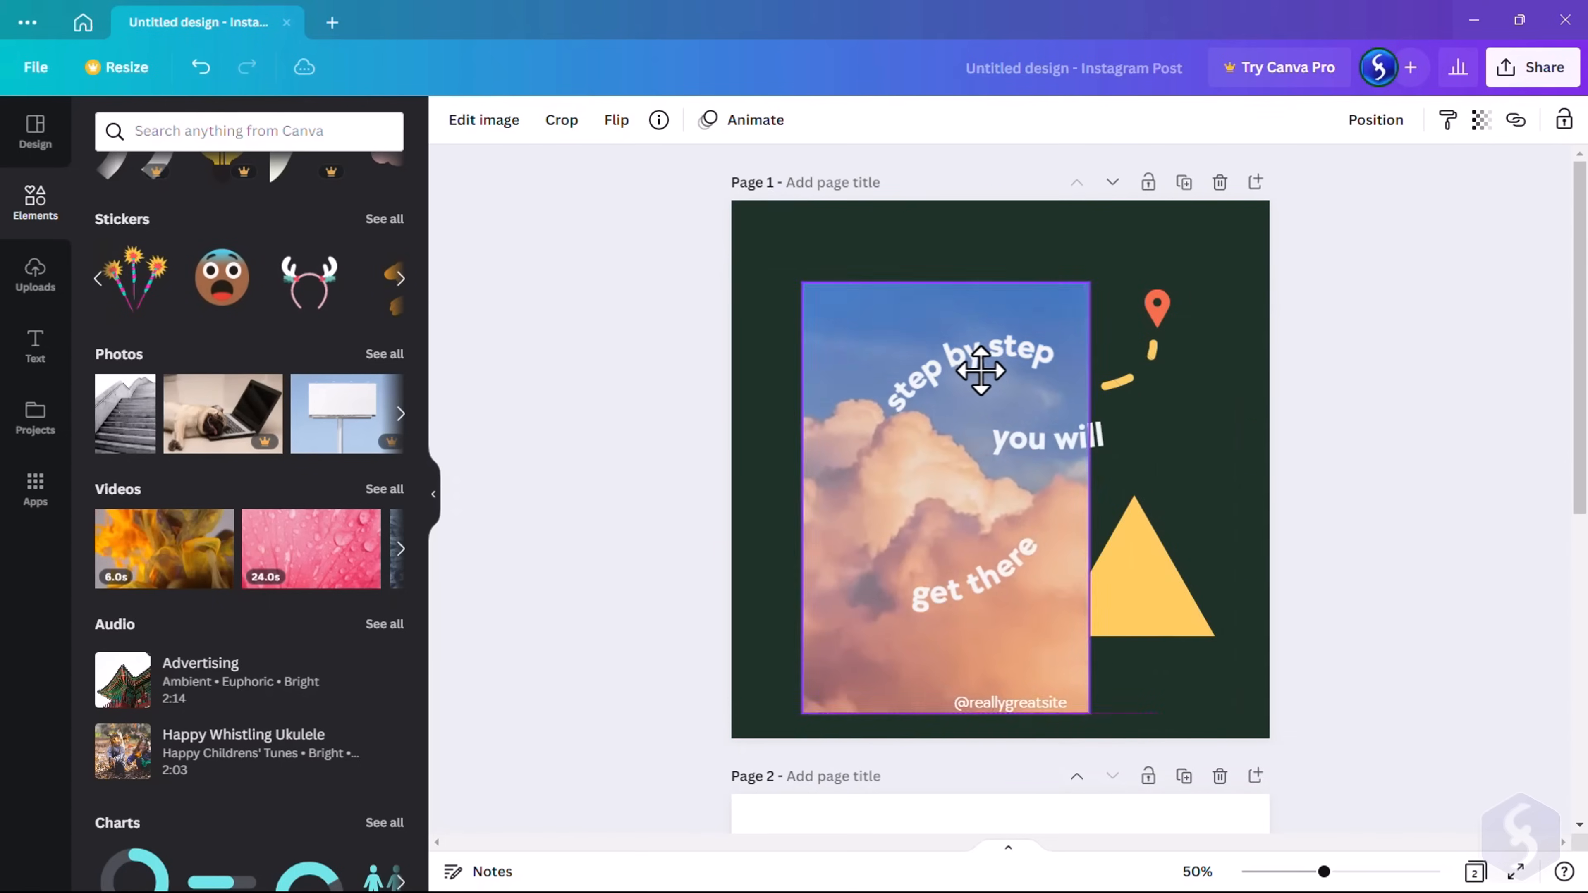
pyautogui.click(35, 273)
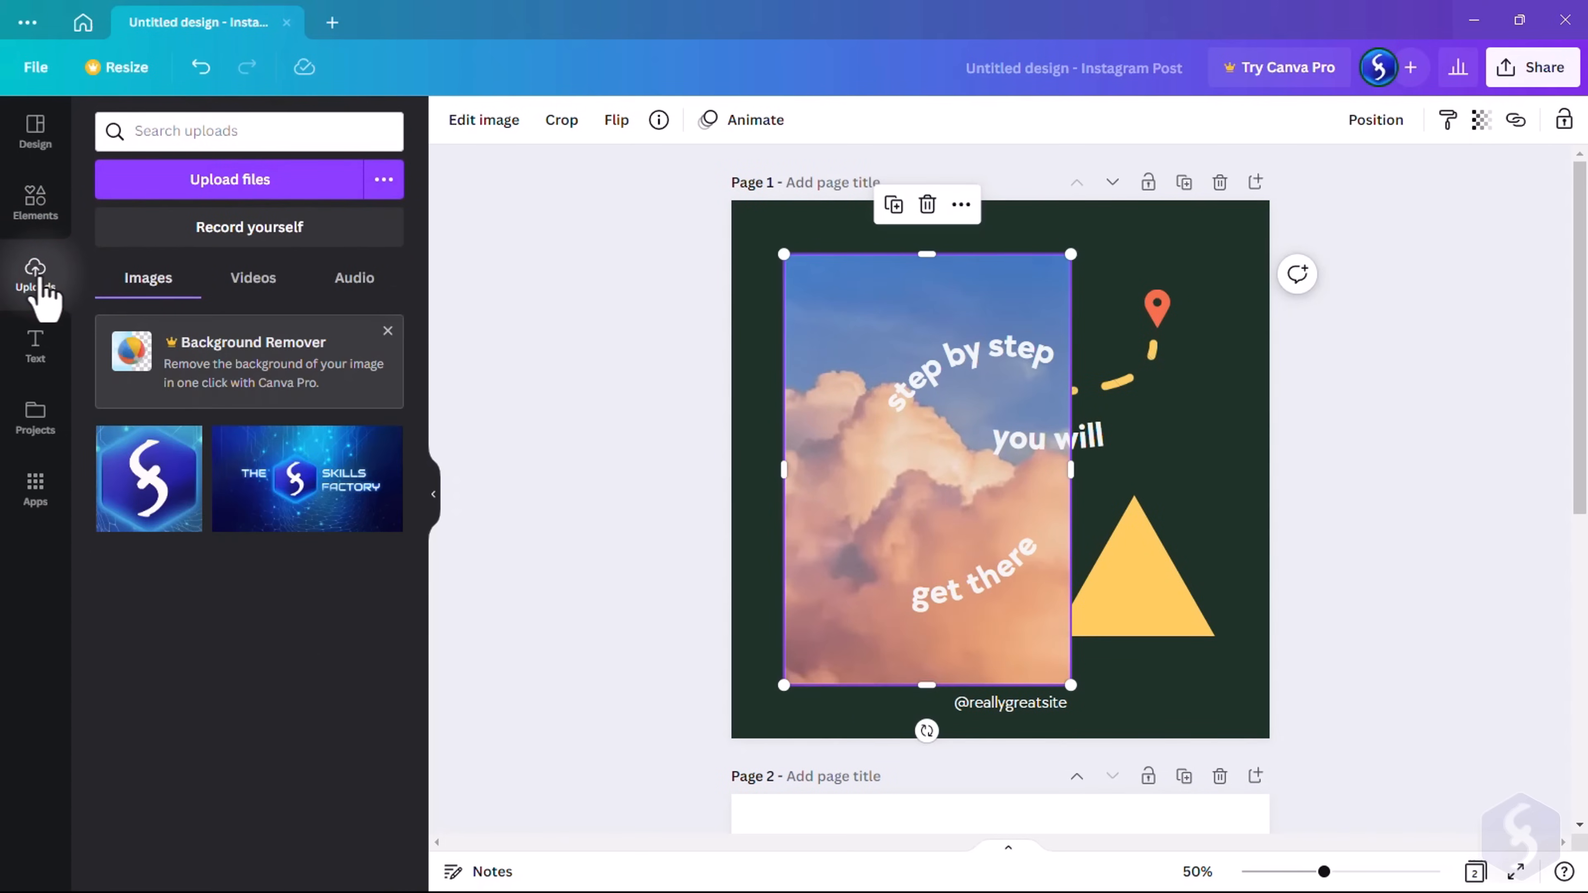
pyautogui.click(253, 278)
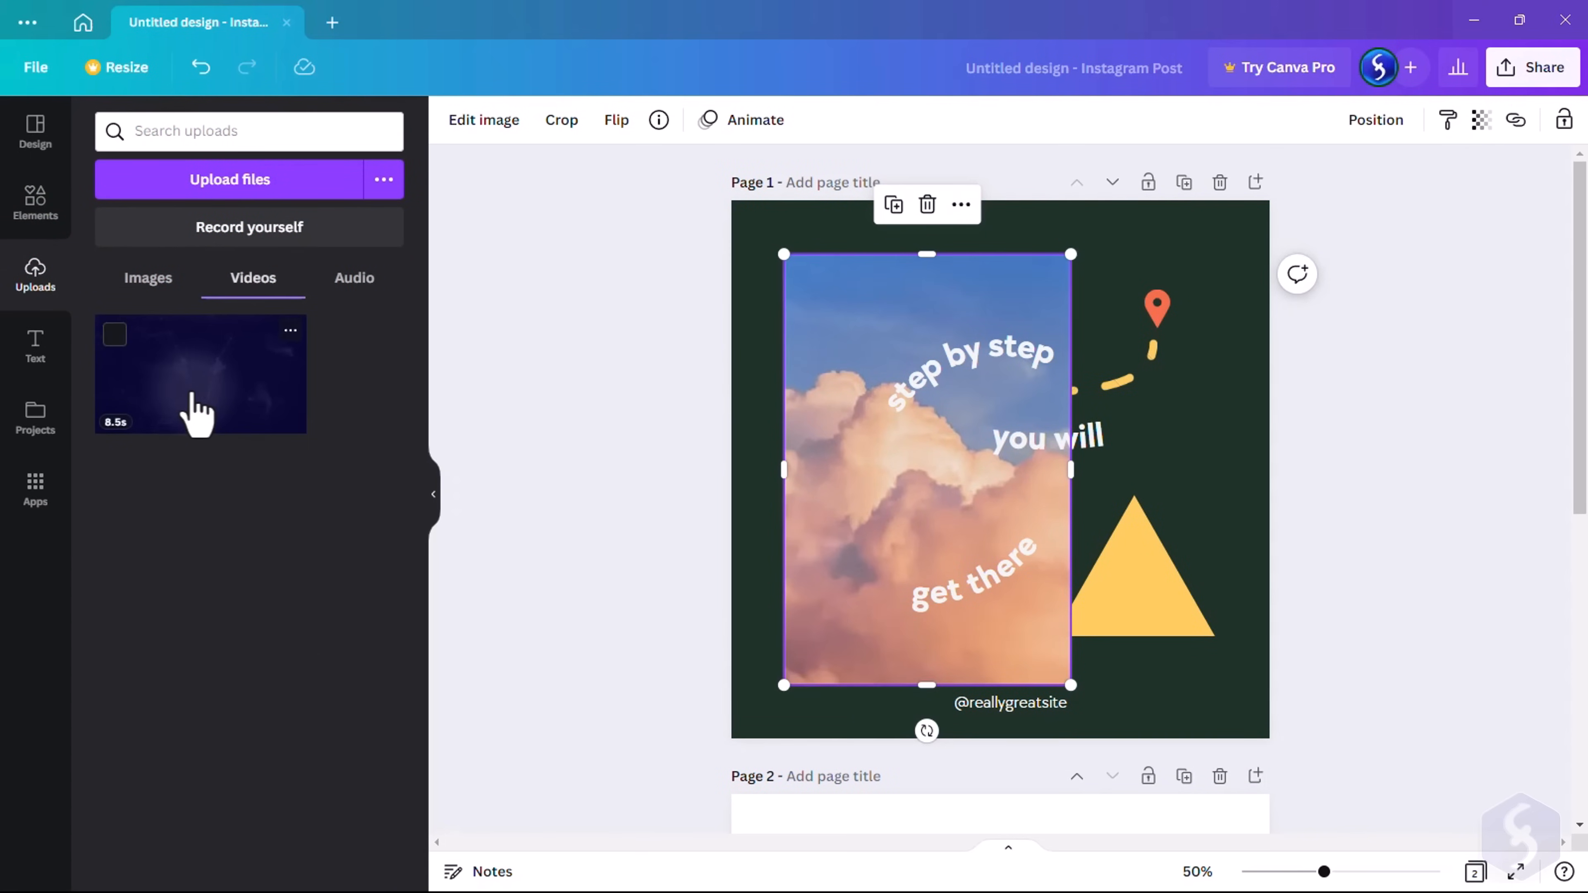
# Add a body text box on page 2 reading This is a body text!
pyautogui.click(35, 337)
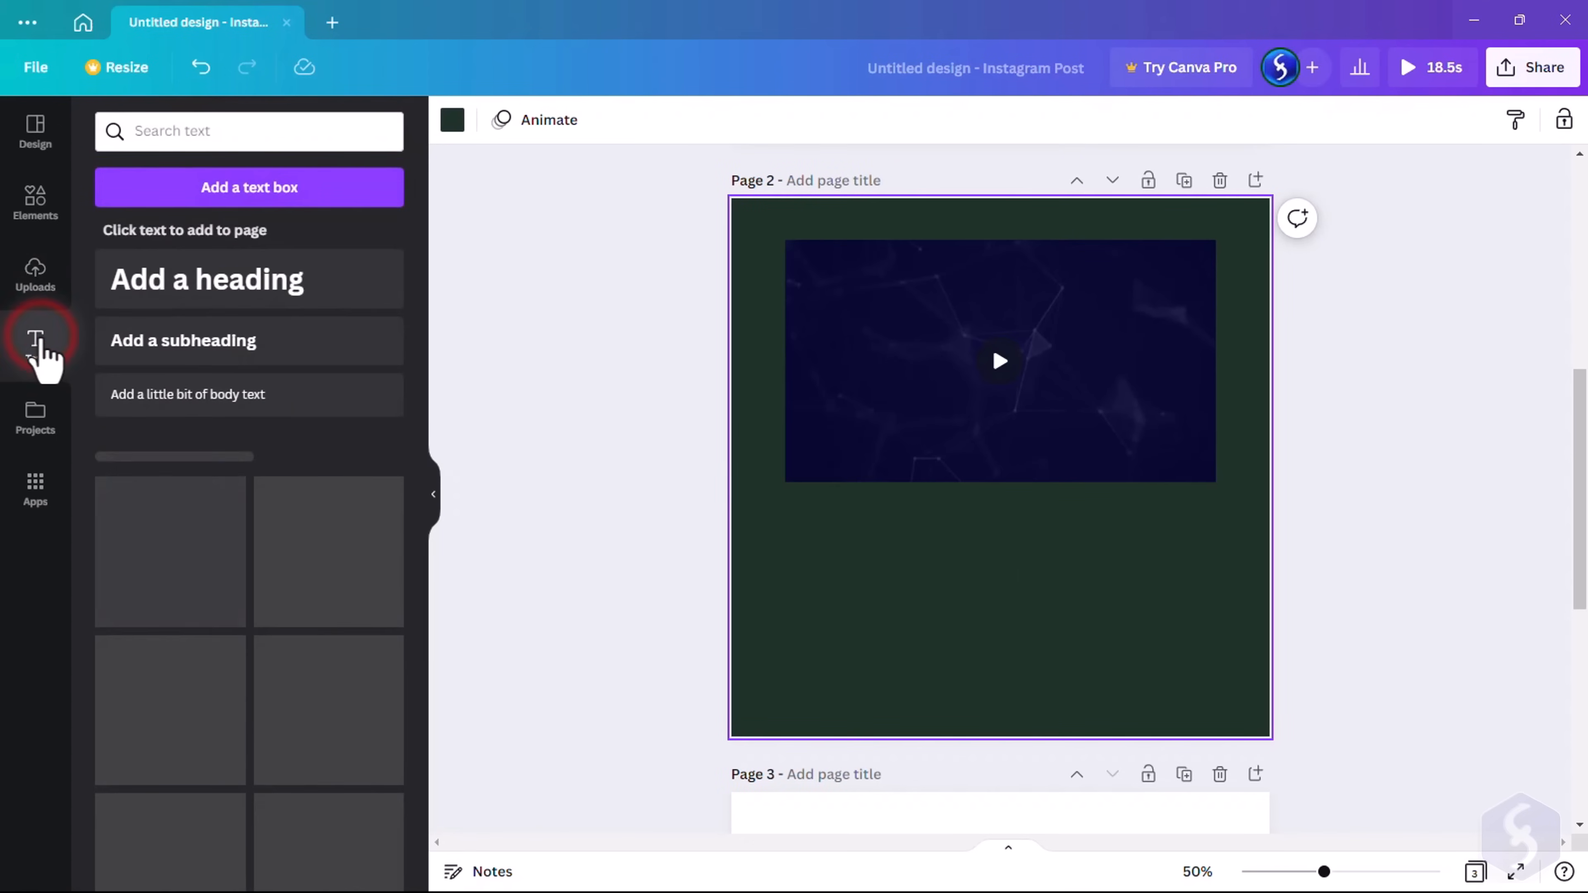
pyautogui.click(248, 281)
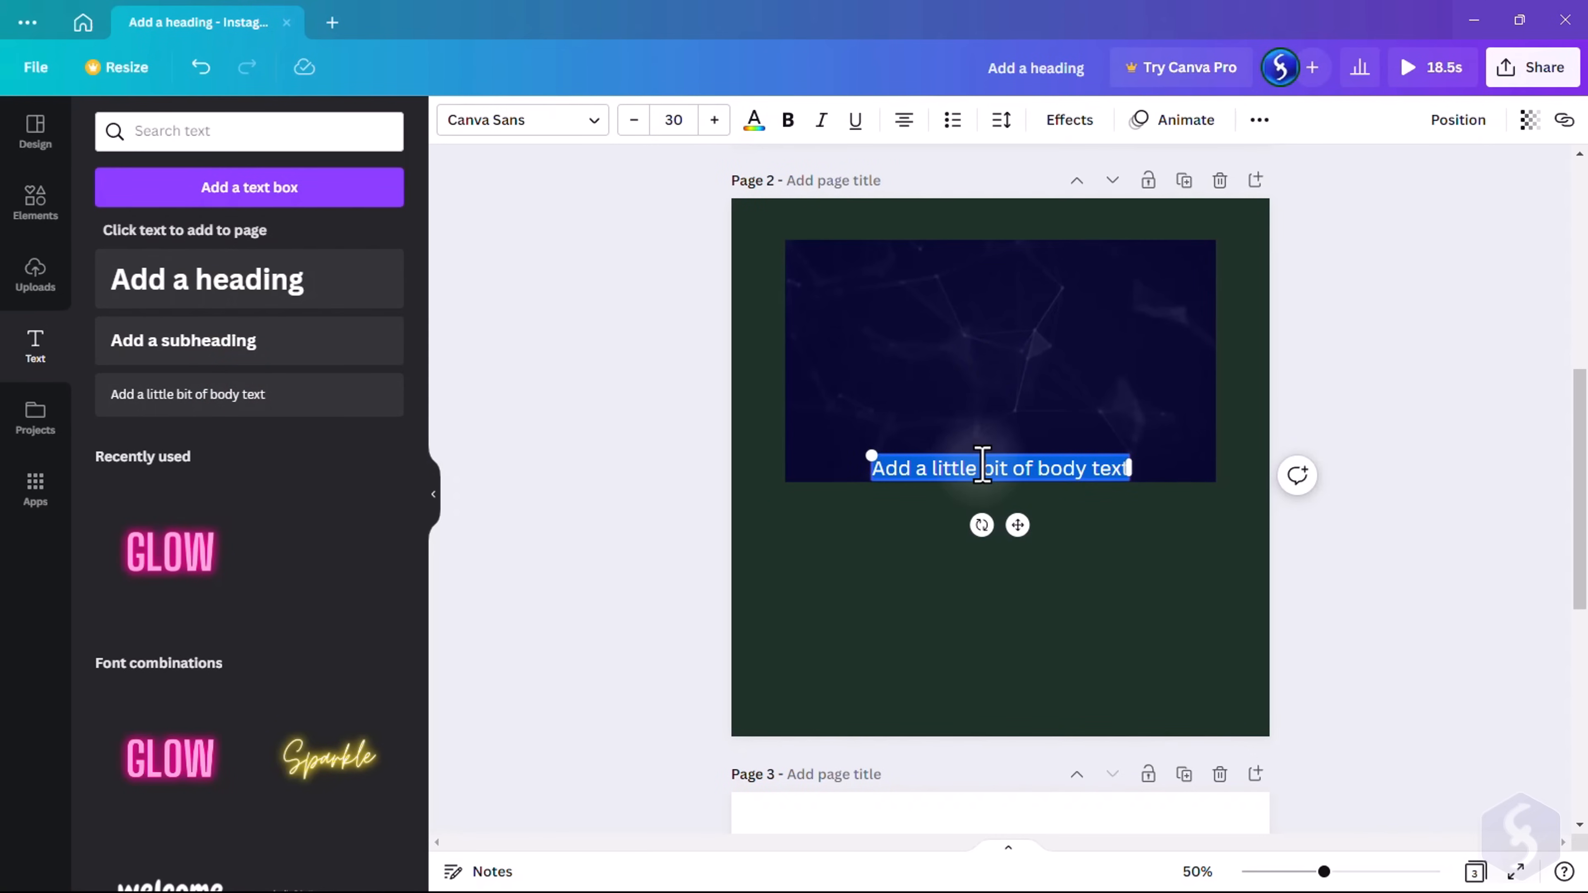
pyautogui.write('This is a body text')
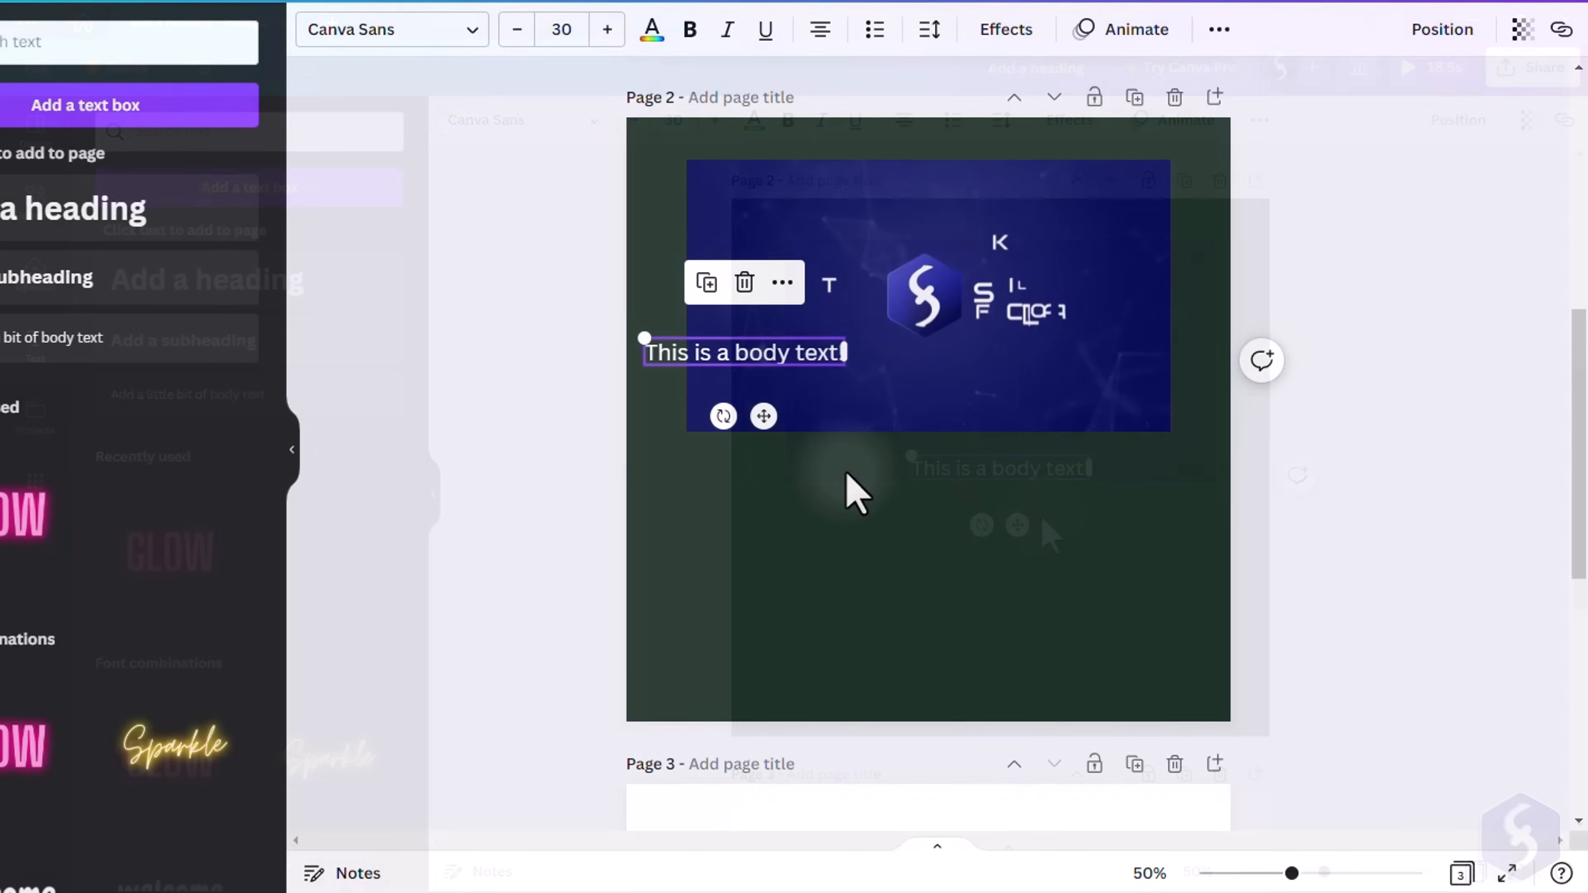
# Underline the body text and position a yellow triangle below the video, adjusting its rotation
pyautogui.doubleClick(808, 357)
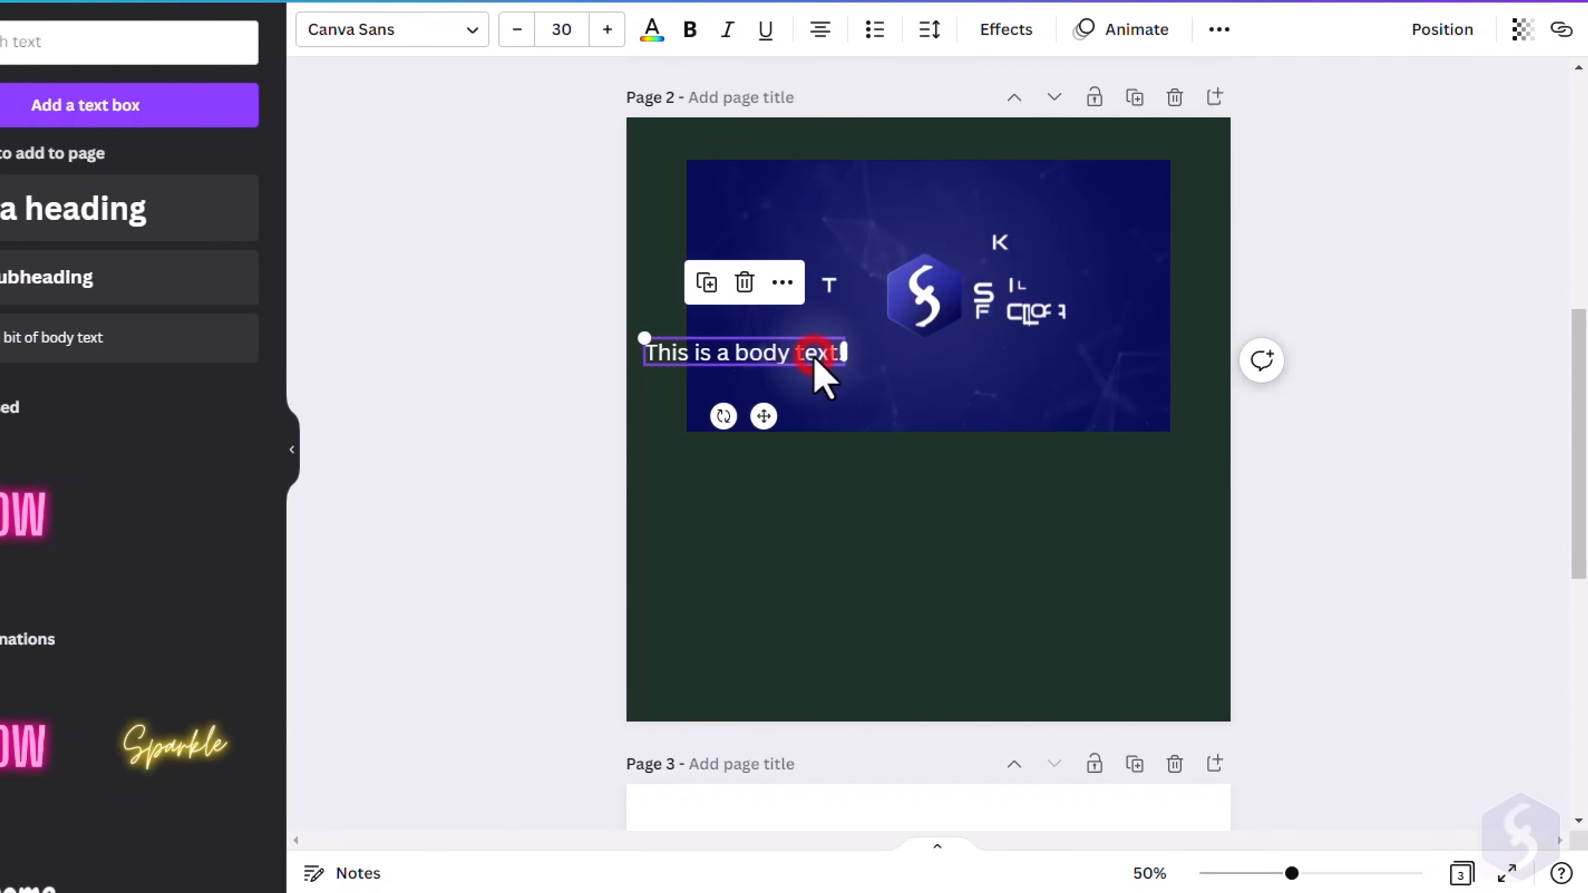
pyautogui.rightClick(814, 354)
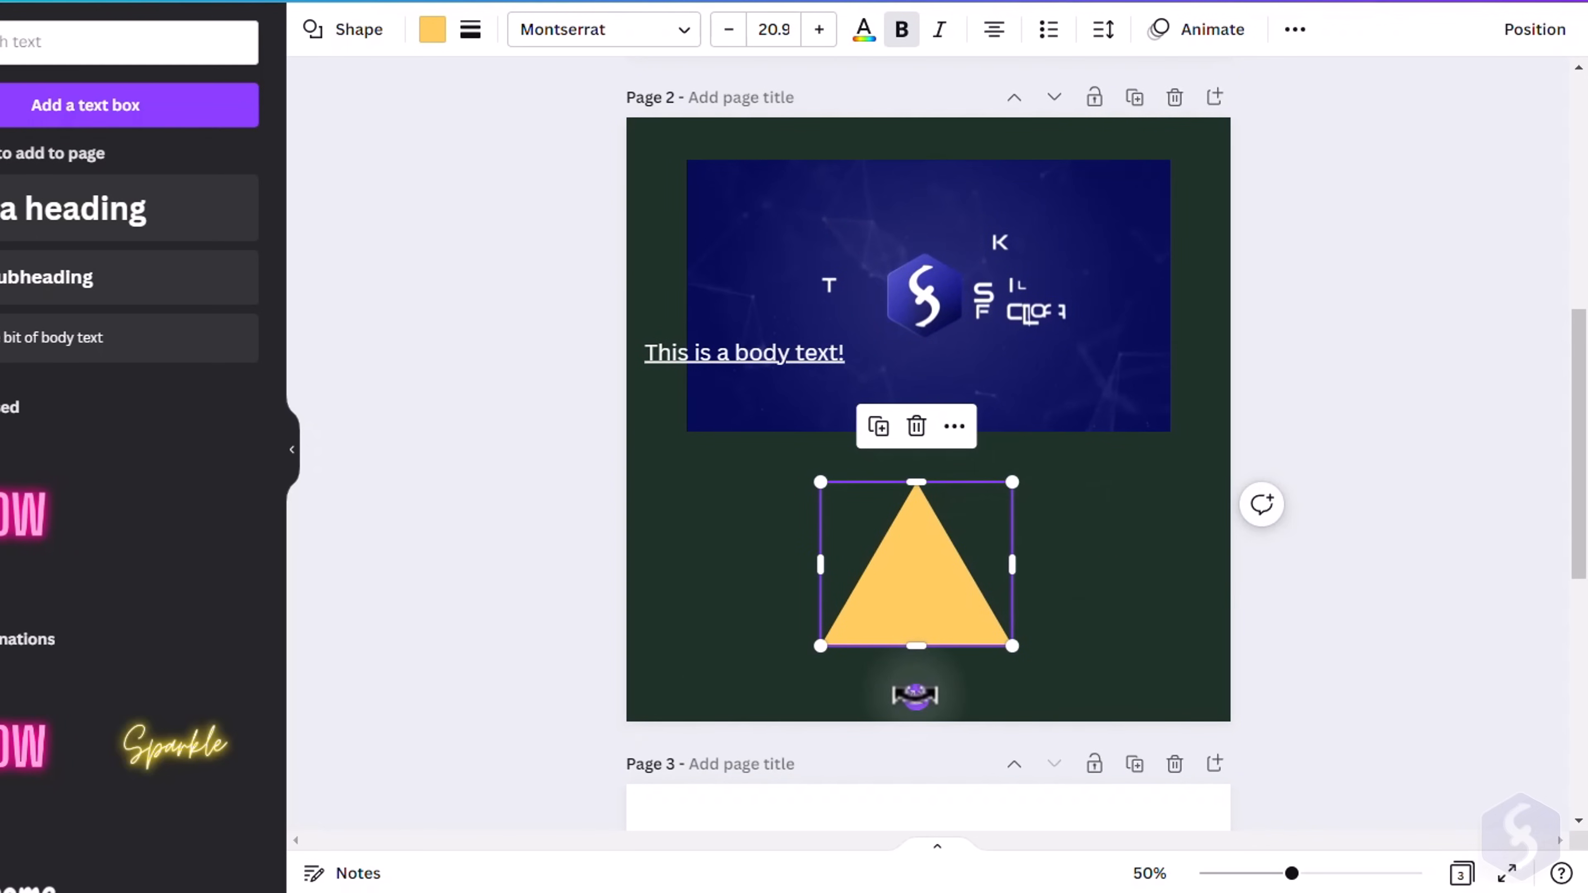
pyautogui.moveTo(915, 694); pyautogui.dragTo(915, 691)
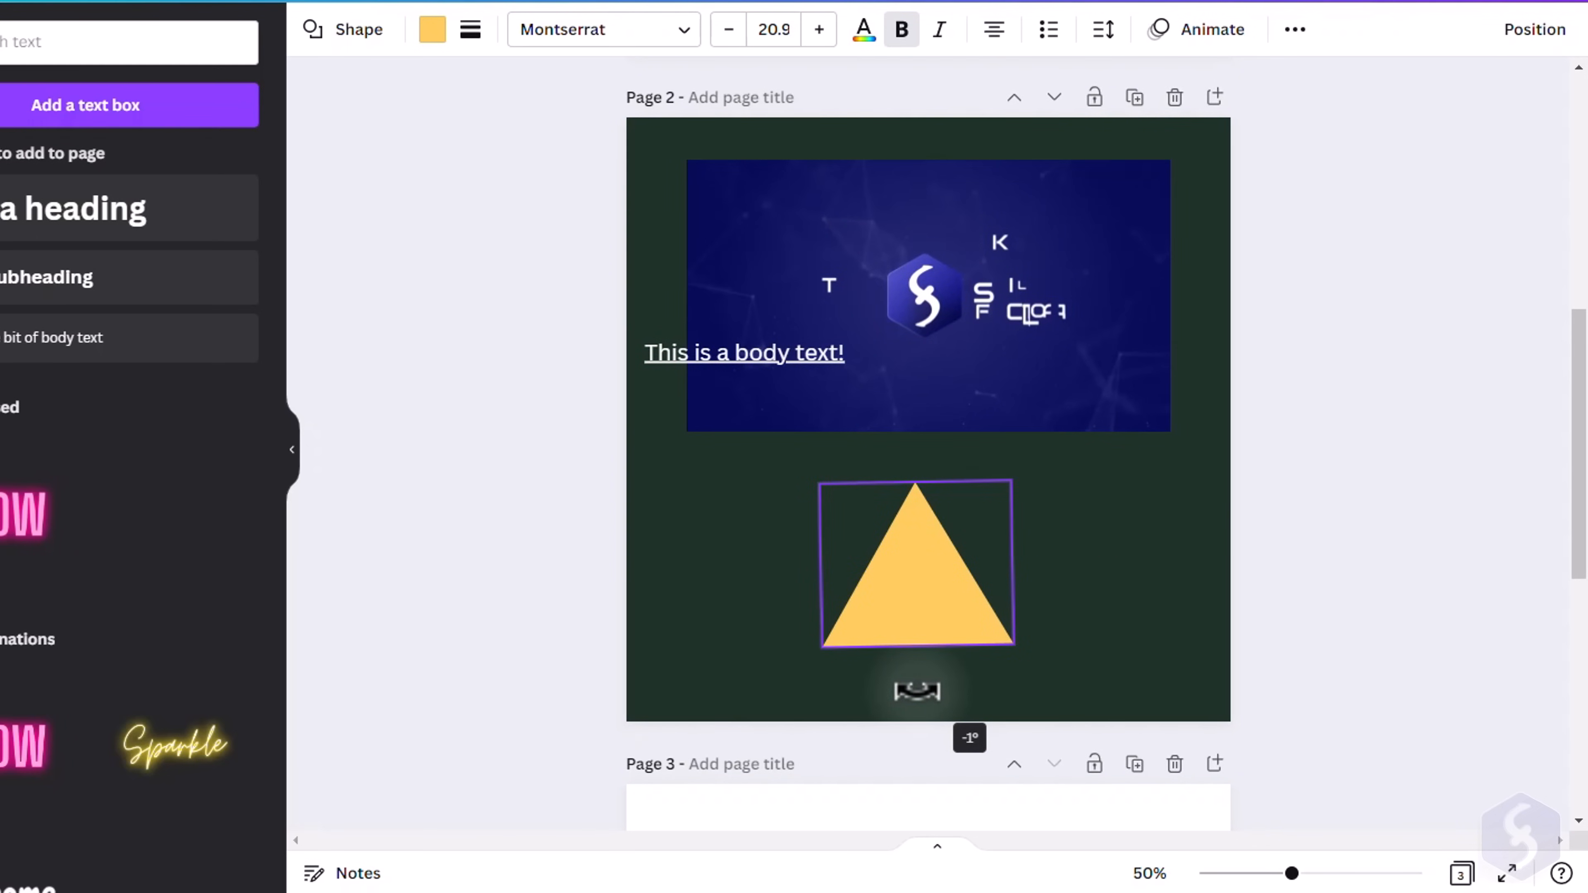
pyautogui.moveTo(916, 564); pyautogui.dragTo(993, 400)
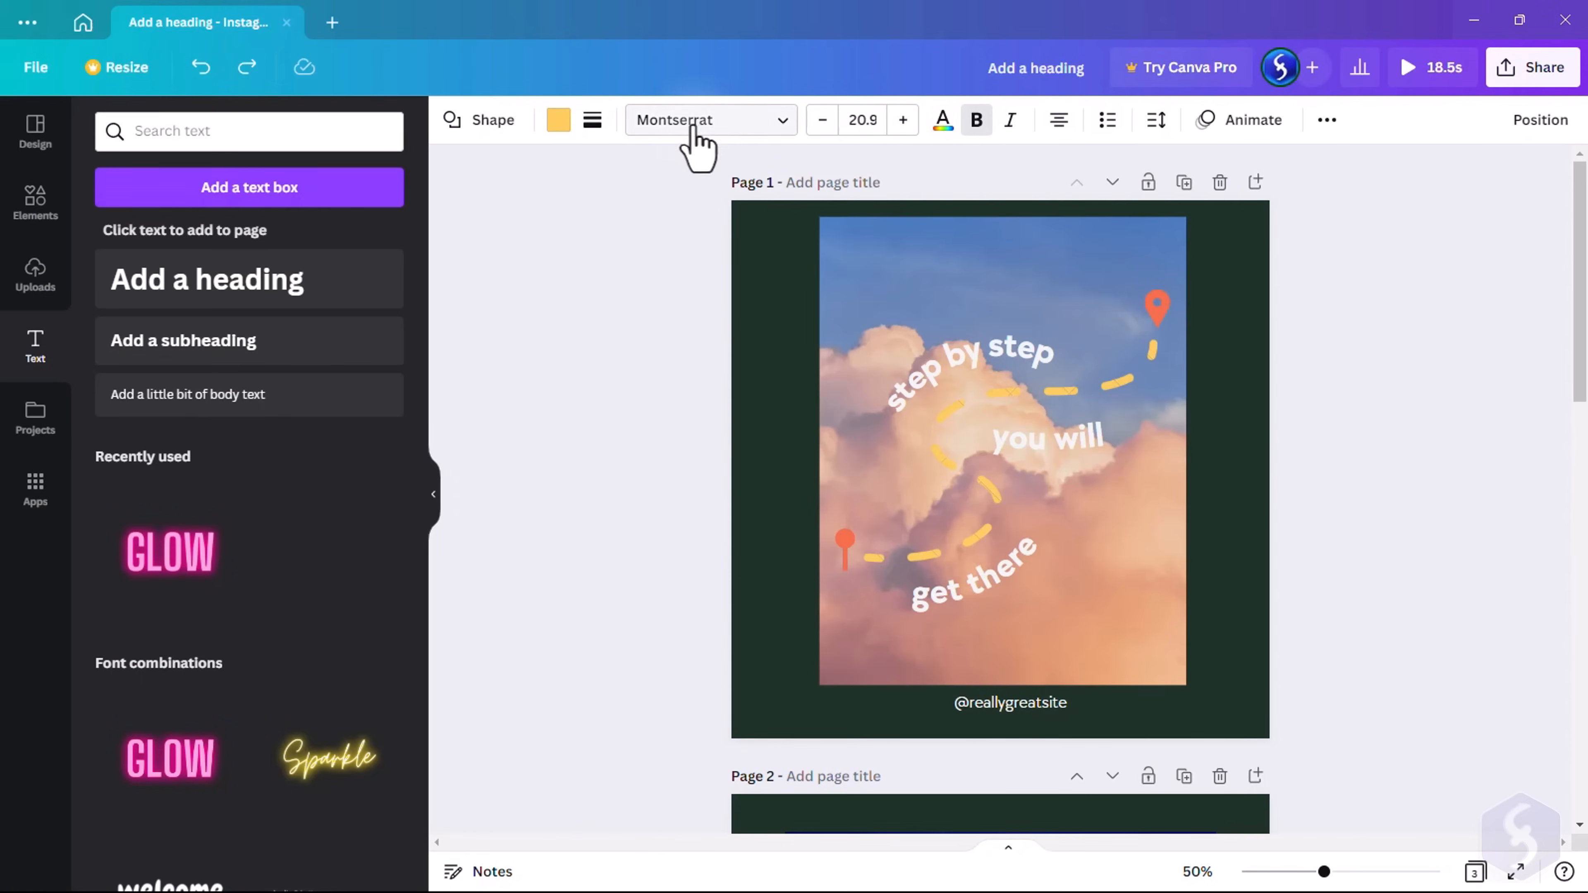
# Give the triangle a light blue fill, a thicker white outline and rounded corners
pyautogui.click(963, 364)
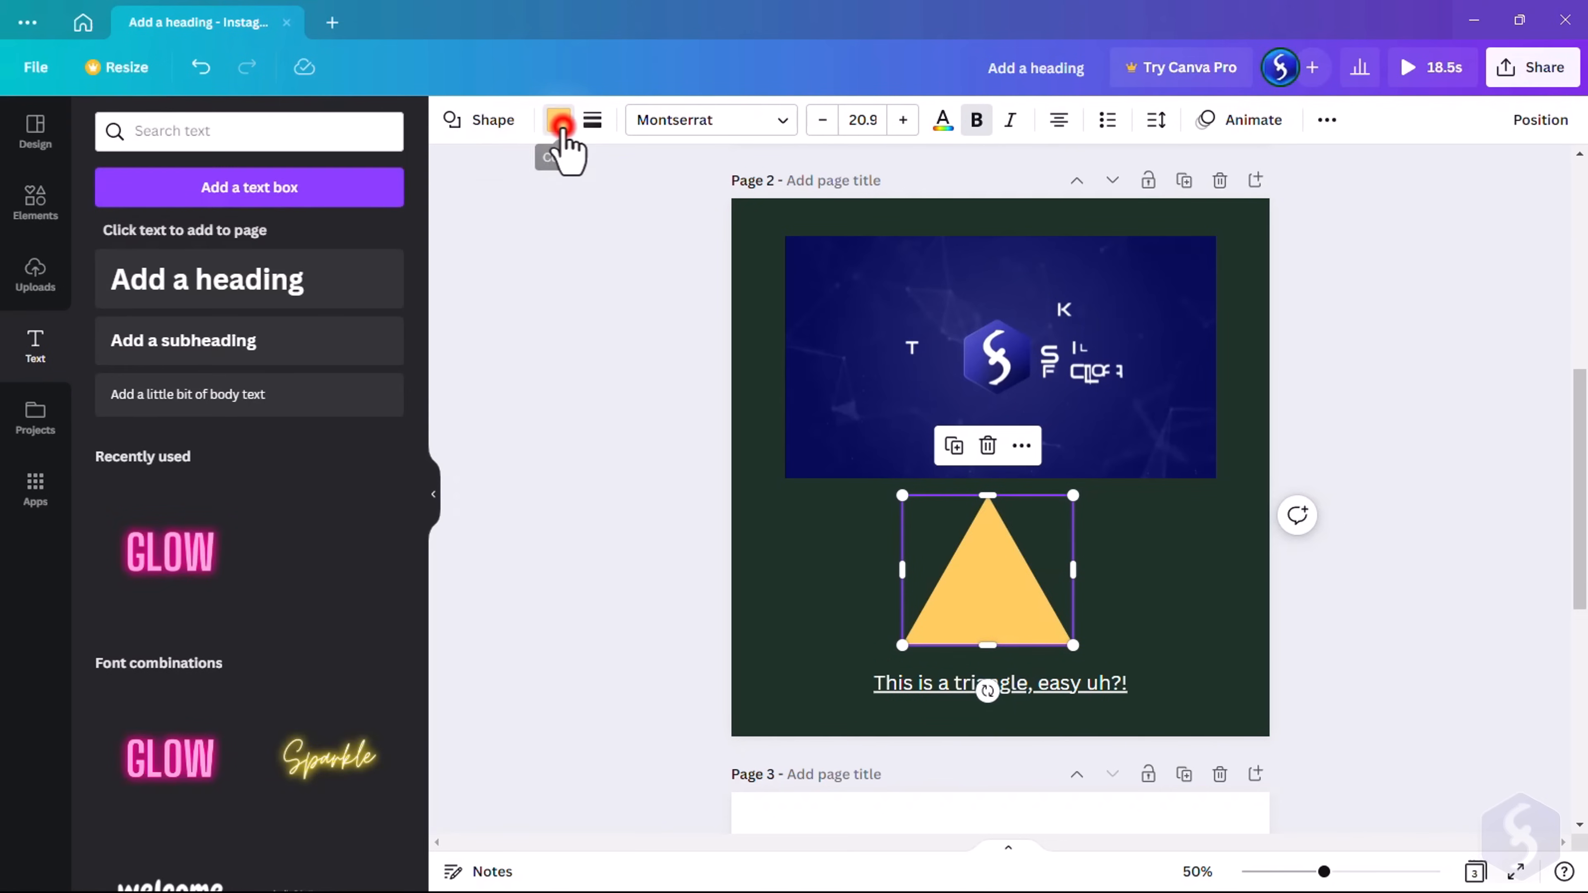
pyautogui.click(558, 120)
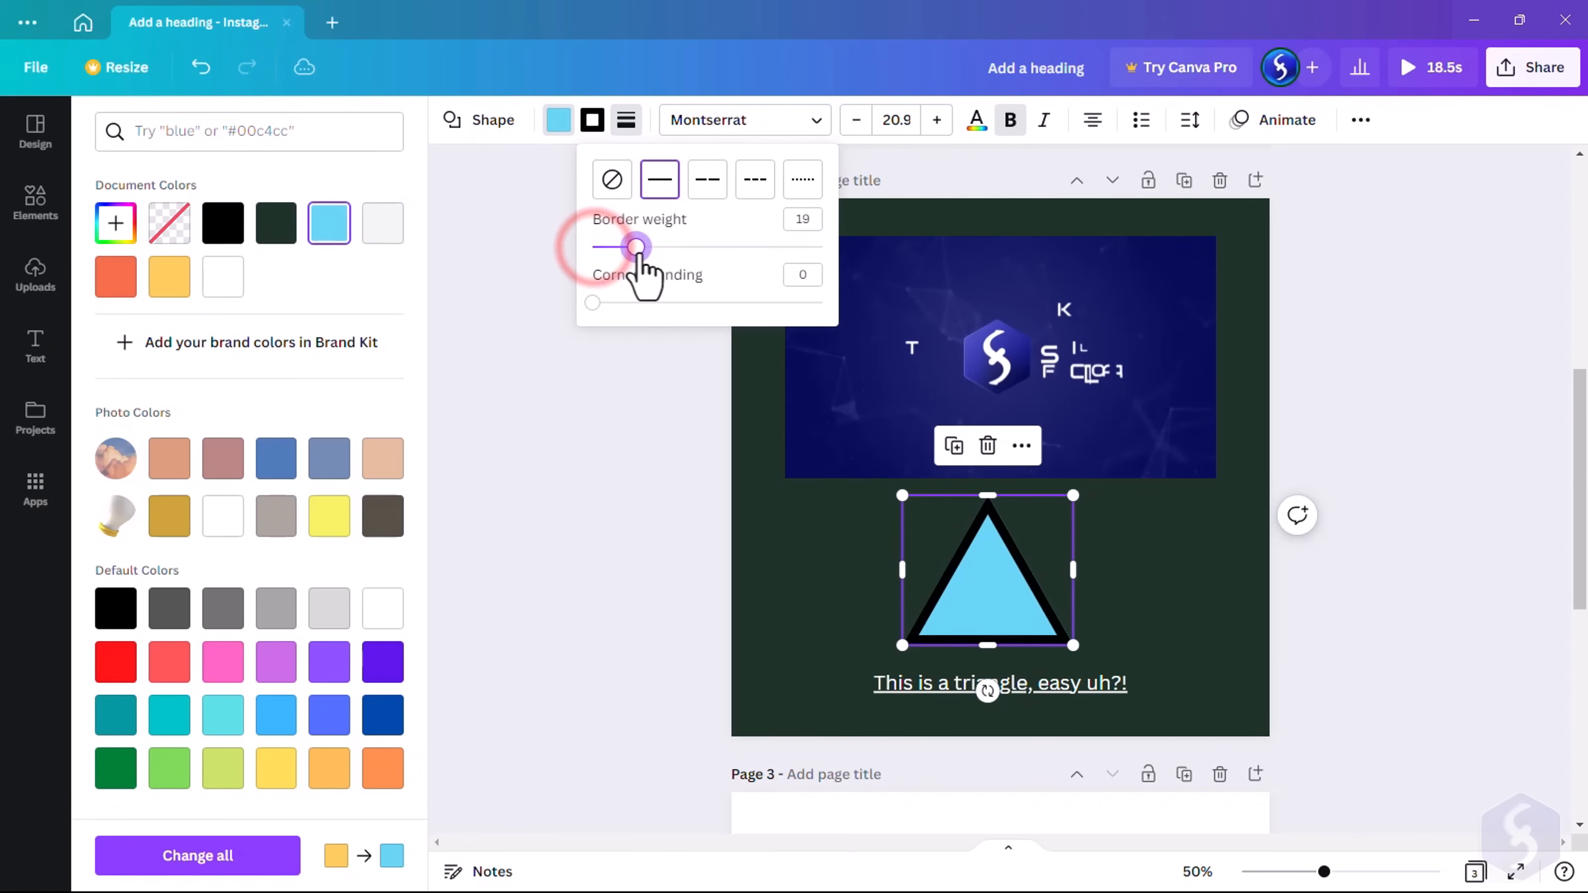
pyautogui.moveTo(591, 303); pyautogui.dragTo(800, 303)
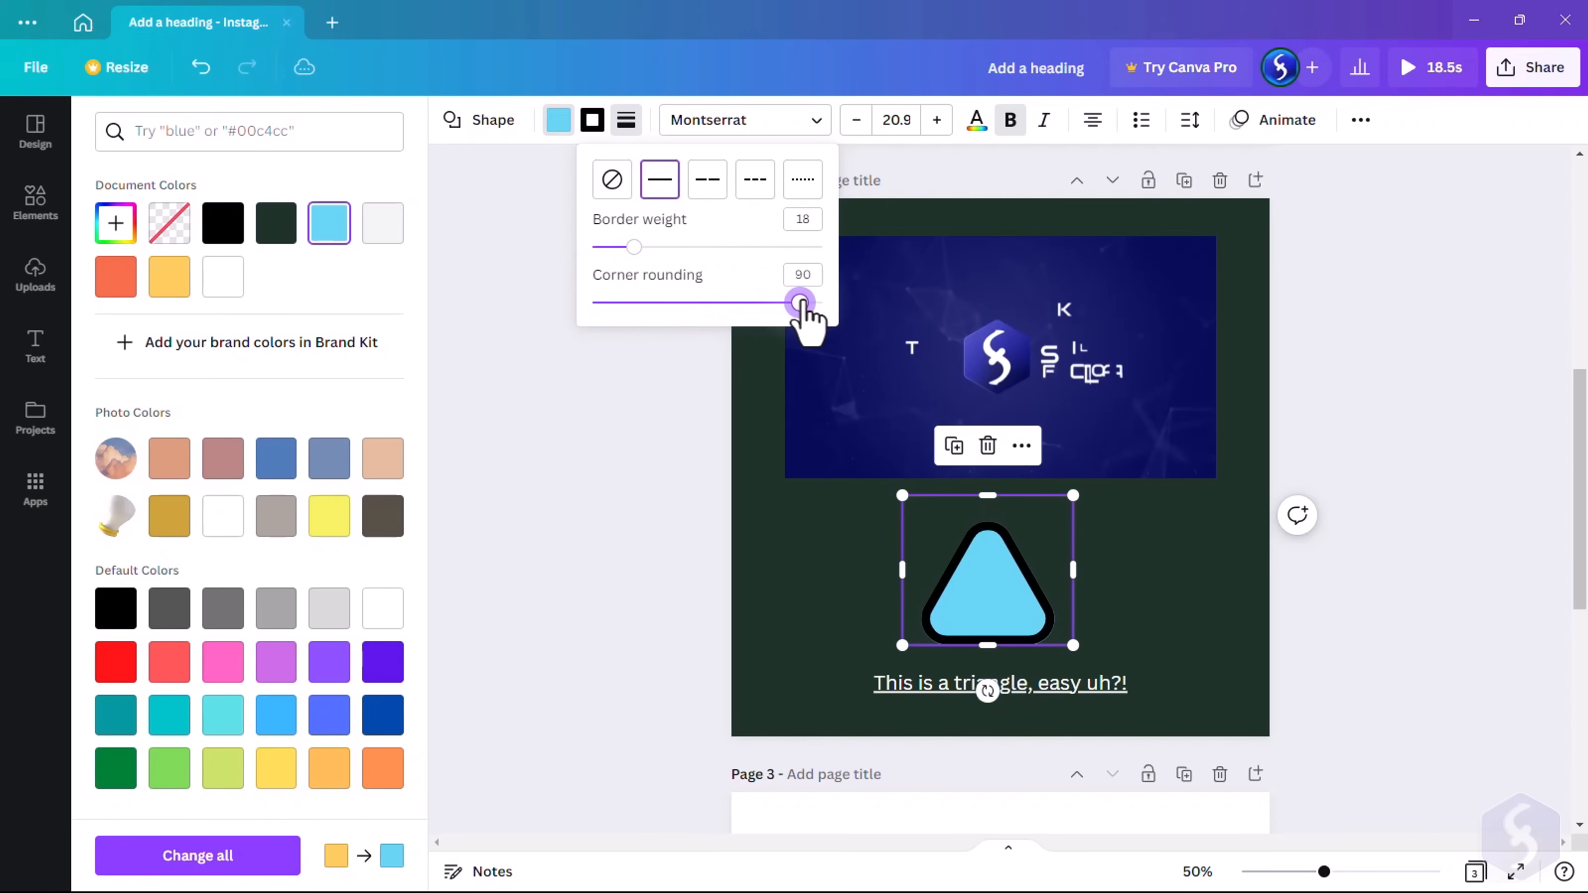
pyautogui.click(382, 223)
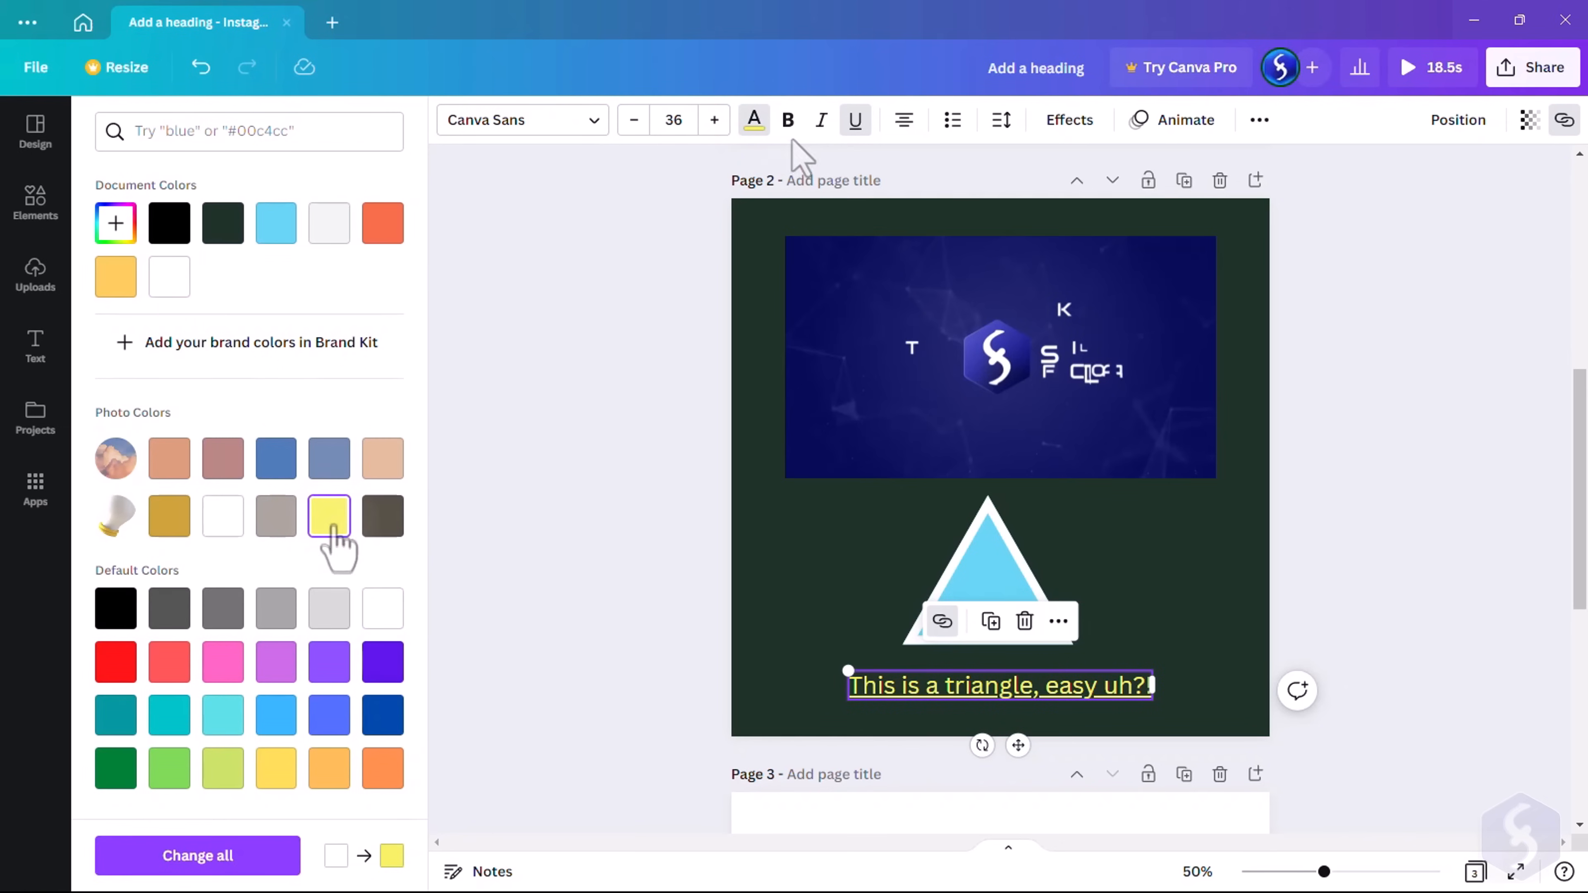
# Try italic and bullets on the yellow caption, then lock it in place
pyautogui.click(821, 121)
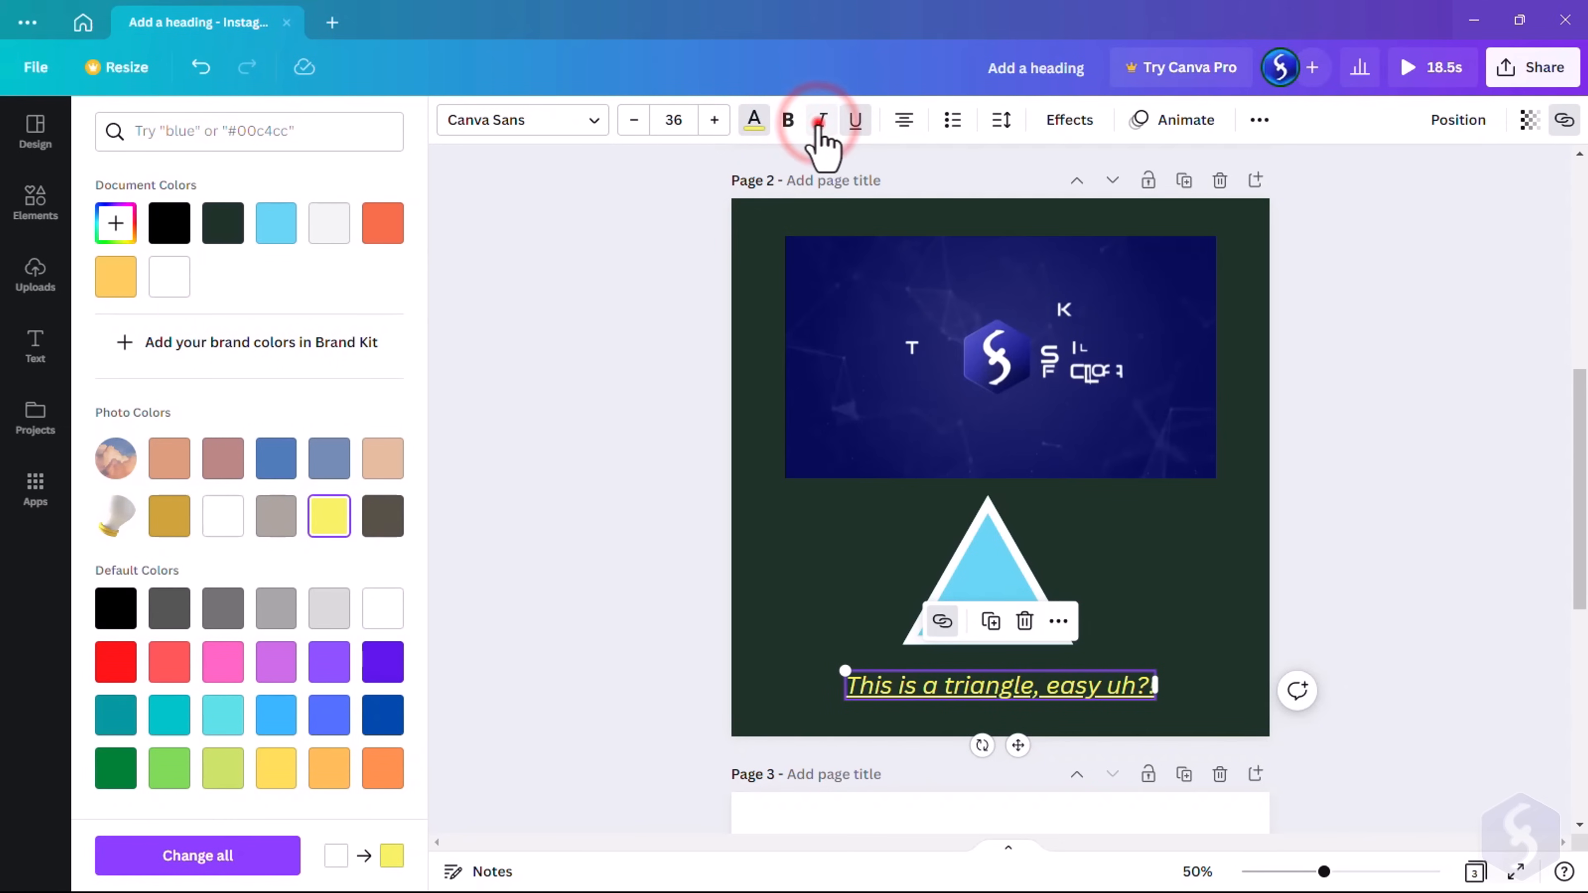
pyautogui.click(952, 120)
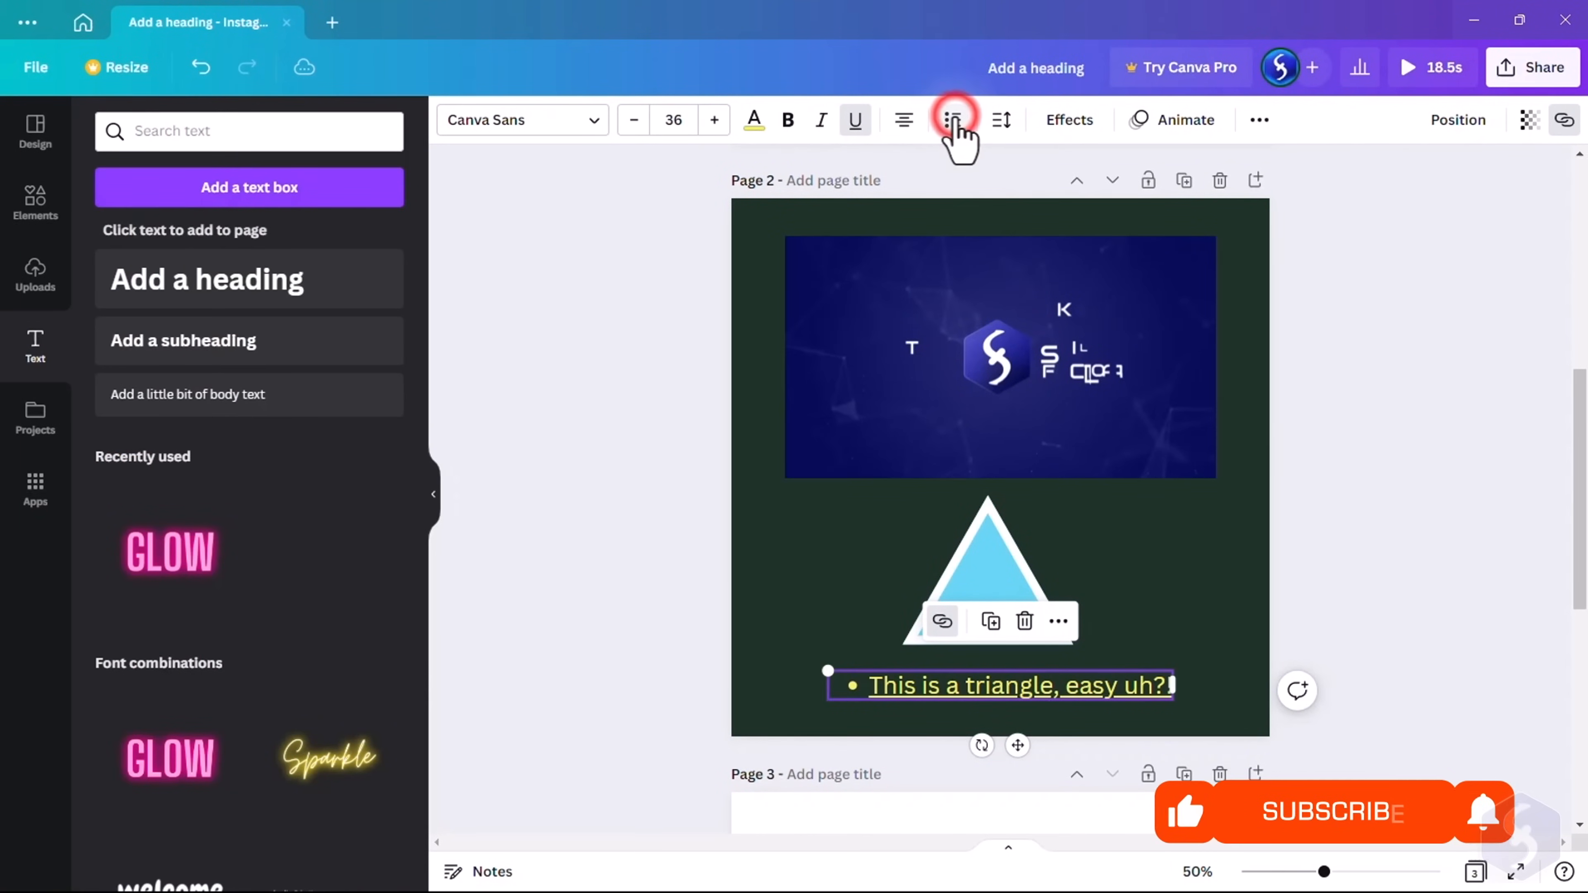
pyautogui.click(1259, 119)
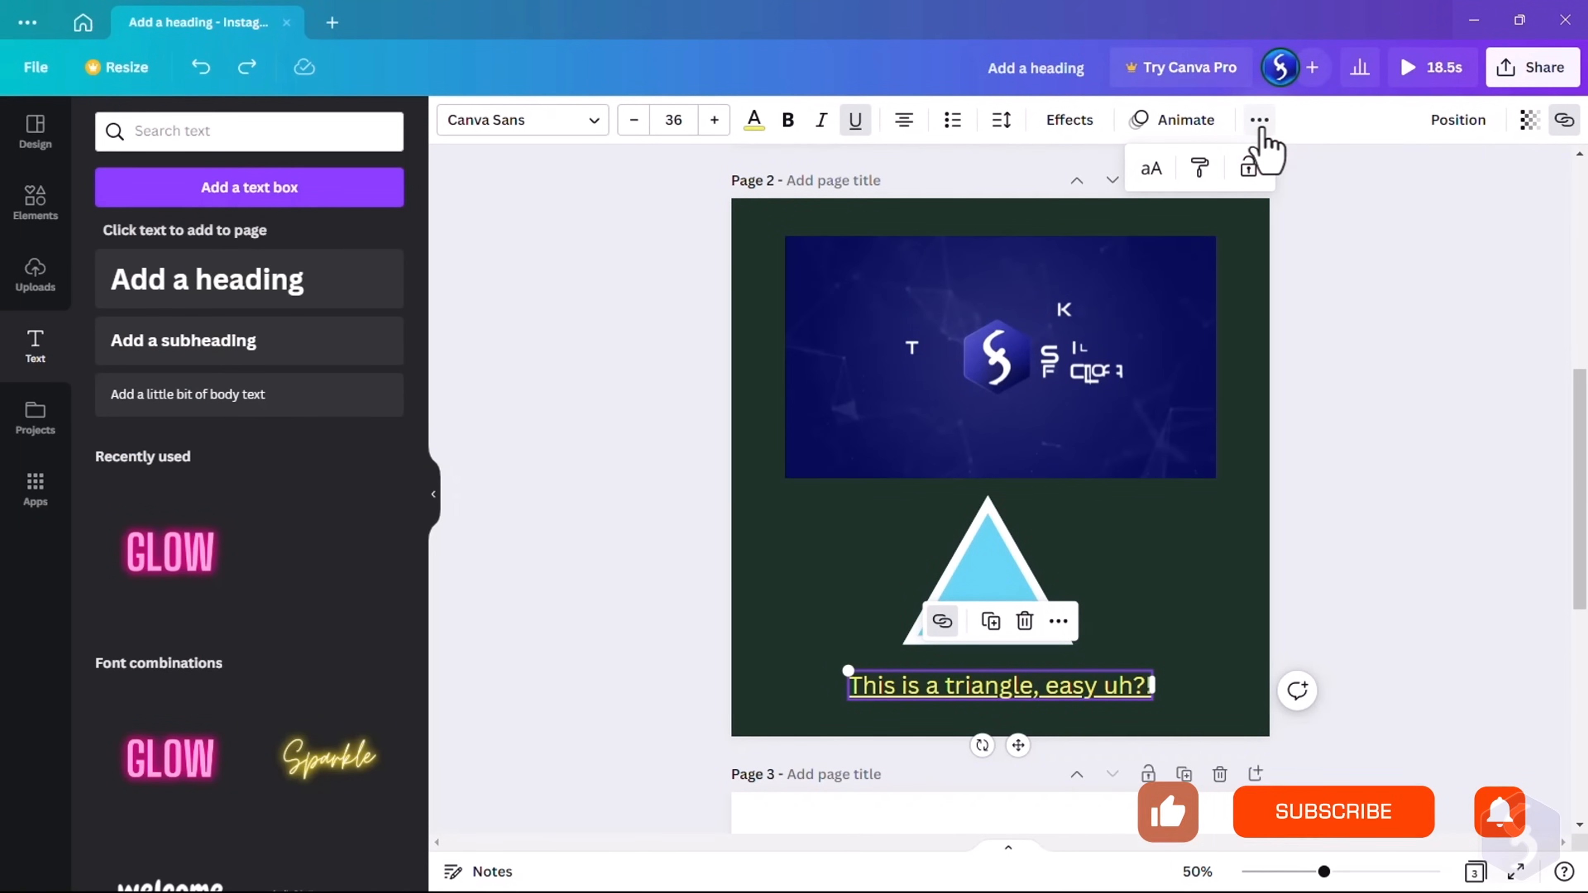
pyautogui.click(1152, 168)
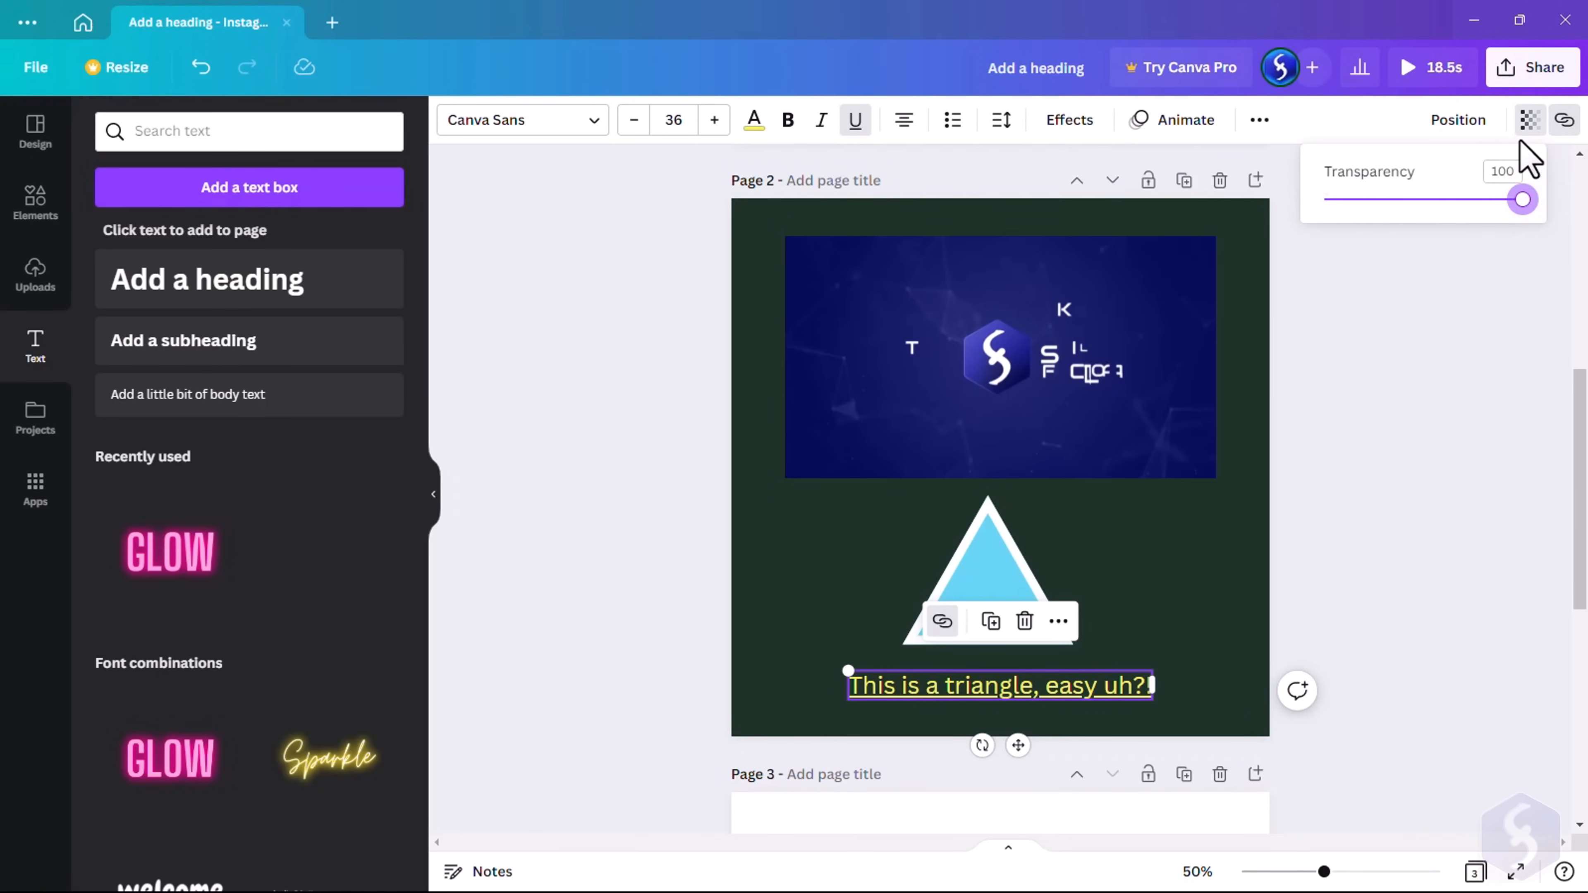
pyautogui.click(1258, 120)
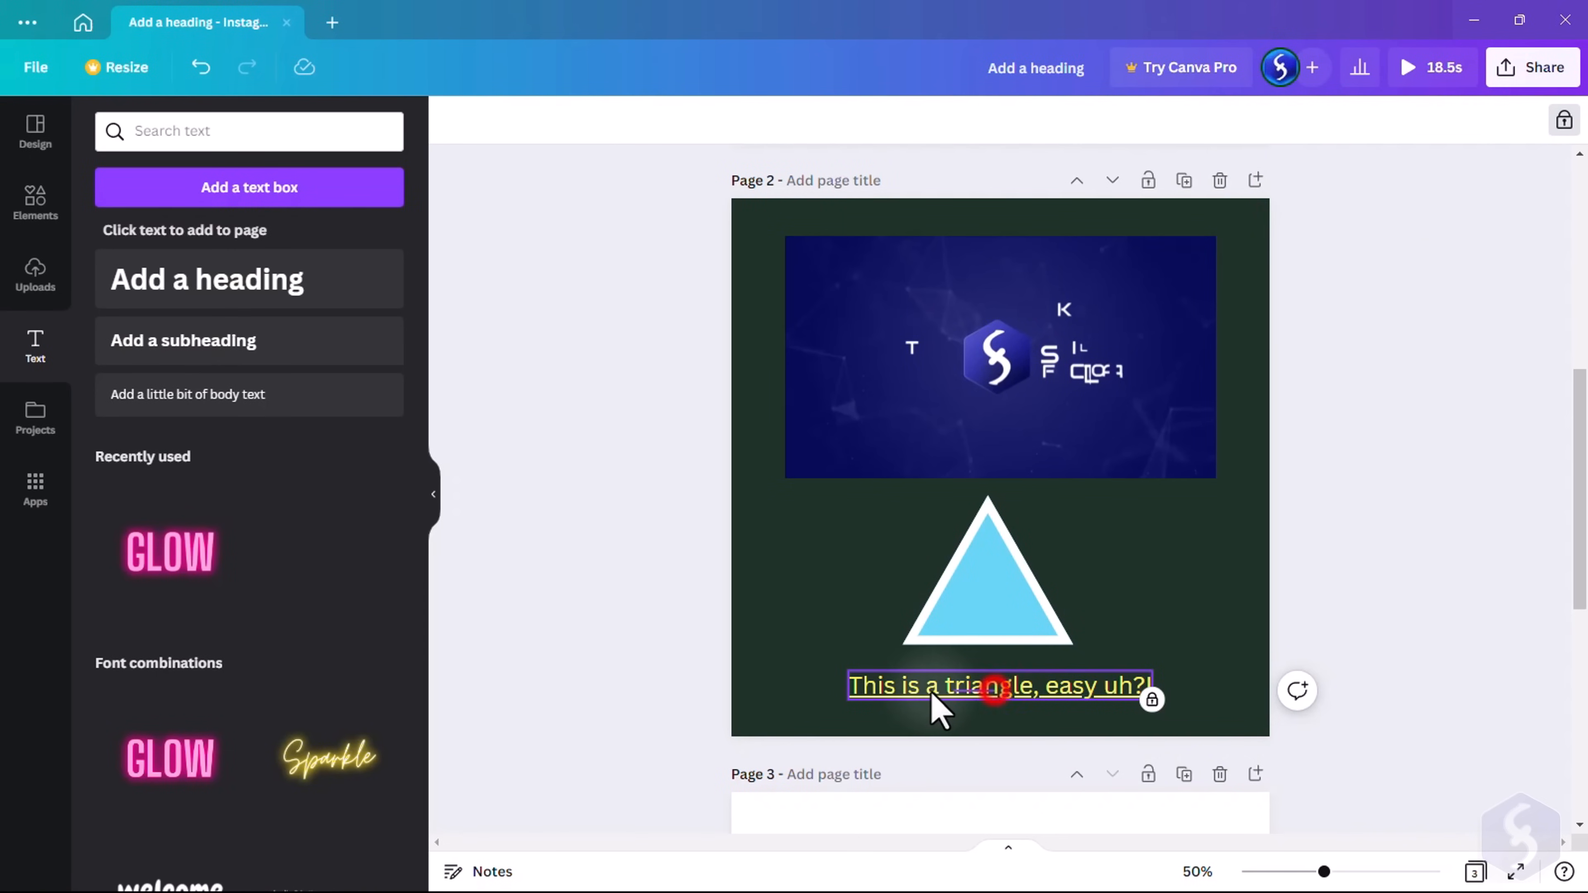
pyautogui.click(995, 685)
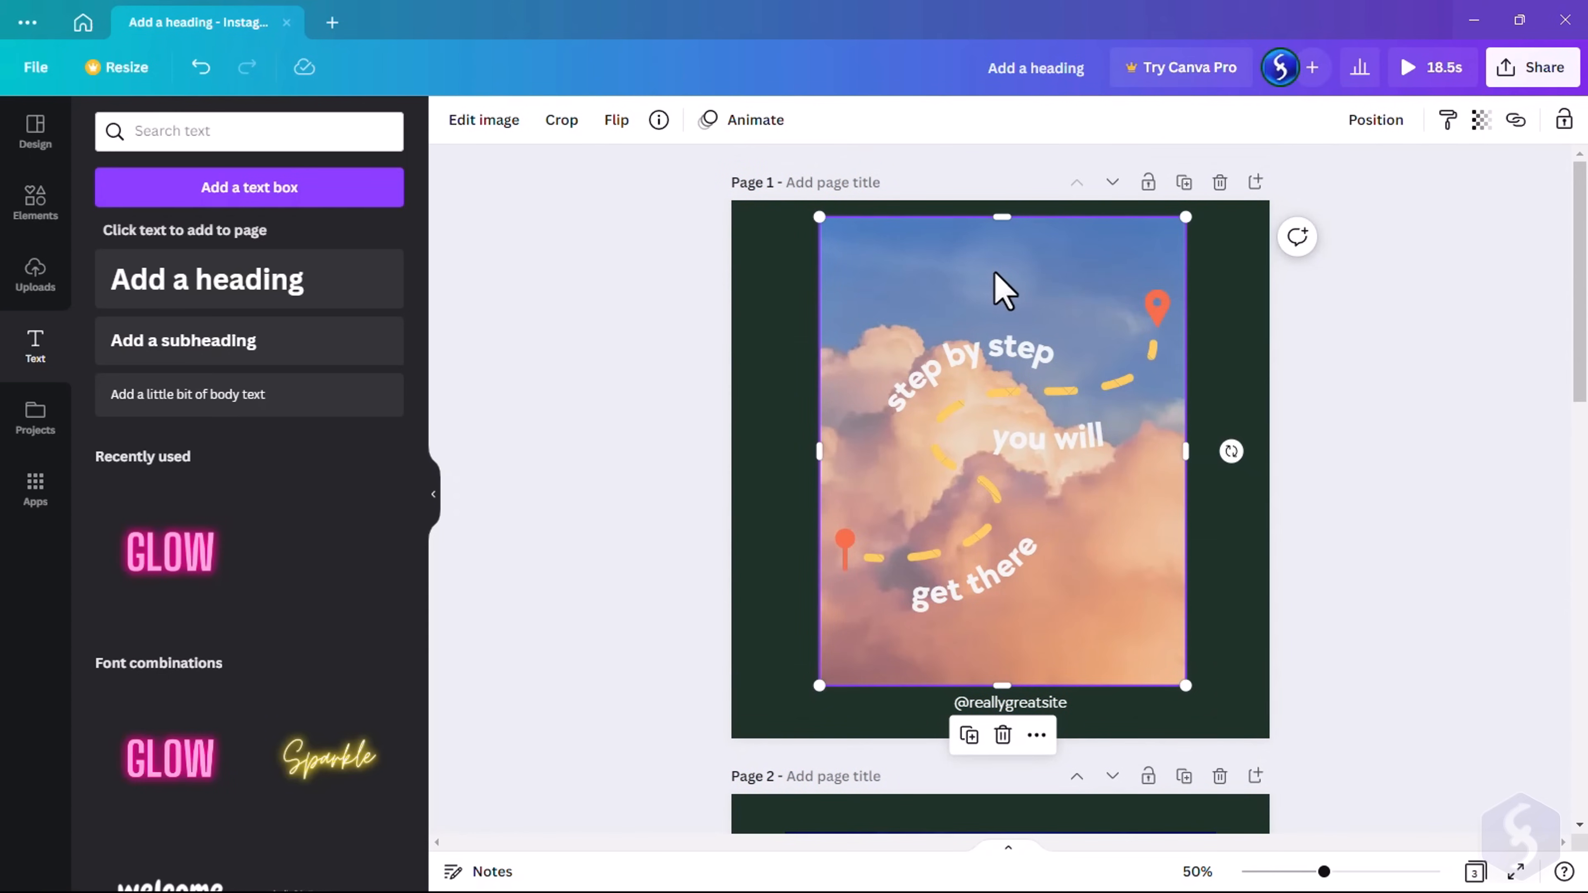
# Try contrast, a filter and a phone mockup on the cloud photo, then resize and flip it
pyautogui.click(483, 120)
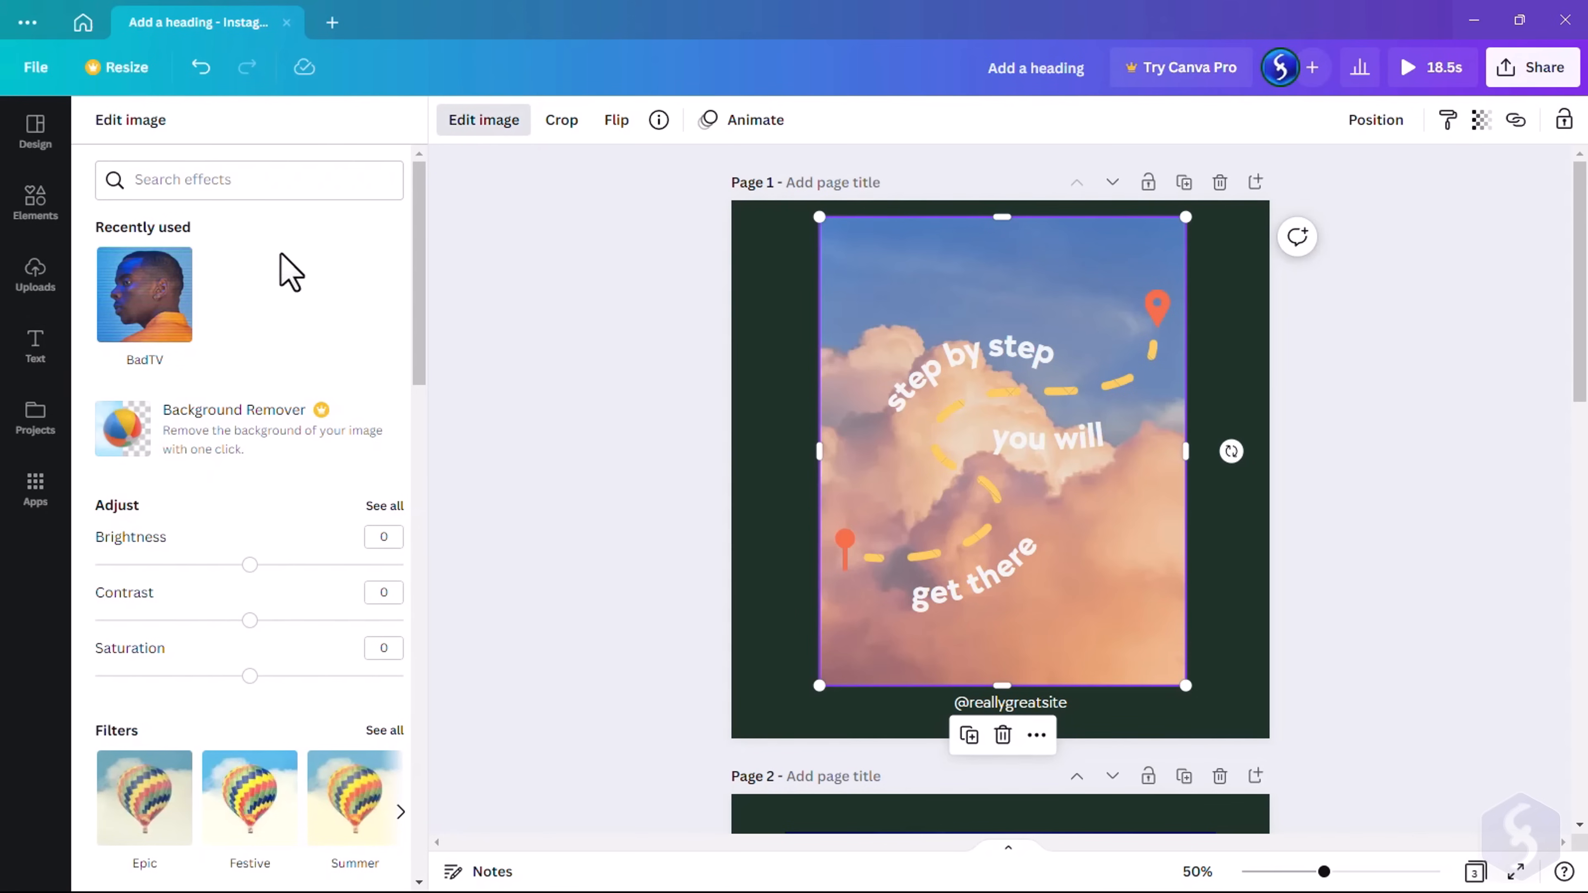
pyautogui.scroll(-3)
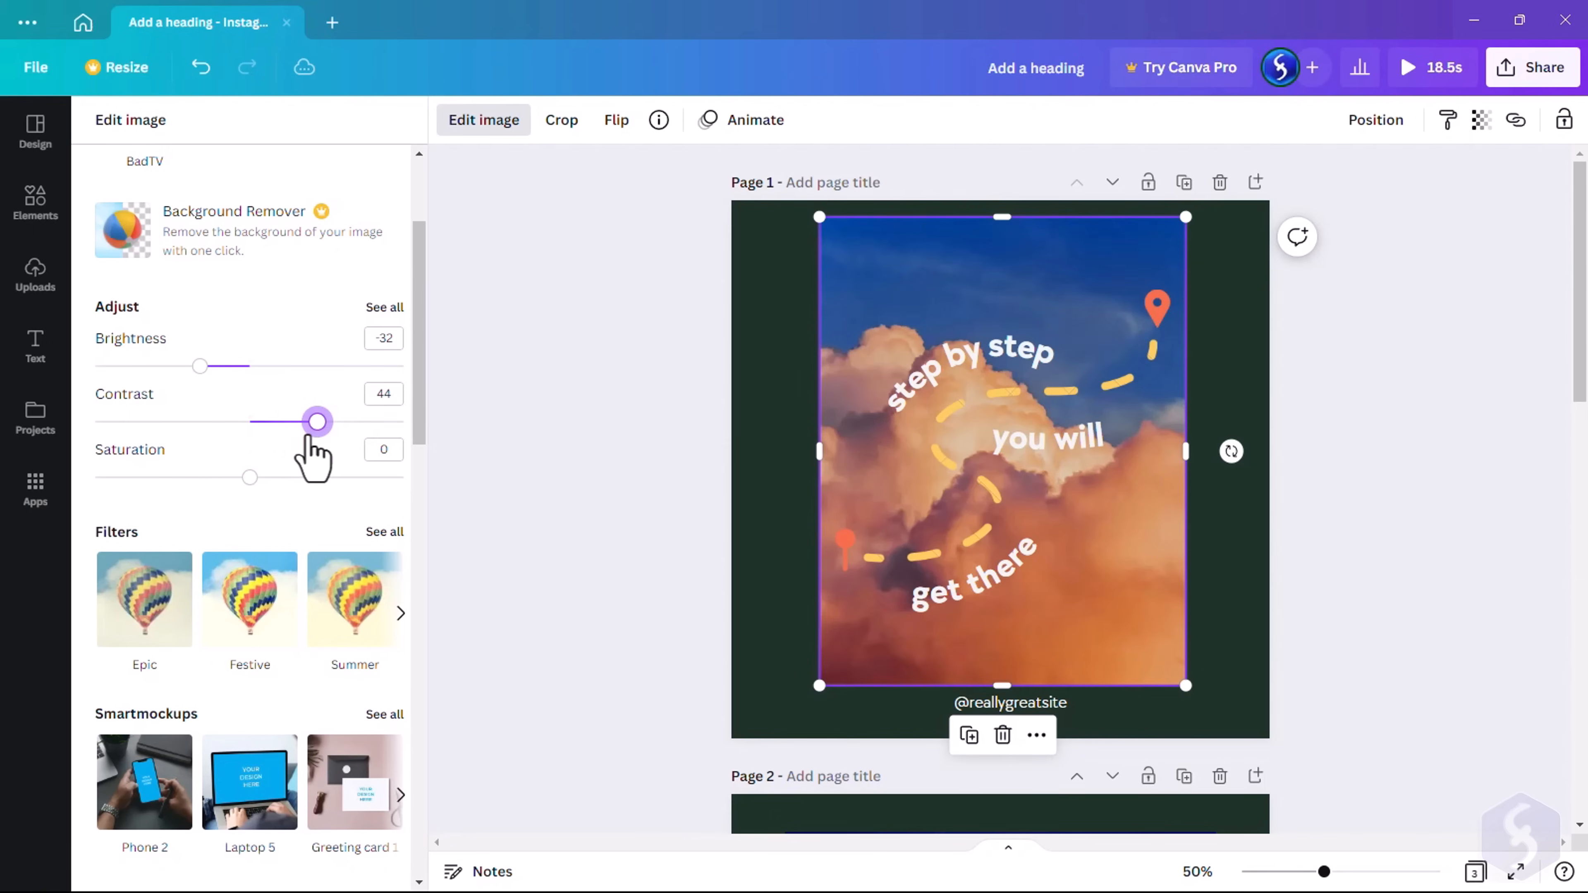
pyautogui.moveTo(250, 478); pyautogui.dragTo(197, 477)
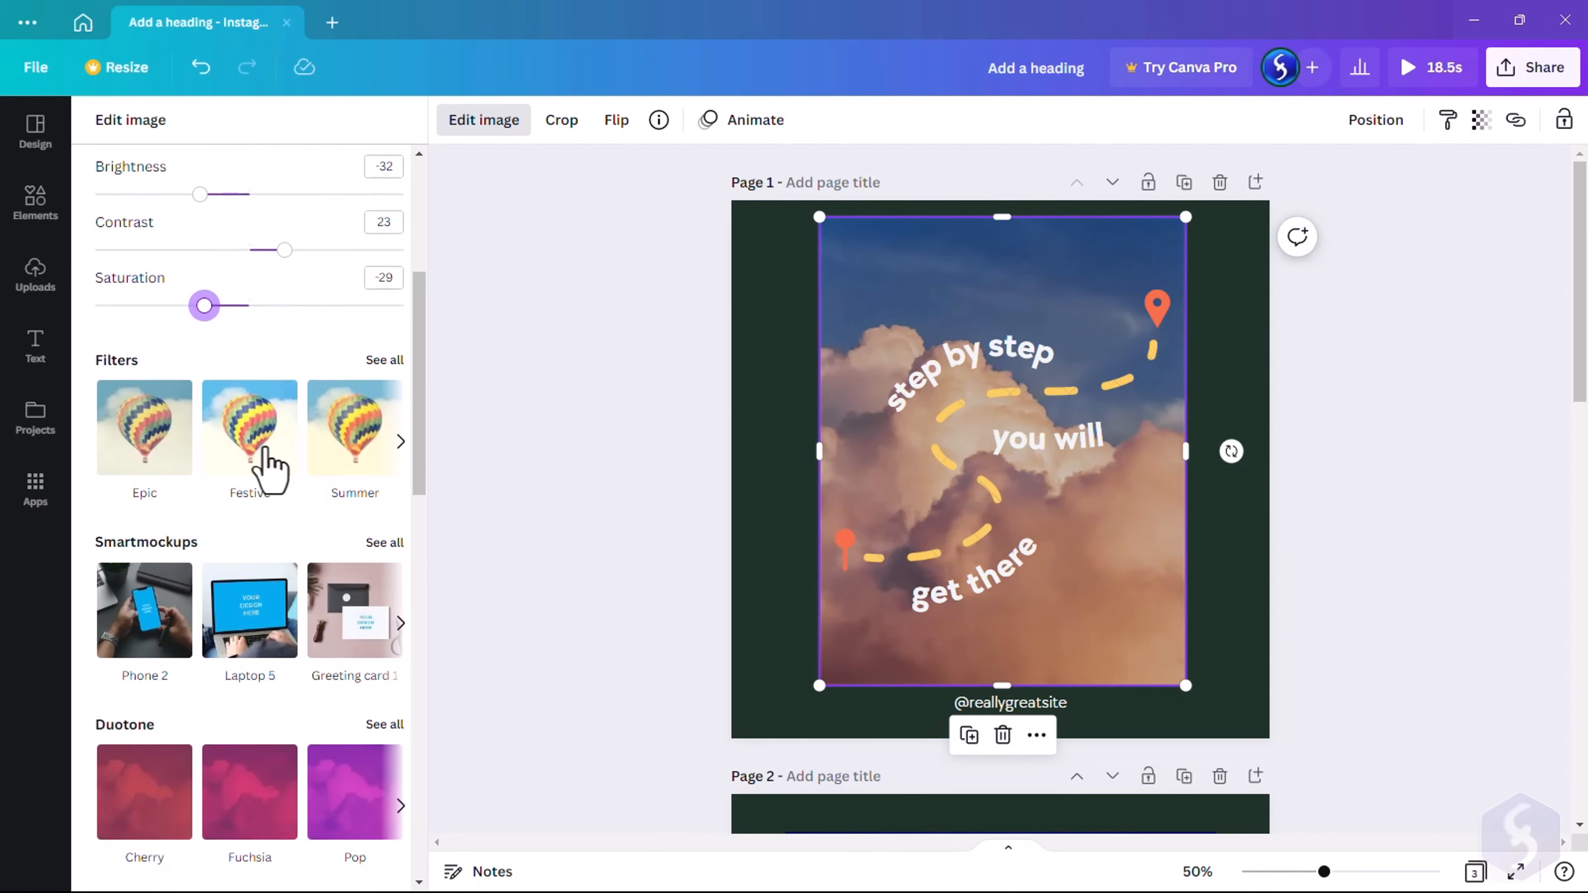
pyautogui.click(249, 425)
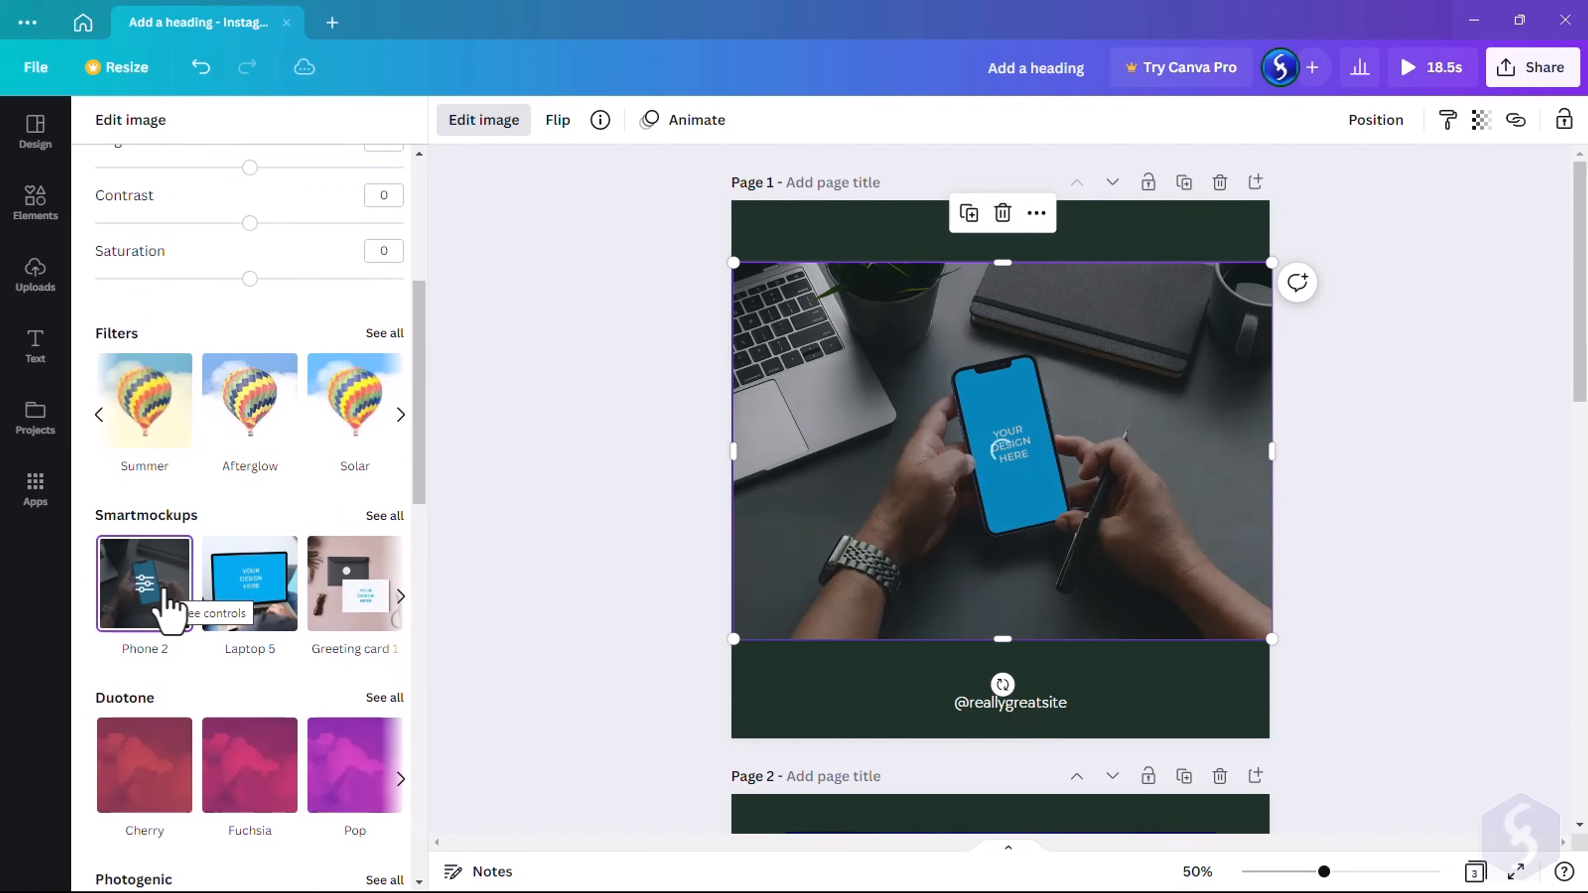
pyautogui.click(145, 583)
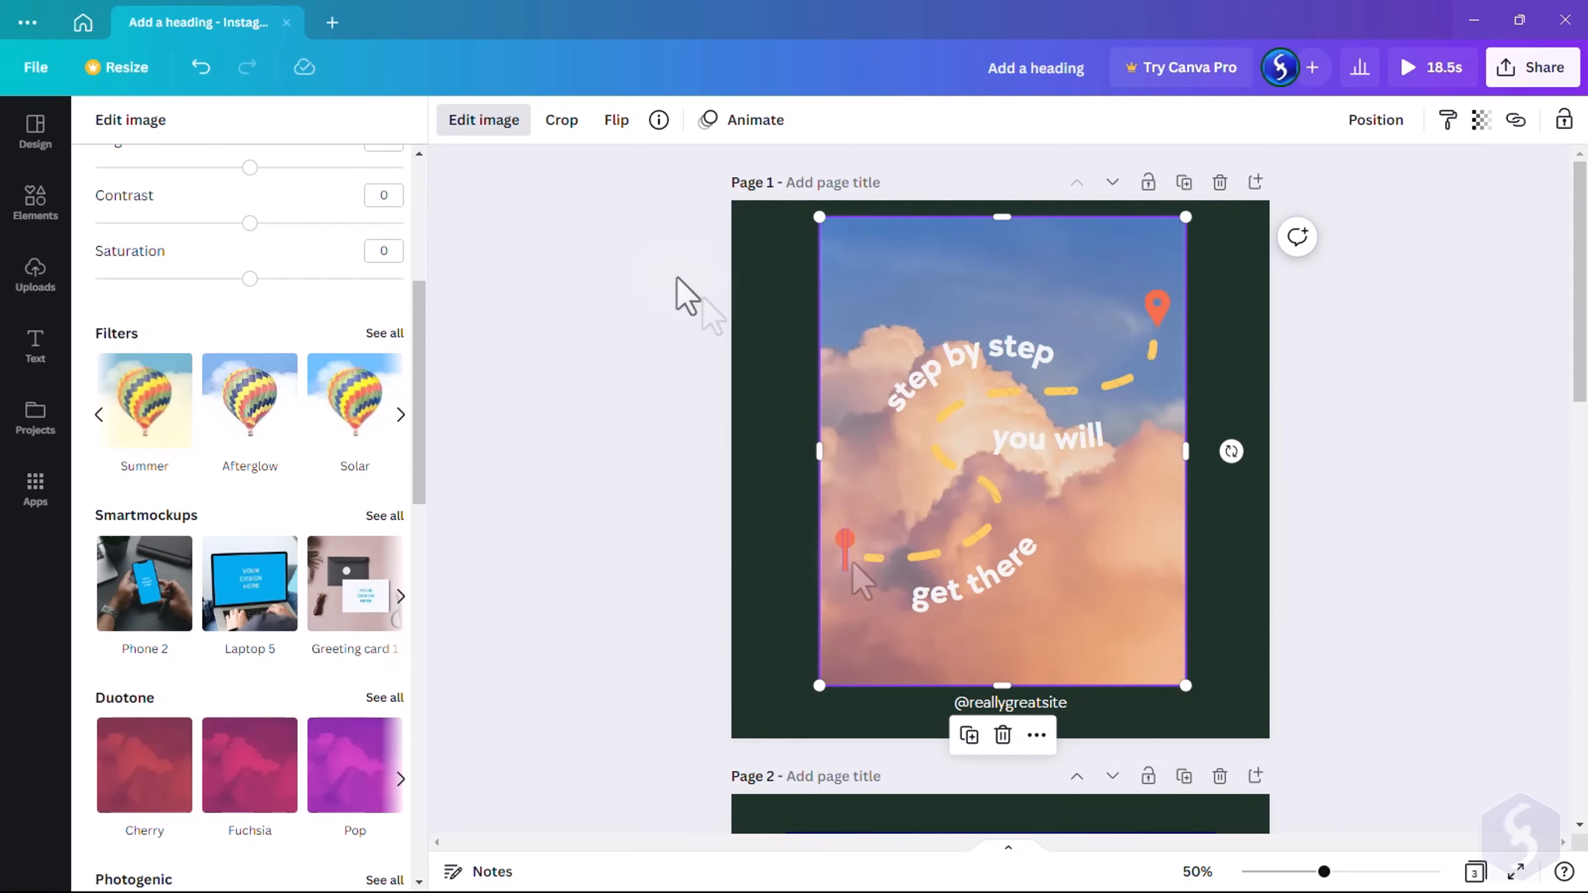
pyautogui.click(35, 344)
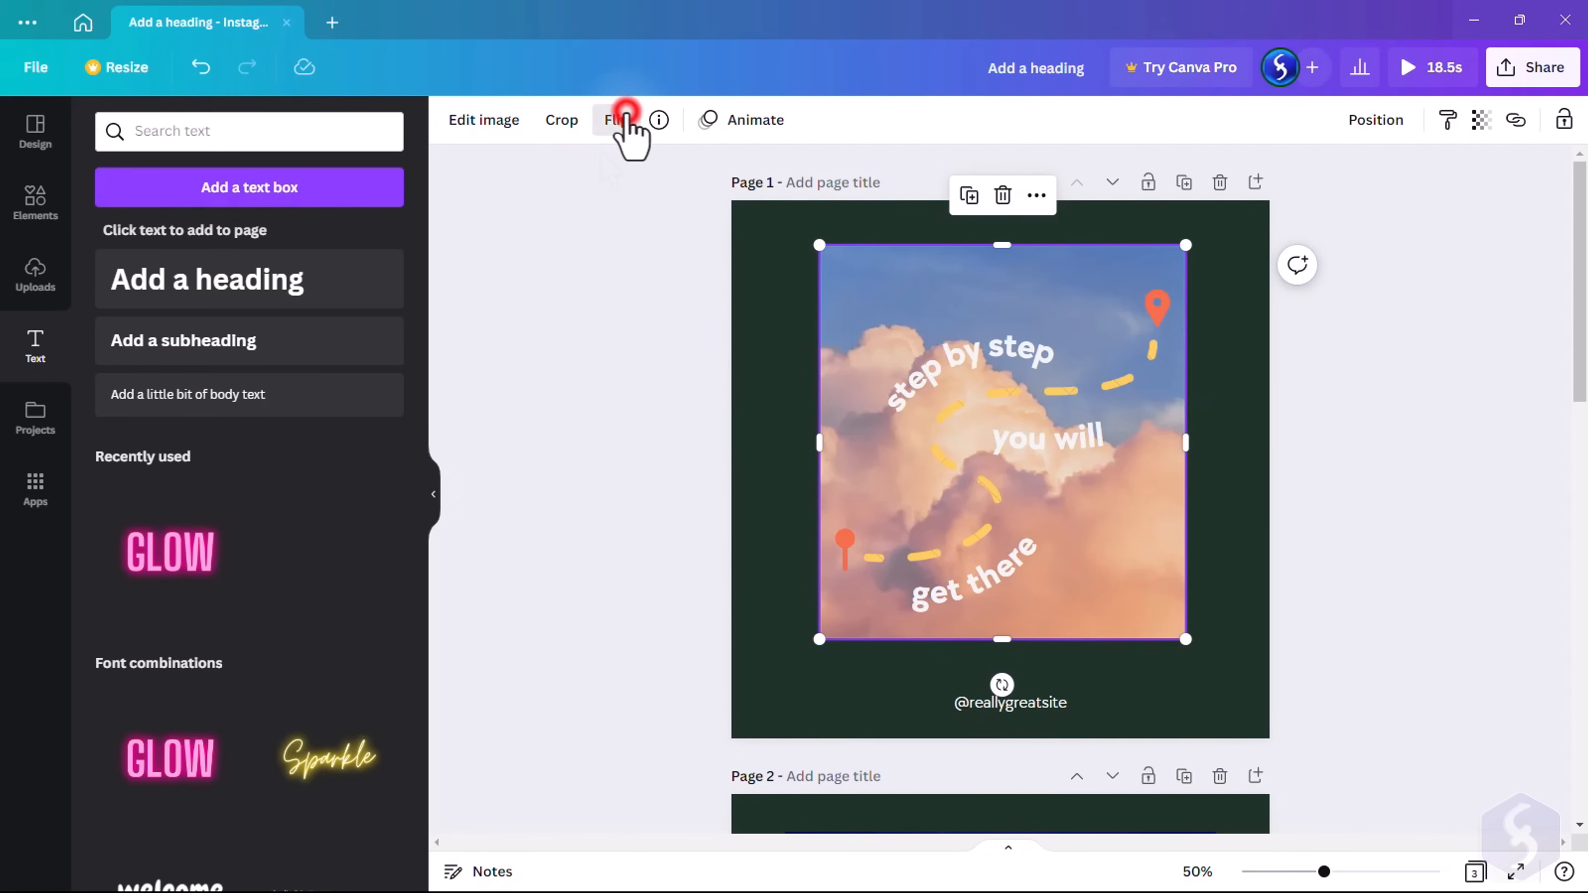
pyautogui.click(622, 116)
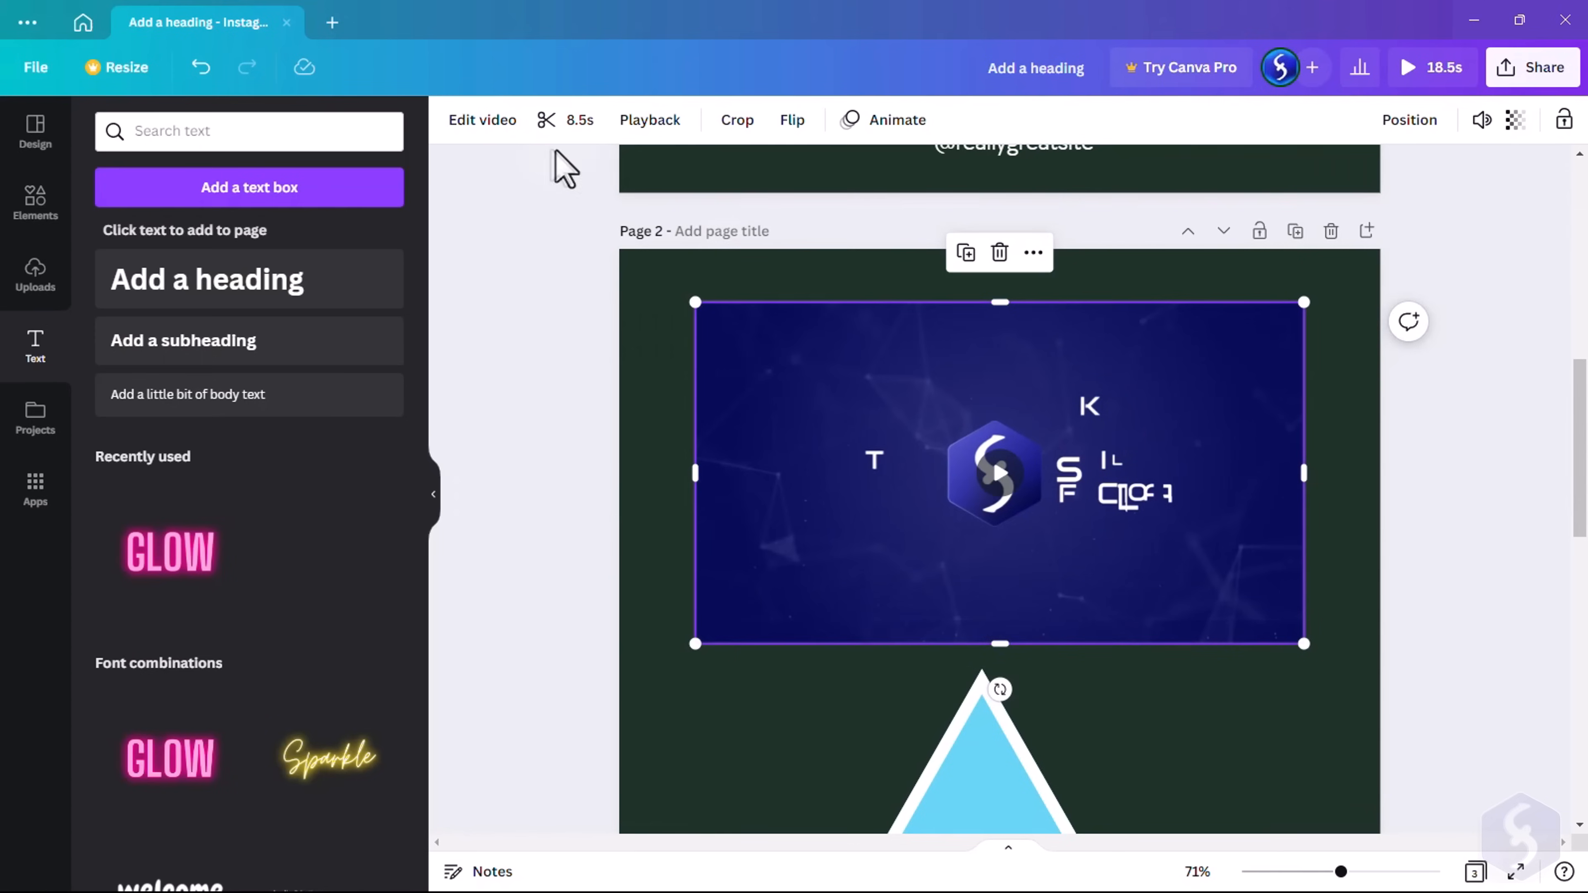
# Set the video's Adjust values to Brightness -5, Vibrance 43 and Saturation 20
pyautogui.click(483, 120)
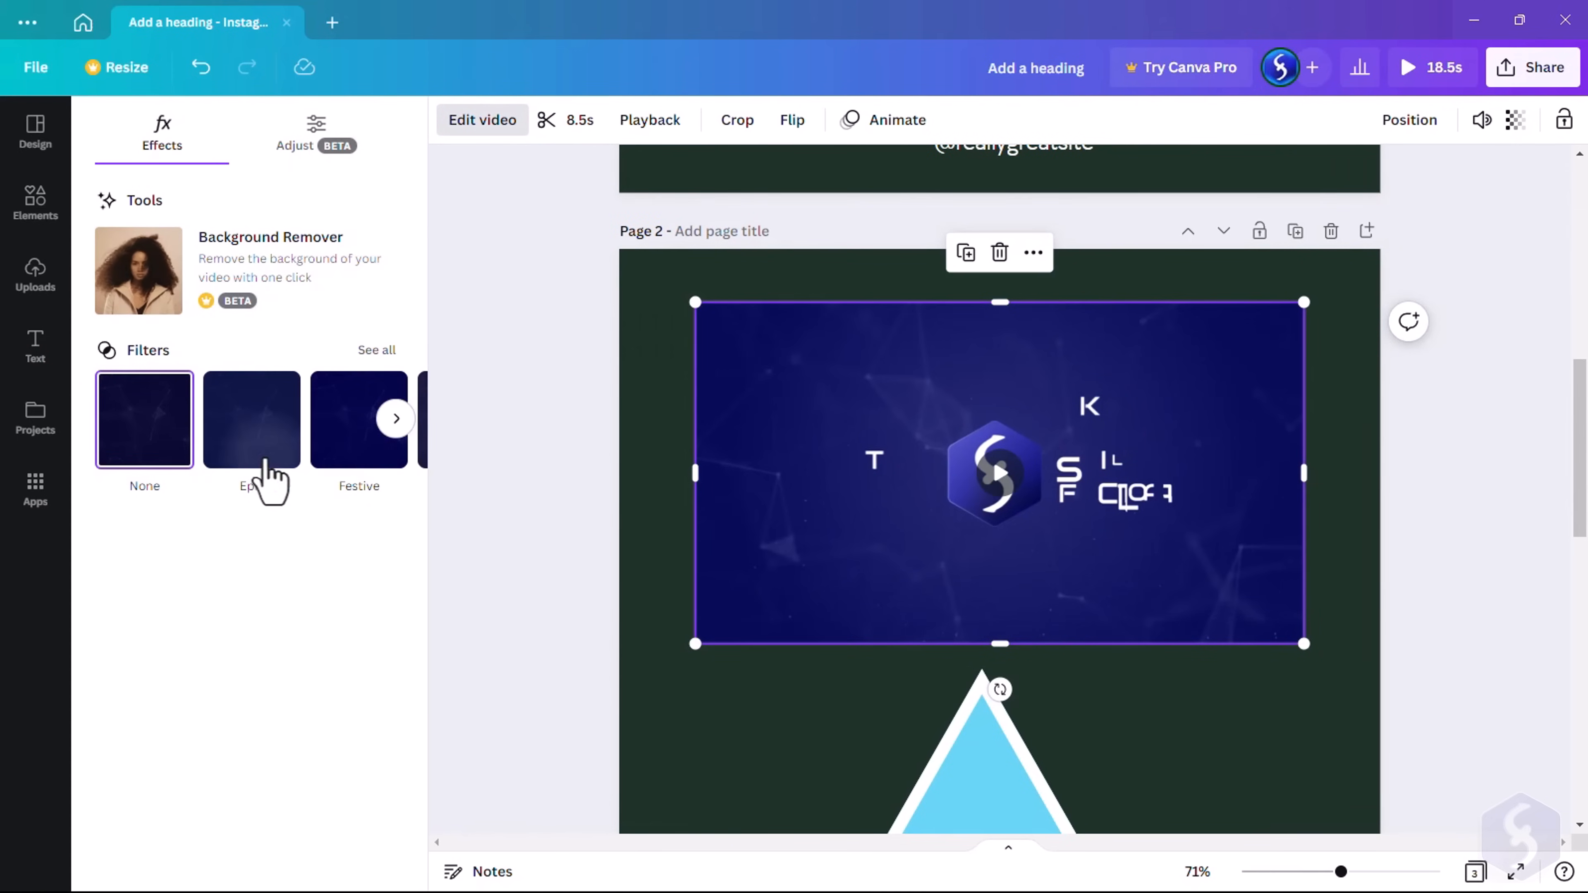
pyautogui.click(316, 131)
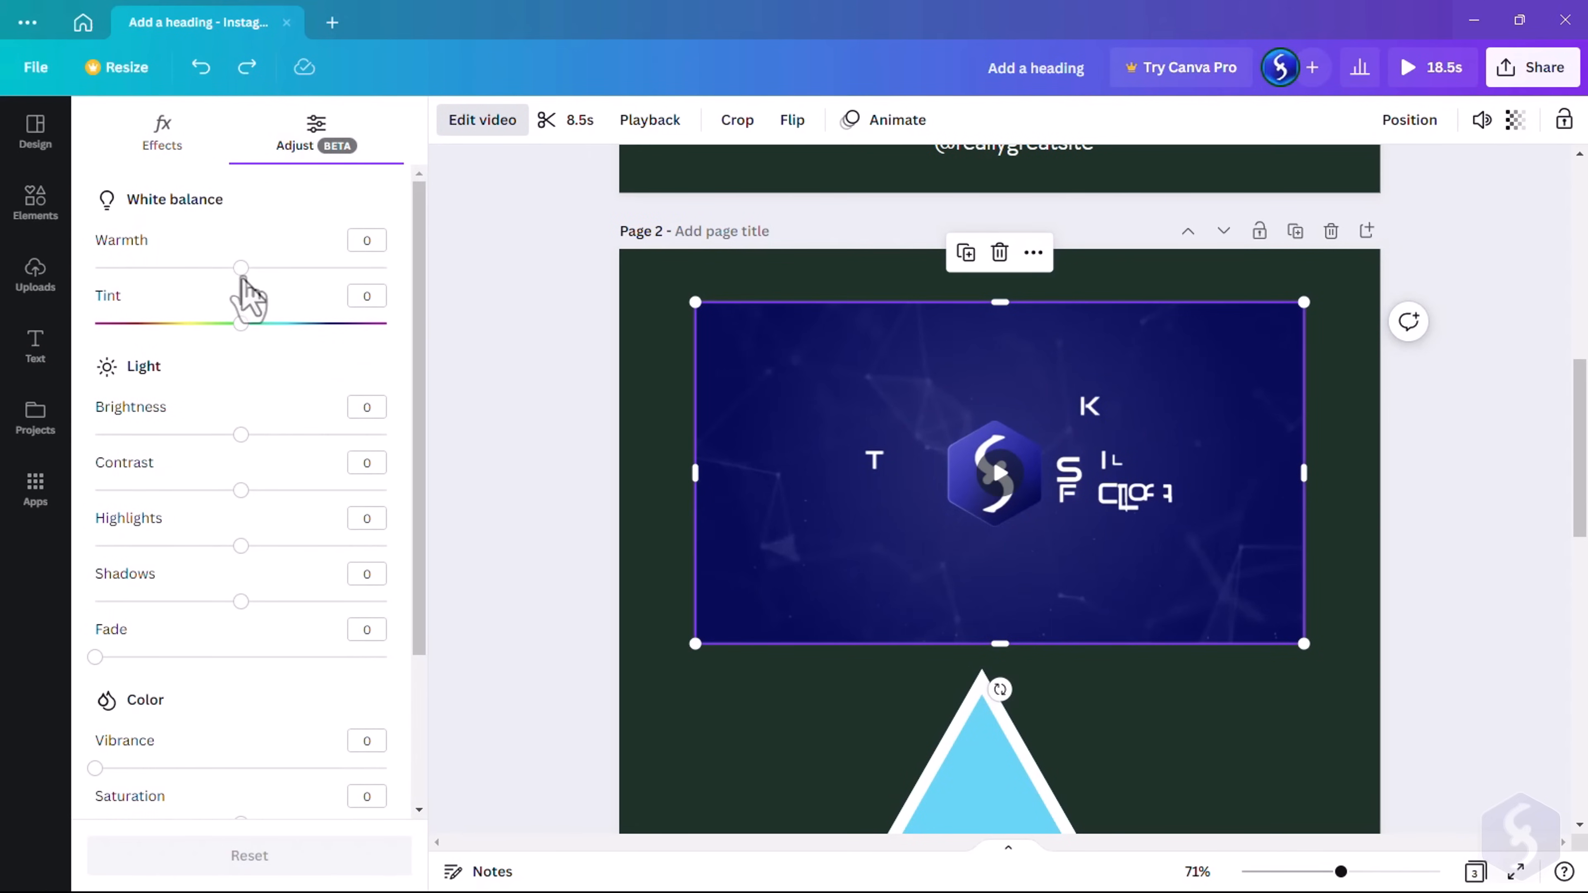
pyautogui.moveTo(240, 324); pyautogui.dragTo(289, 324)
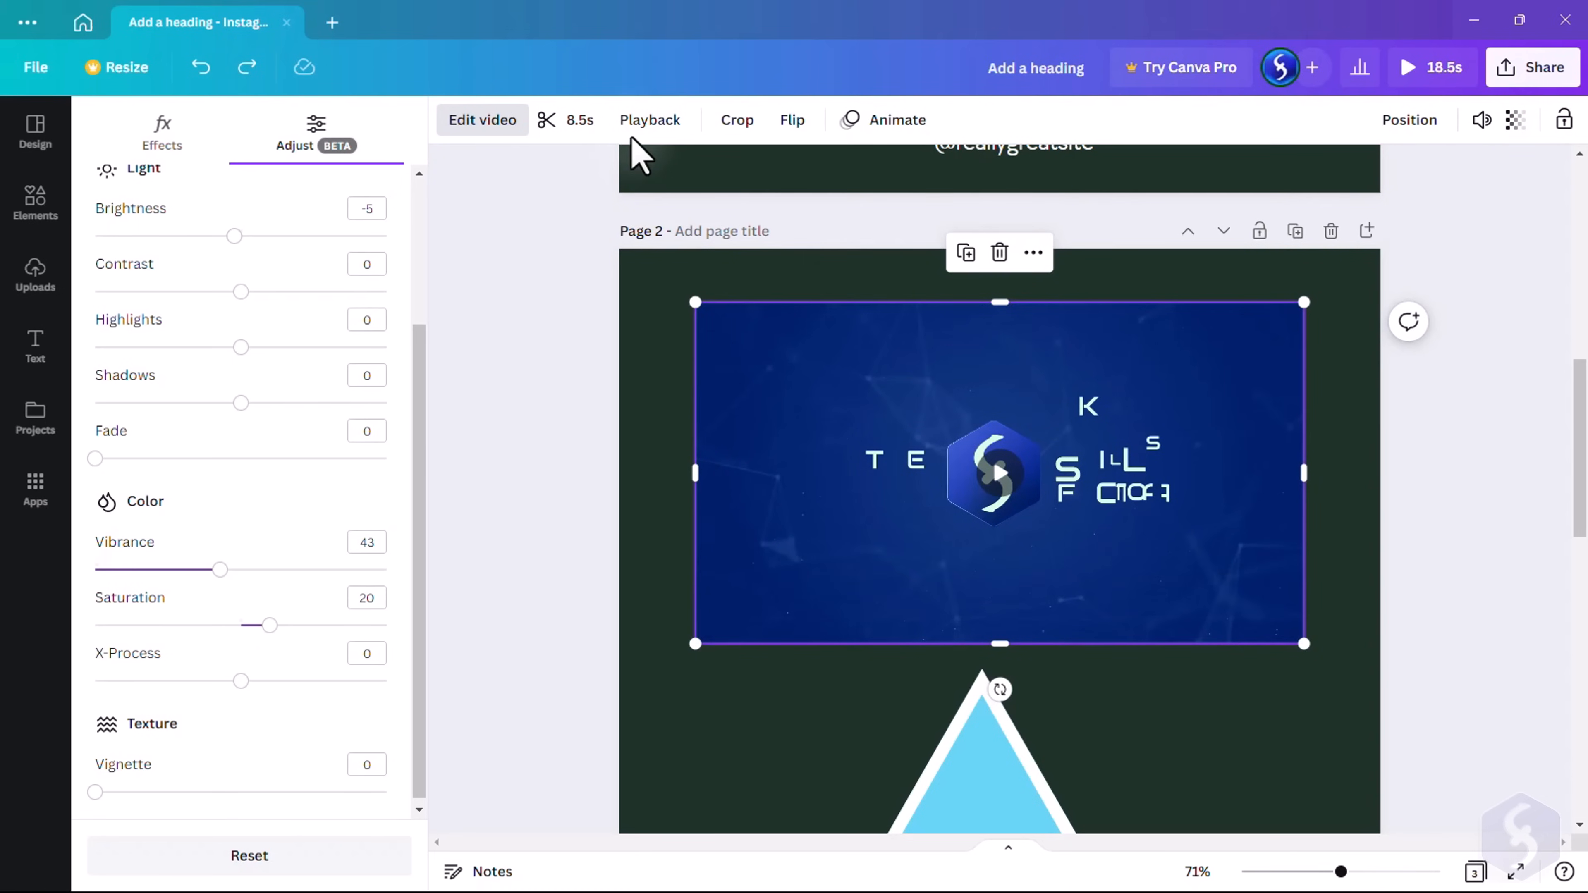
pyautogui.click(650, 120)
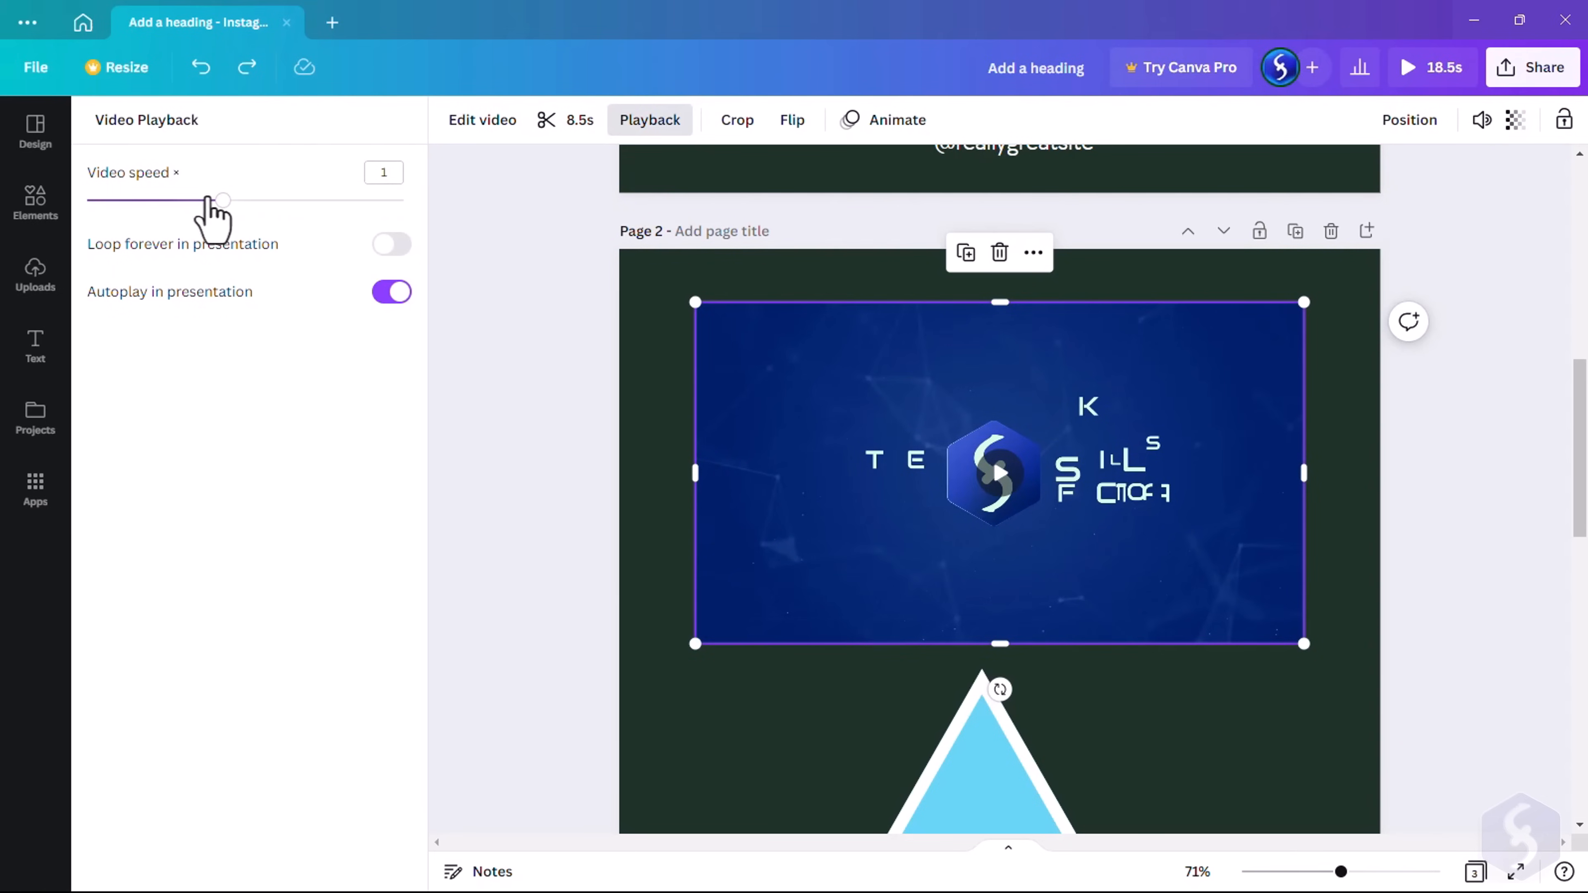
pyautogui.moveTo(128, 315)
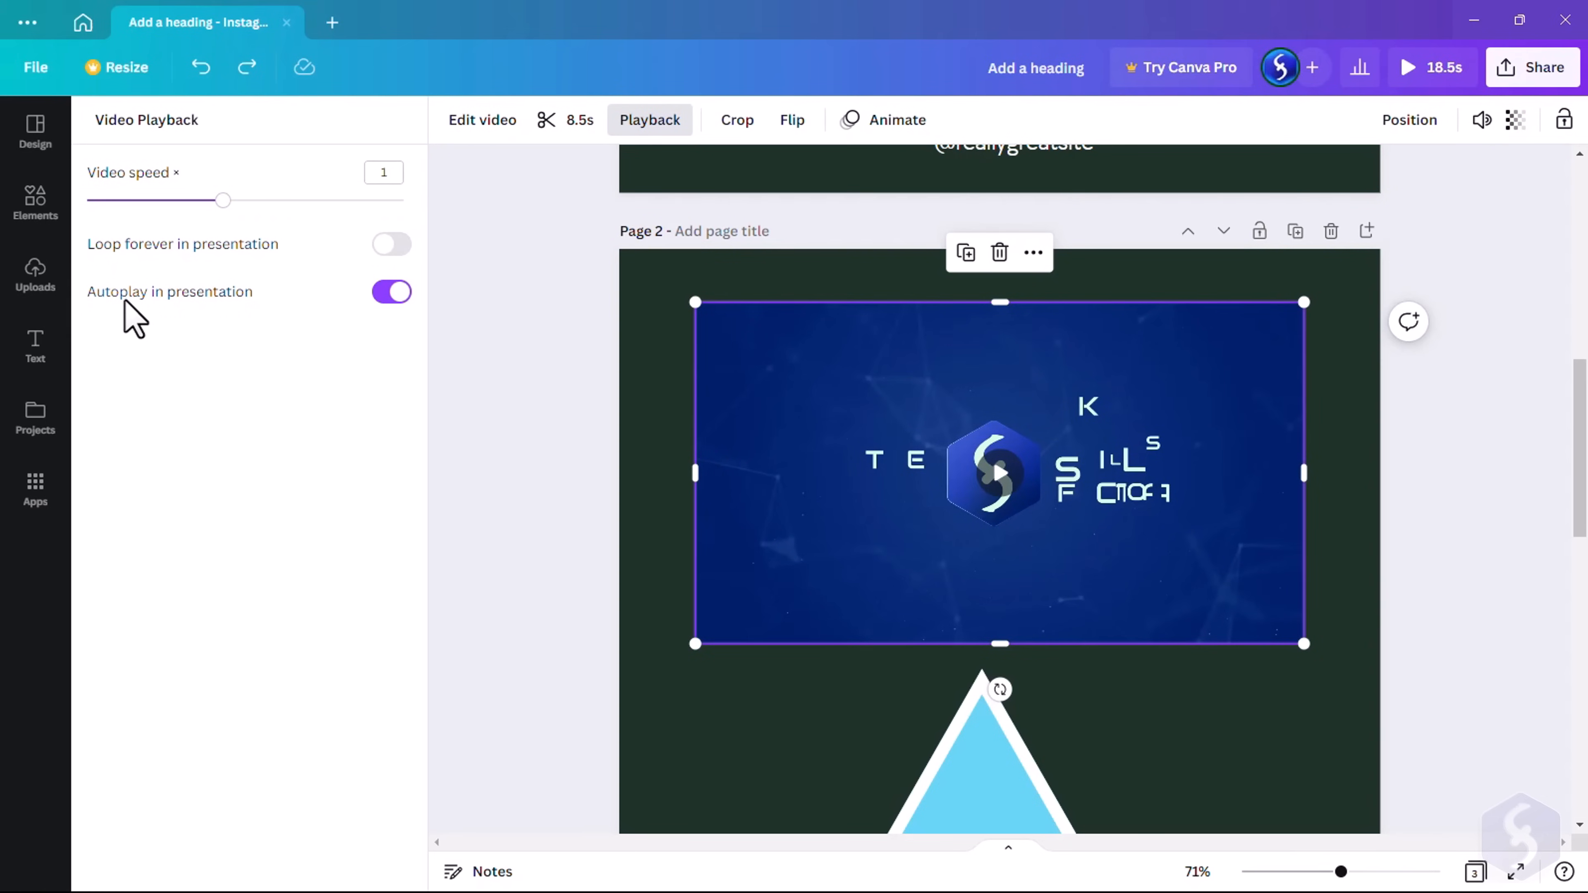
pyautogui.moveTo(456, 346)
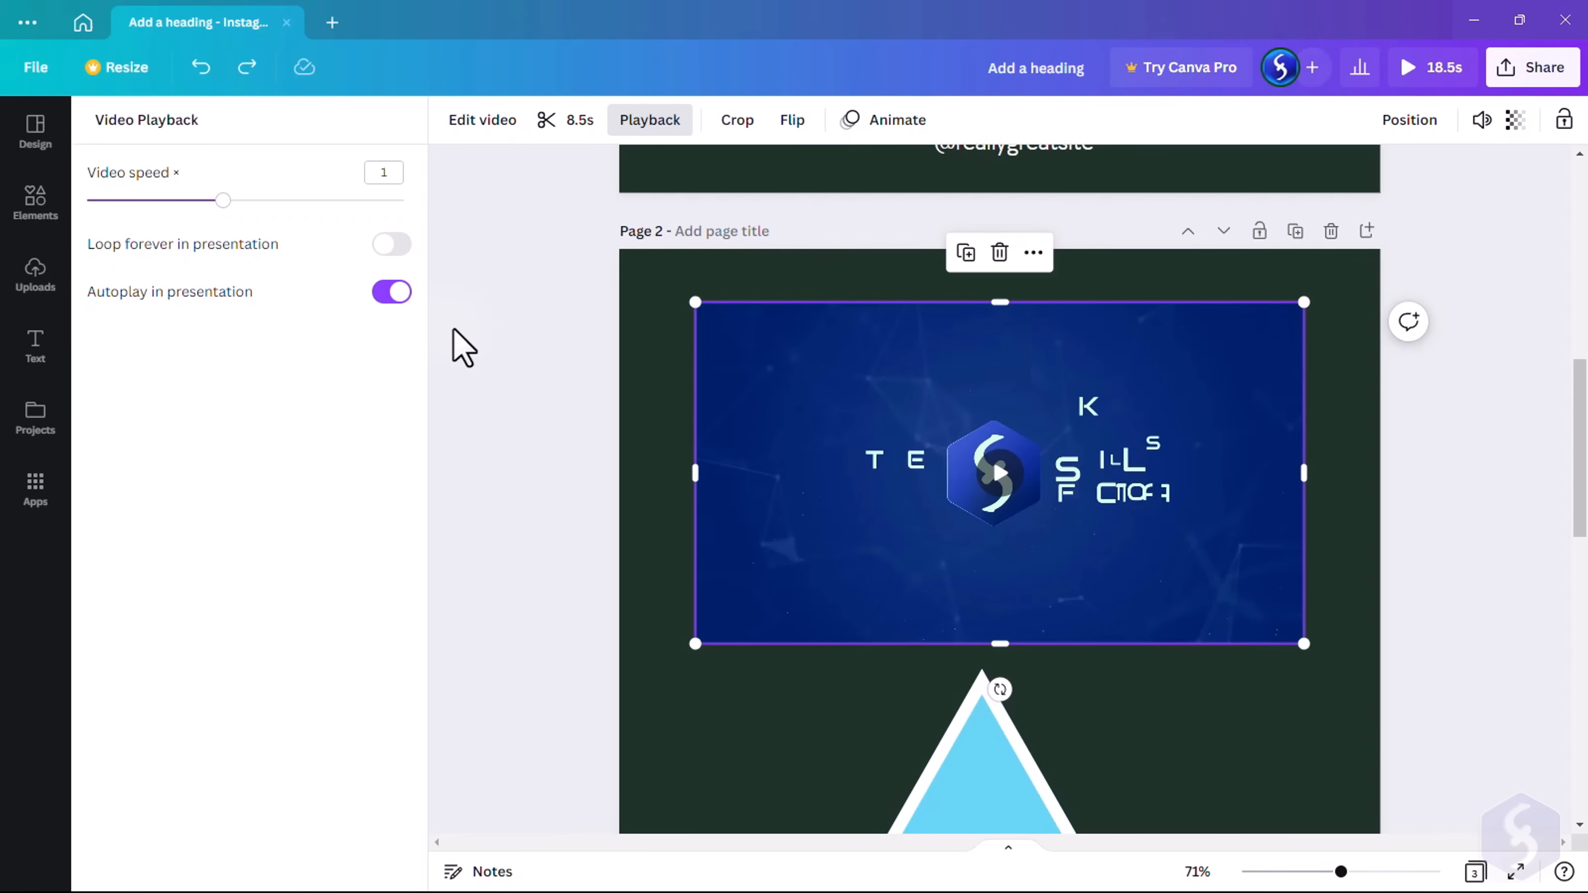
pyautogui.click(35, 202)
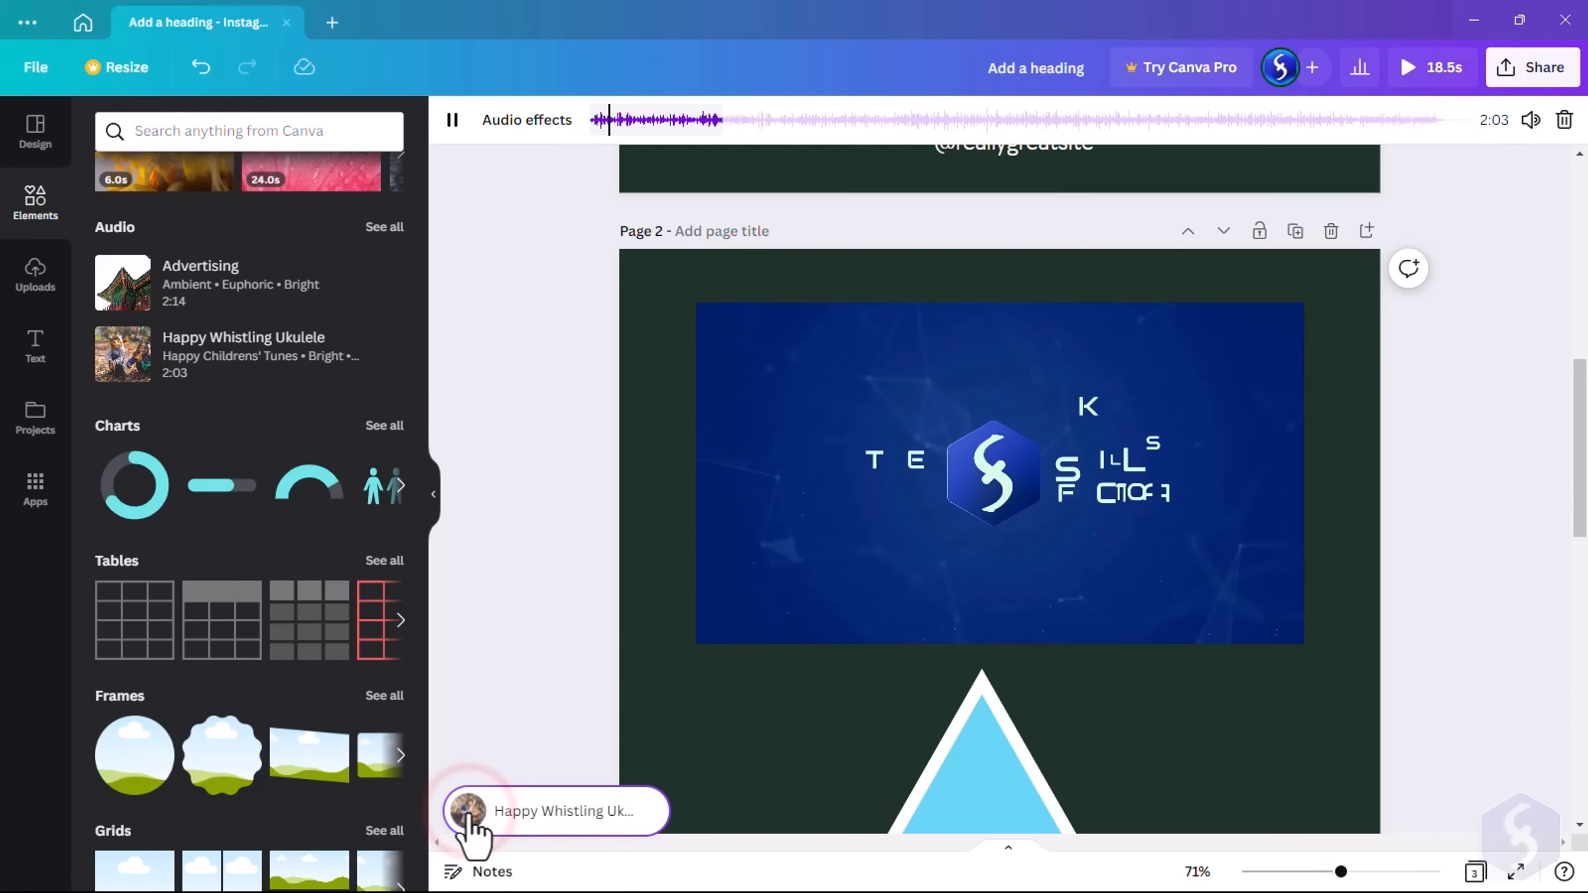
# Select the Happy Whistling Ukulele track and show its volume control at 100
pyautogui.click(452, 120)
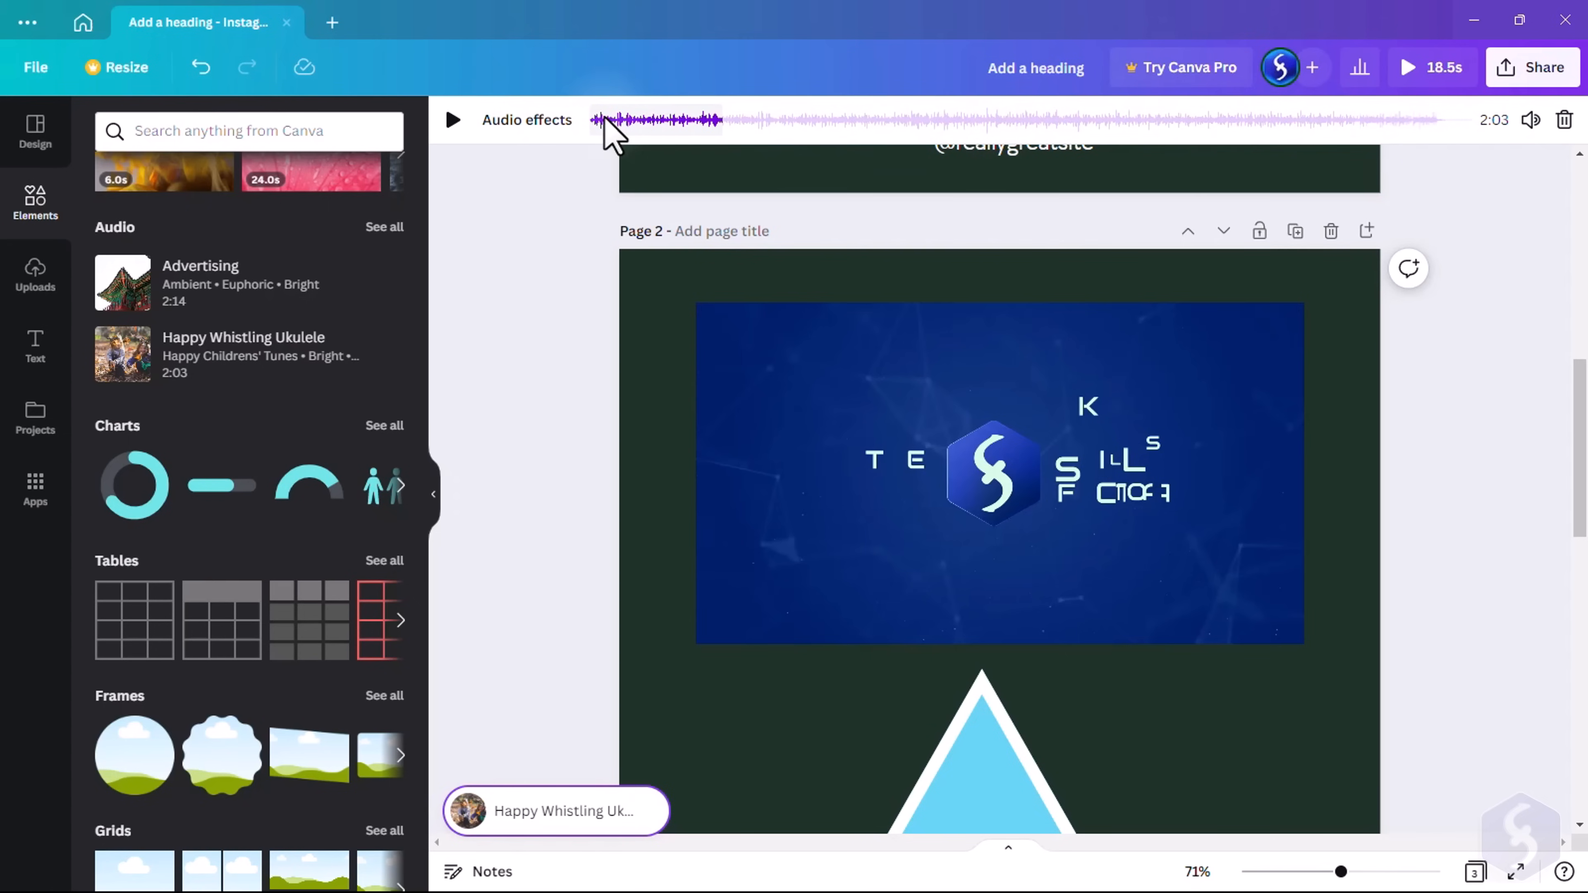
pyautogui.click(1531, 120)
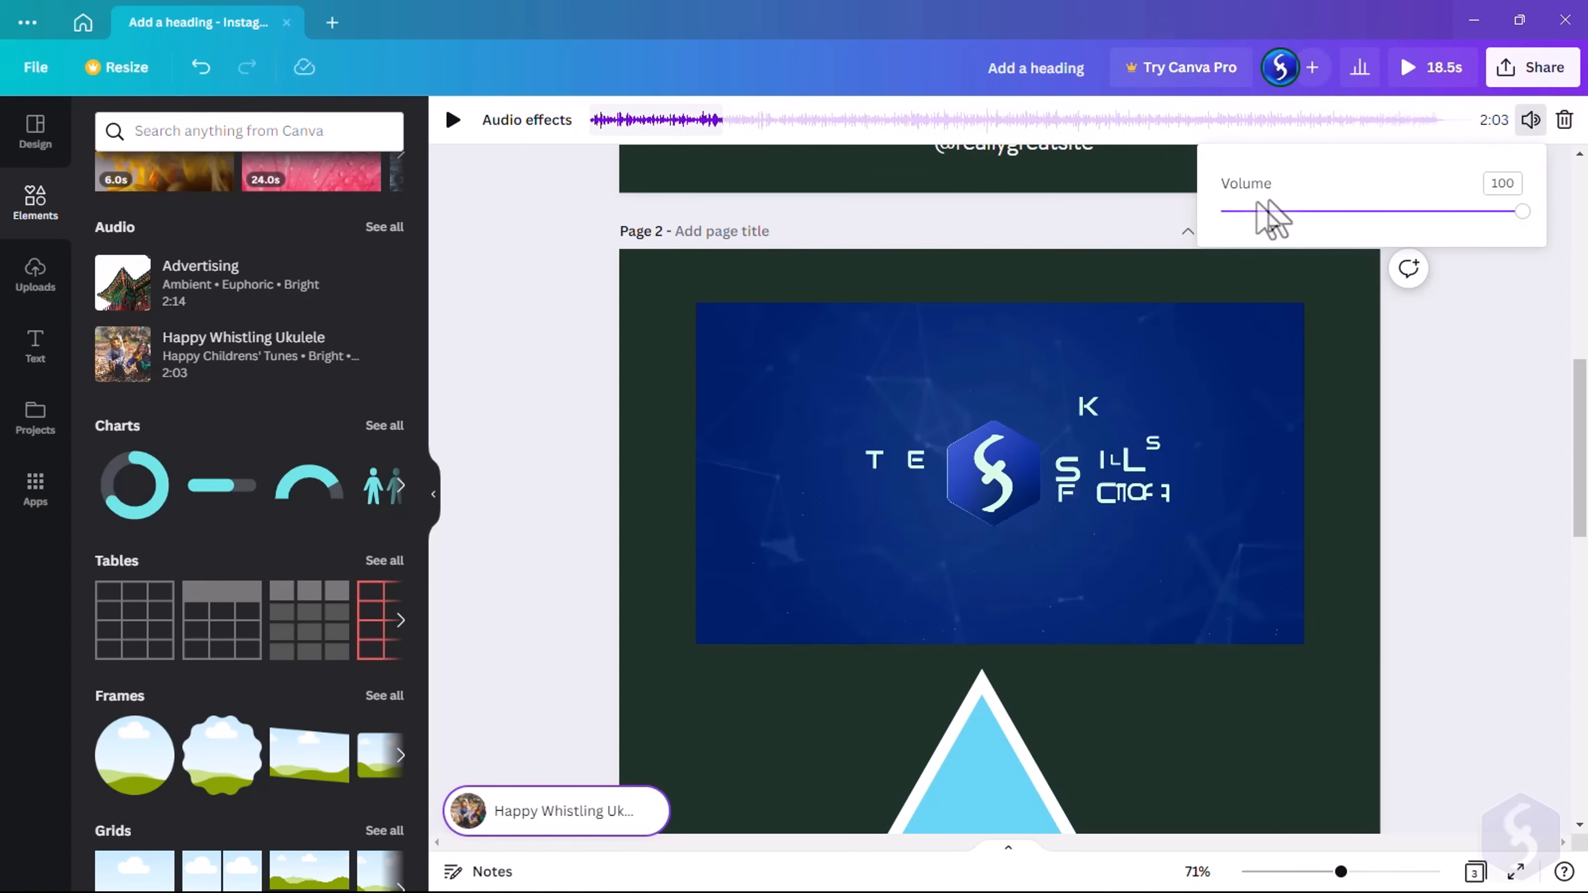
pyautogui.moveTo(1565, 121)
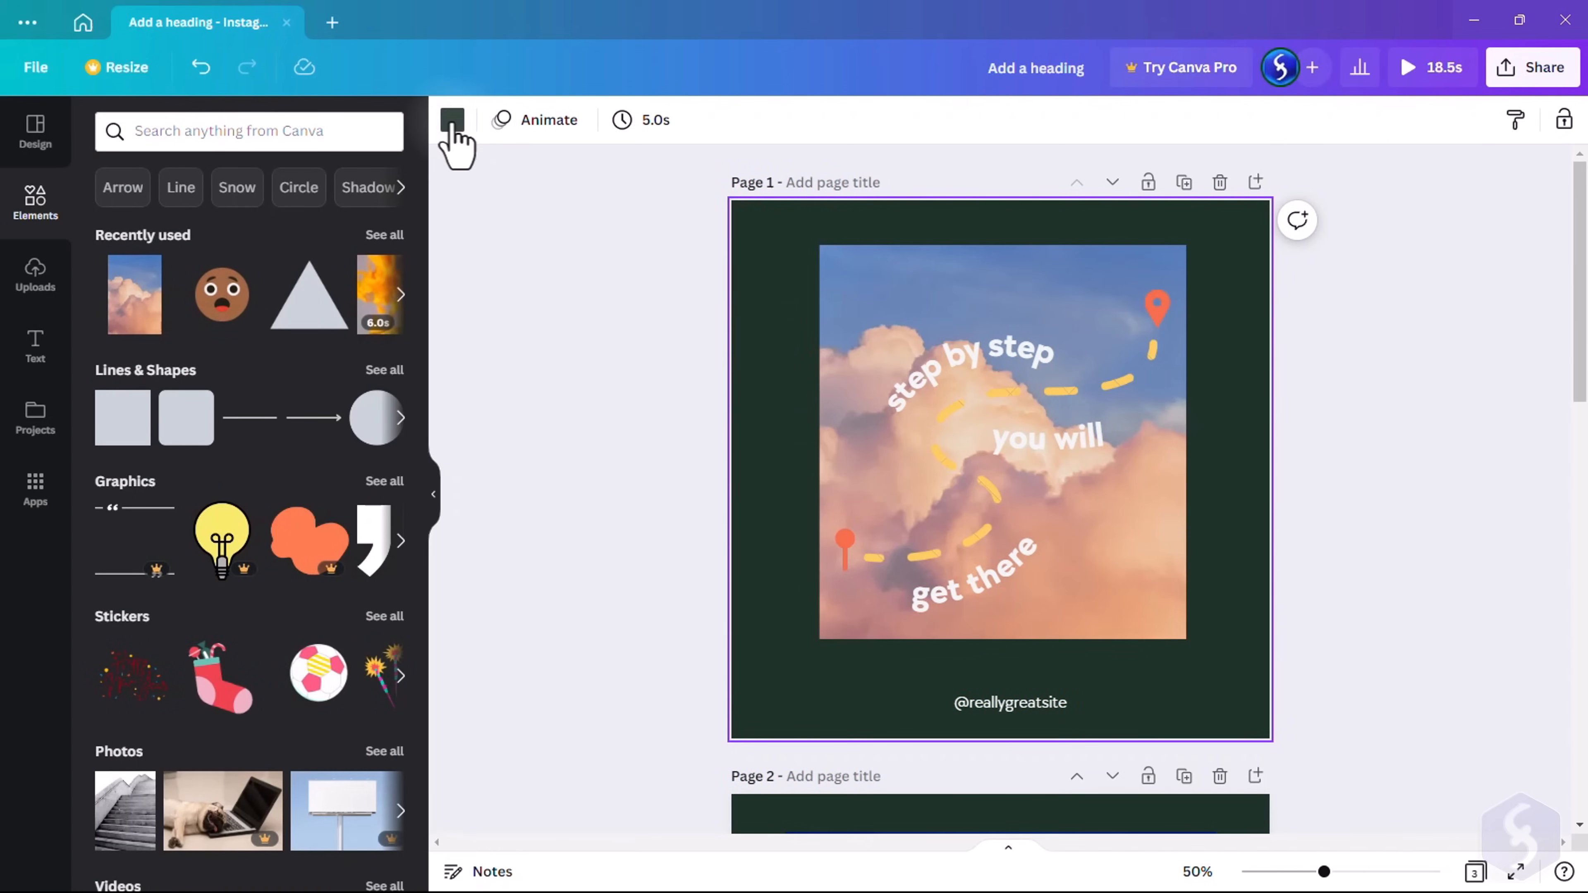
pyautogui.click(452, 120)
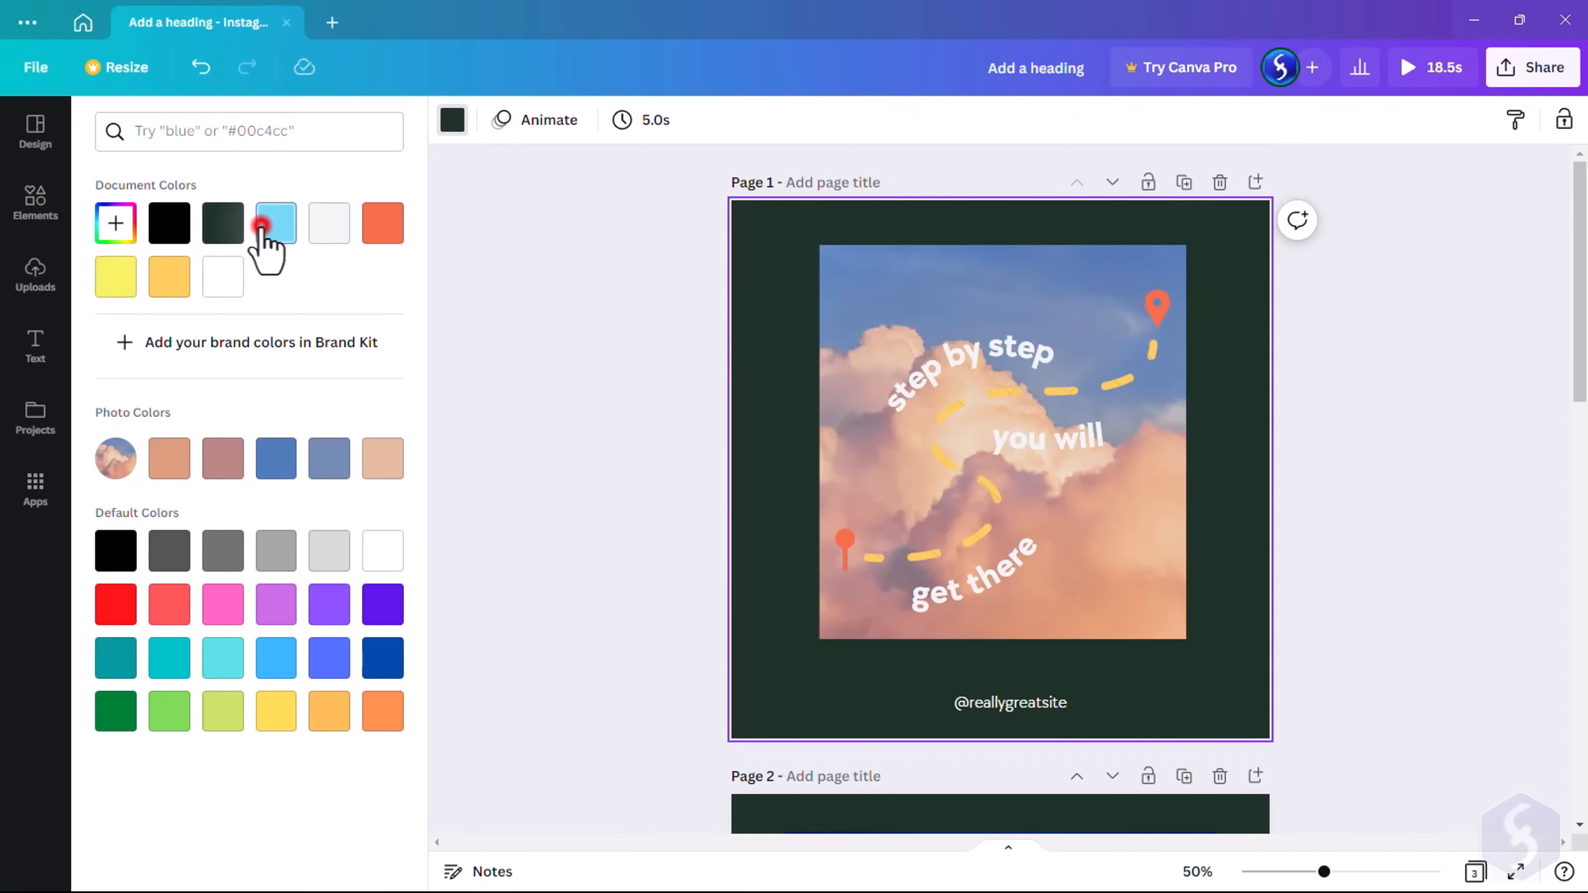
pyautogui.click(644, 120)
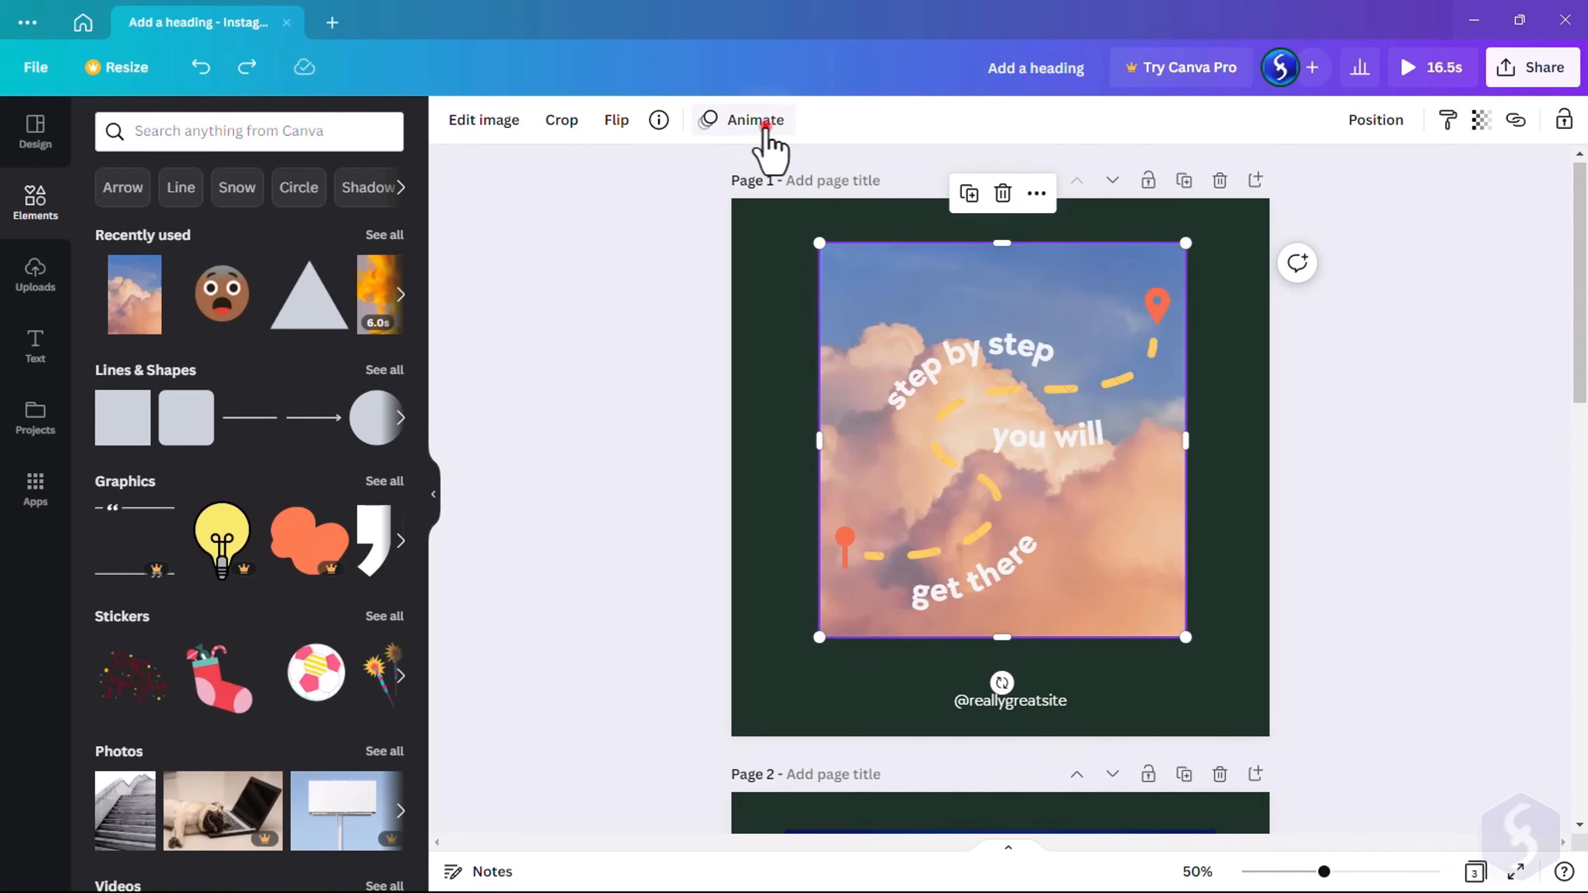
# Give the cloud photo a Pan animation, then try the Disco page animation before settling on Sleek
pyautogui.click(756, 120)
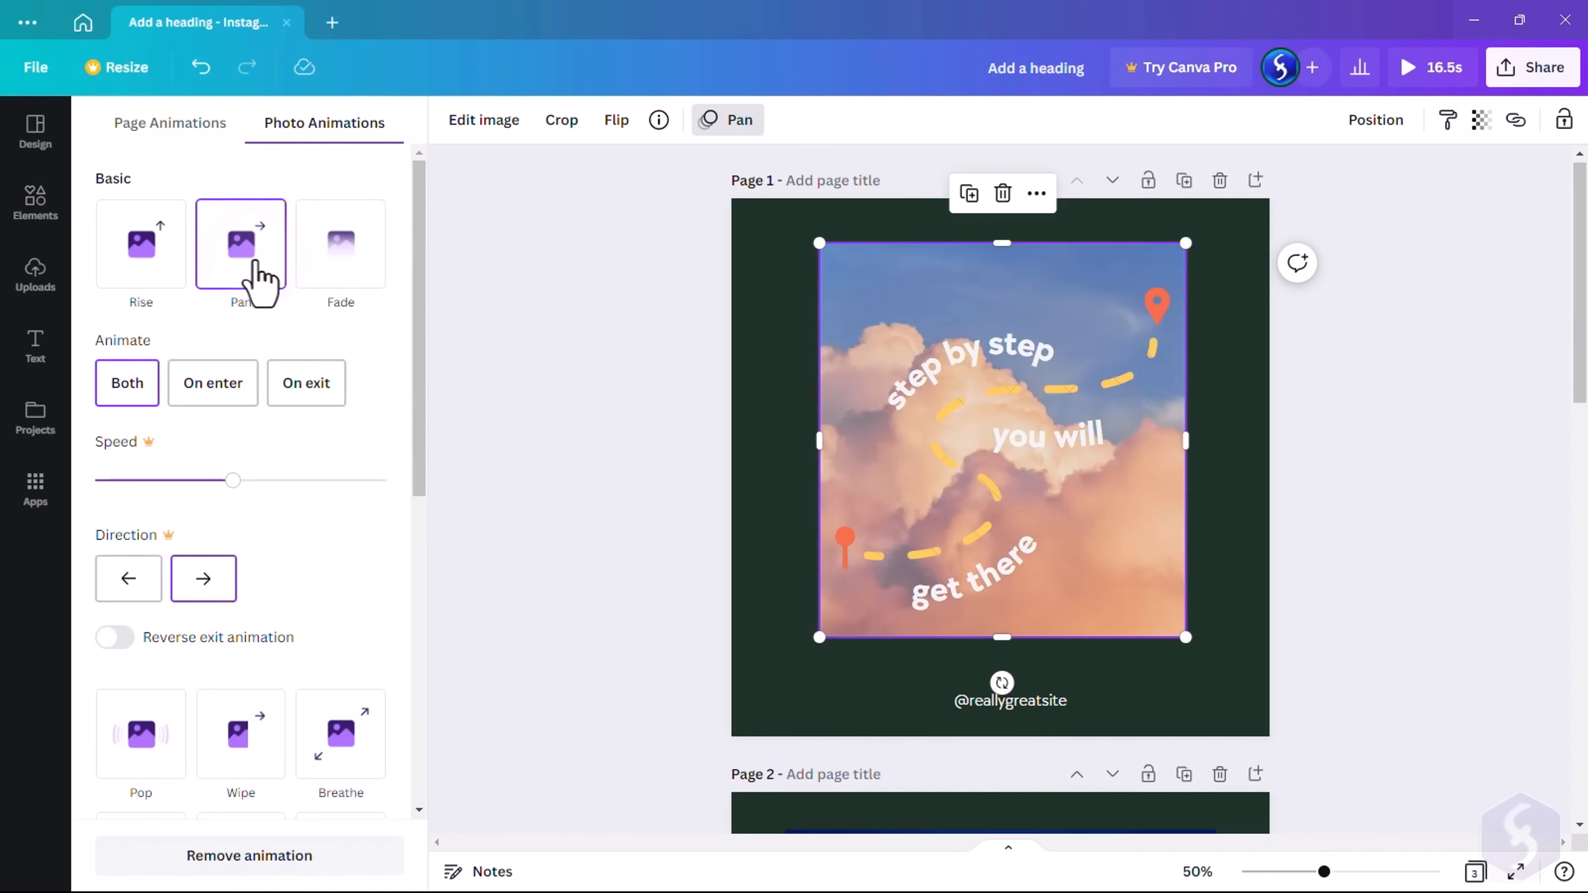
pyautogui.click(341, 243)
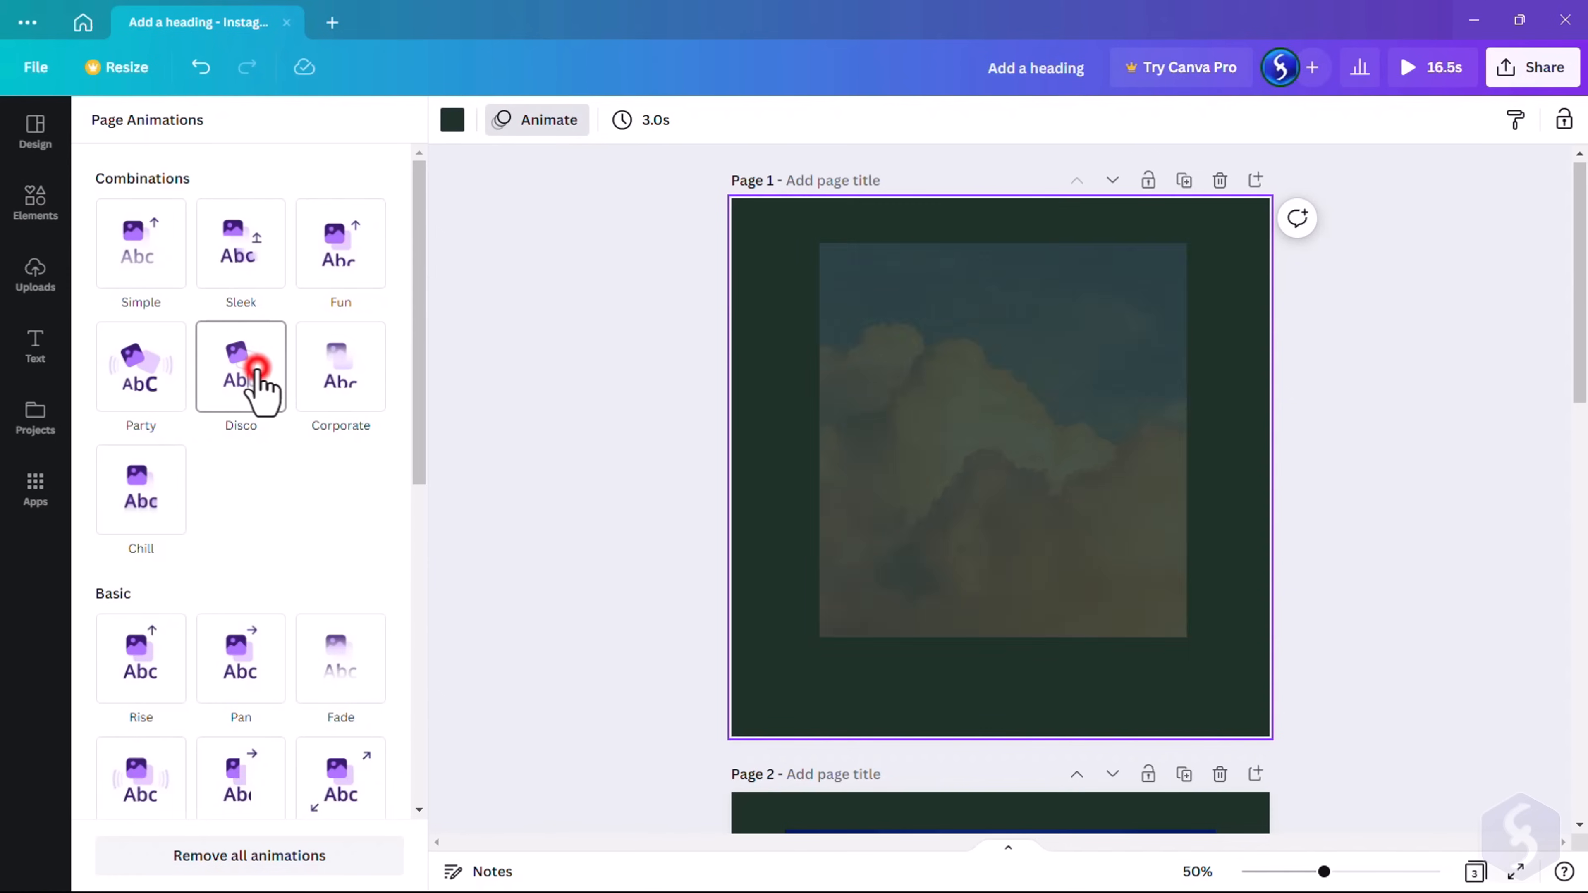
pyautogui.click(241, 243)
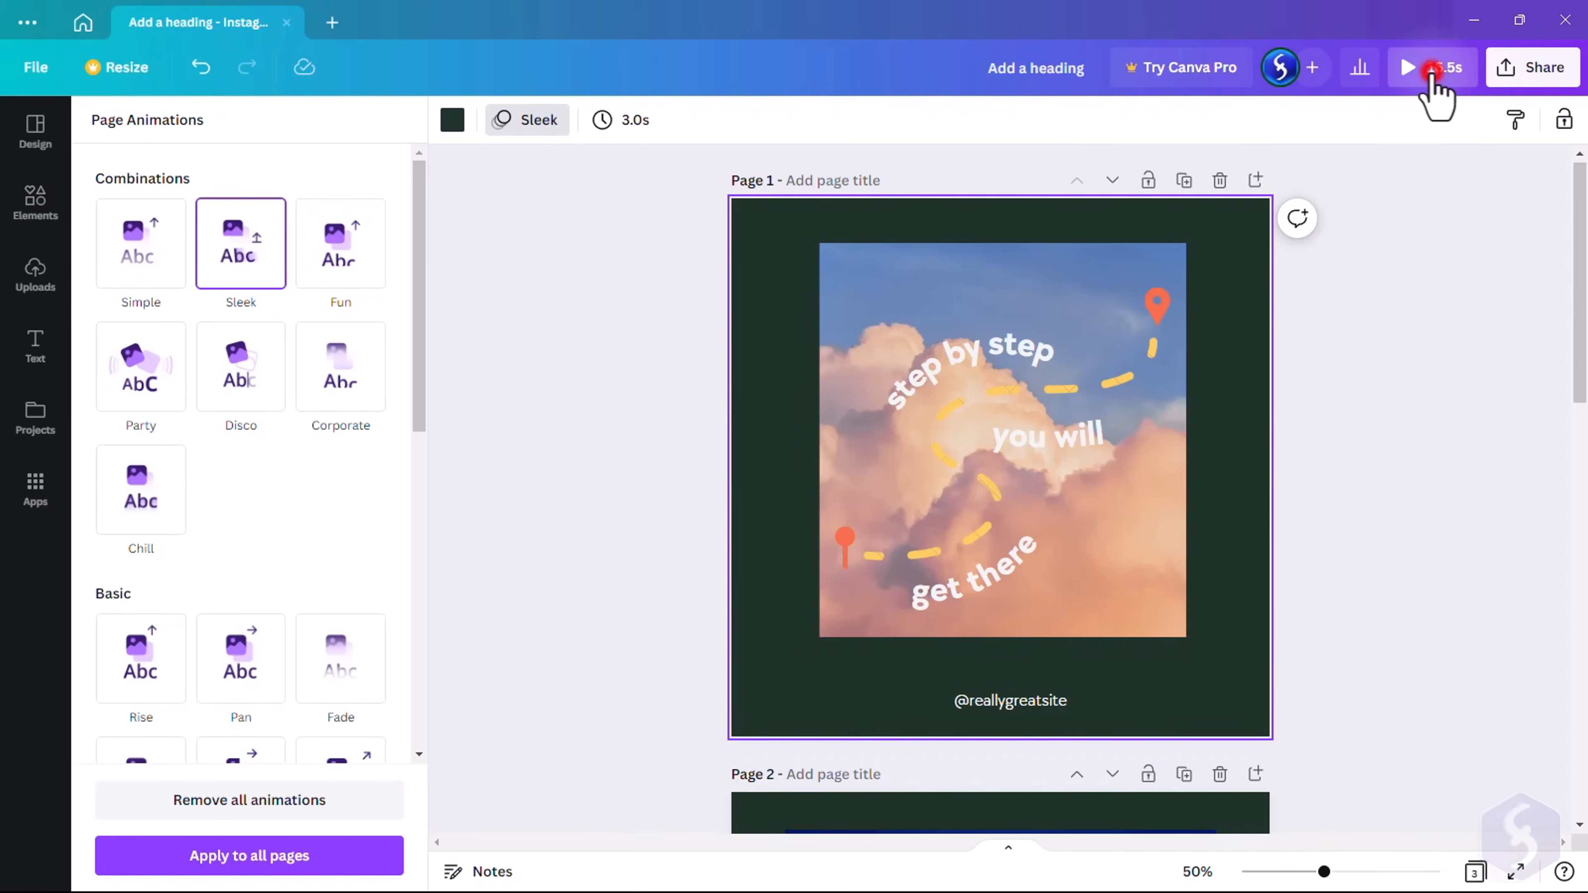
pyautogui.click(1407, 67)
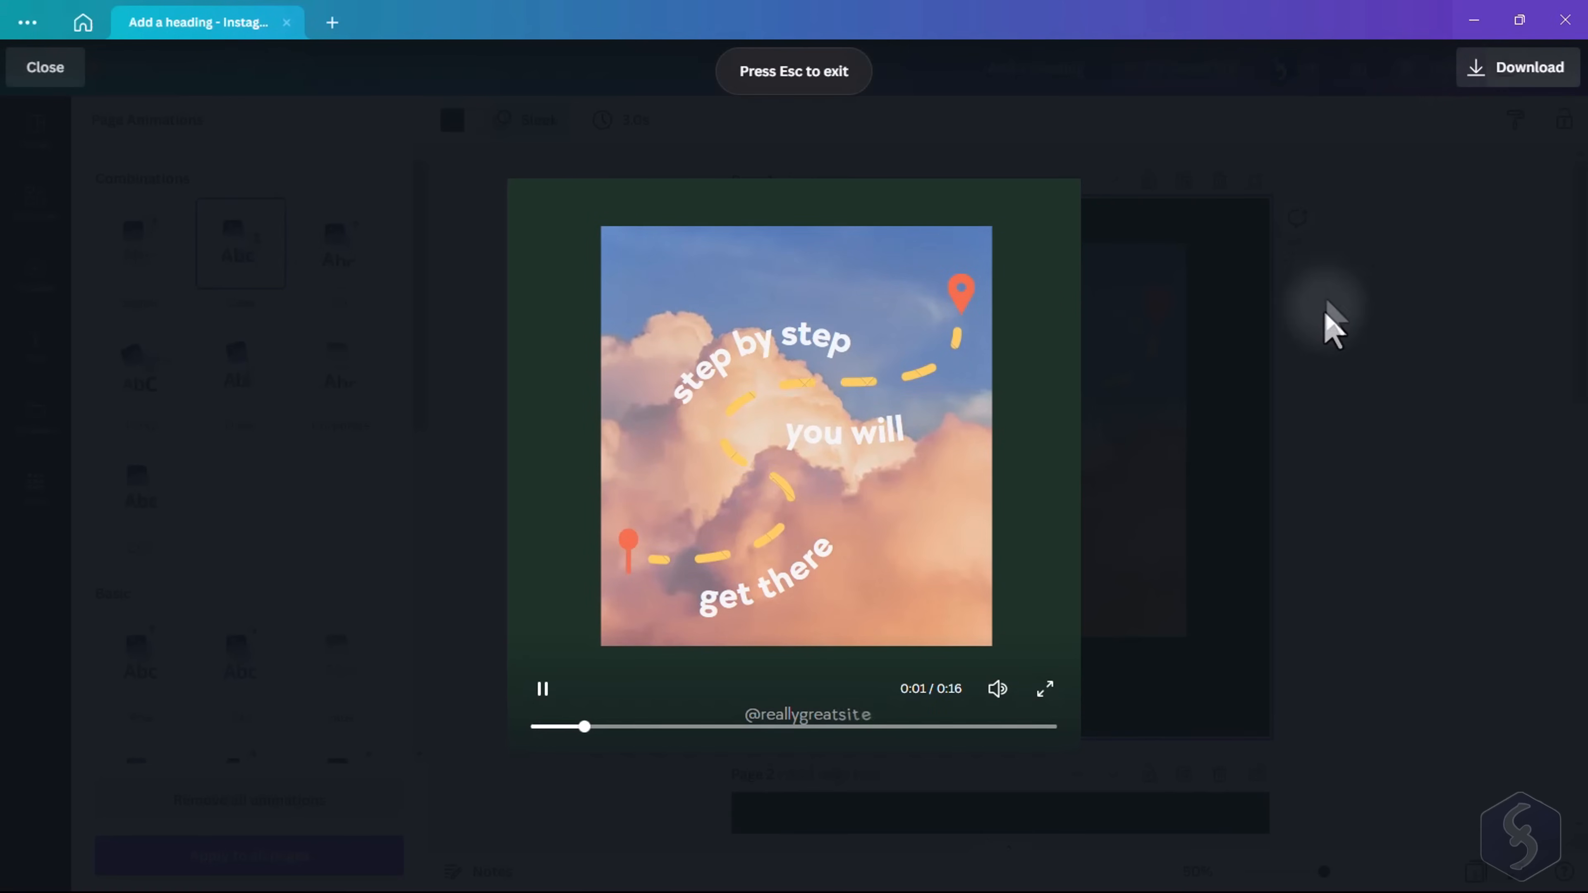
pyautogui.click(45, 68)
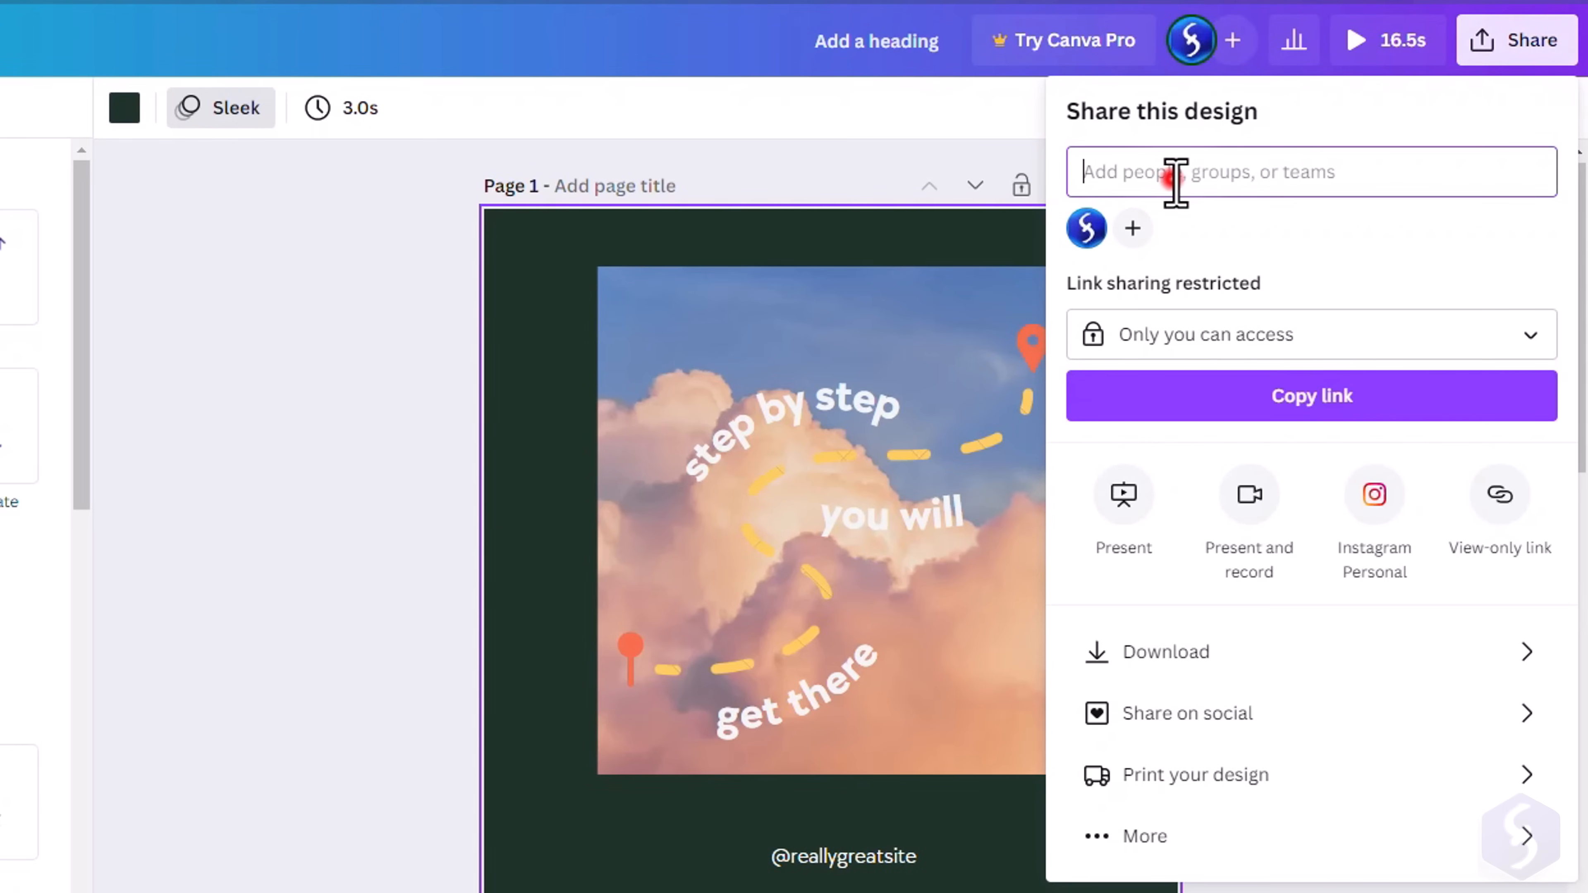
pyautogui.moveTo(1090, 229)
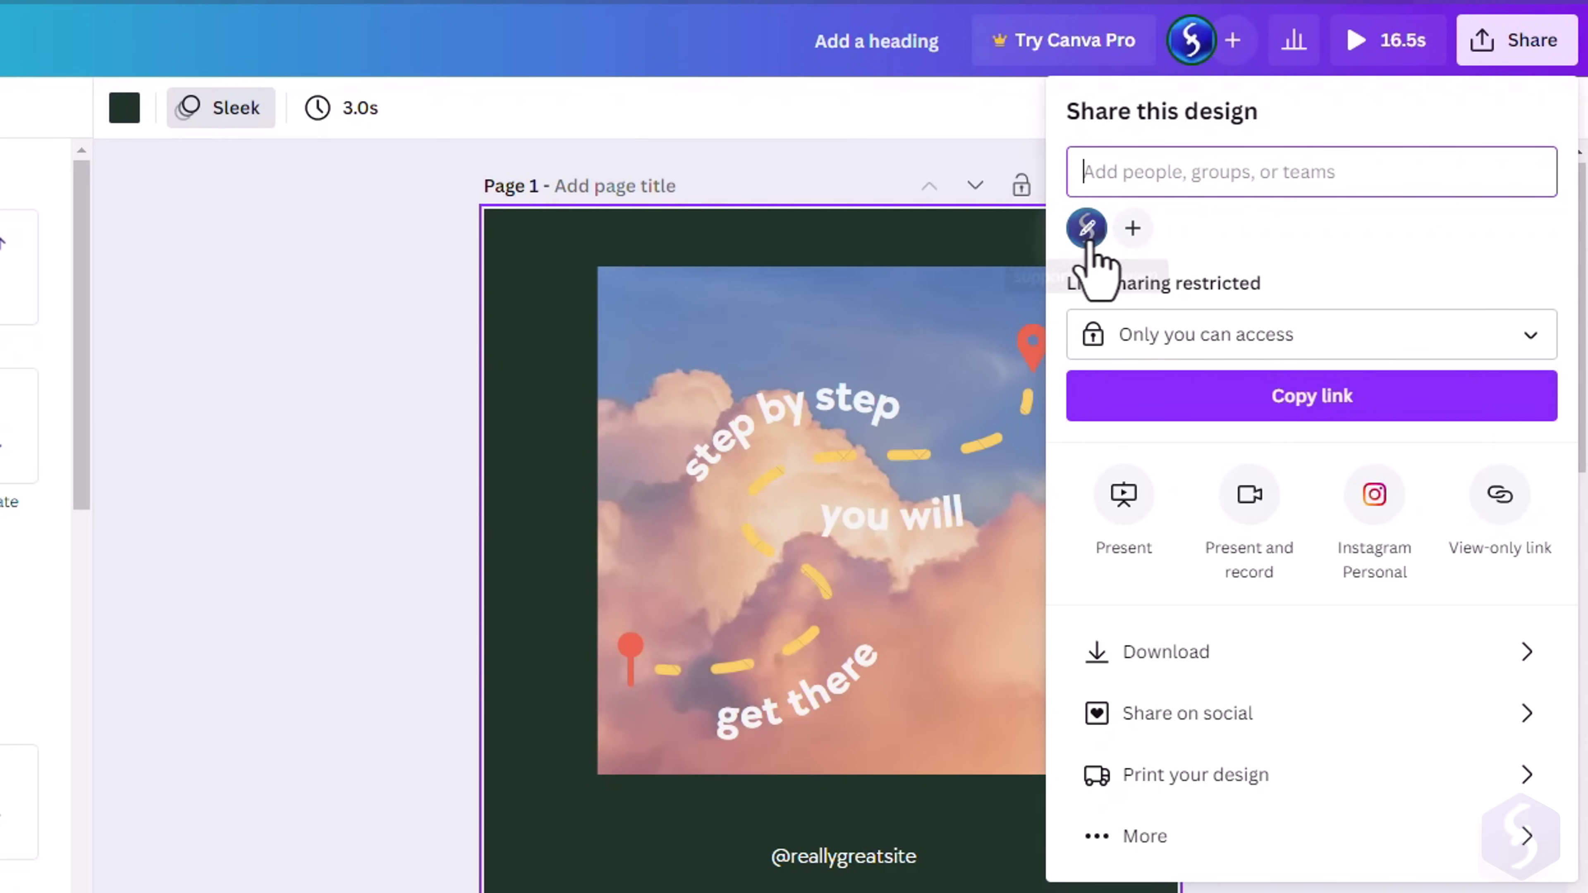
pyautogui.click(1309, 335)
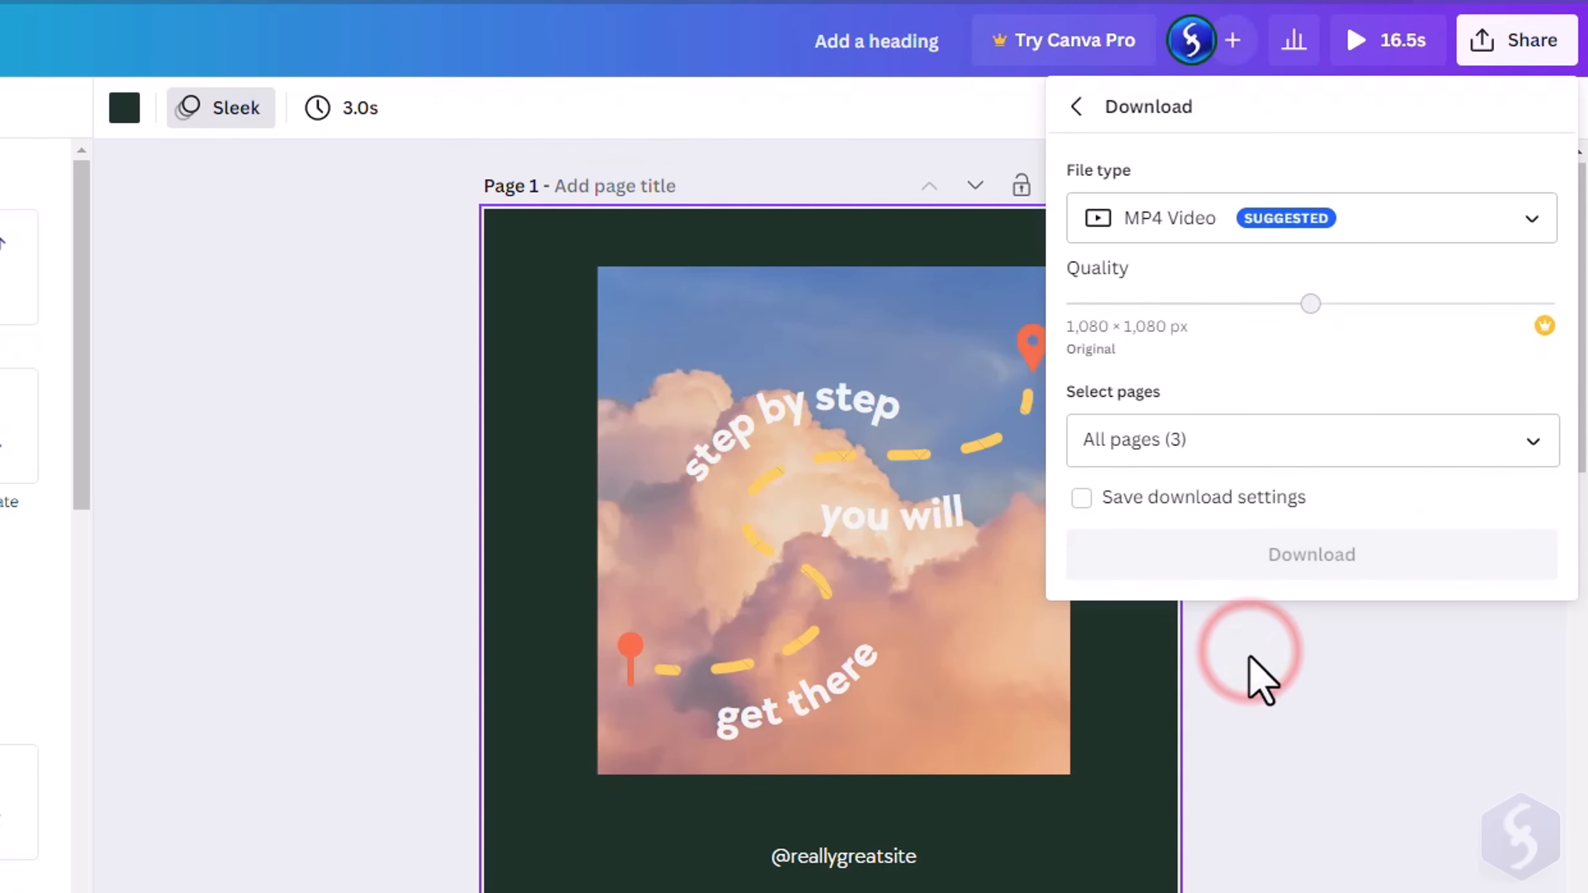
pyautogui.click(1309, 218)
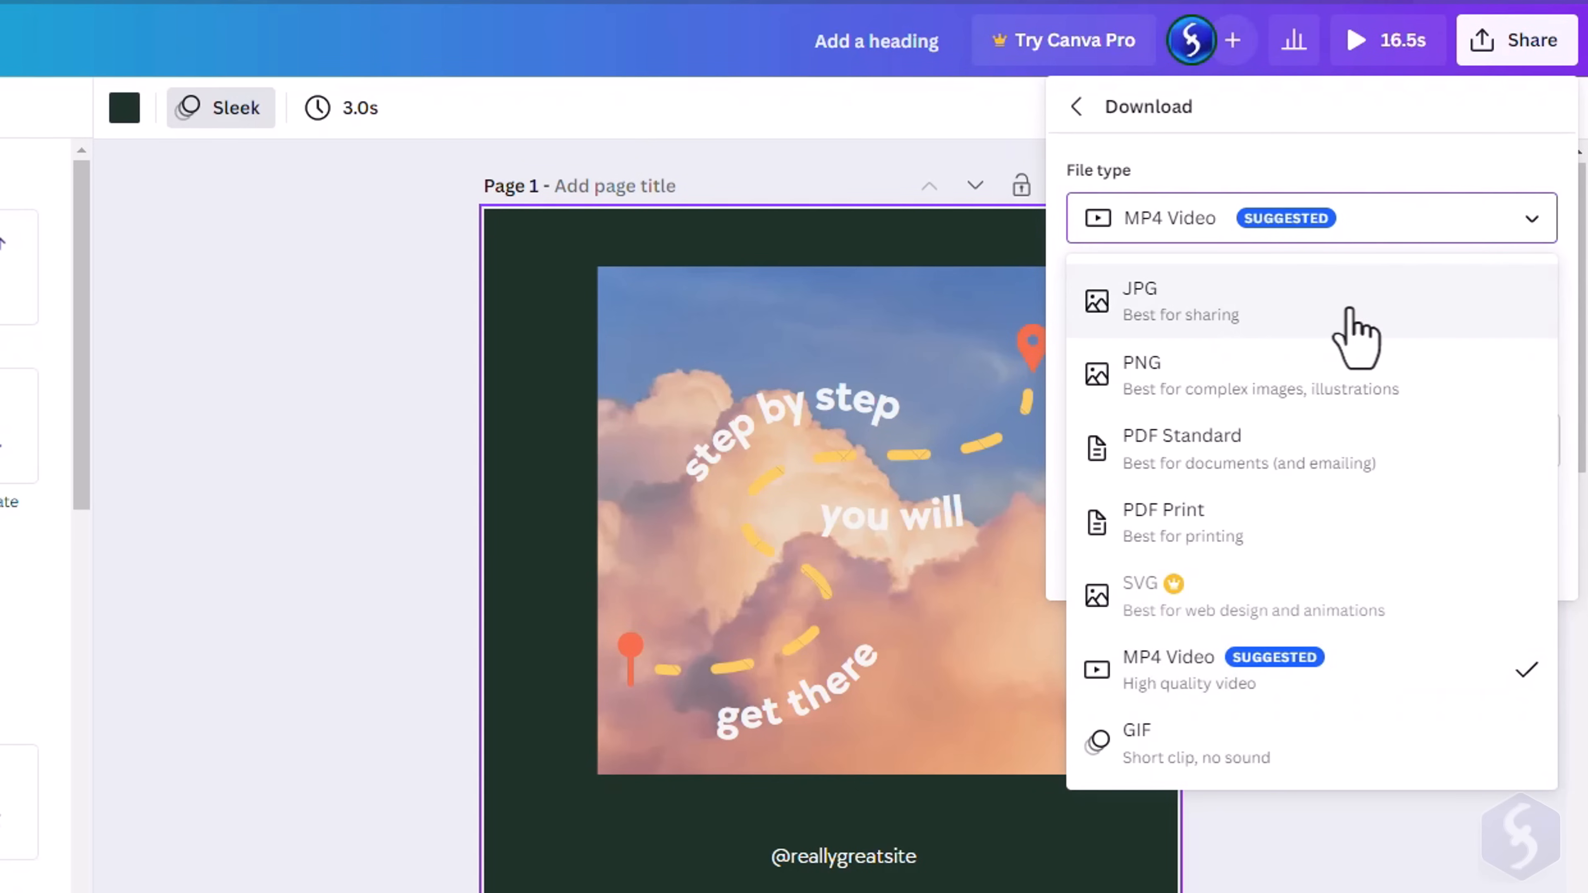
pyautogui.moveTo(1352, 603)
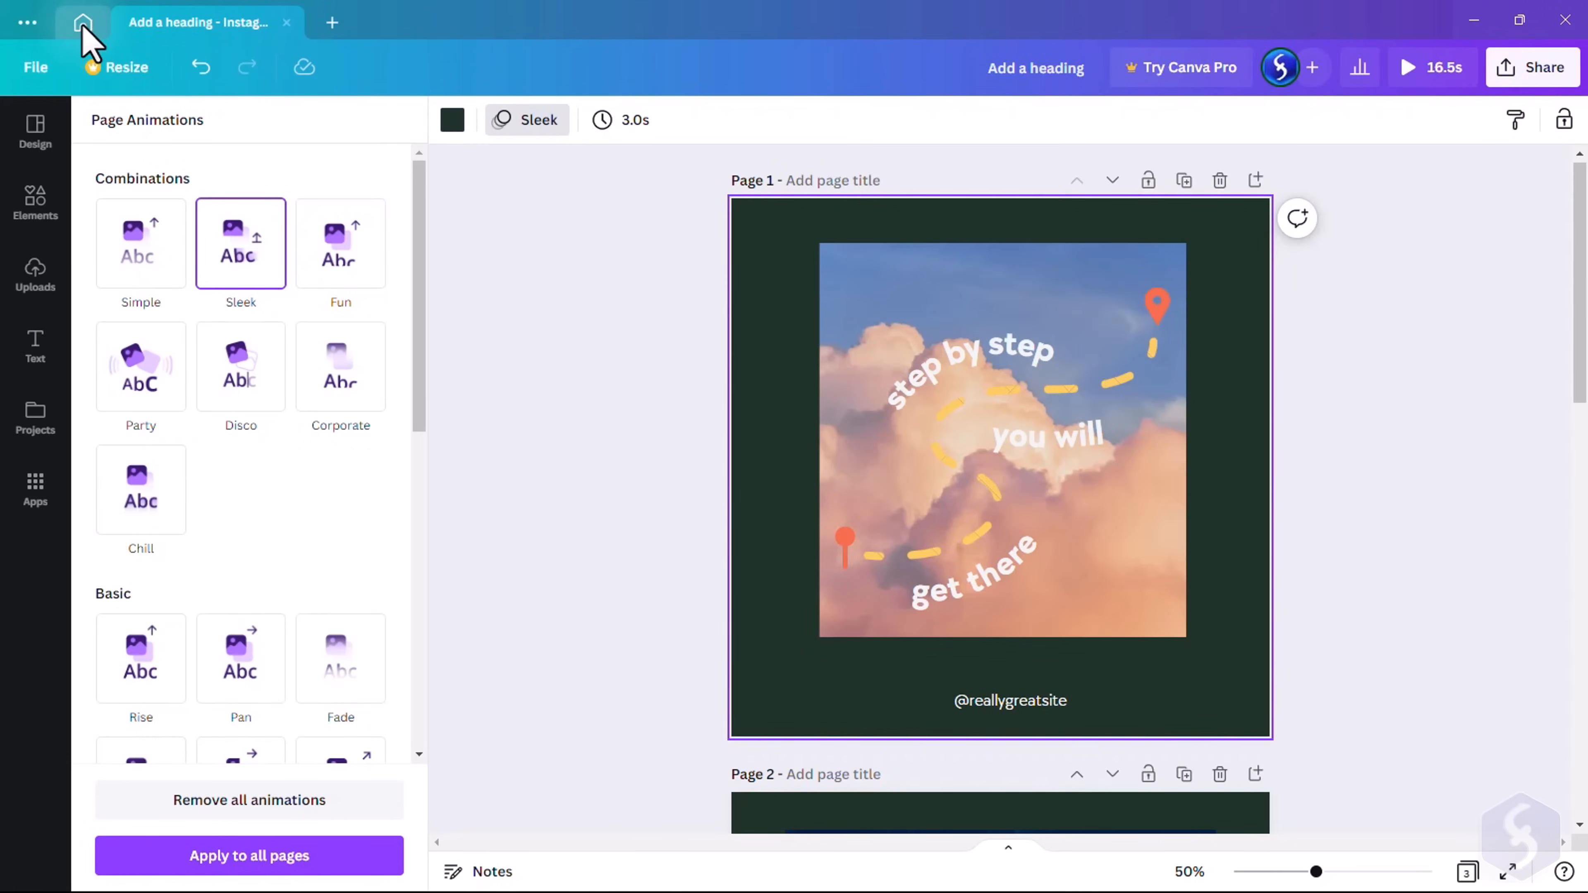
# From the home page's Whiteboards category, create a blank Team Whiteboard
pyautogui.click(81, 23)
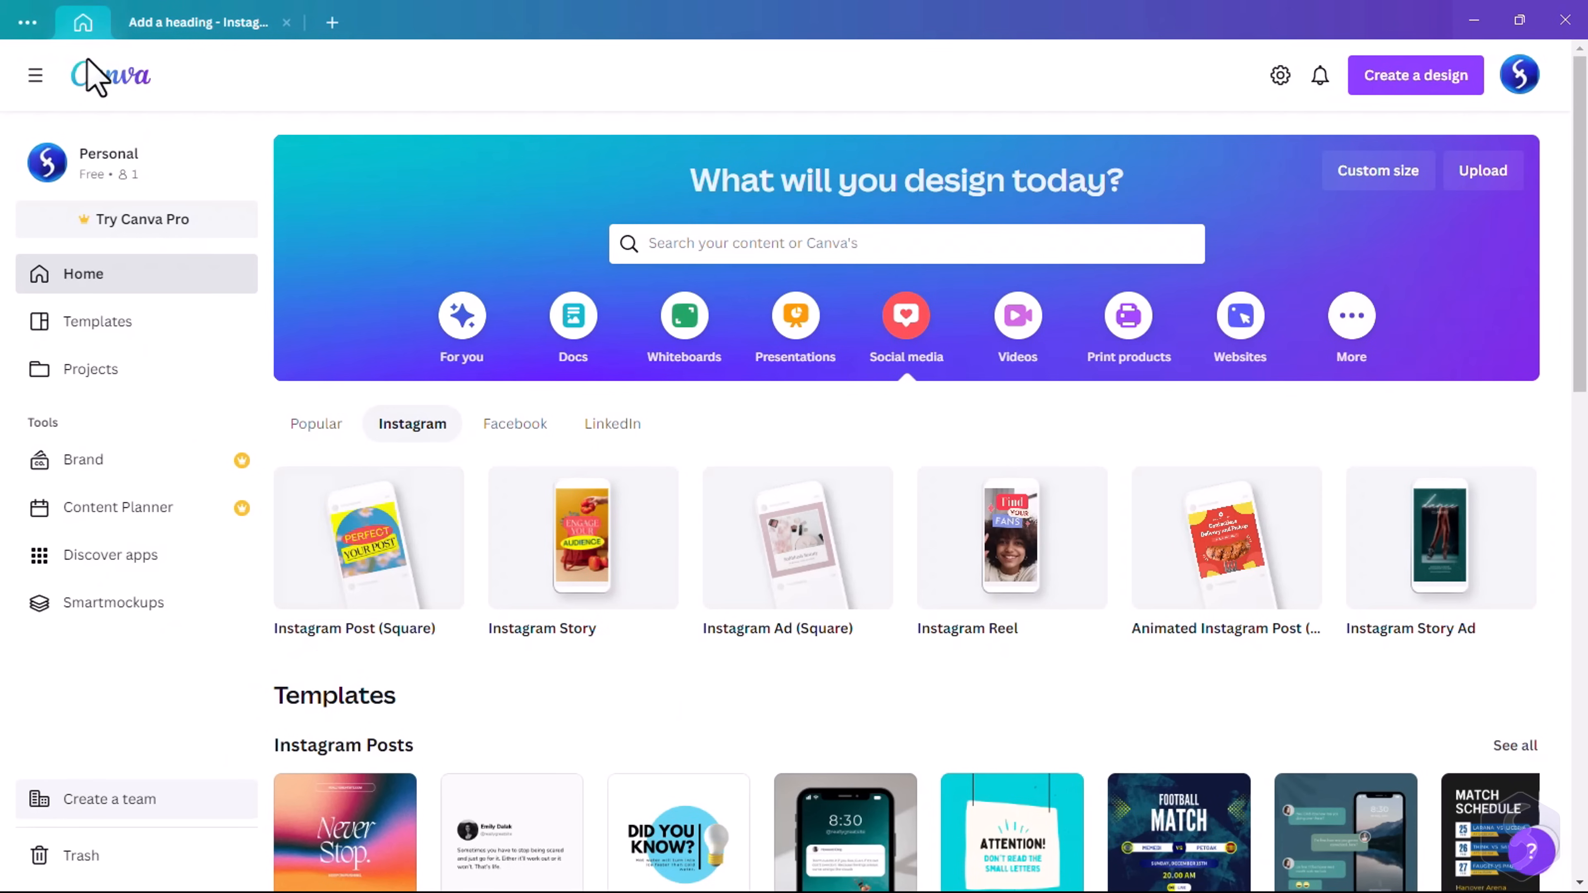
pyautogui.click(685, 316)
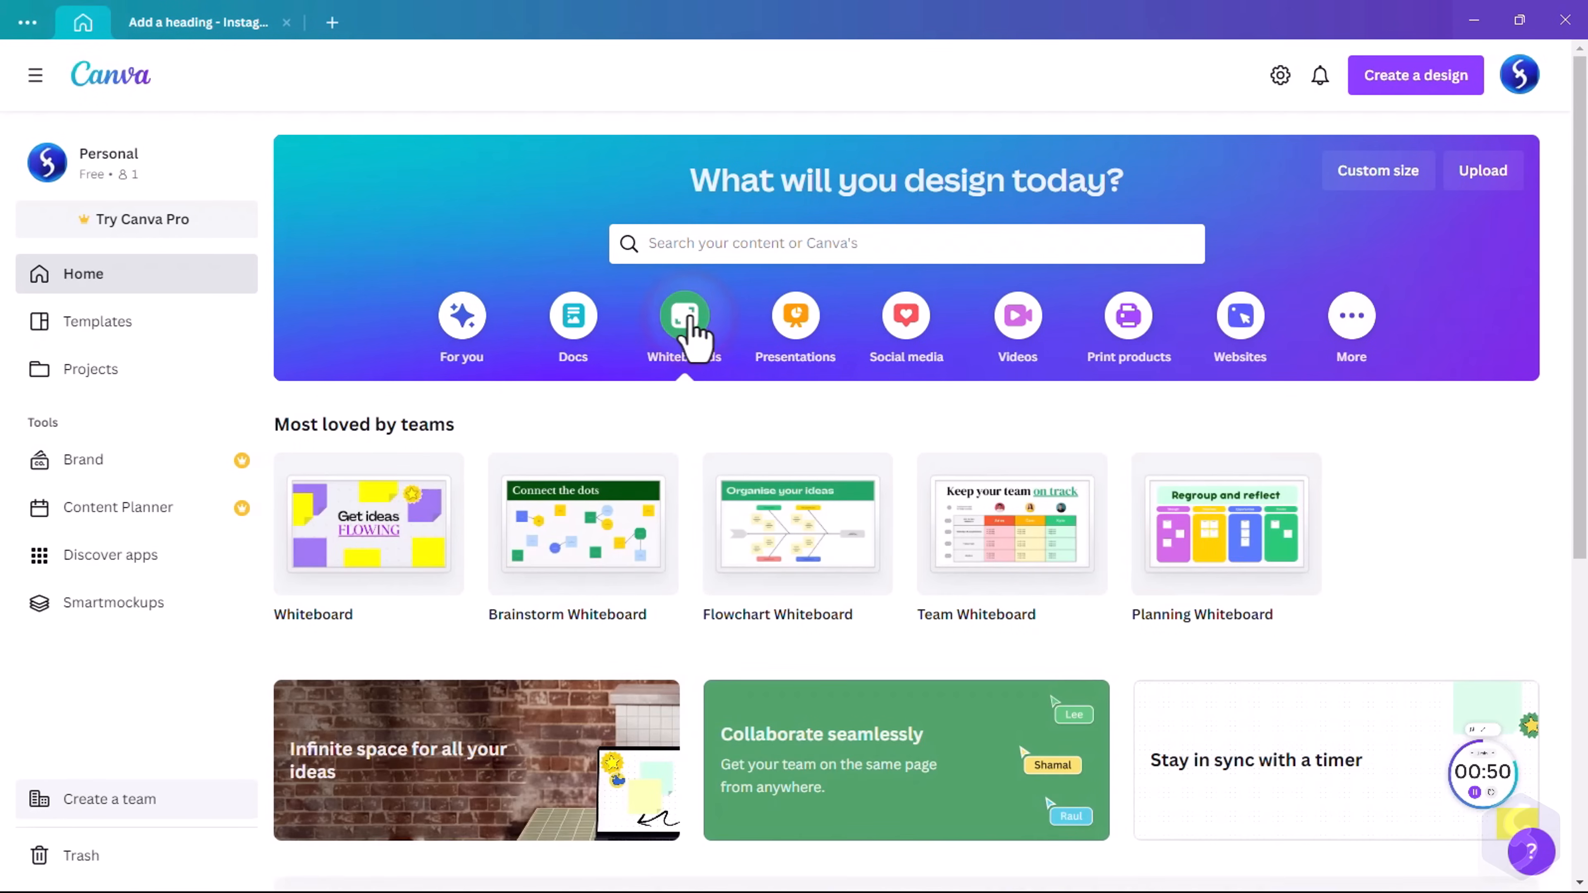
pyautogui.moveTo(965, 546)
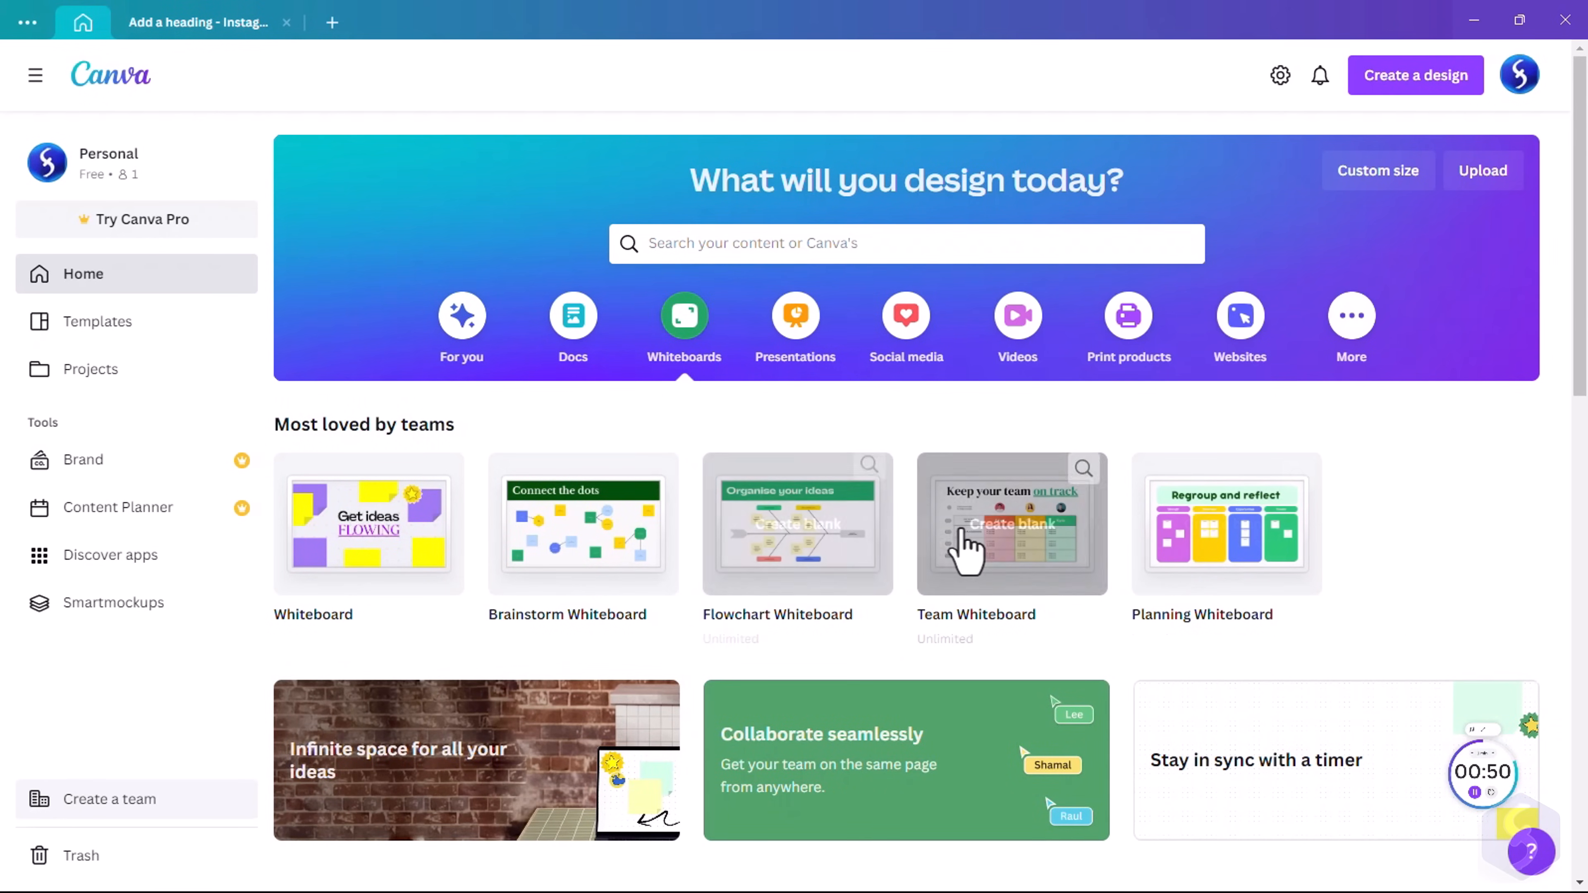
pyautogui.click(1009, 526)
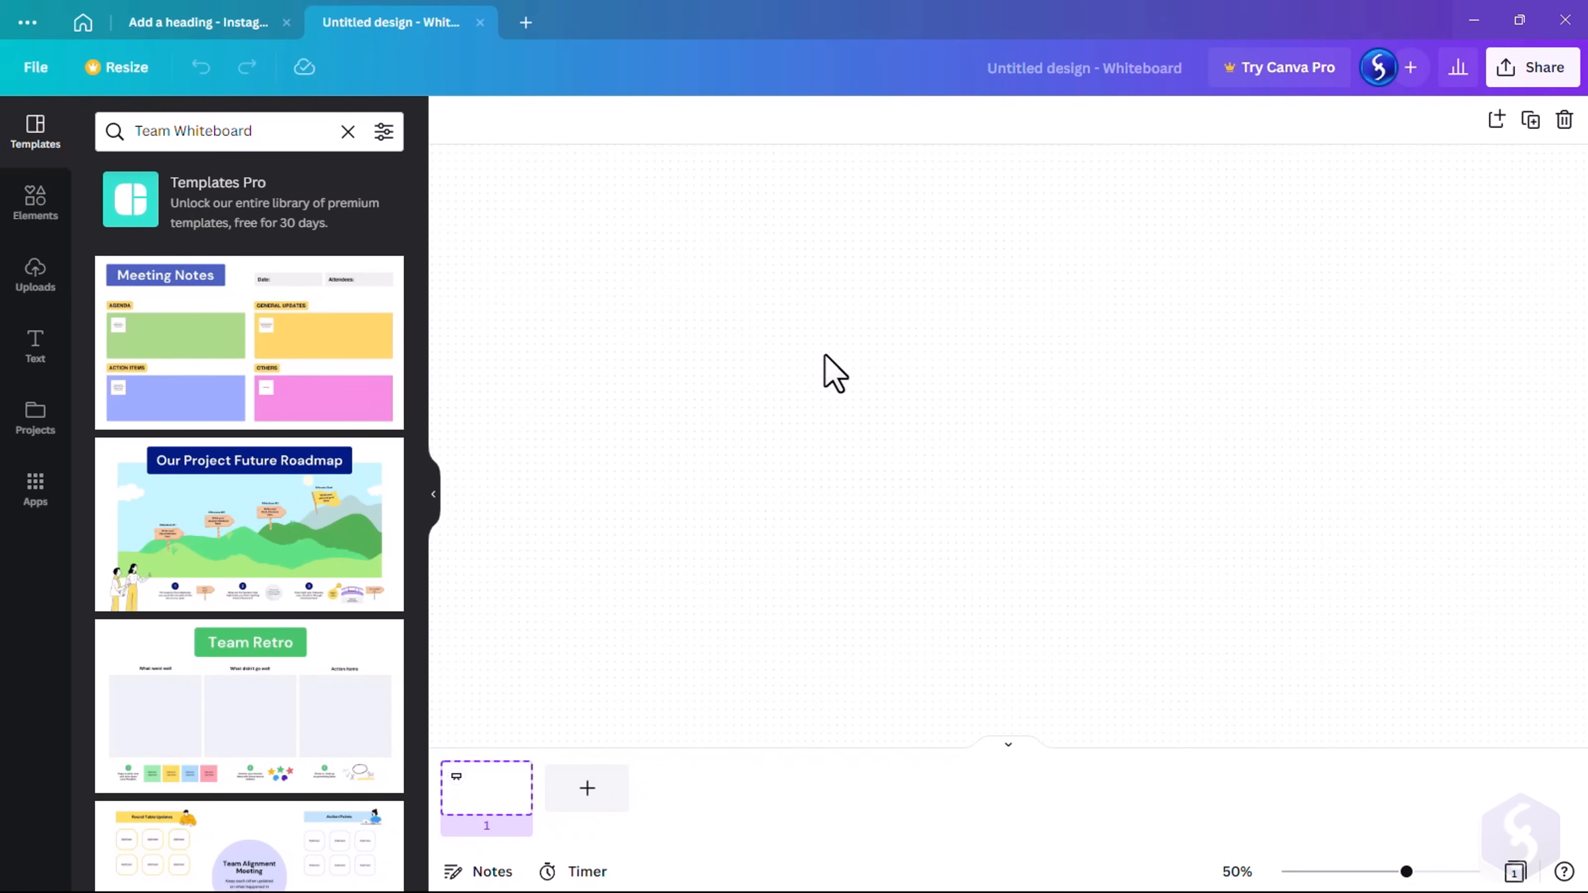
# Make the "I simply love it!!!" sticky note bold and add a second whiteboard page
pyautogui.moveTo(1406, 871); pyautogui.dragTo(1344, 871)
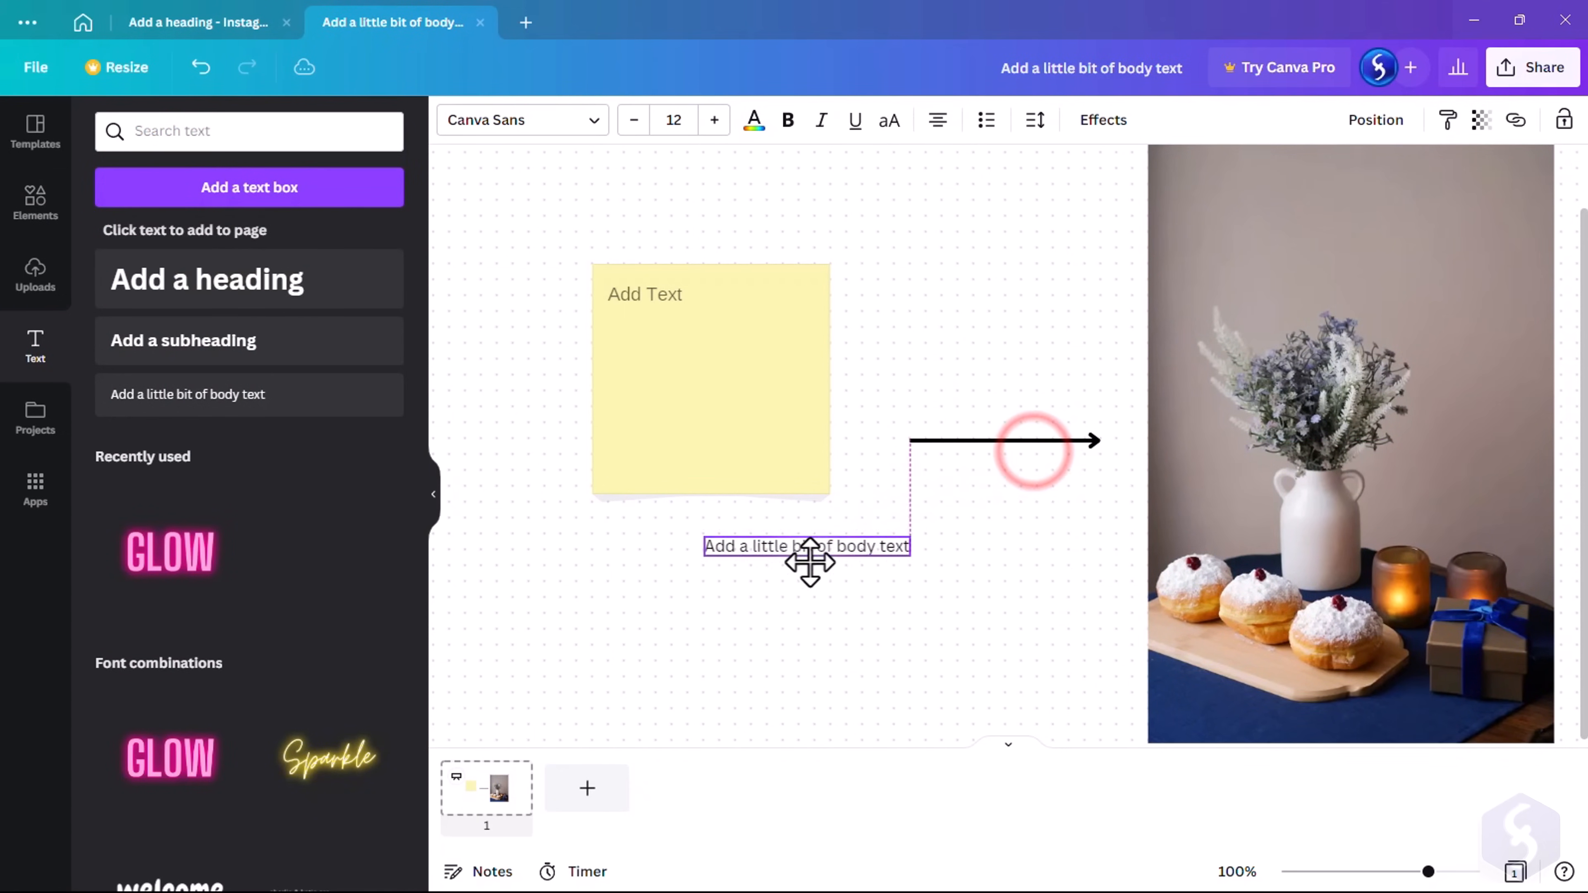
pyautogui.click(837, 120)
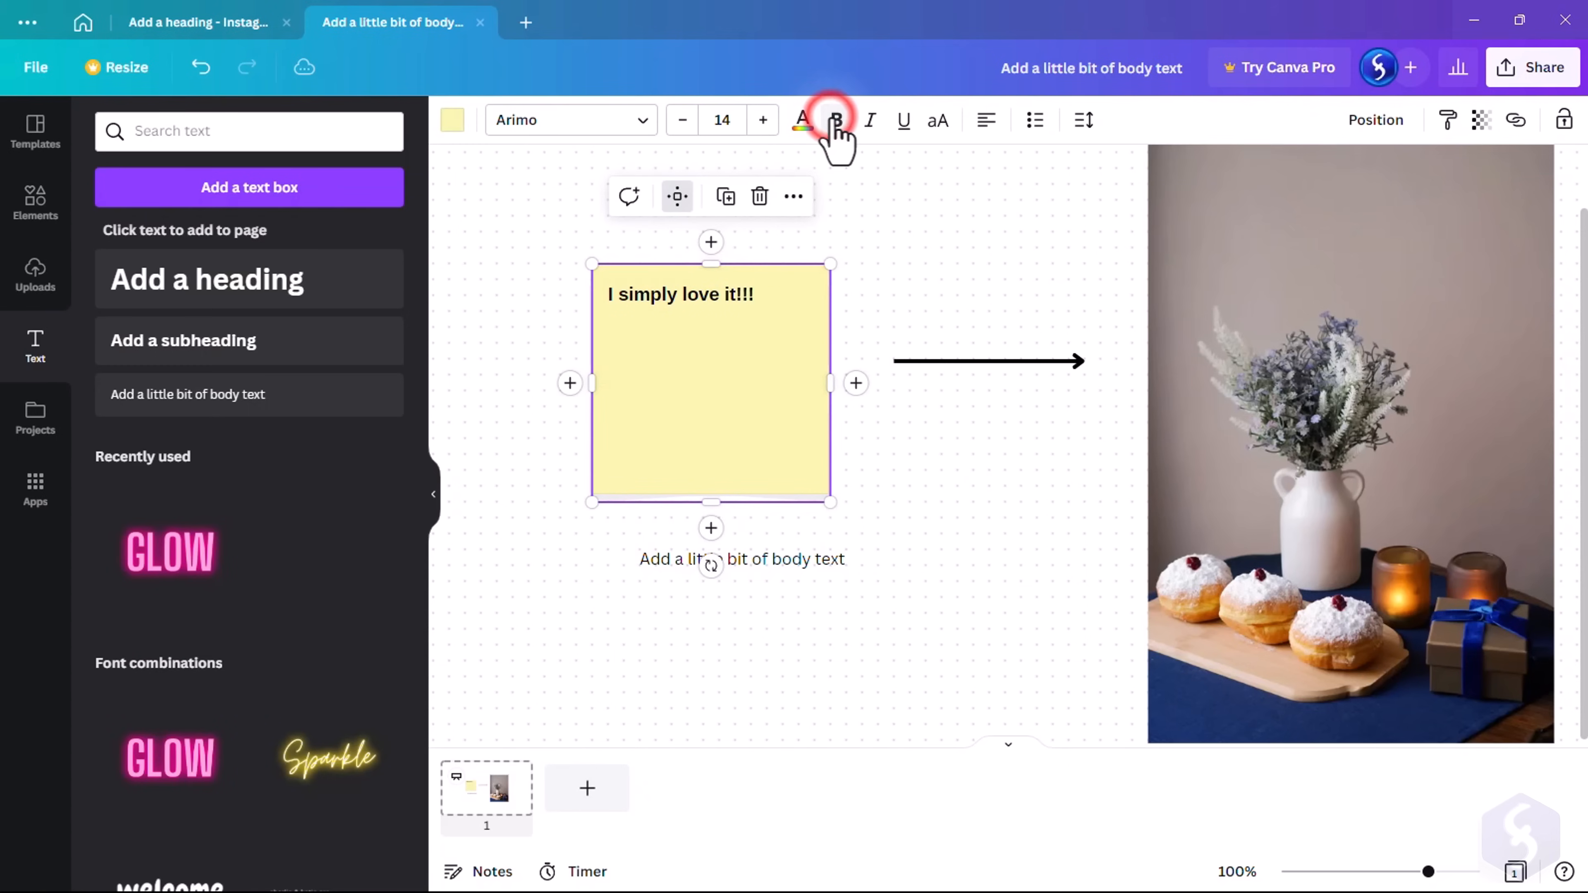
pyautogui.click(837, 121)
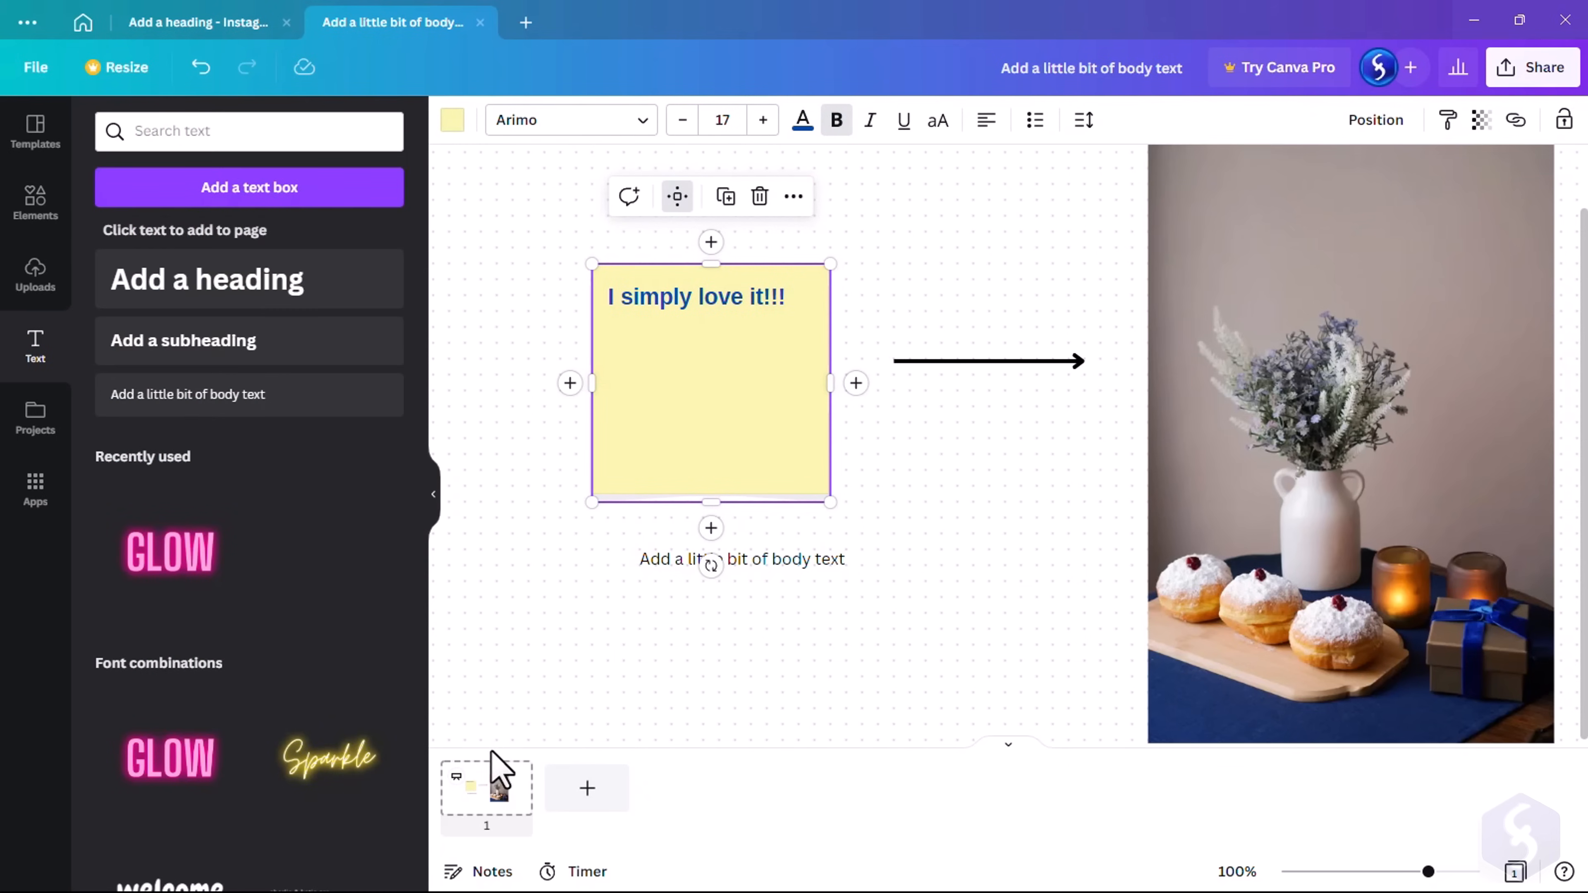
pyautogui.click(587, 788)
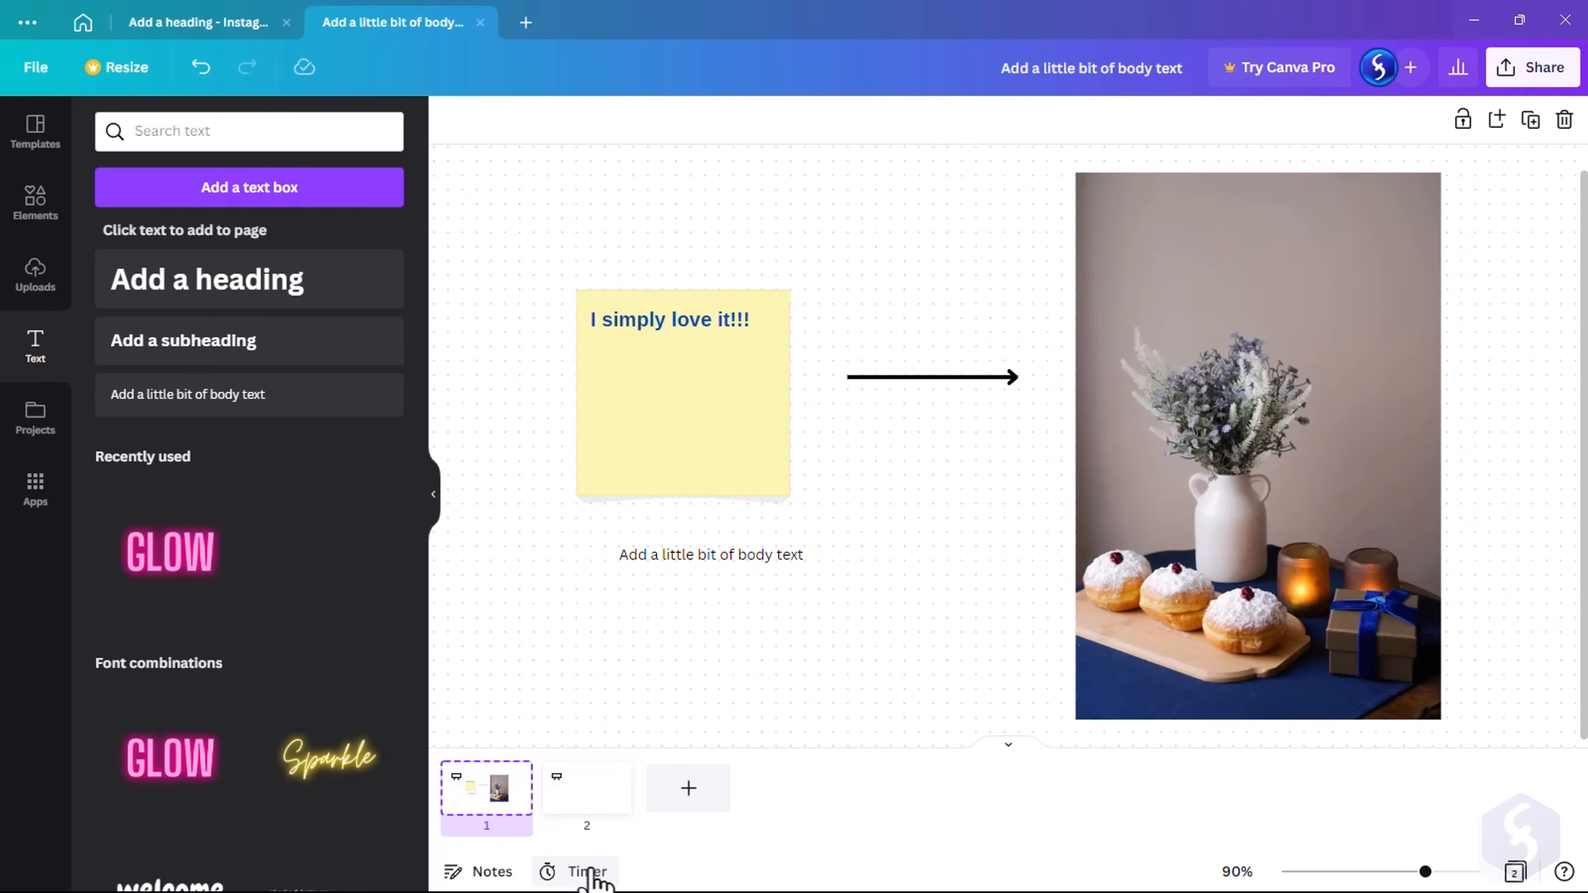
# Start the five-minute countdown timer and return to the Canva home page
pyautogui.click(588, 872)
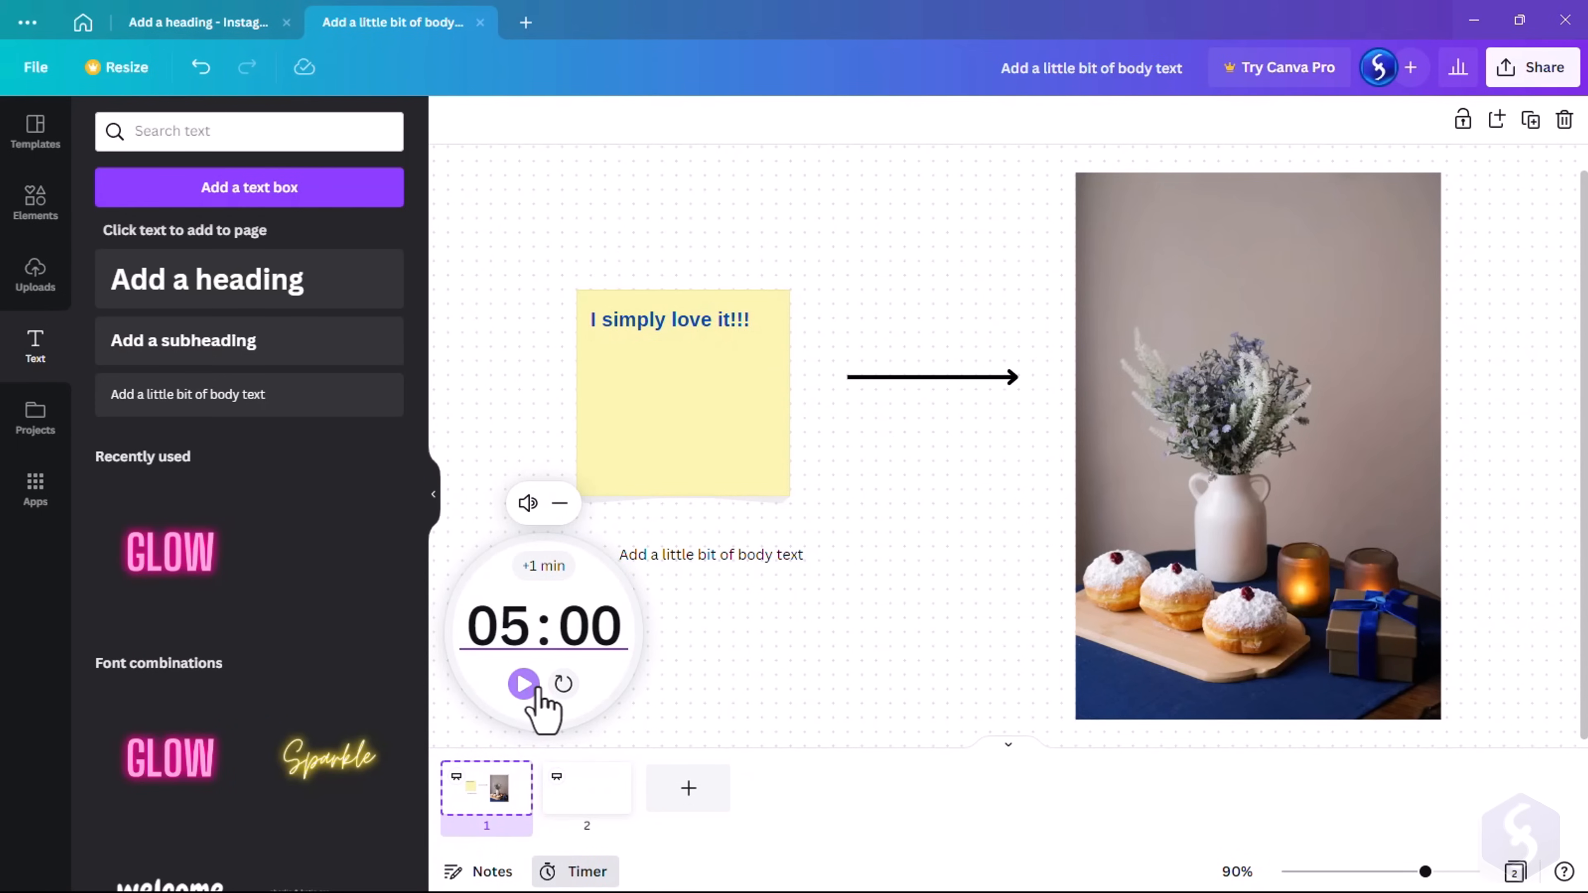
pyautogui.click(523, 684)
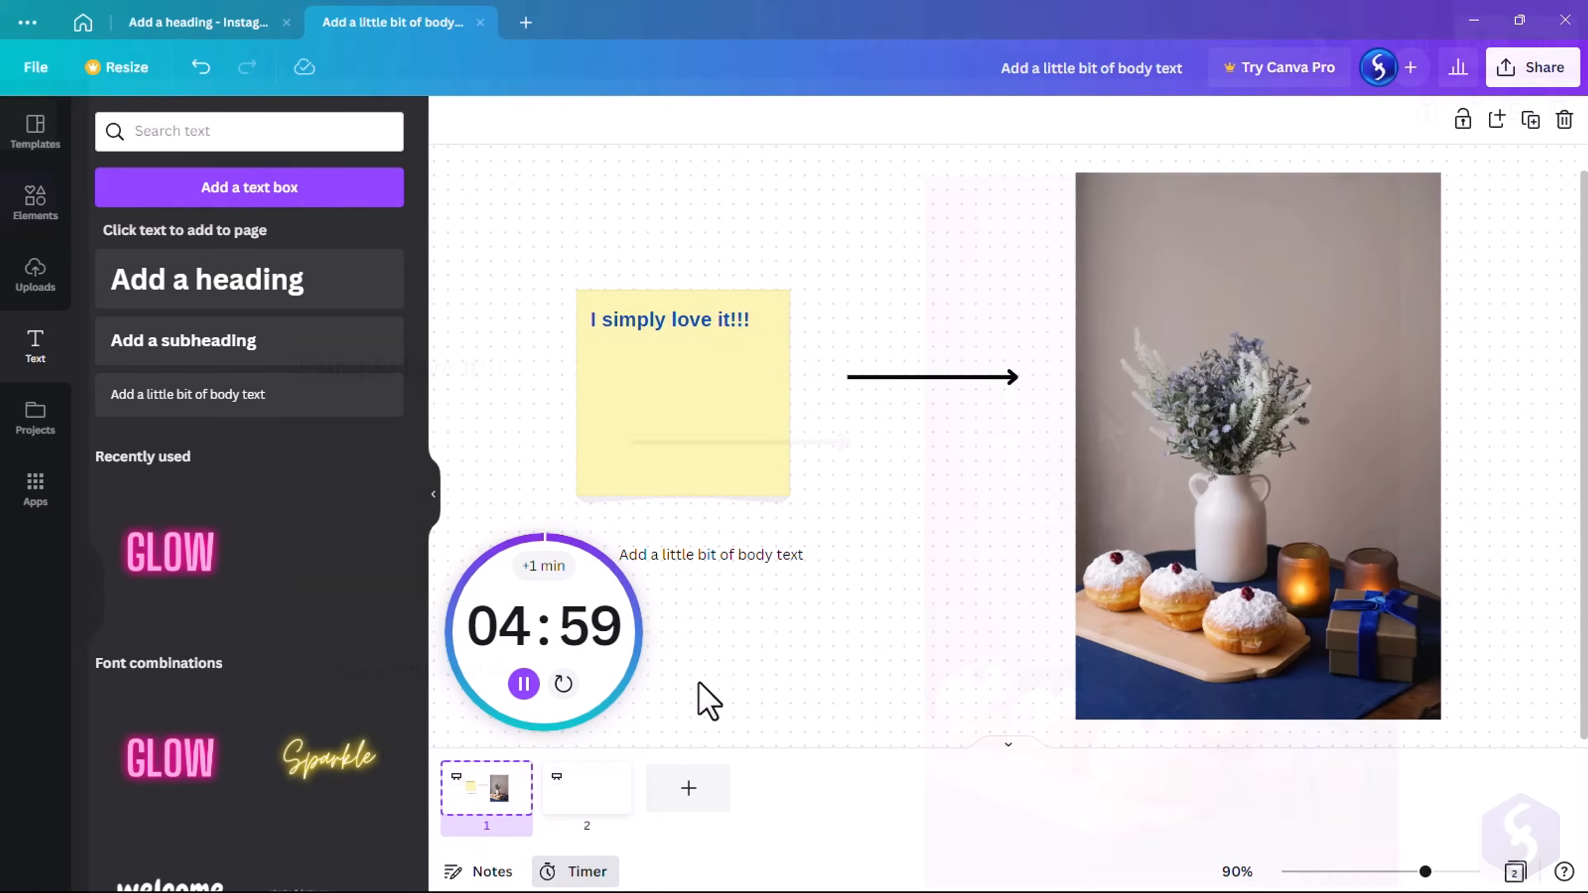
pyautogui.click(1533, 68)
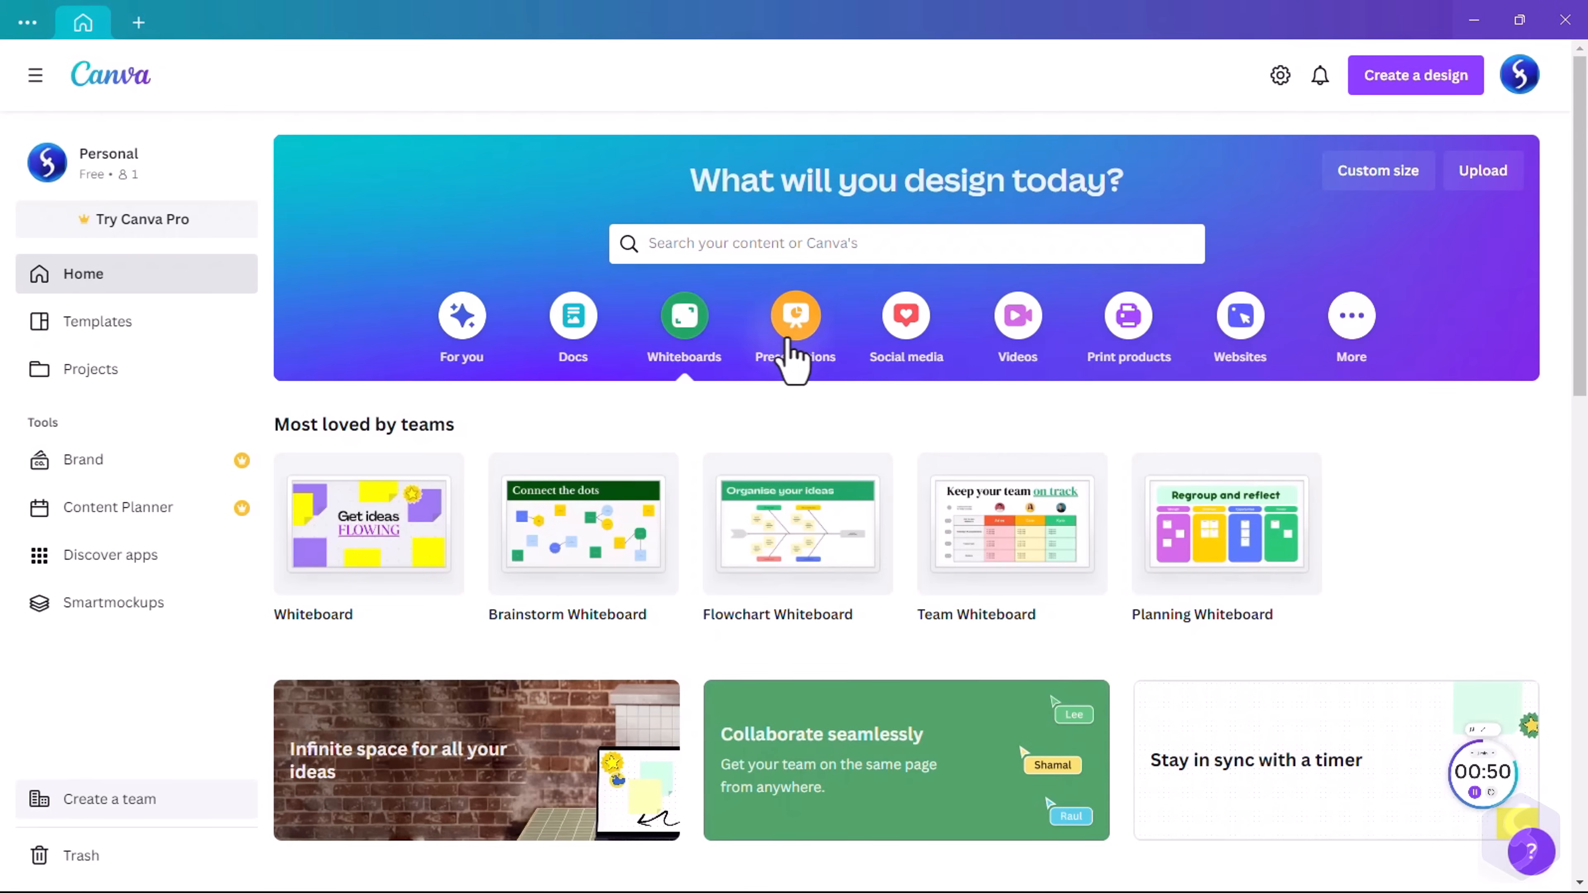
# Create a blank 16:9 presentation and add a second page with a grey square and group photo
pyautogui.click(795, 315)
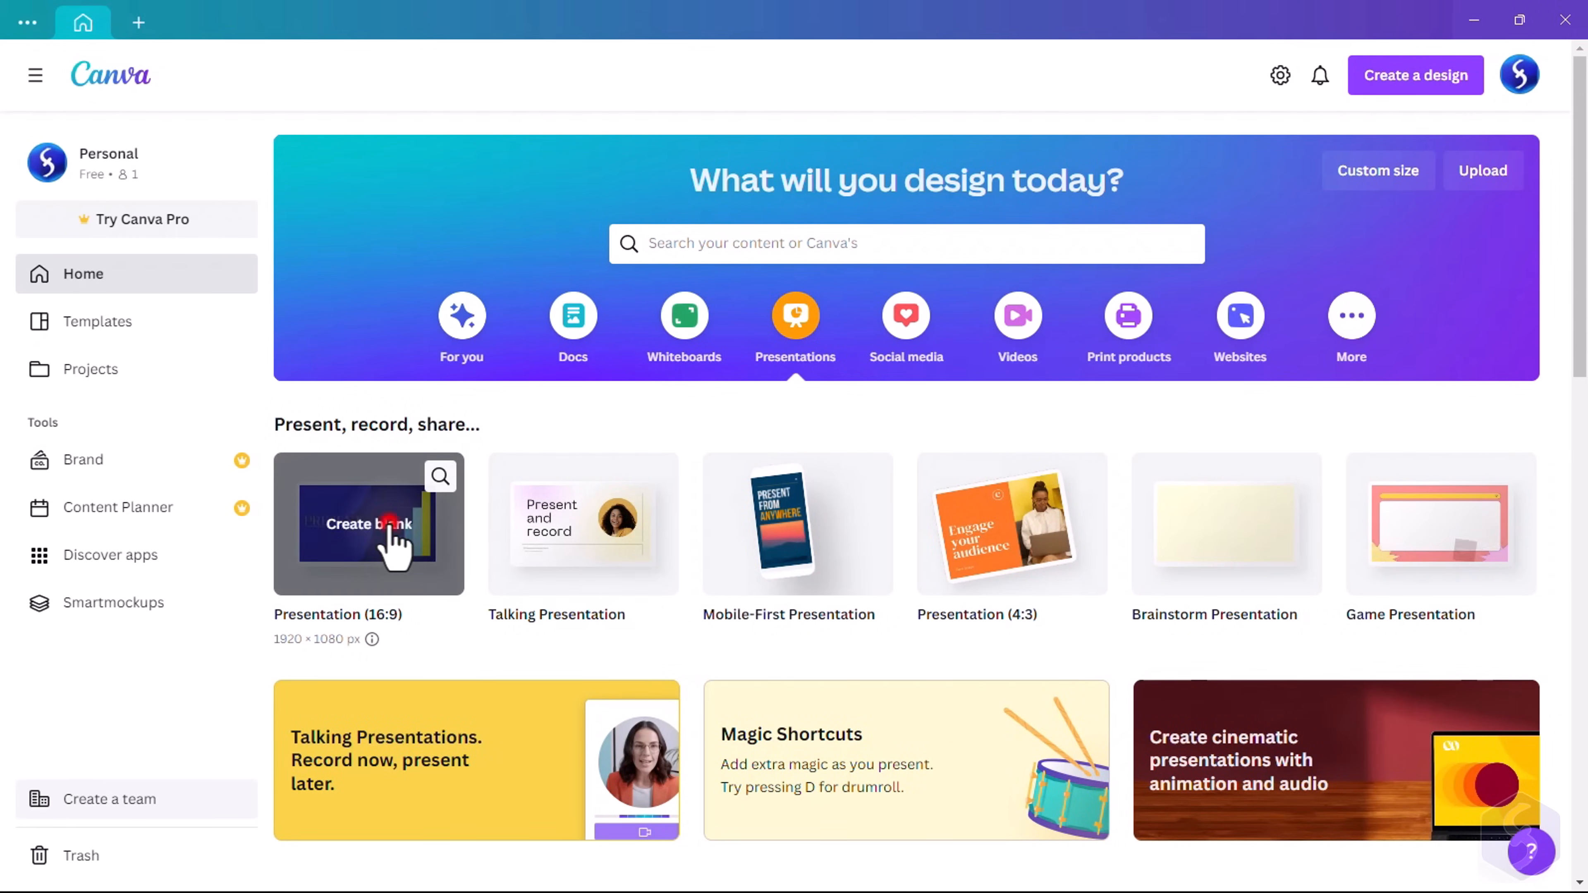
pyautogui.click(389, 532)
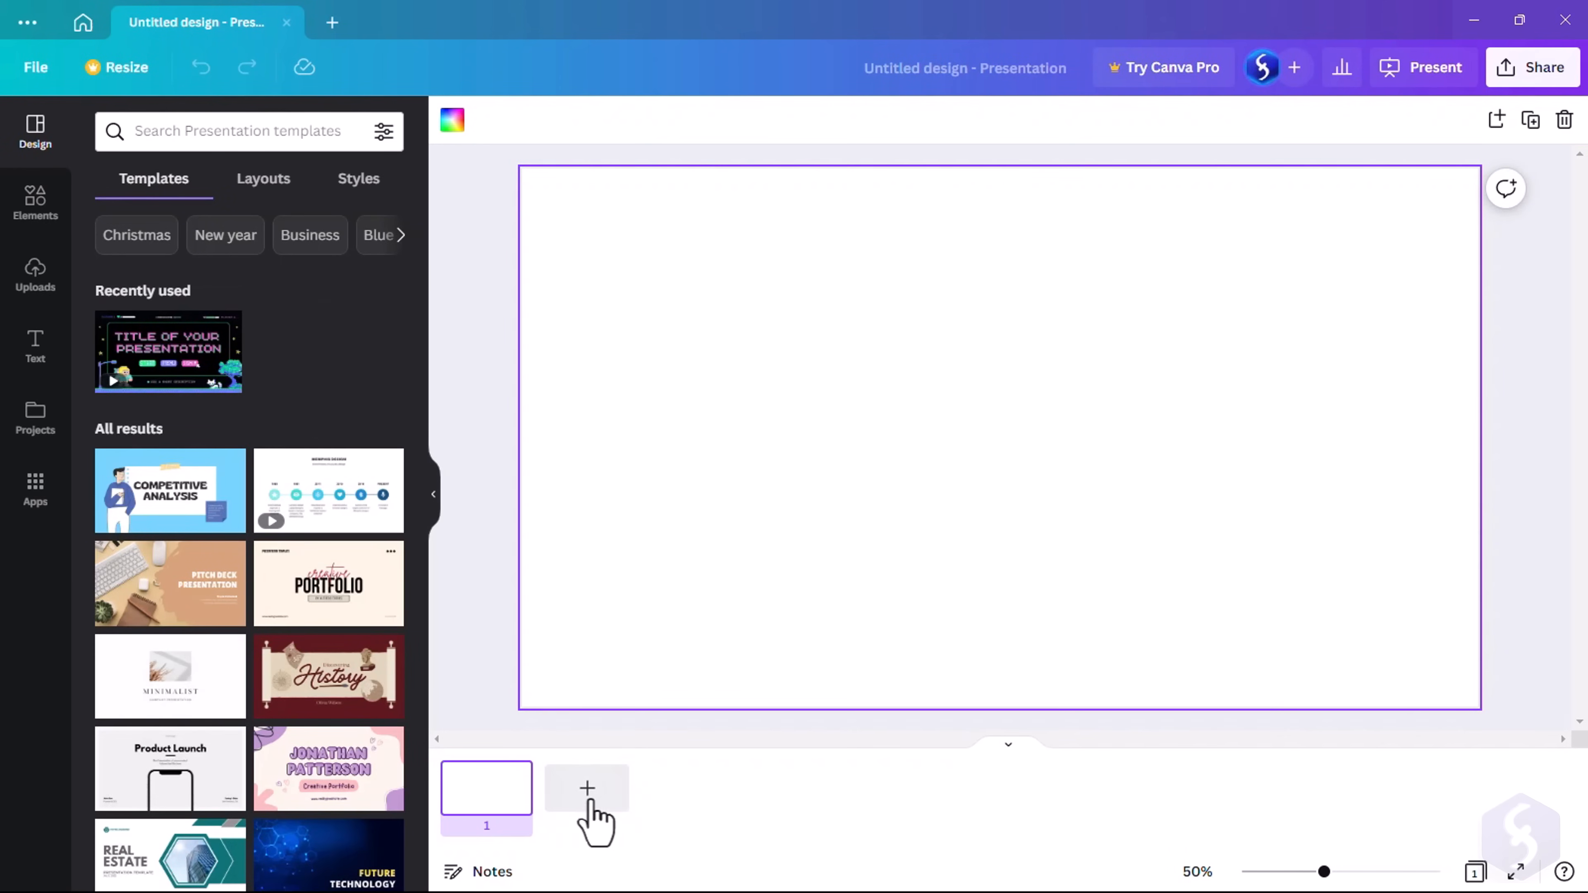
pyautogui.click(587, 788)
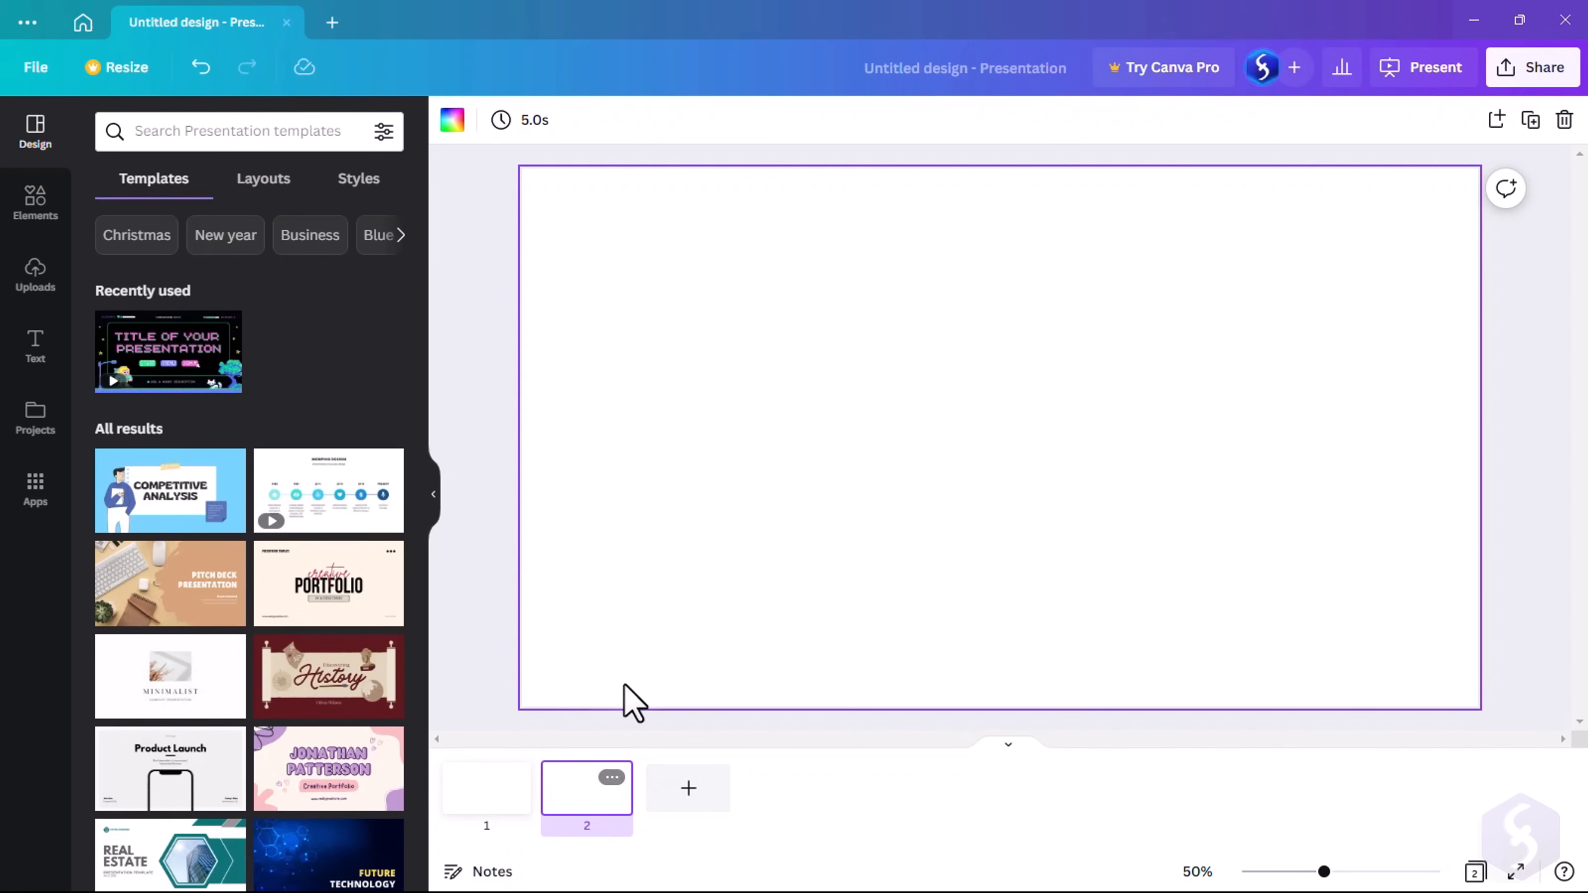
pyautogui.click(35, 204)
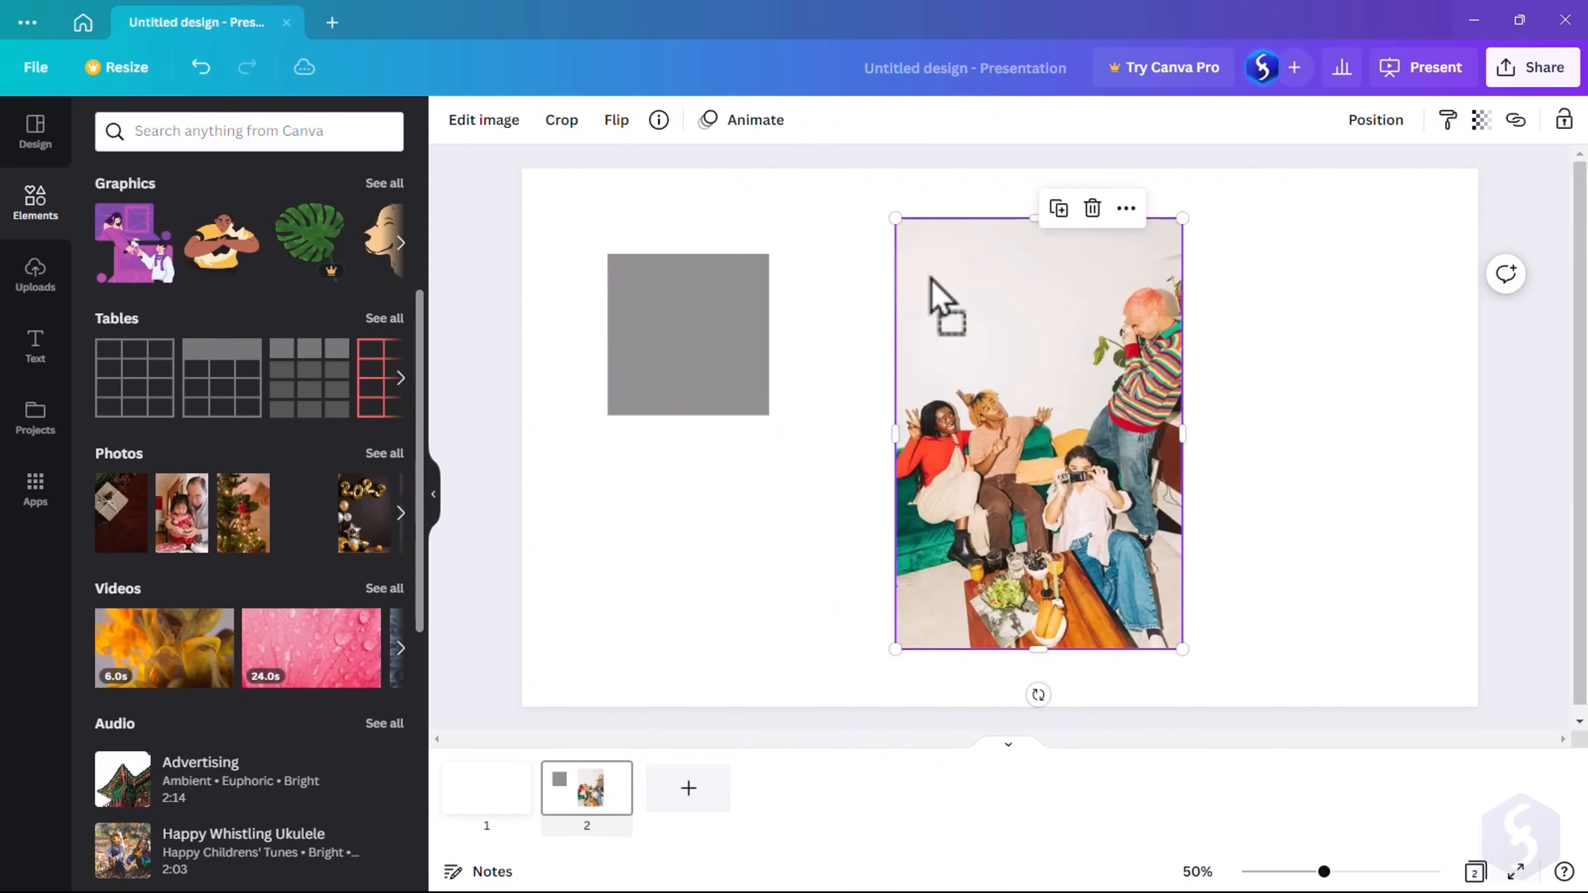
# Give page 1 a Circle Wipe transition
pyautogui.rightClick(487, 788)
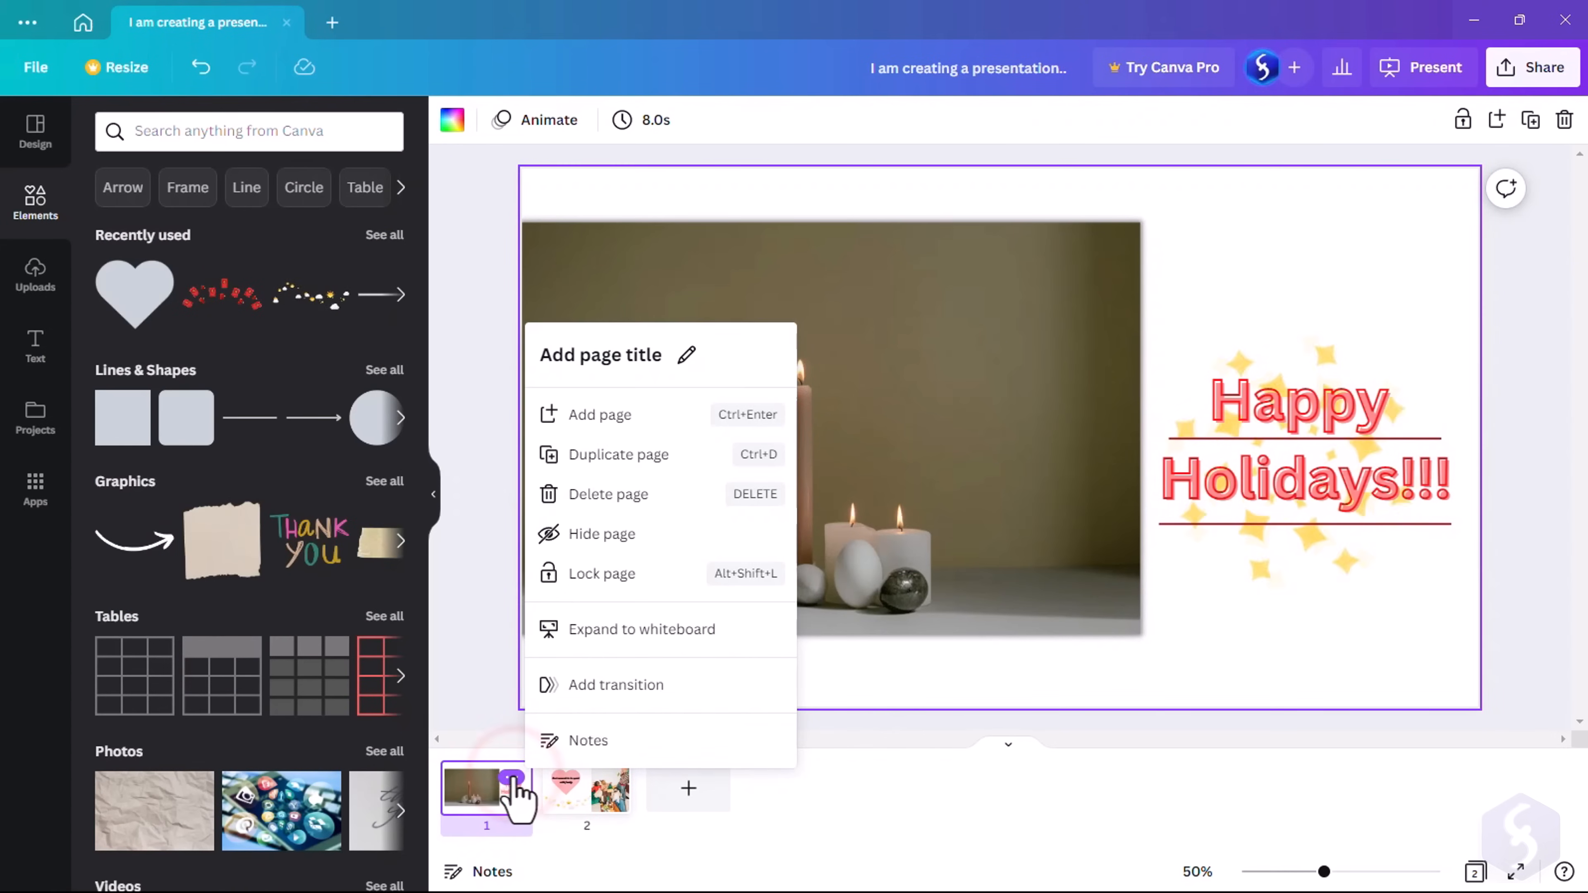
pyautogui.click(616, 685)
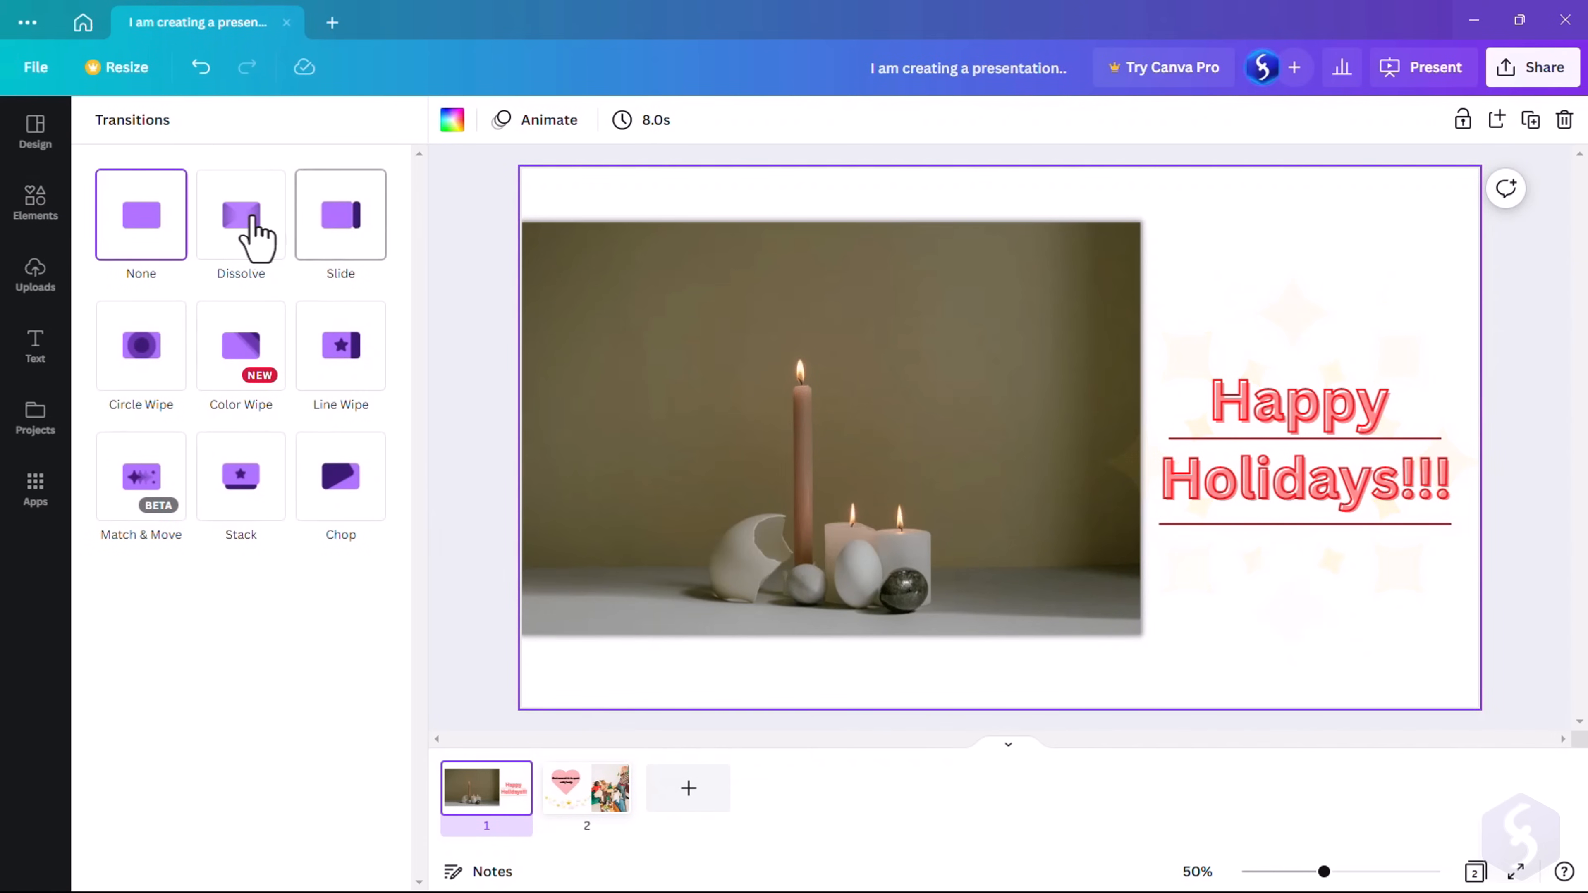
pyautogui.click(140, 346)
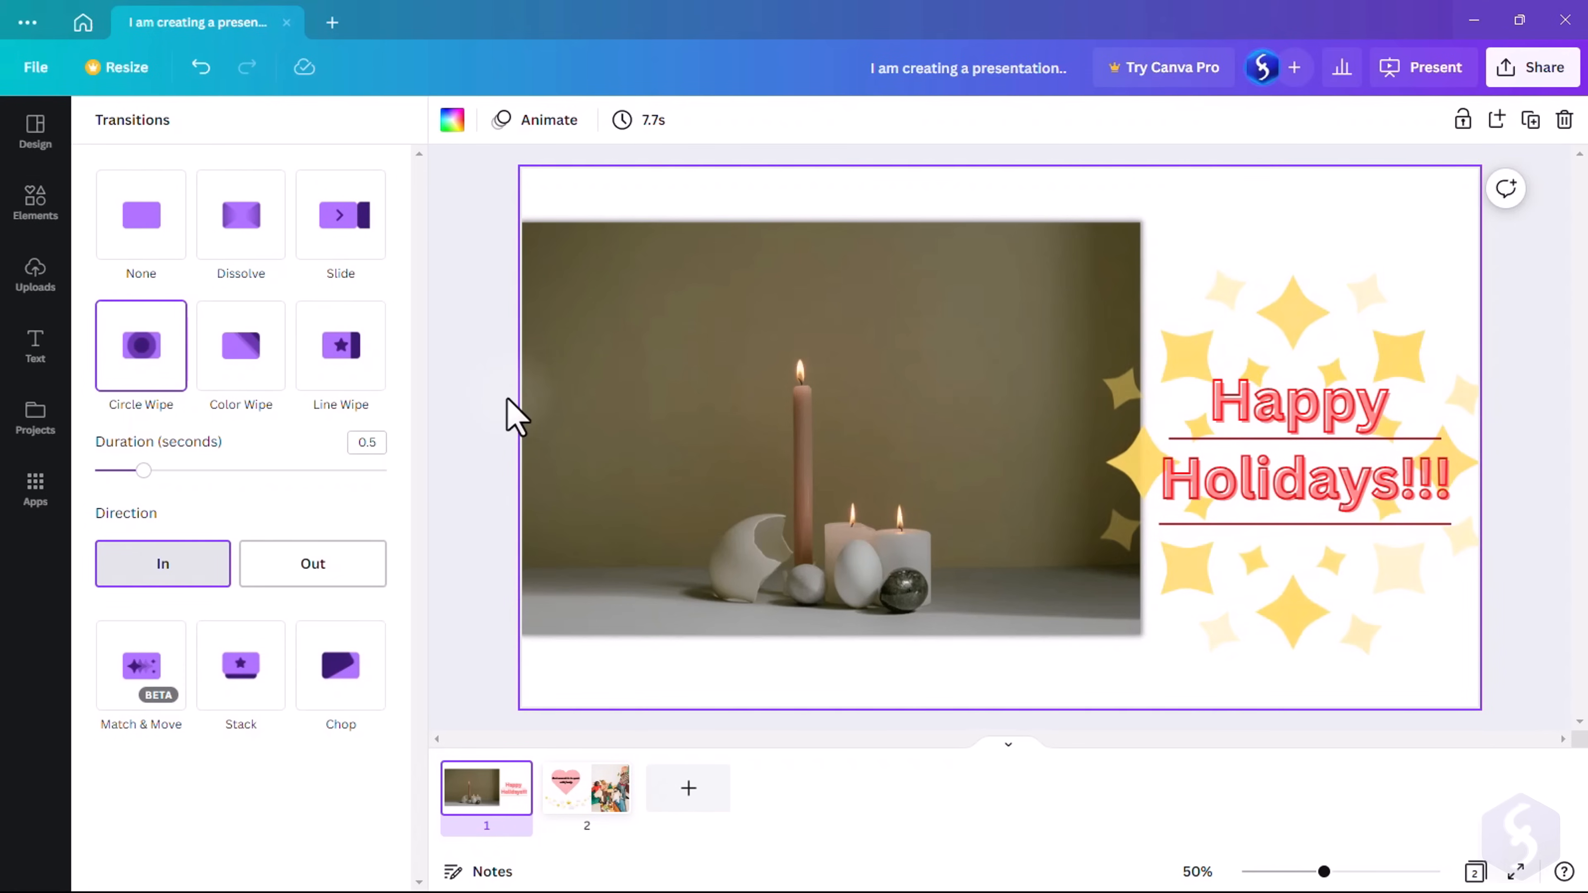
# Set the candle photo to Pan after trying Rise, and leave an image-adjustment comment
pyautogui.click(736, 121)
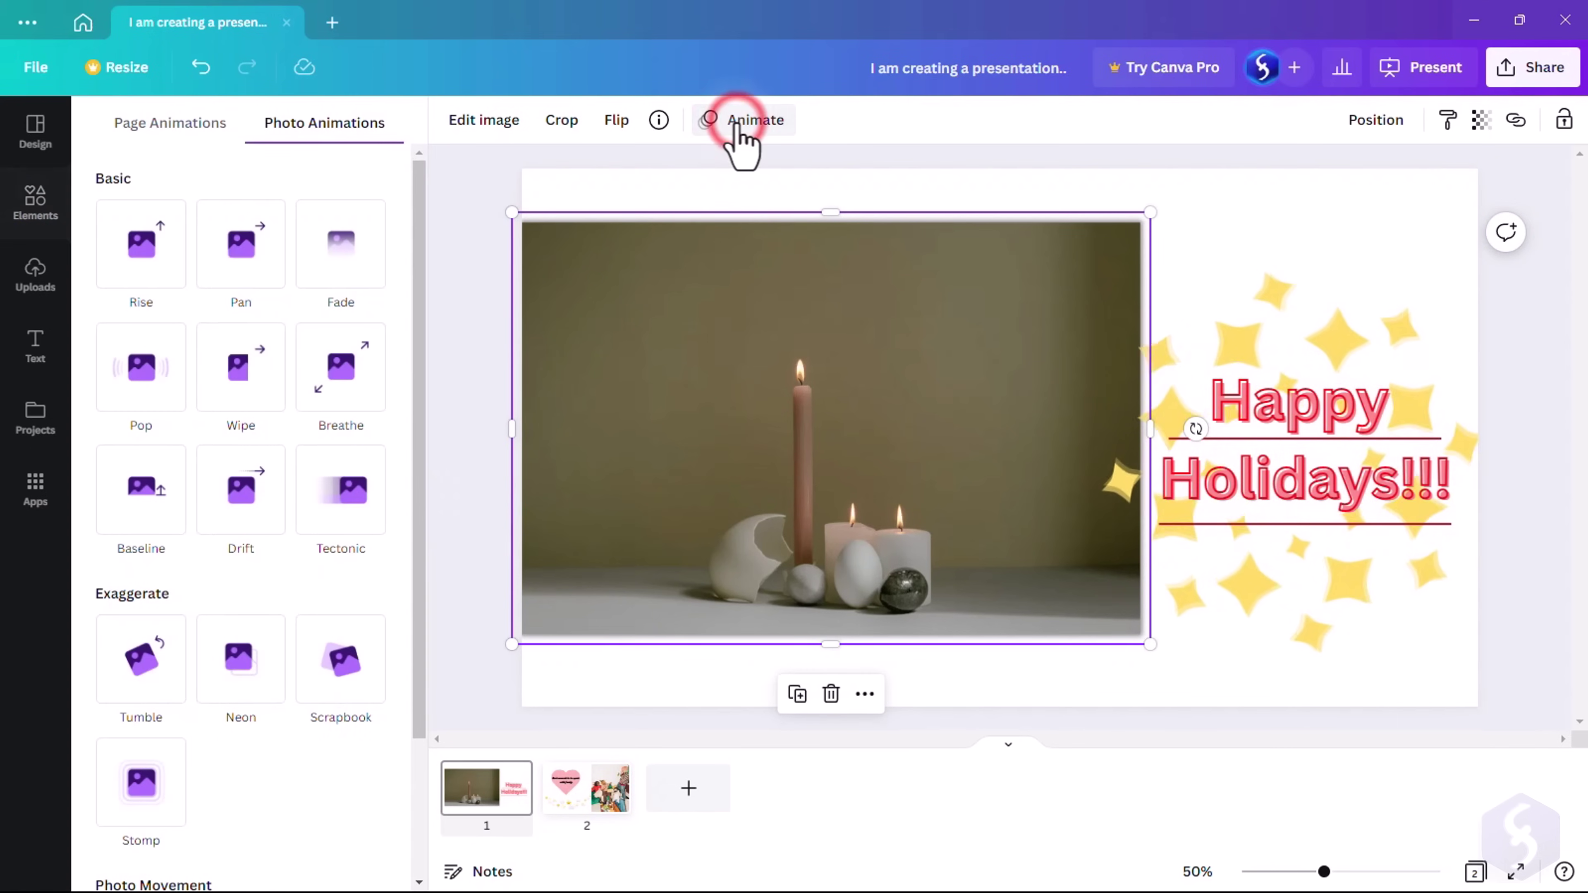
pyautogui.click(141, 244)
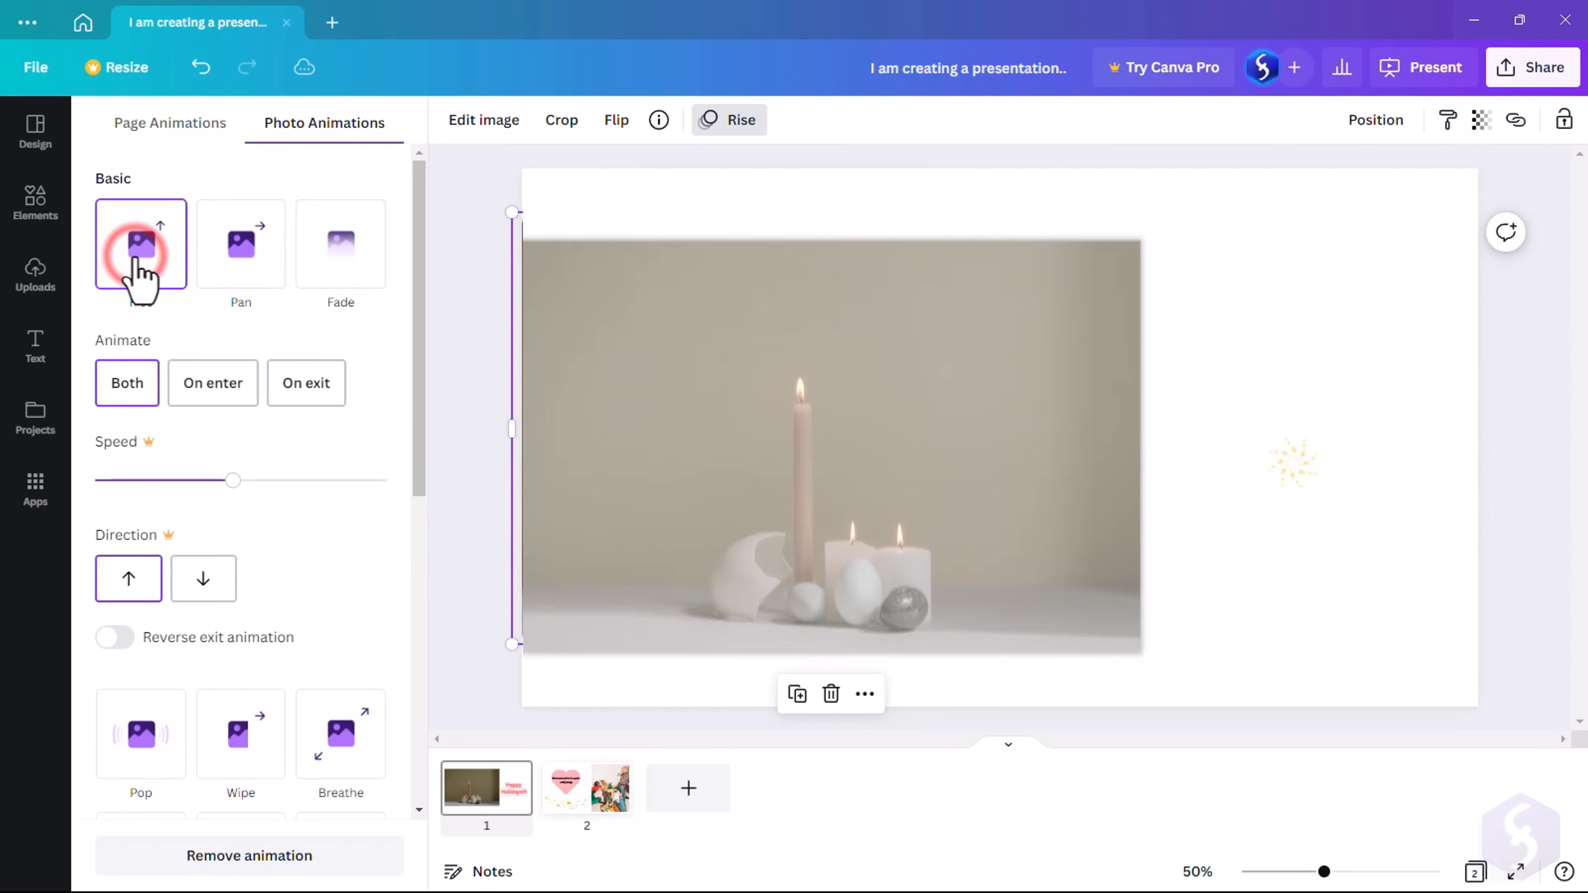
pyautogui.click(240, 243)
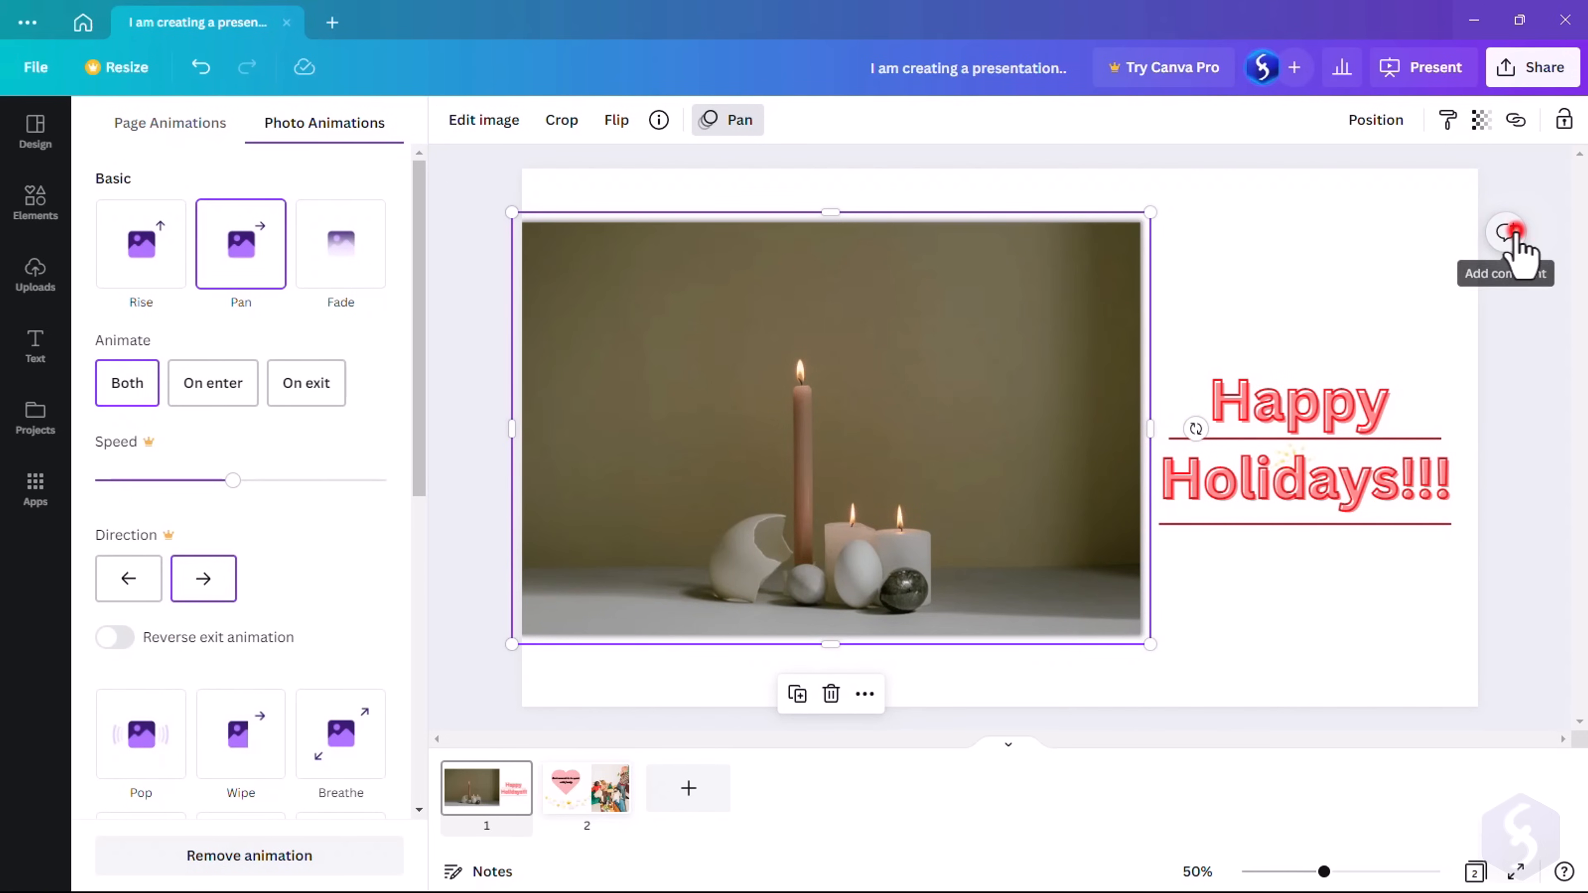
pyautogui.click(1505, 232)
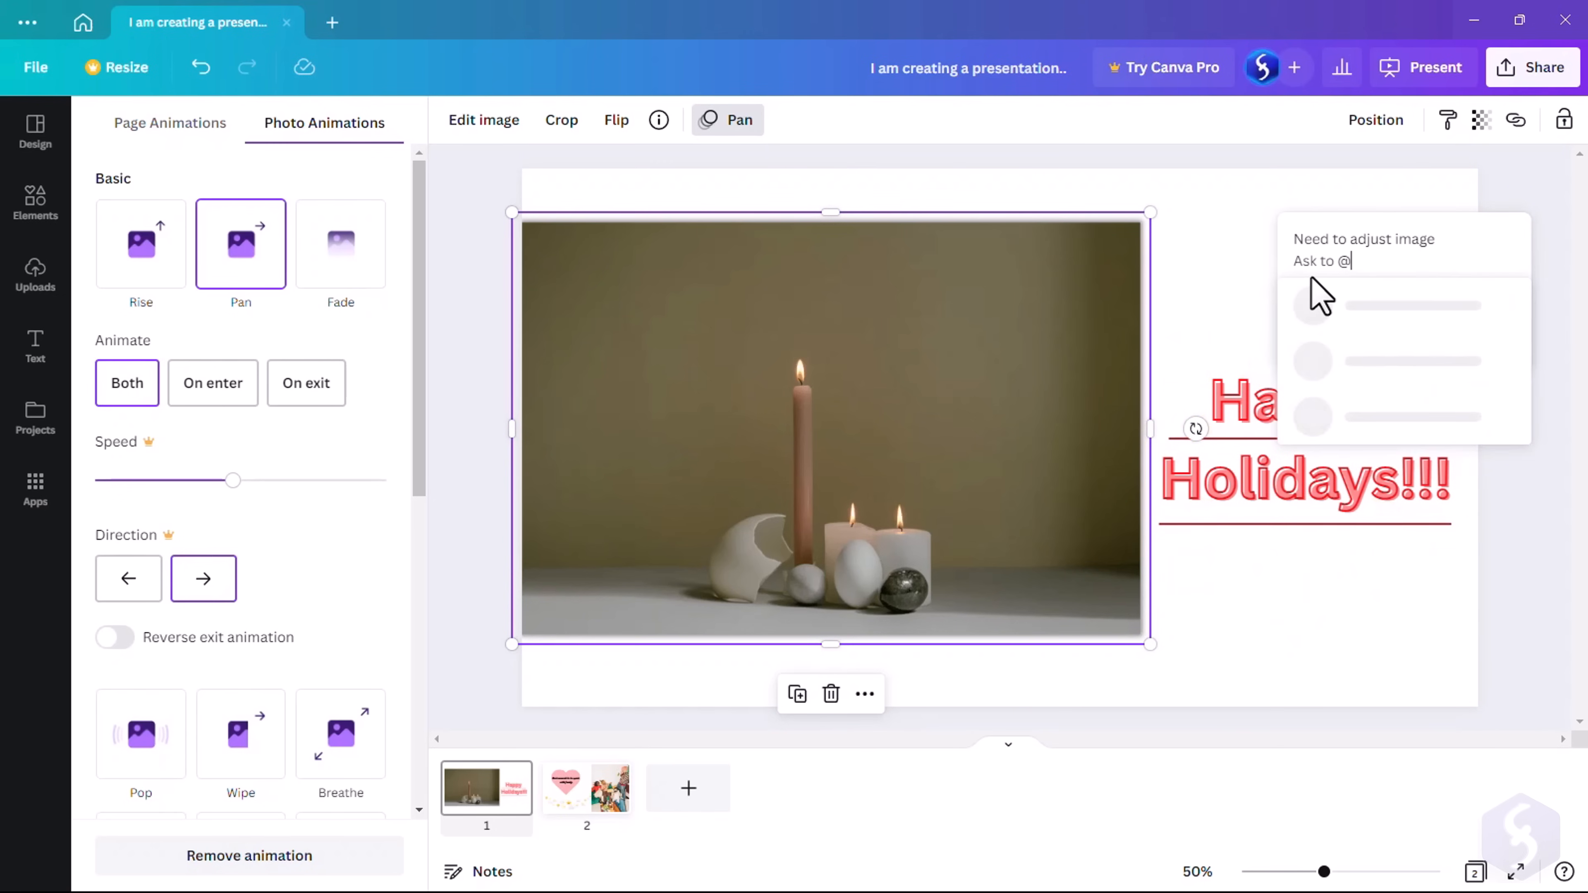
pyautogui.write('supportbai')
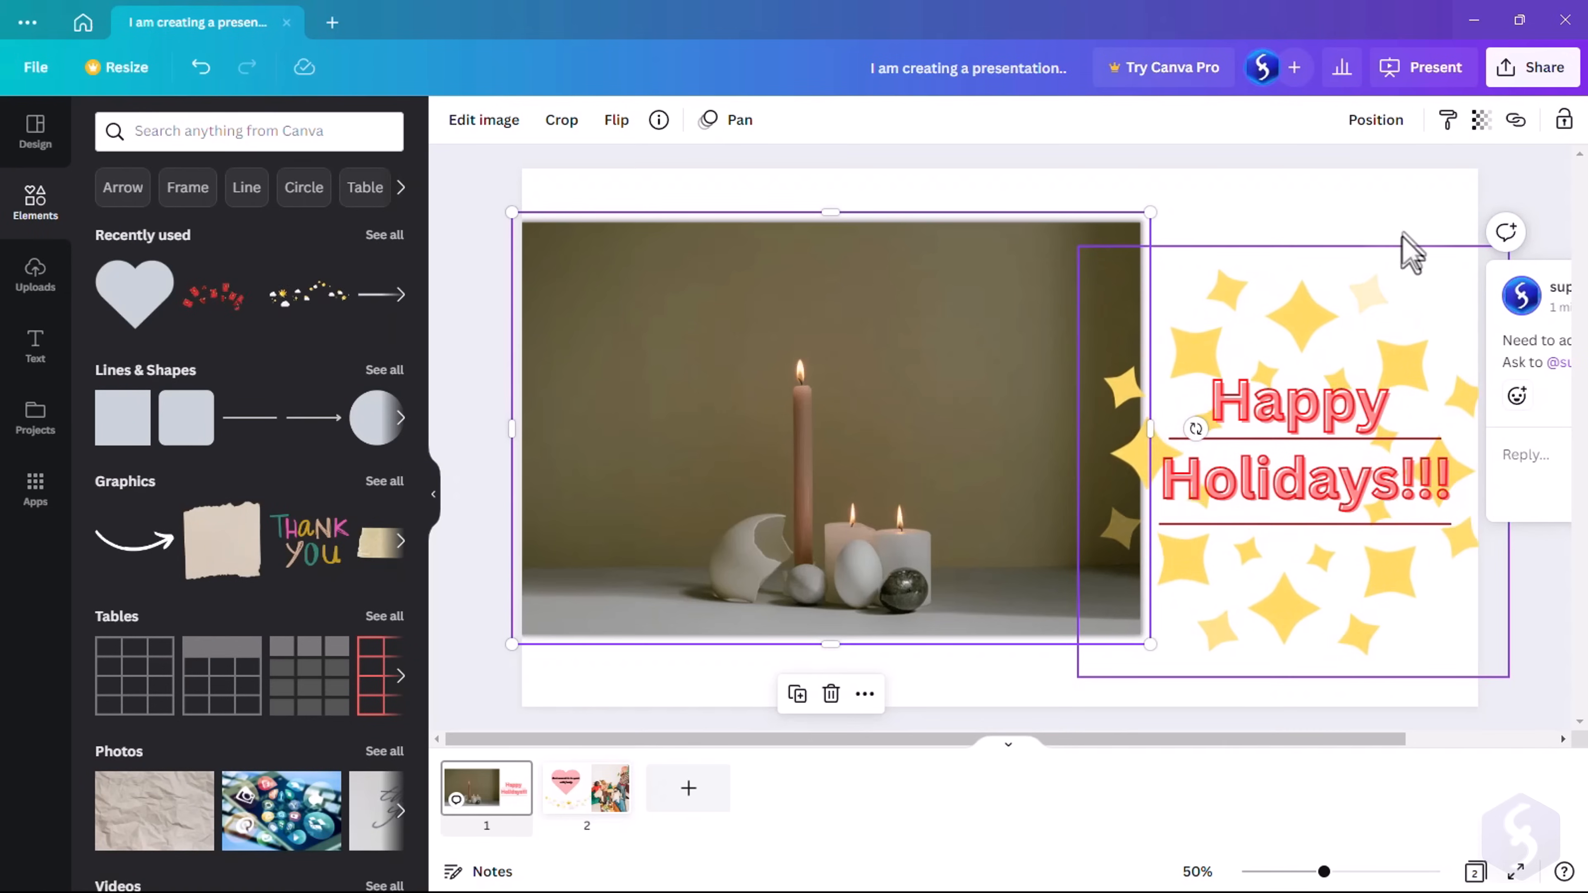
# Present the slides full screen, switch to presenter view and back
pyautogui.click(1435, 67)
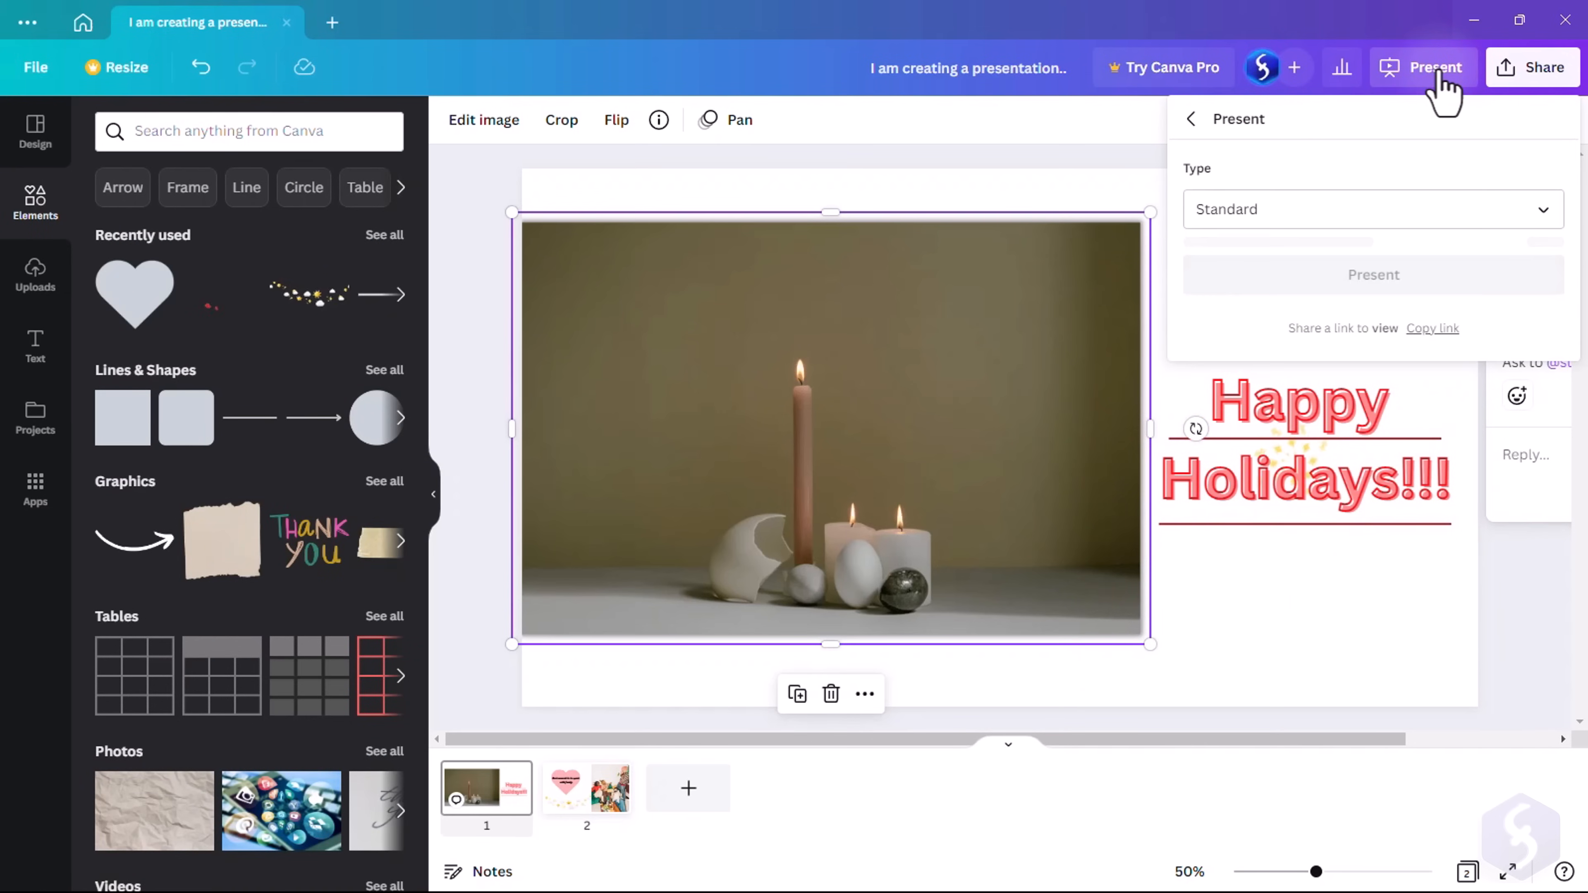
pyautogui.click(1373, 276)
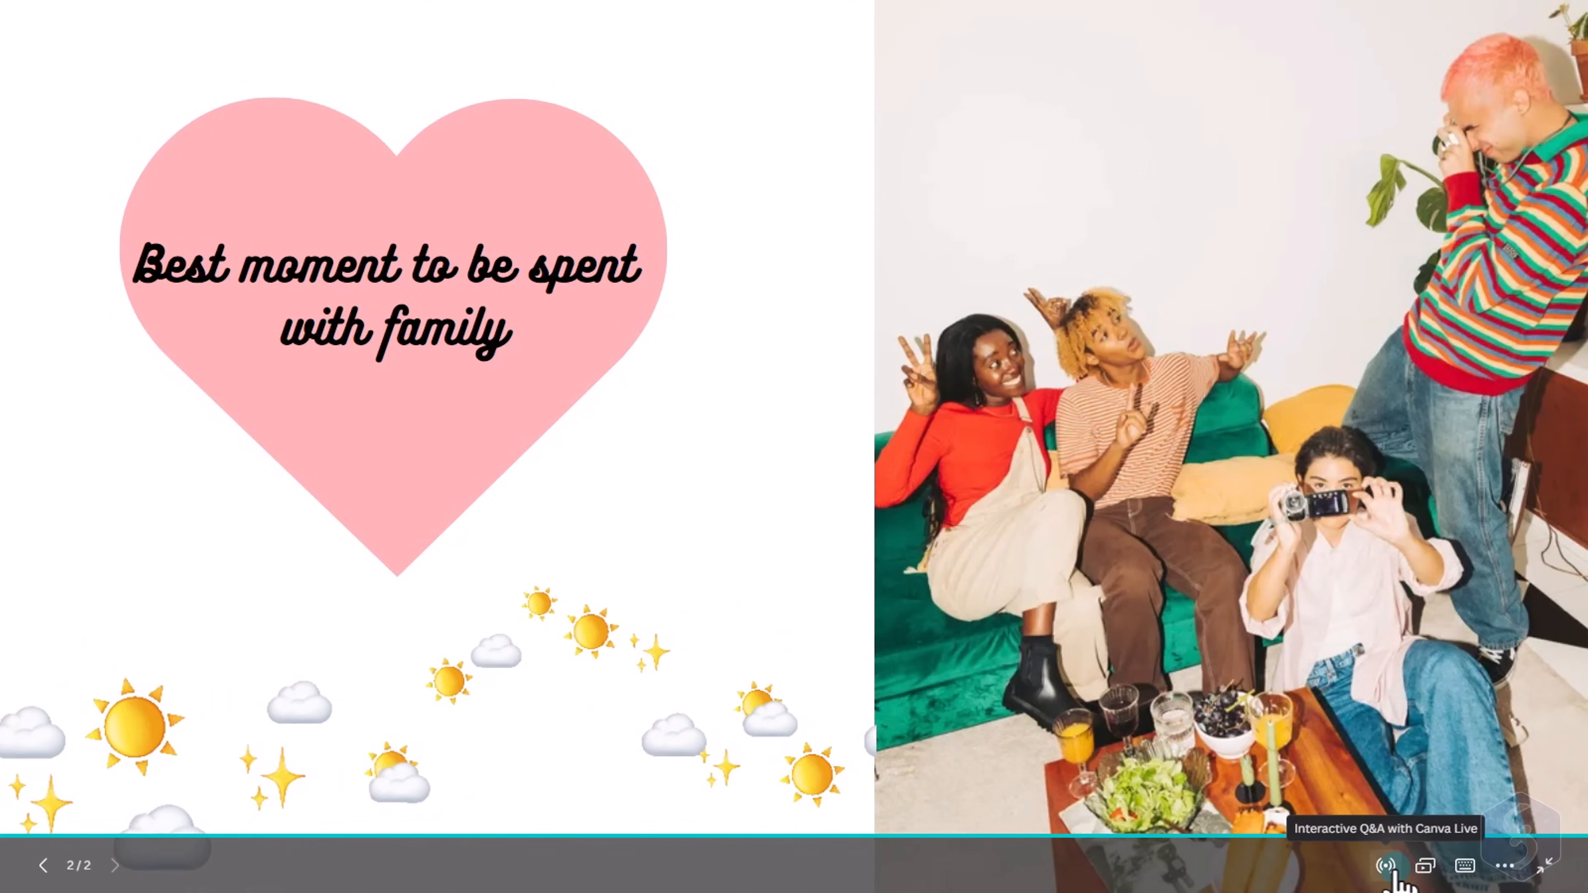
pyautogui.click(1387, 865)
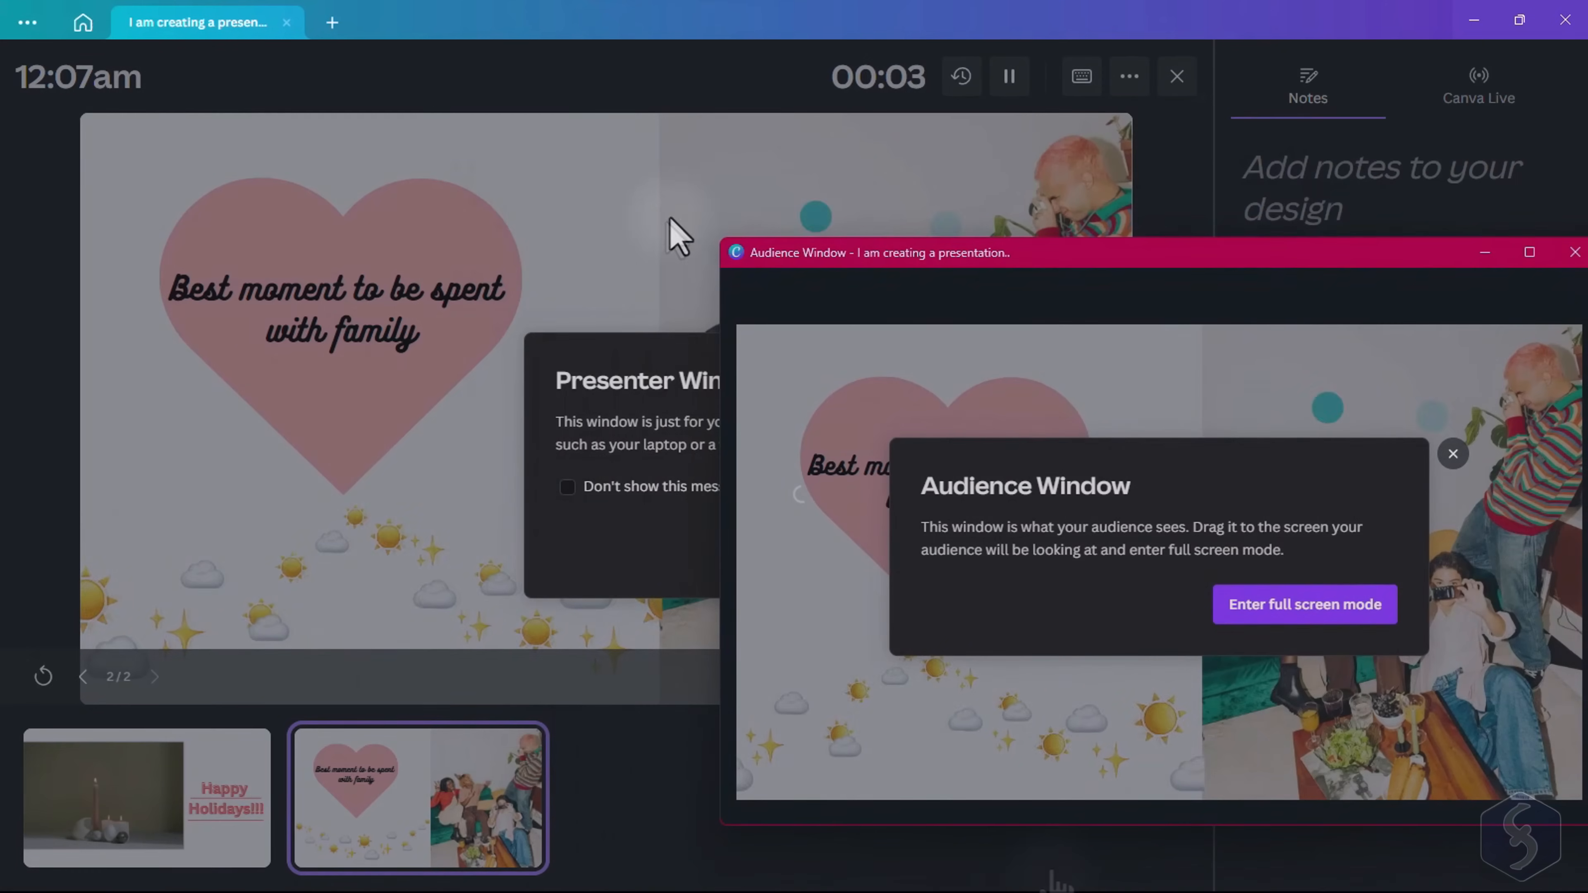
pyautogui.click(1452, 453)
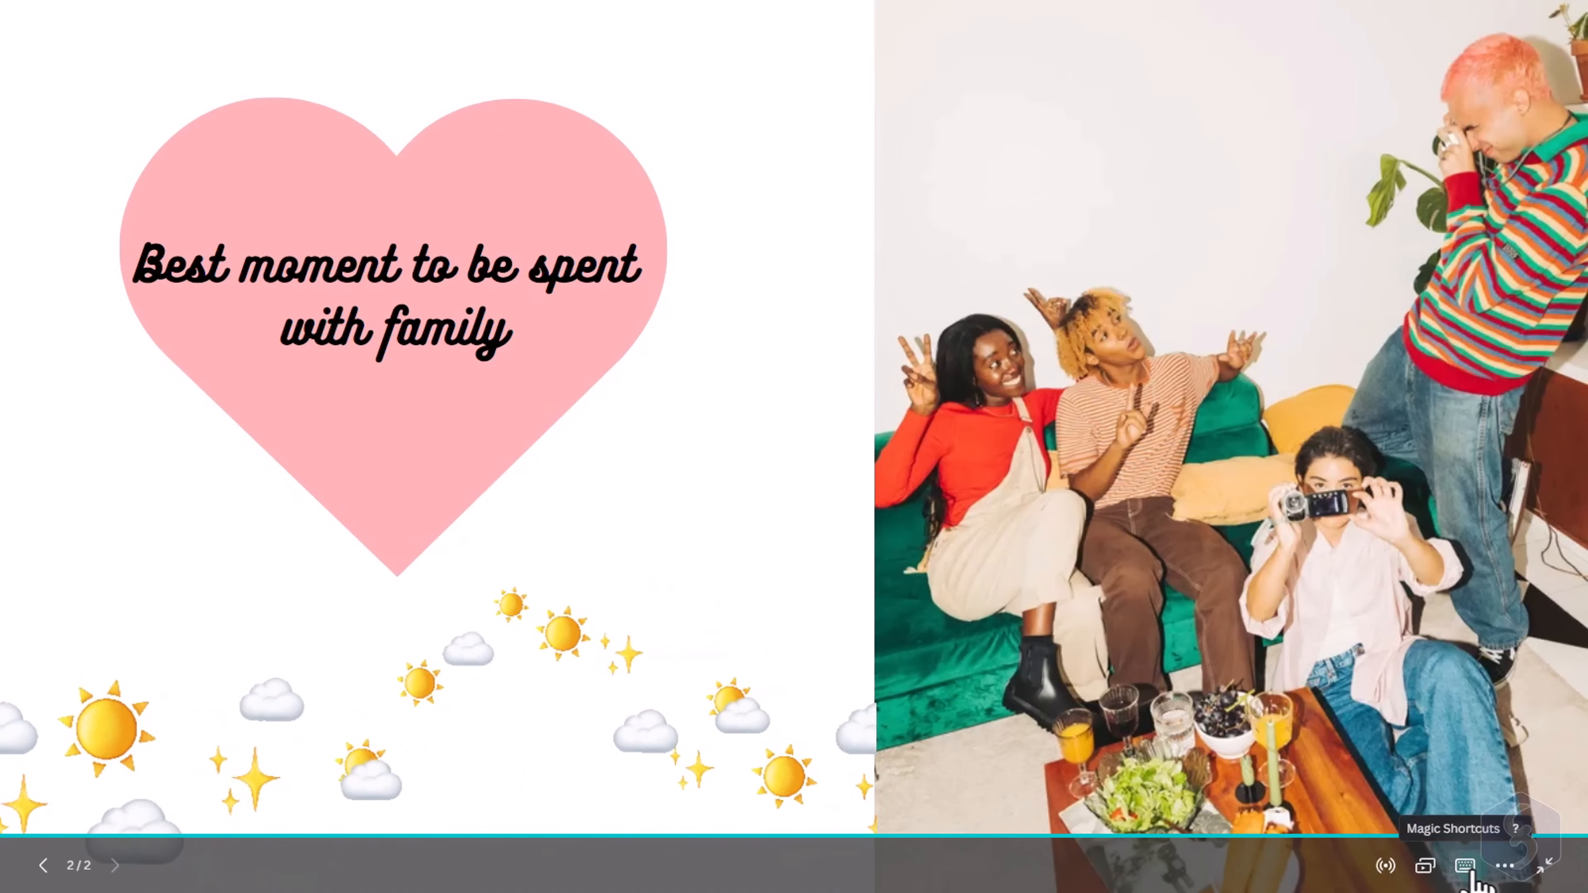
# Trigger the Bubbles effect from Magic Shortcuts
pyautogui.click(1463, 867)
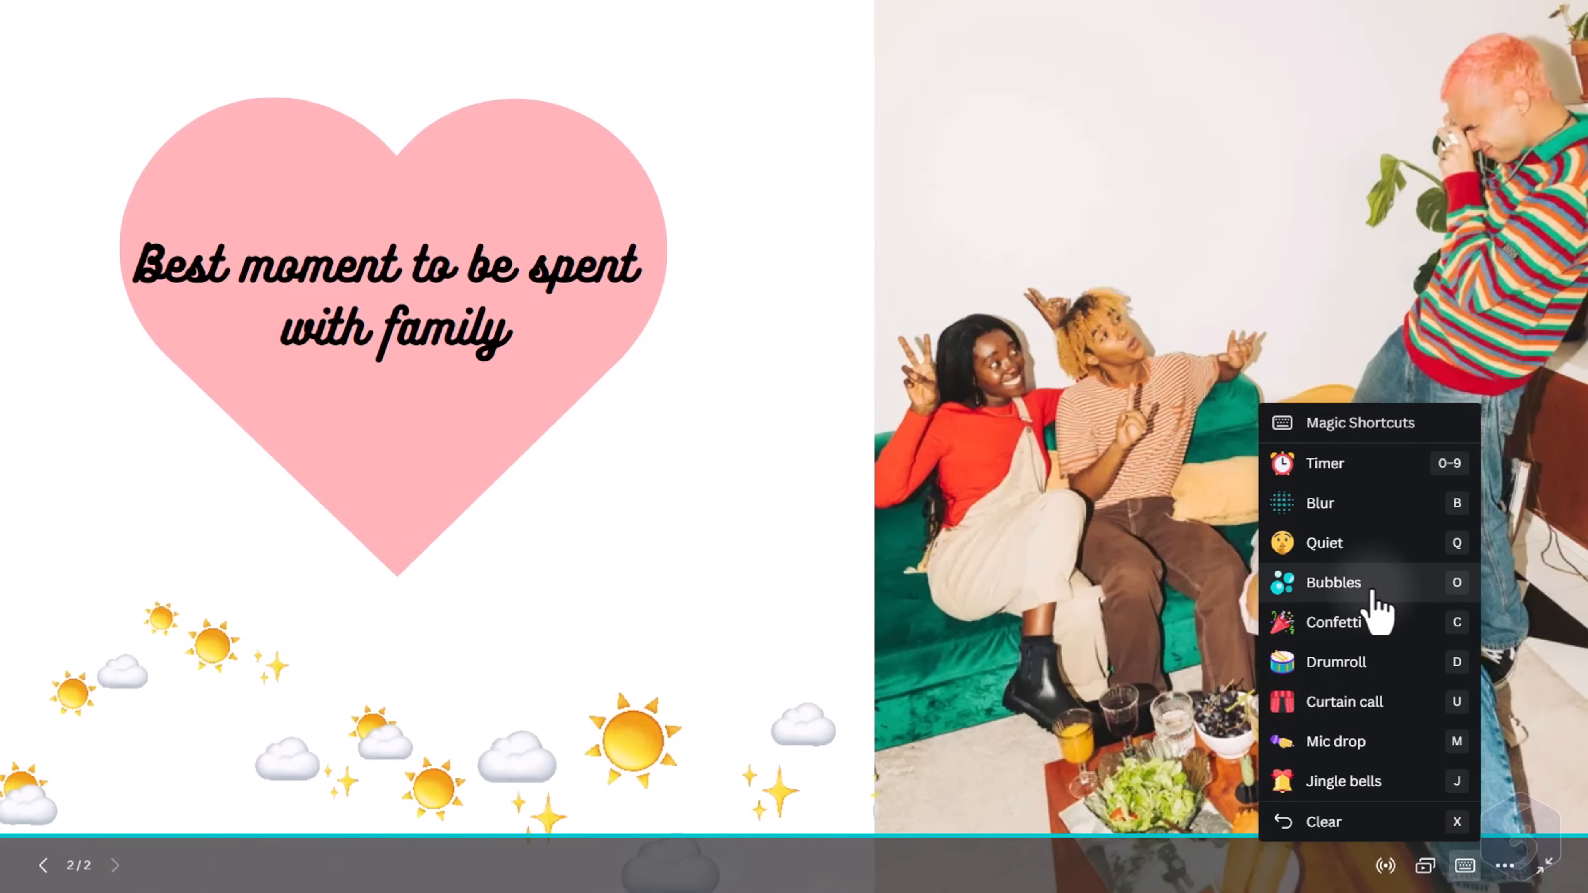
pyautogui.click(1333, 582)
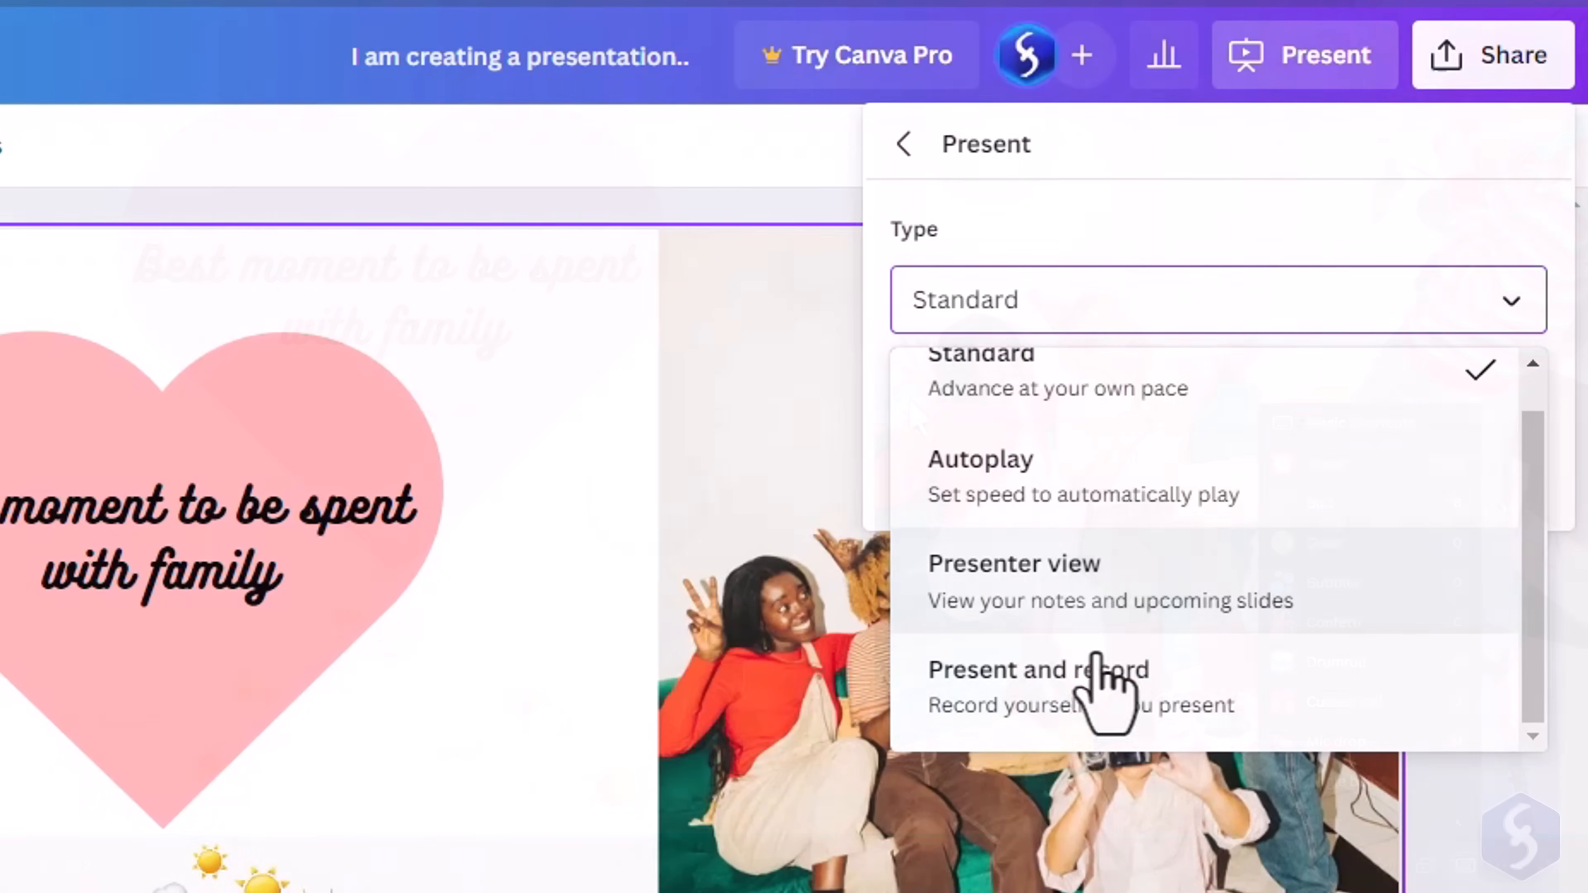
# Record a short Present-and-record video in the recording studio and end it
pyautogui.click(1031, 670)
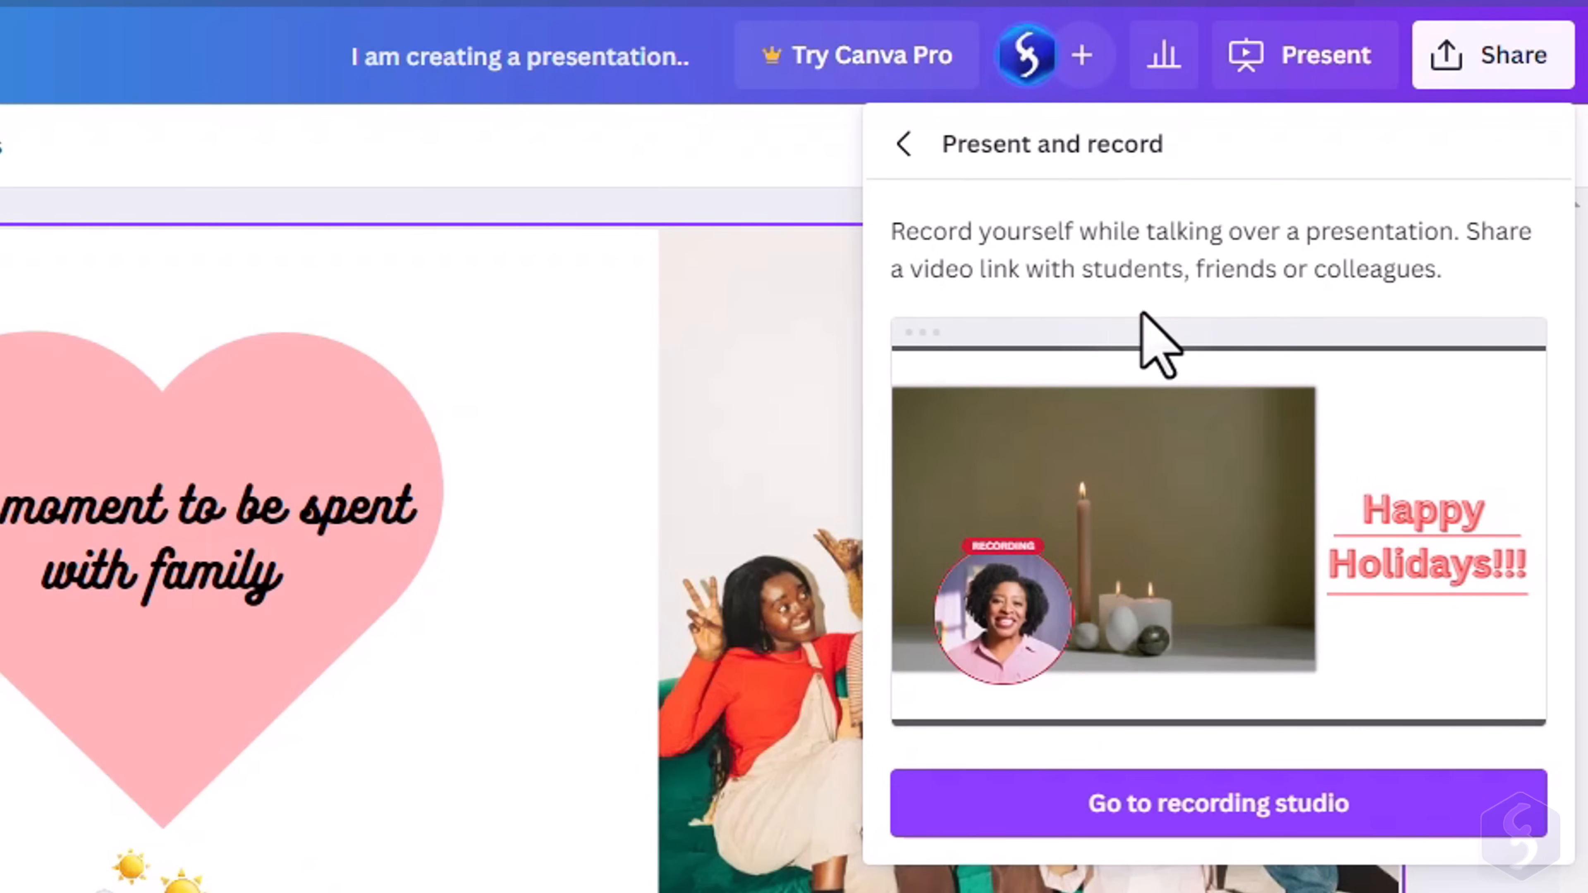
pyautogui.click(1217, 804)
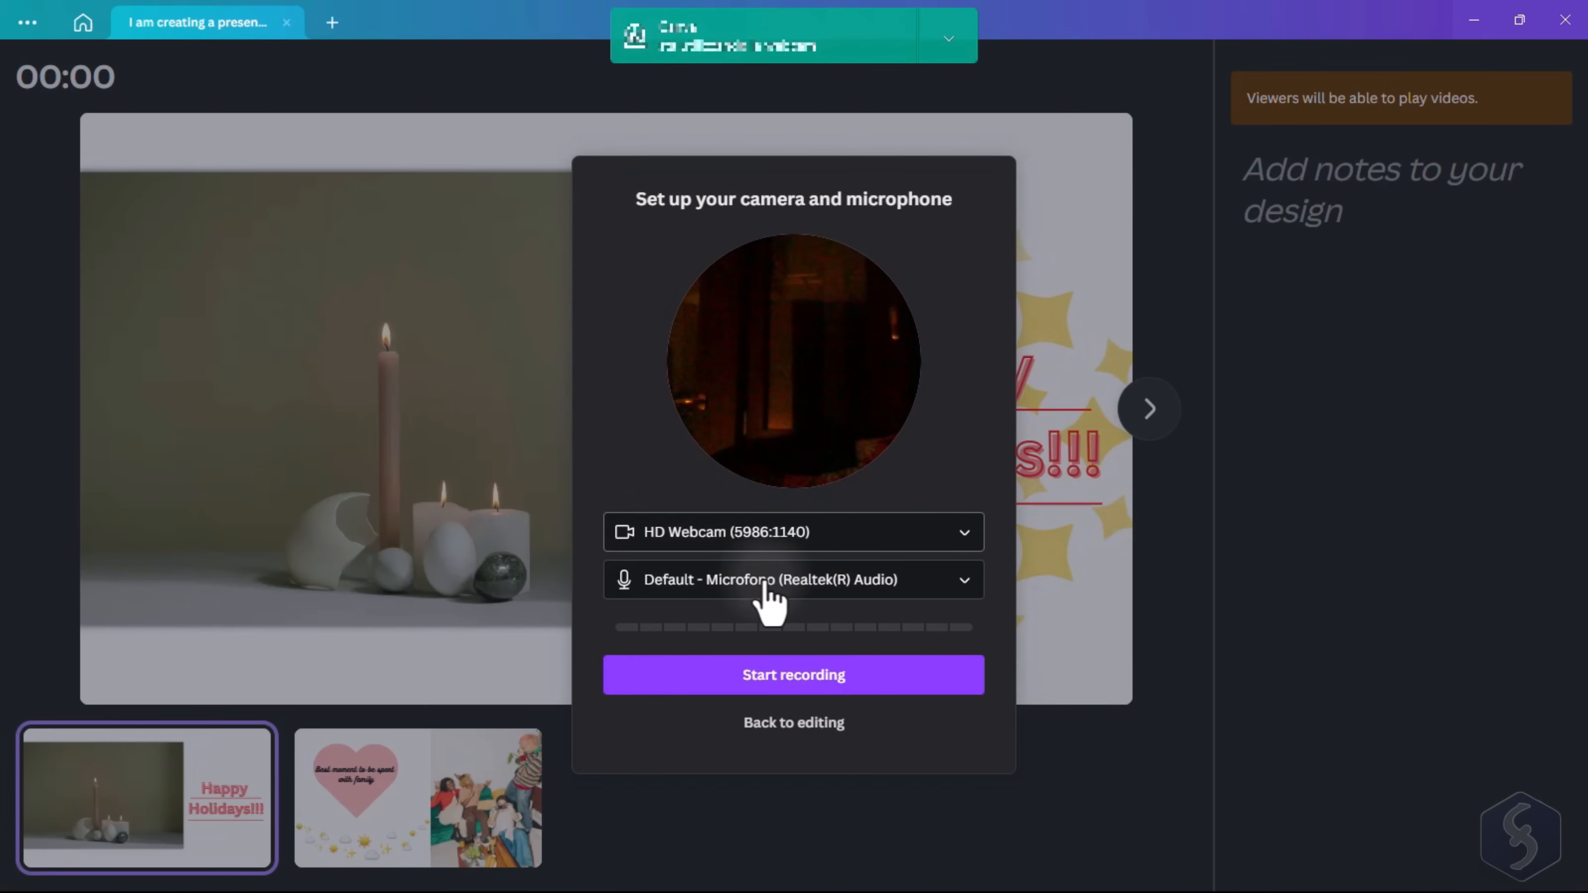
pyautogui.click(794, 675)
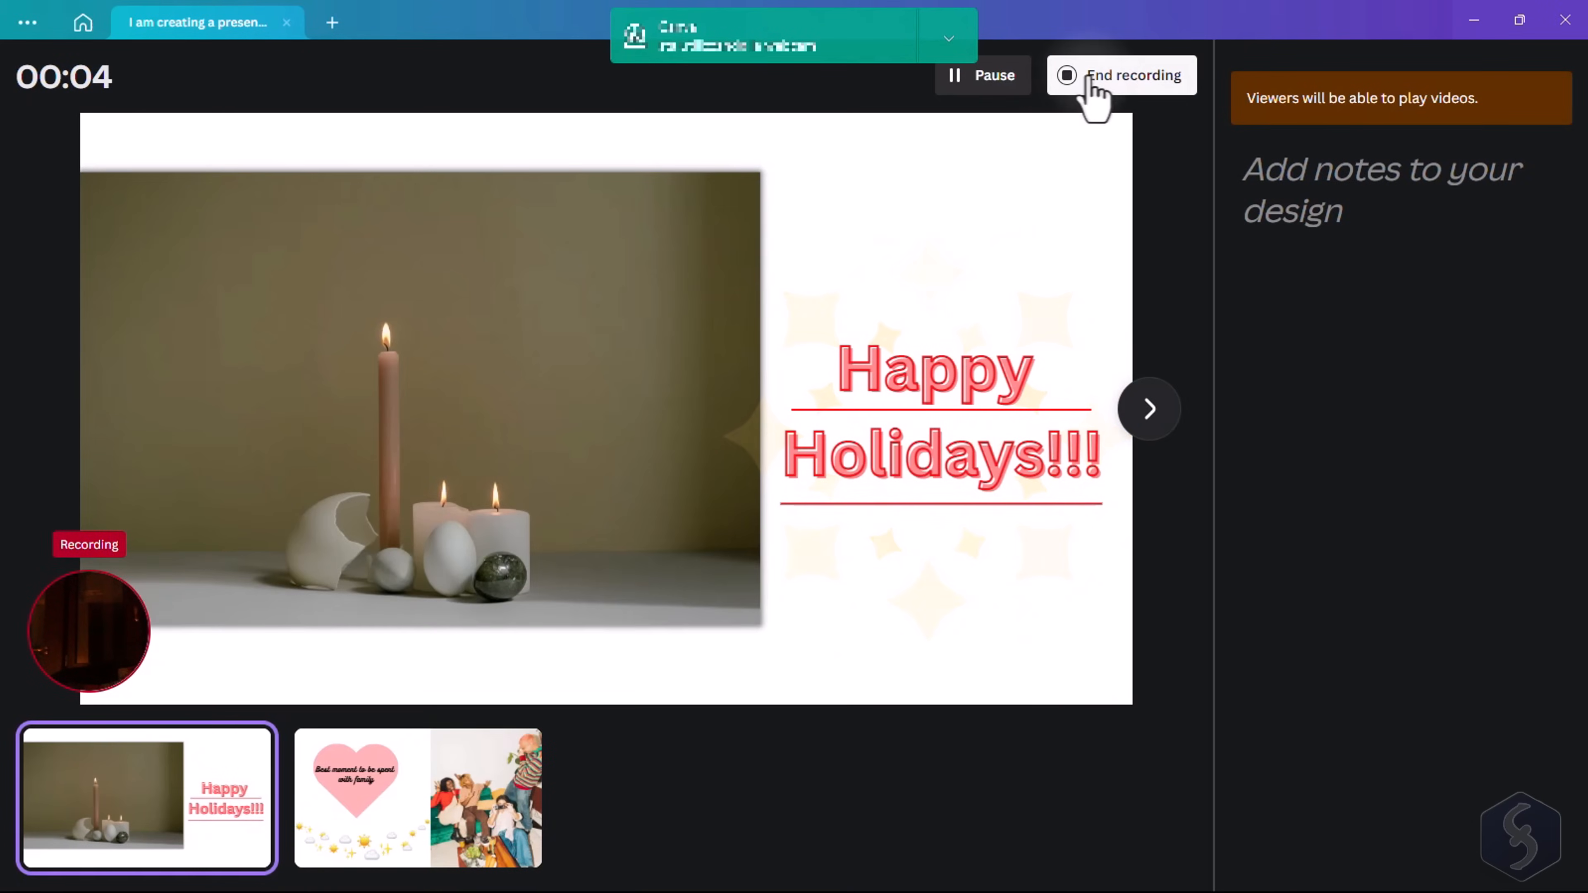
pyautogui.click(1133, 75)
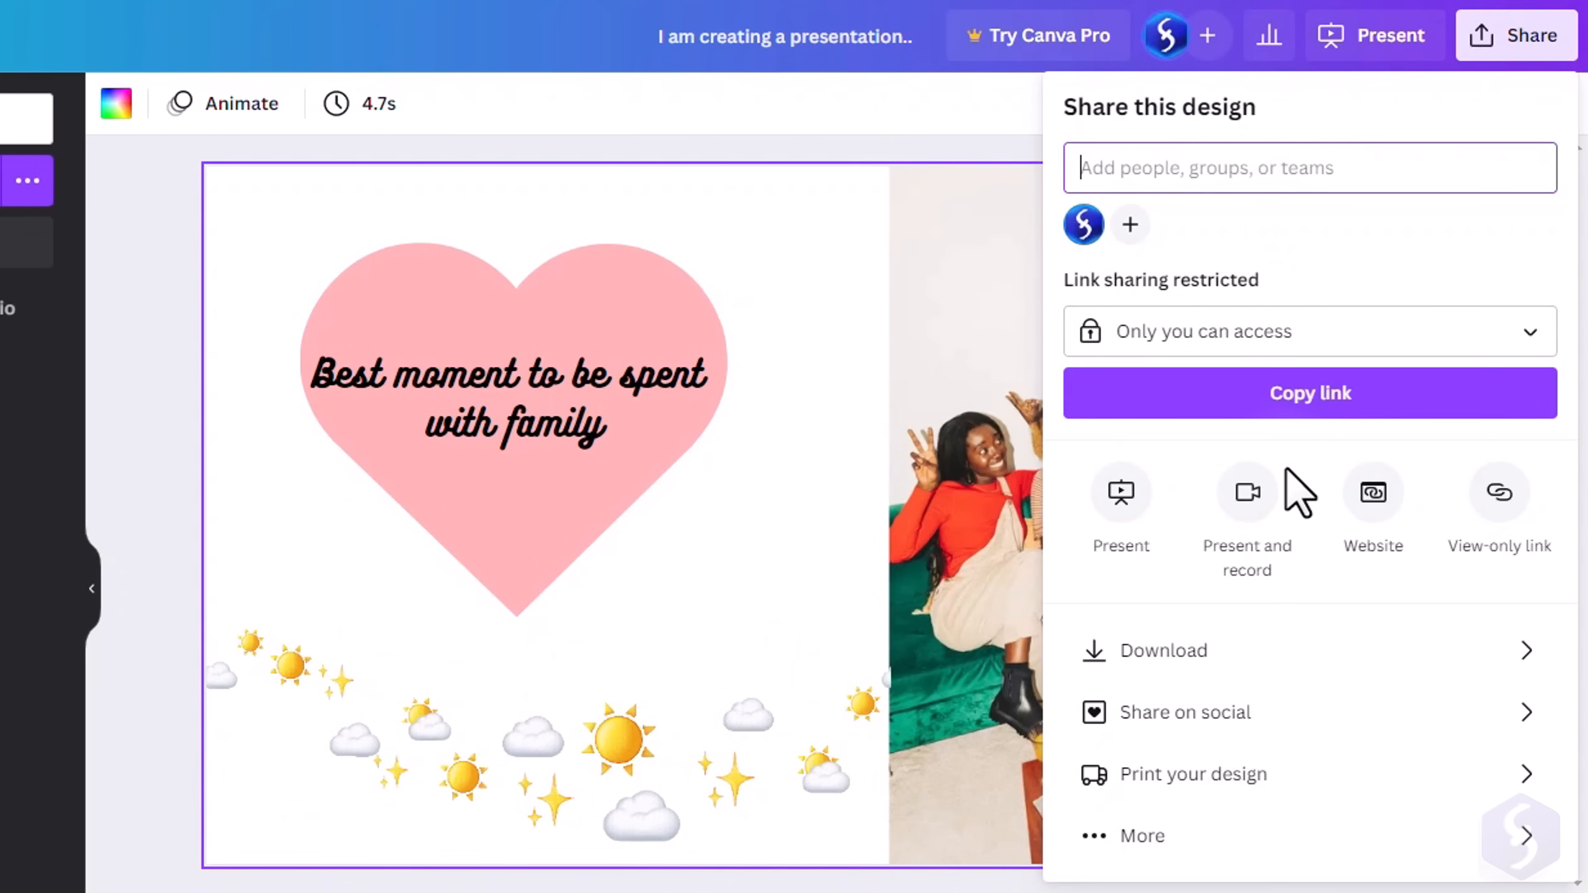
# From the home page's Websites category, create a blank Education Website
pyautogui.click(1162, 651)
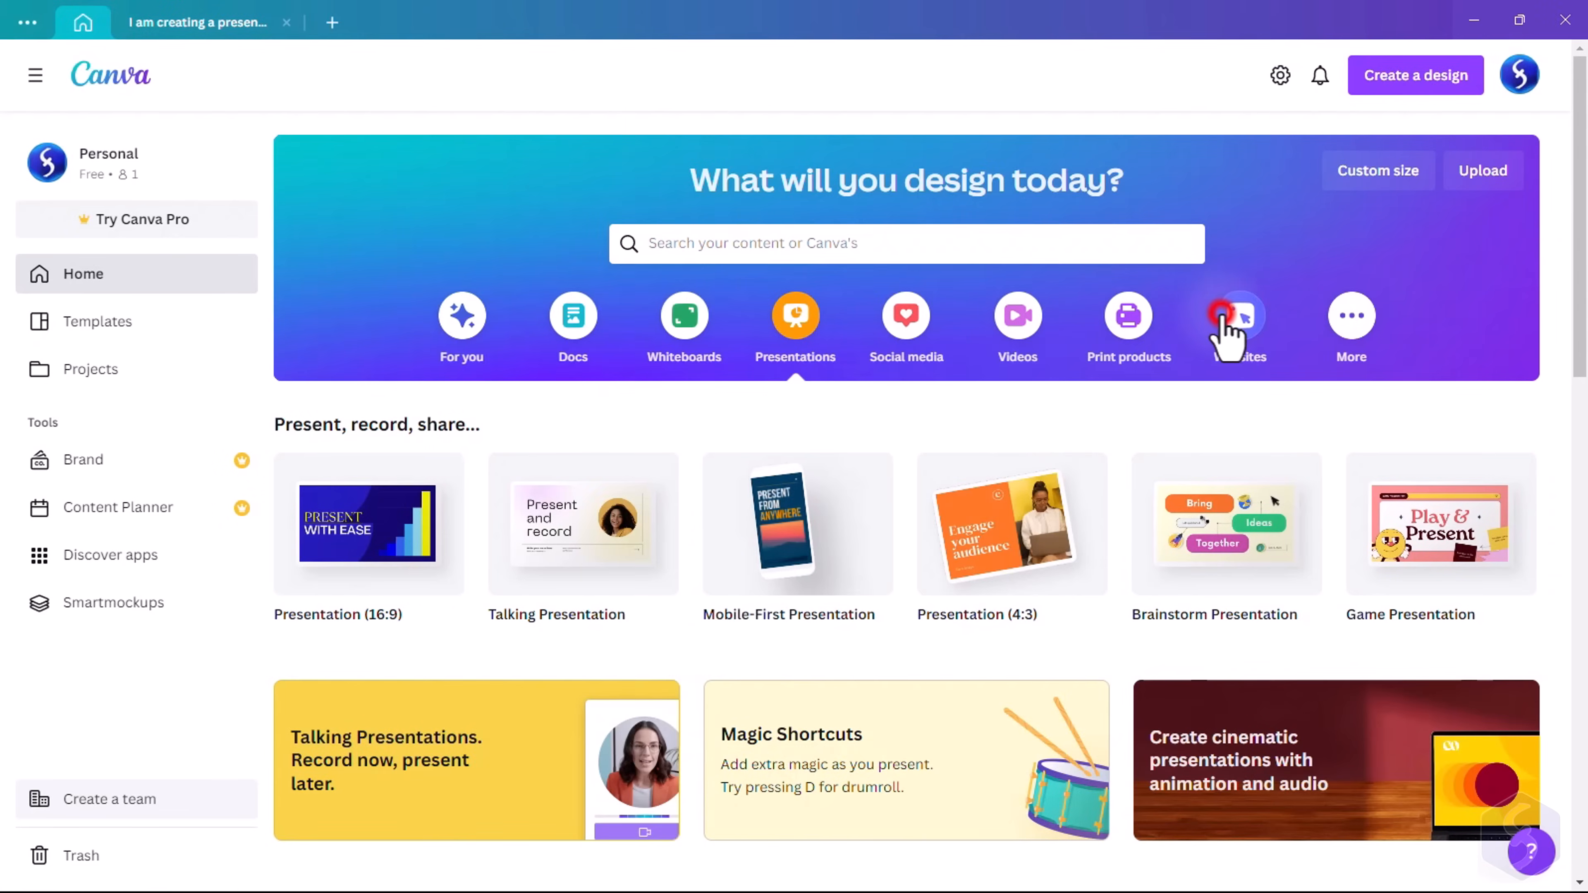
pyautogui.click(1241, 316)
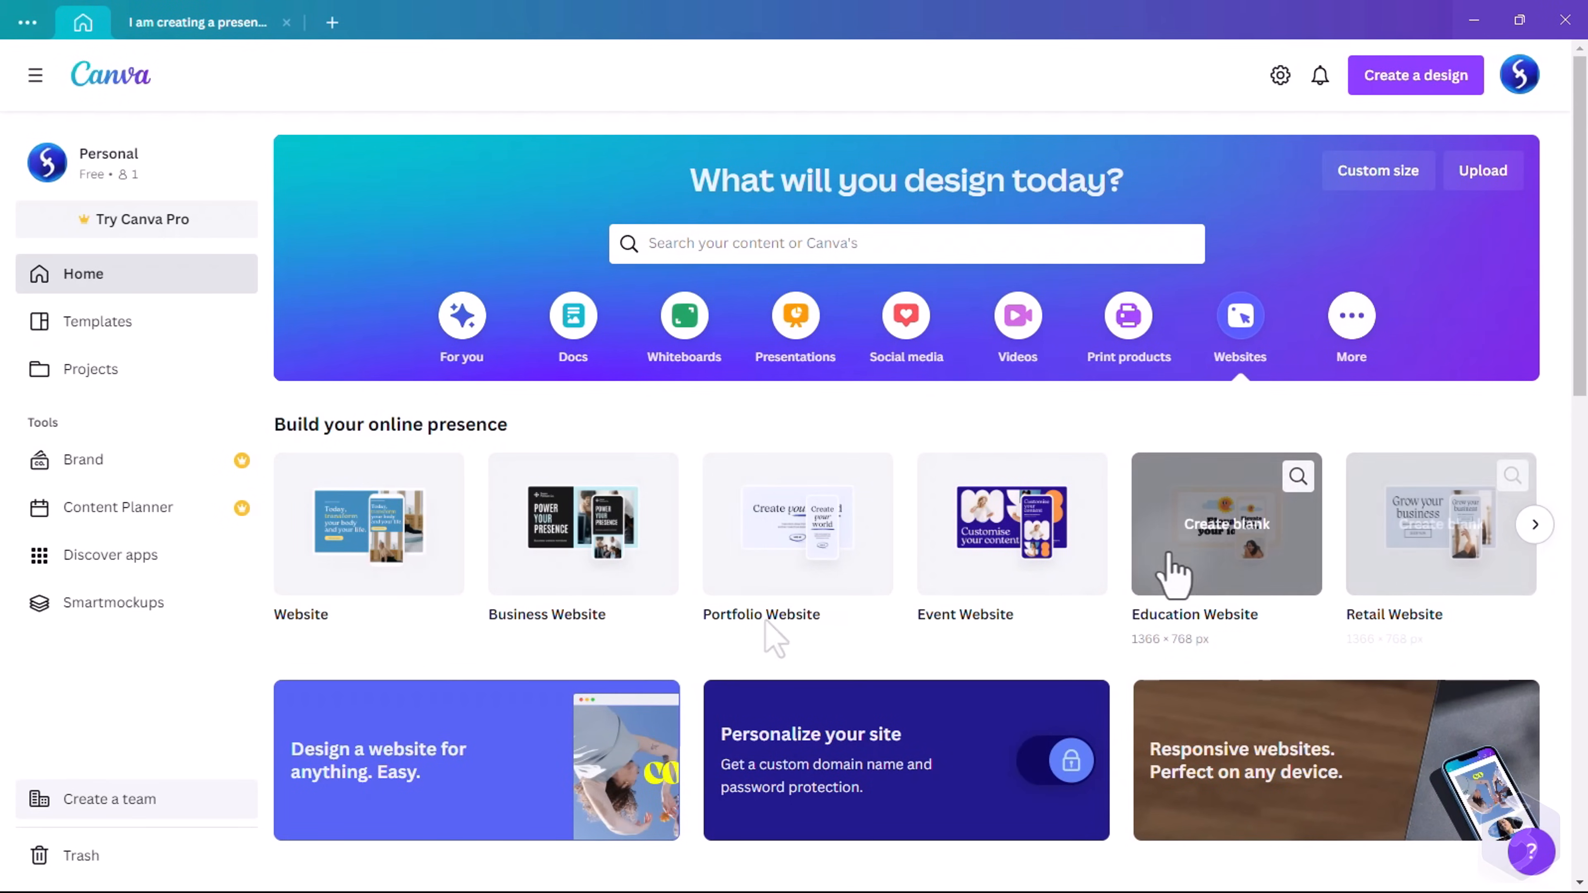
pyautogui.click(1227, 524)
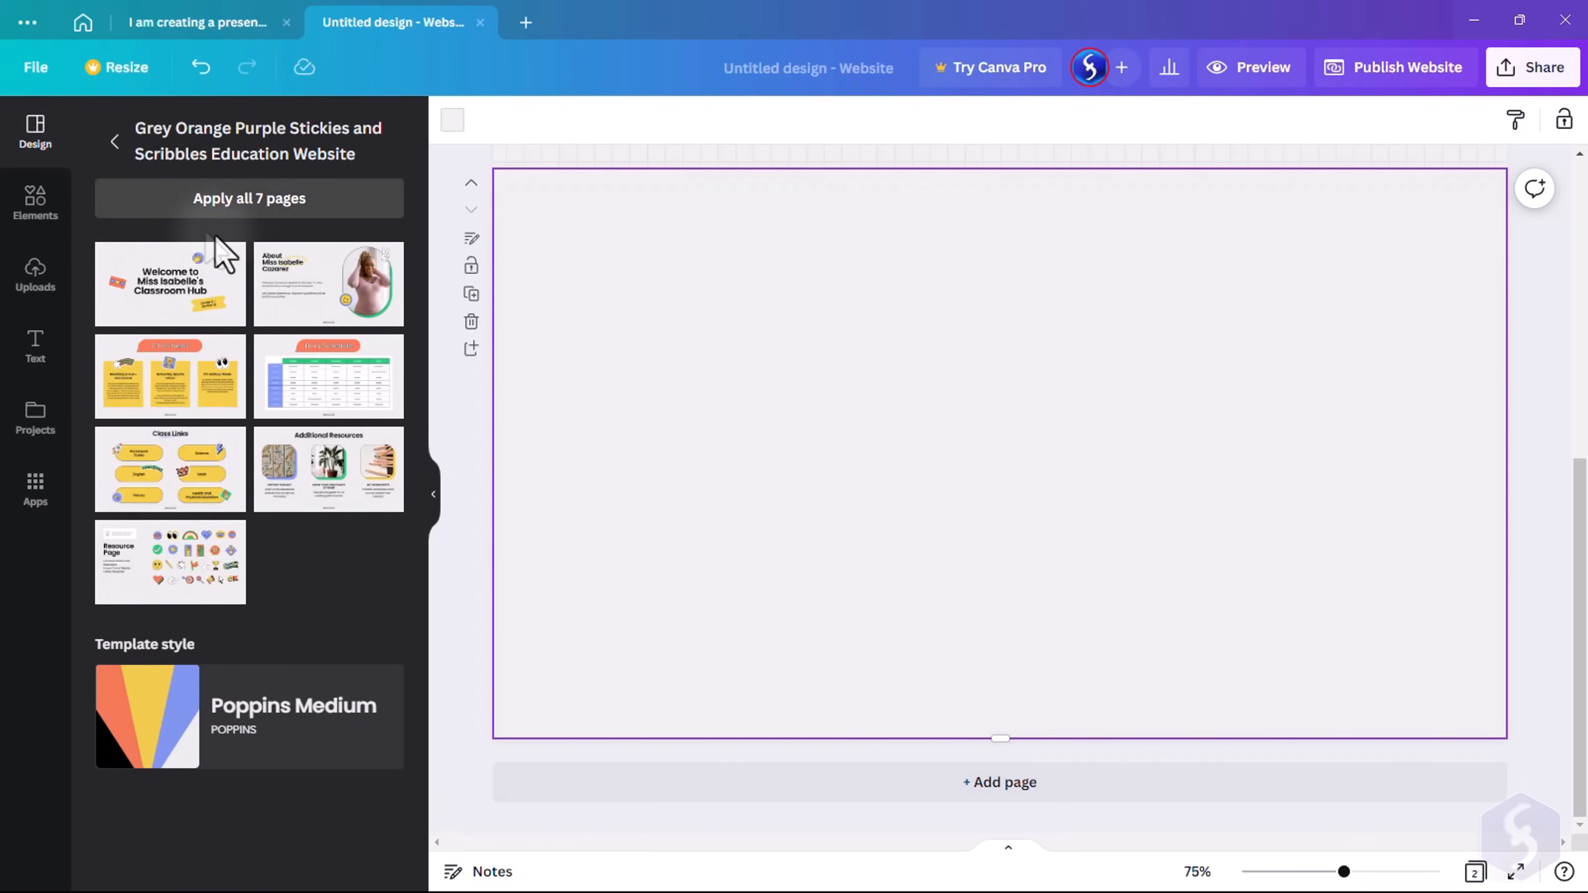
# Apply all seven template pages and open the top section's background colour choices
pyautogui.click(169, 380)
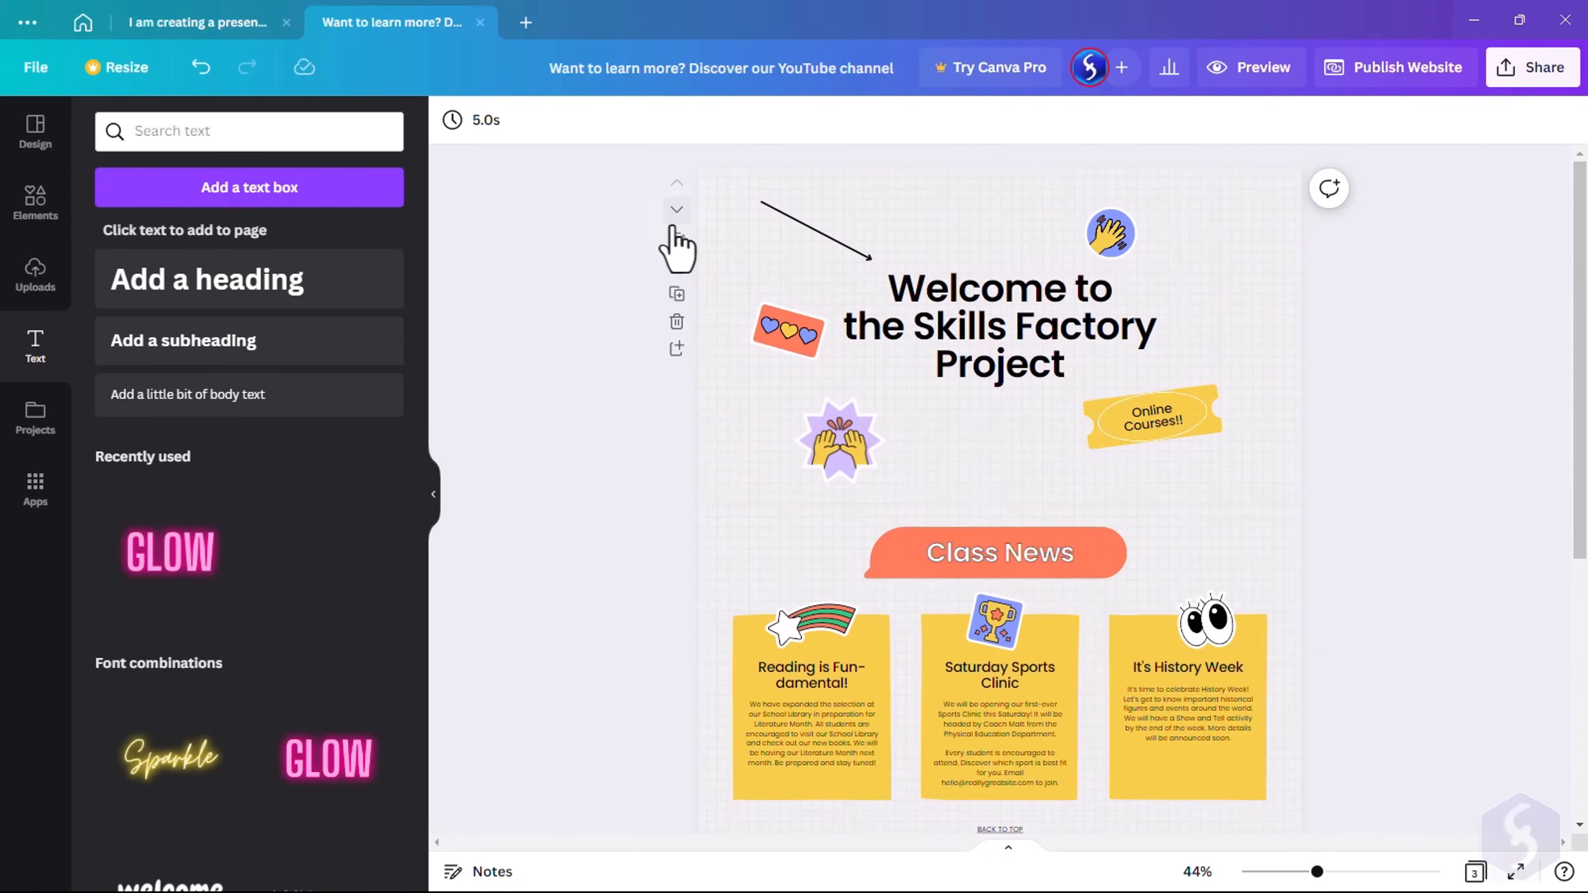
pyautogui.moveTo(676, 294)
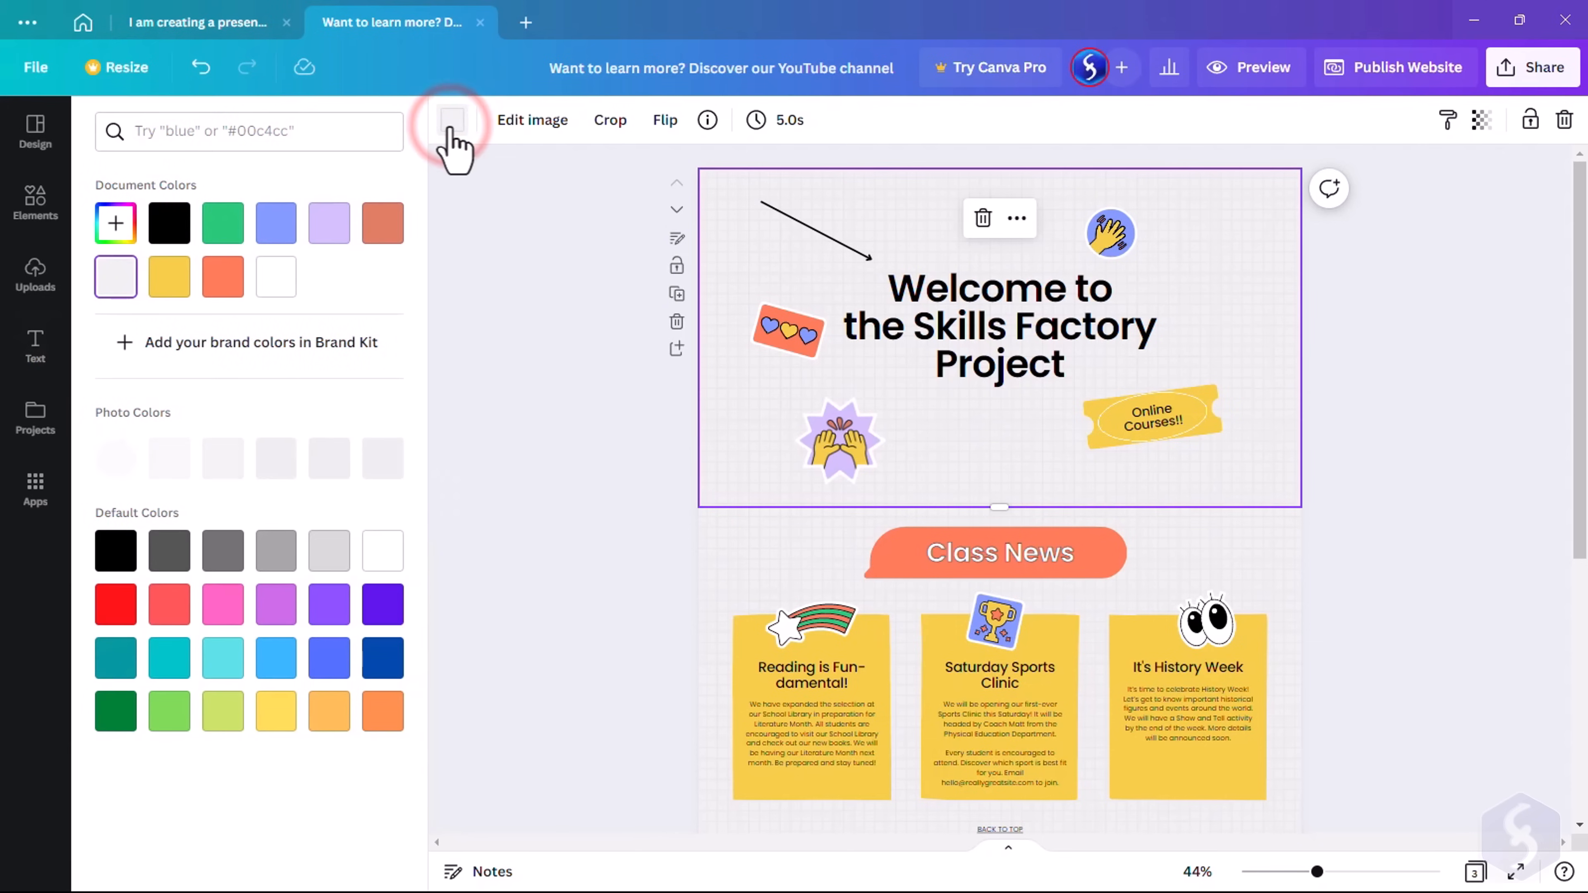
pyautogui.click(276, 222)
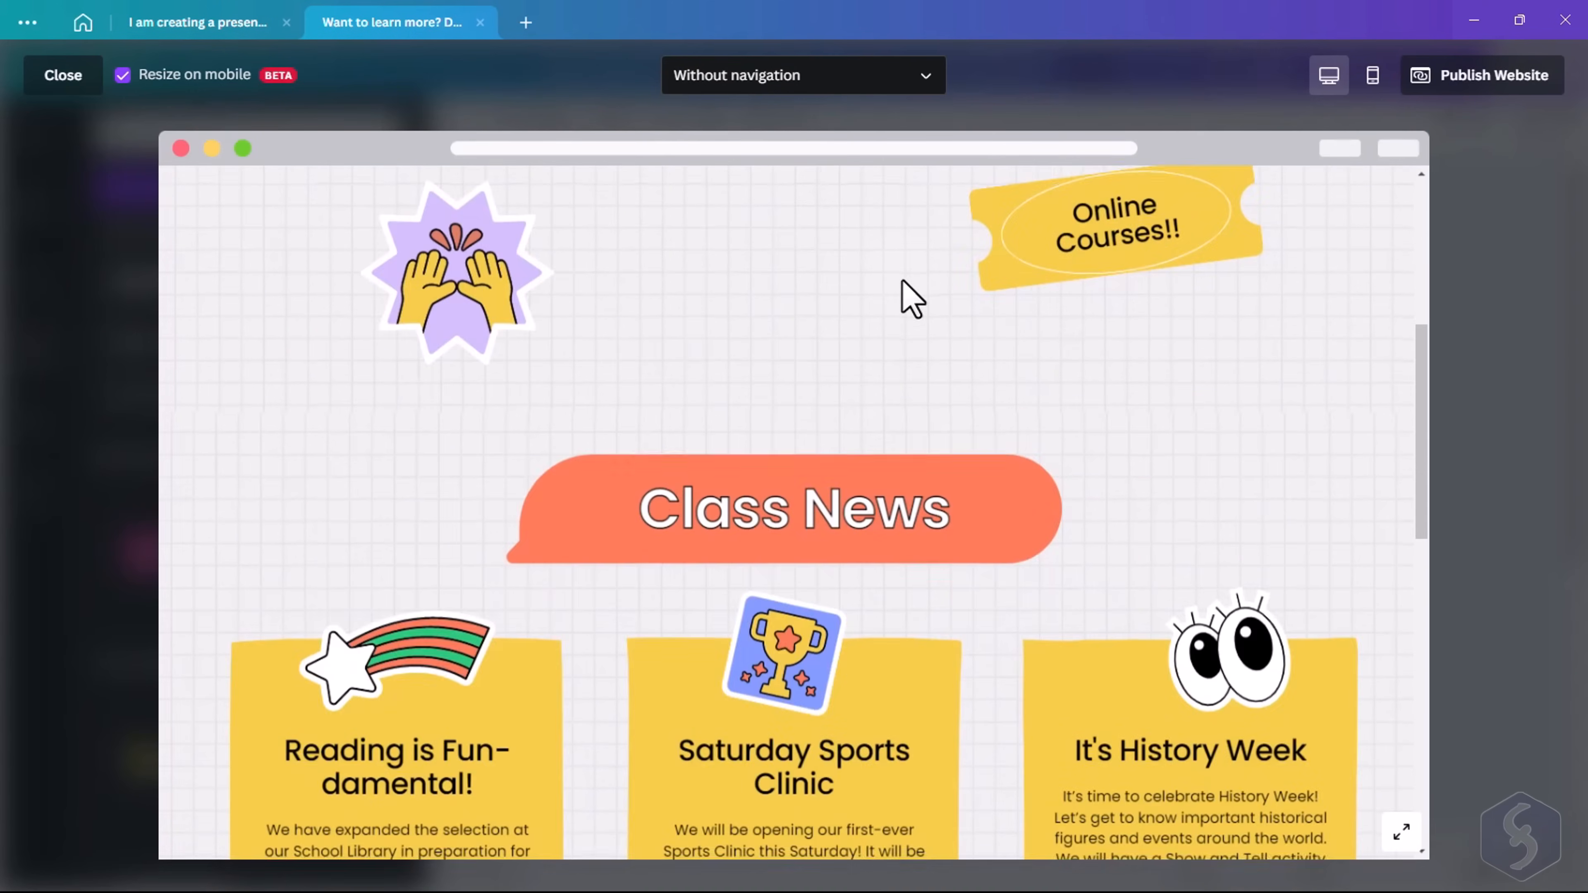
# Preview the site in mobile view, then publish to a free Canva domain up to subdomain choice
pyautogui.click(1372, 75)
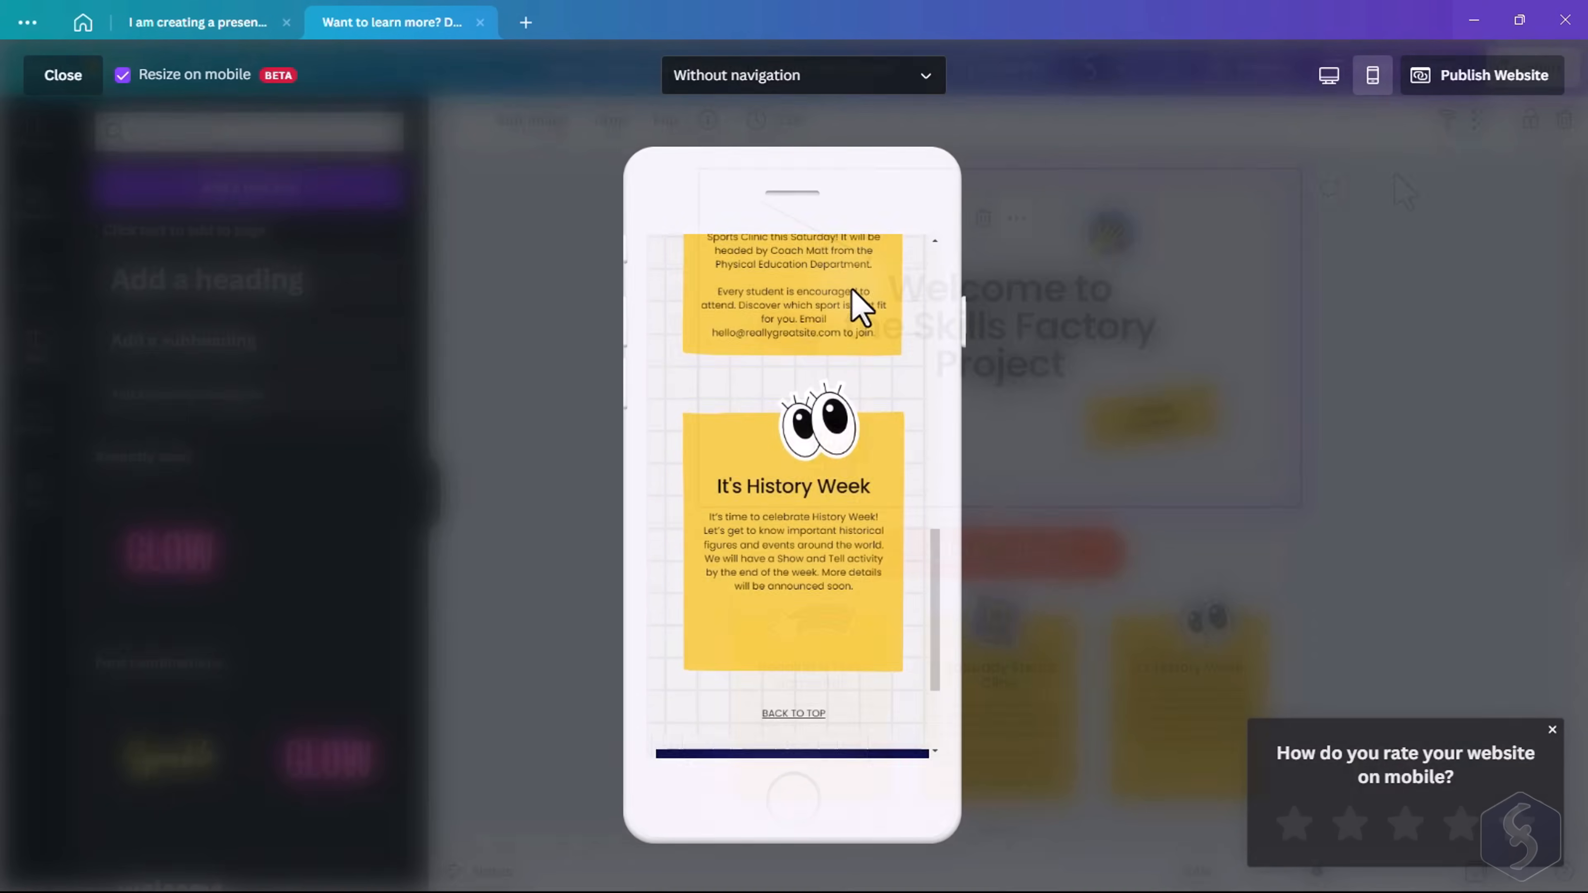
pyautogui.click(63, 74)
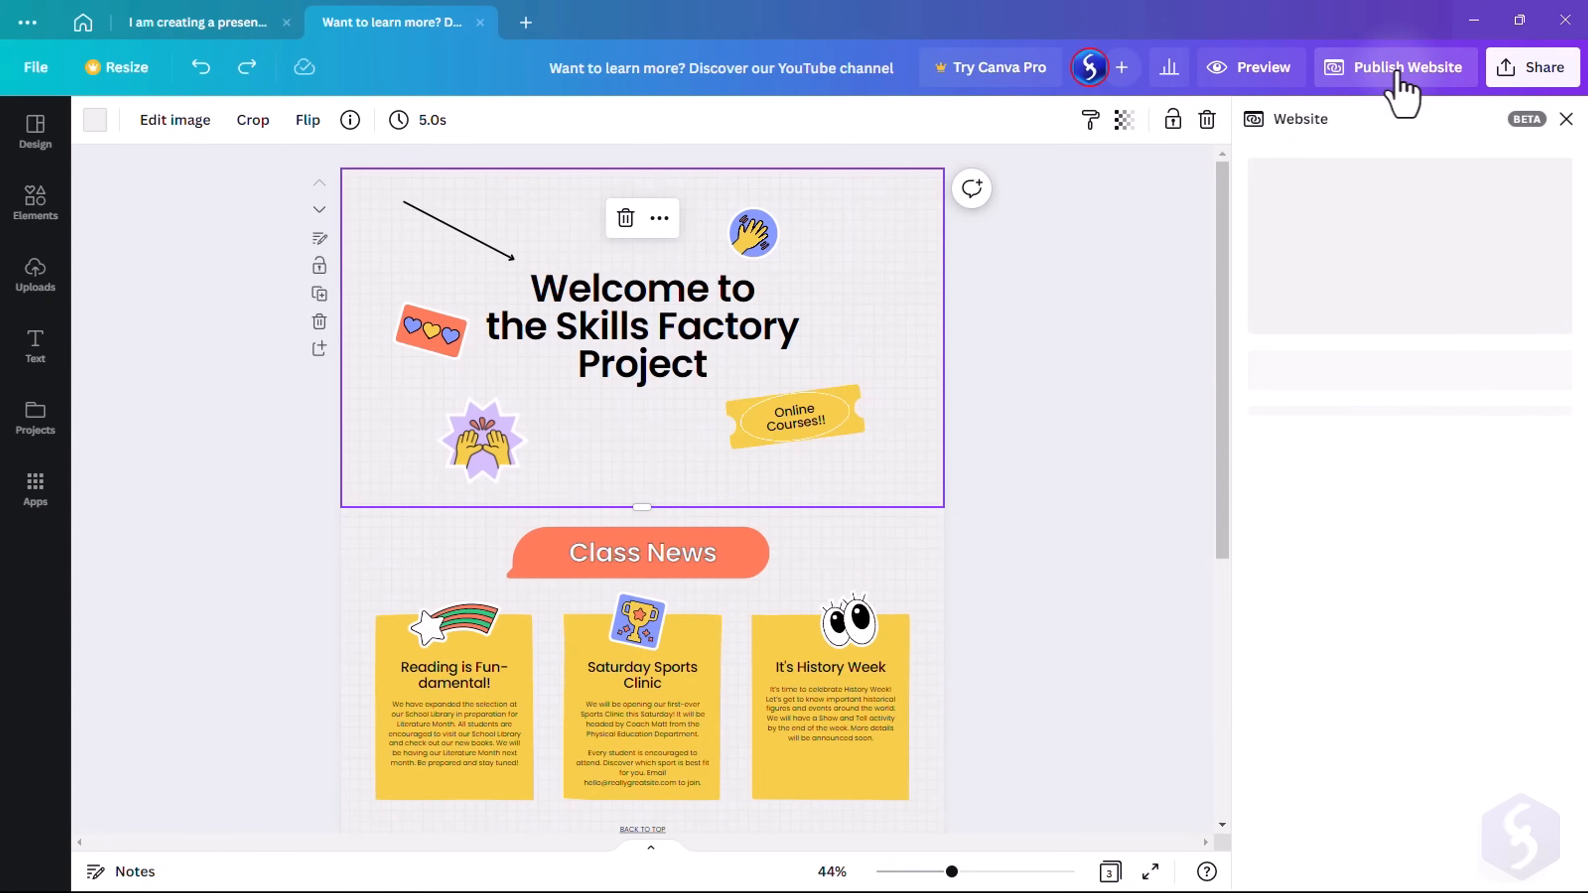
pyautogui.click(1407, 68)
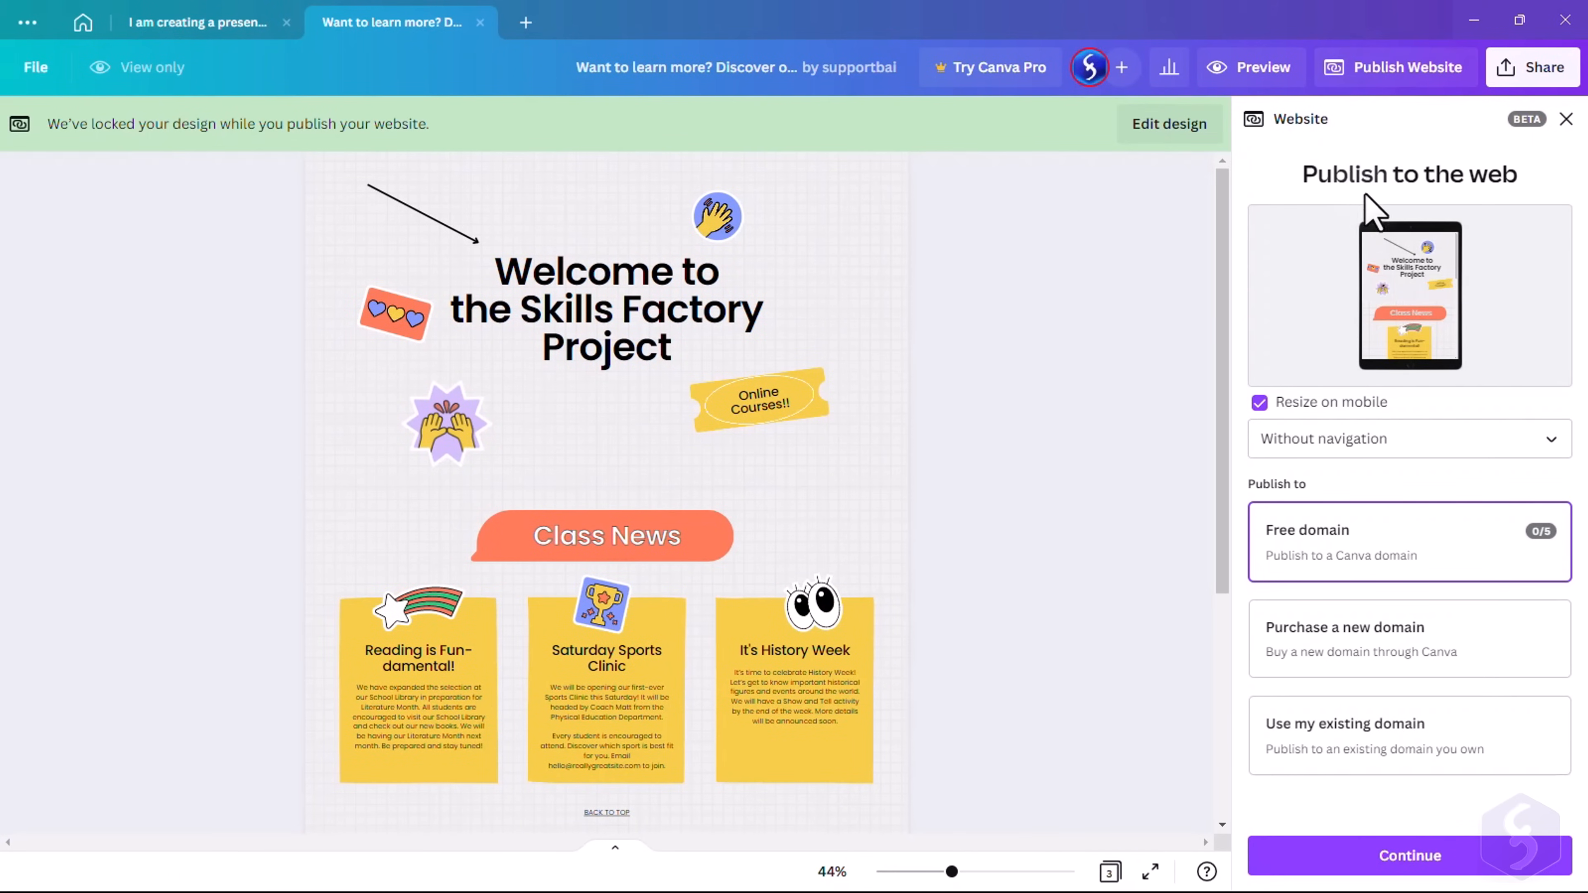
pyautogui.click(1409, 855)
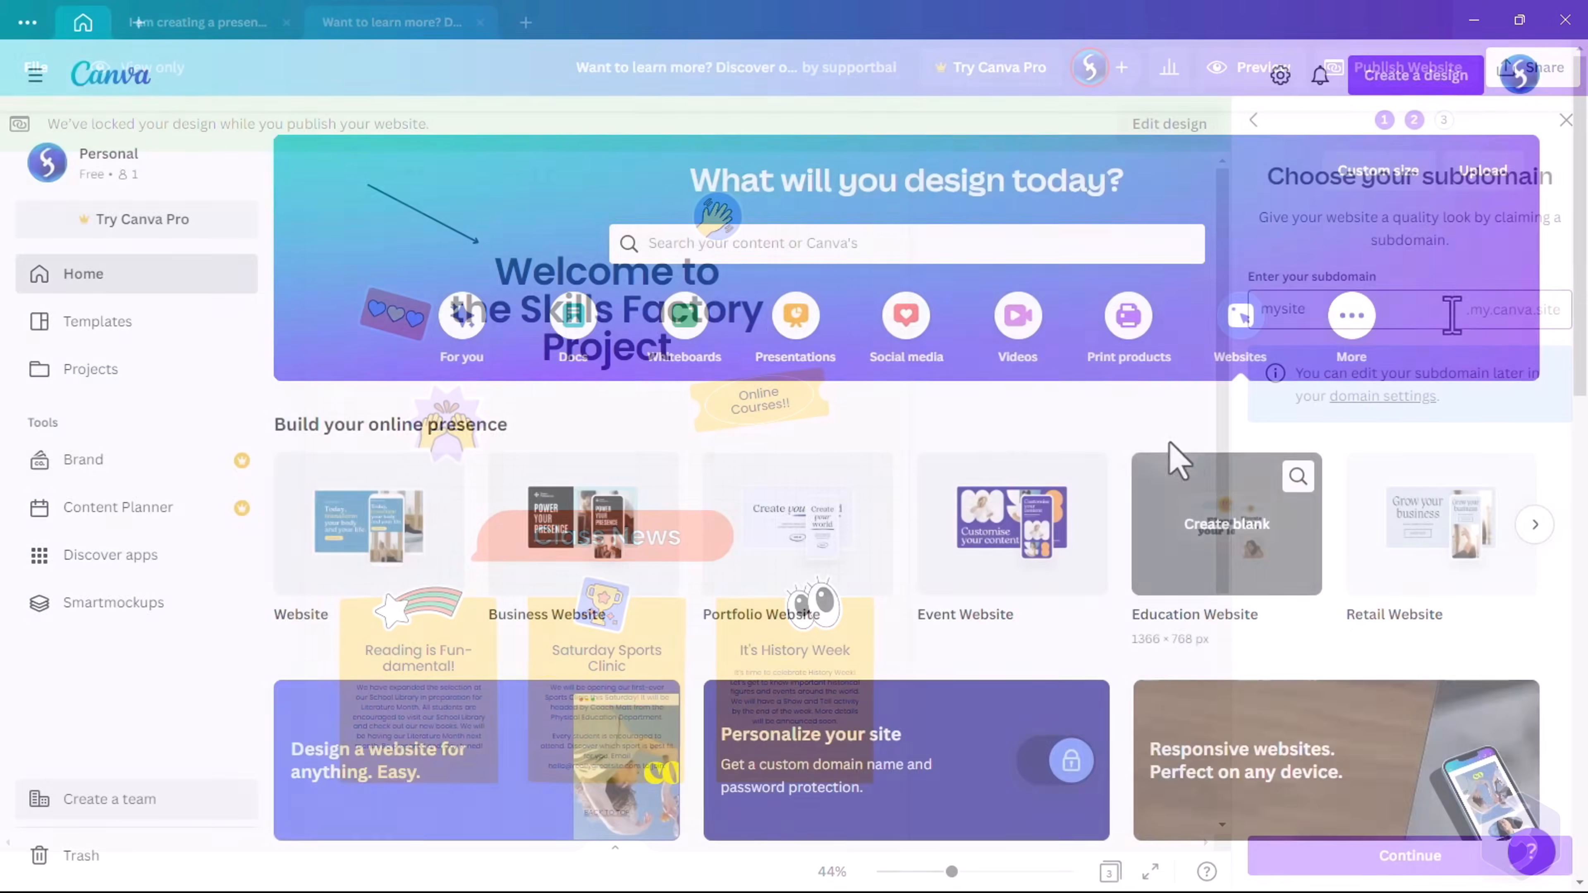
# Create a blank YouTube video and apply the Apricot Shapes Welcome Students template to page one
pyautogui.click(1017, 316)
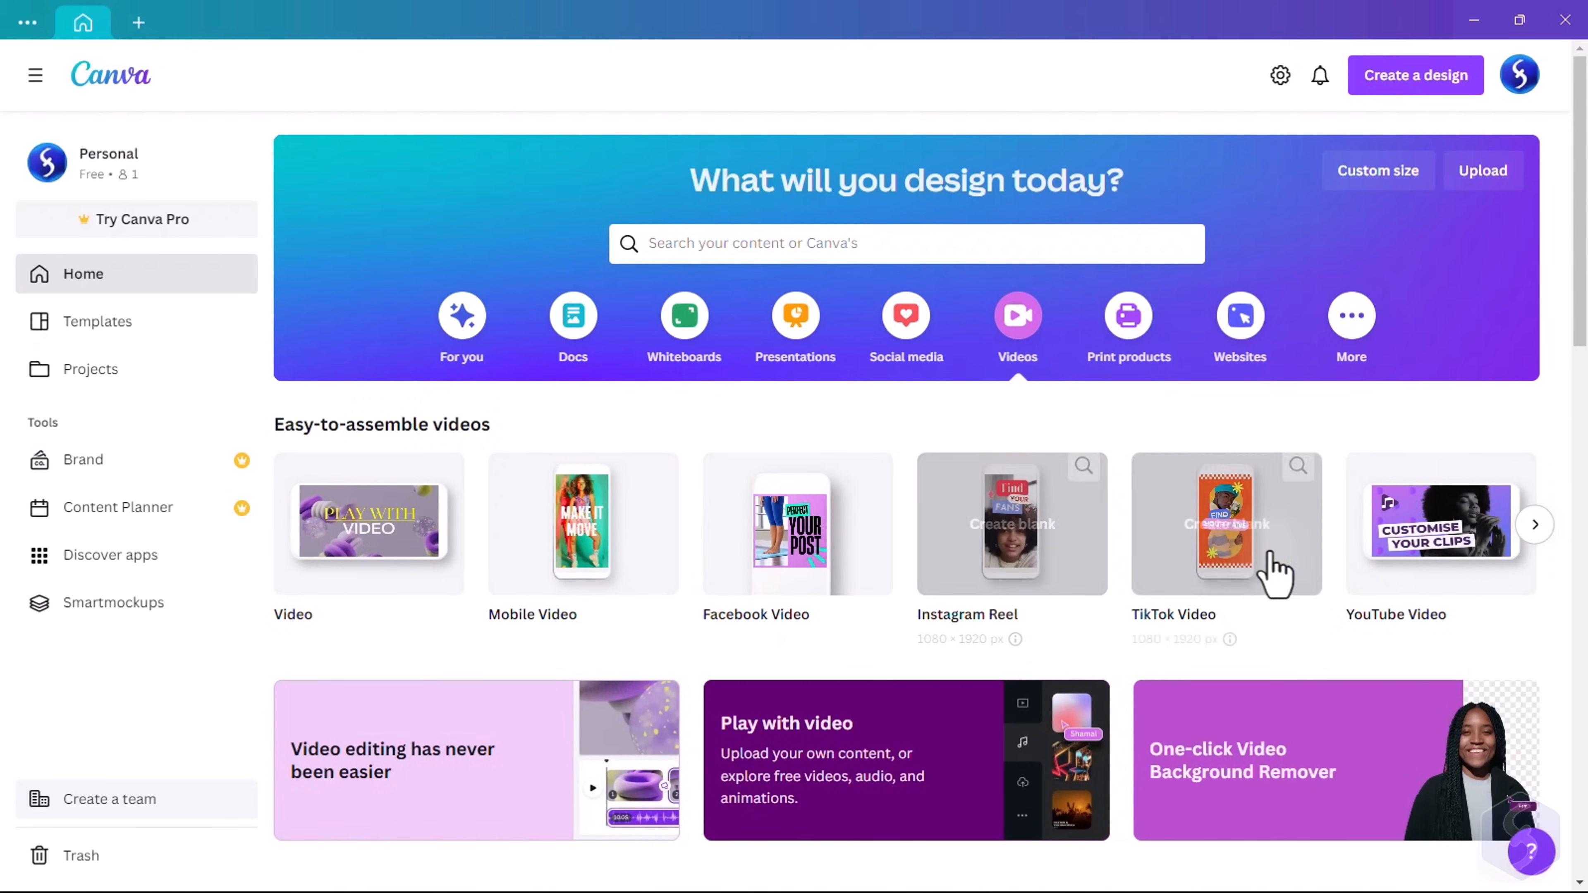
pyautogui.click(1535, 524)
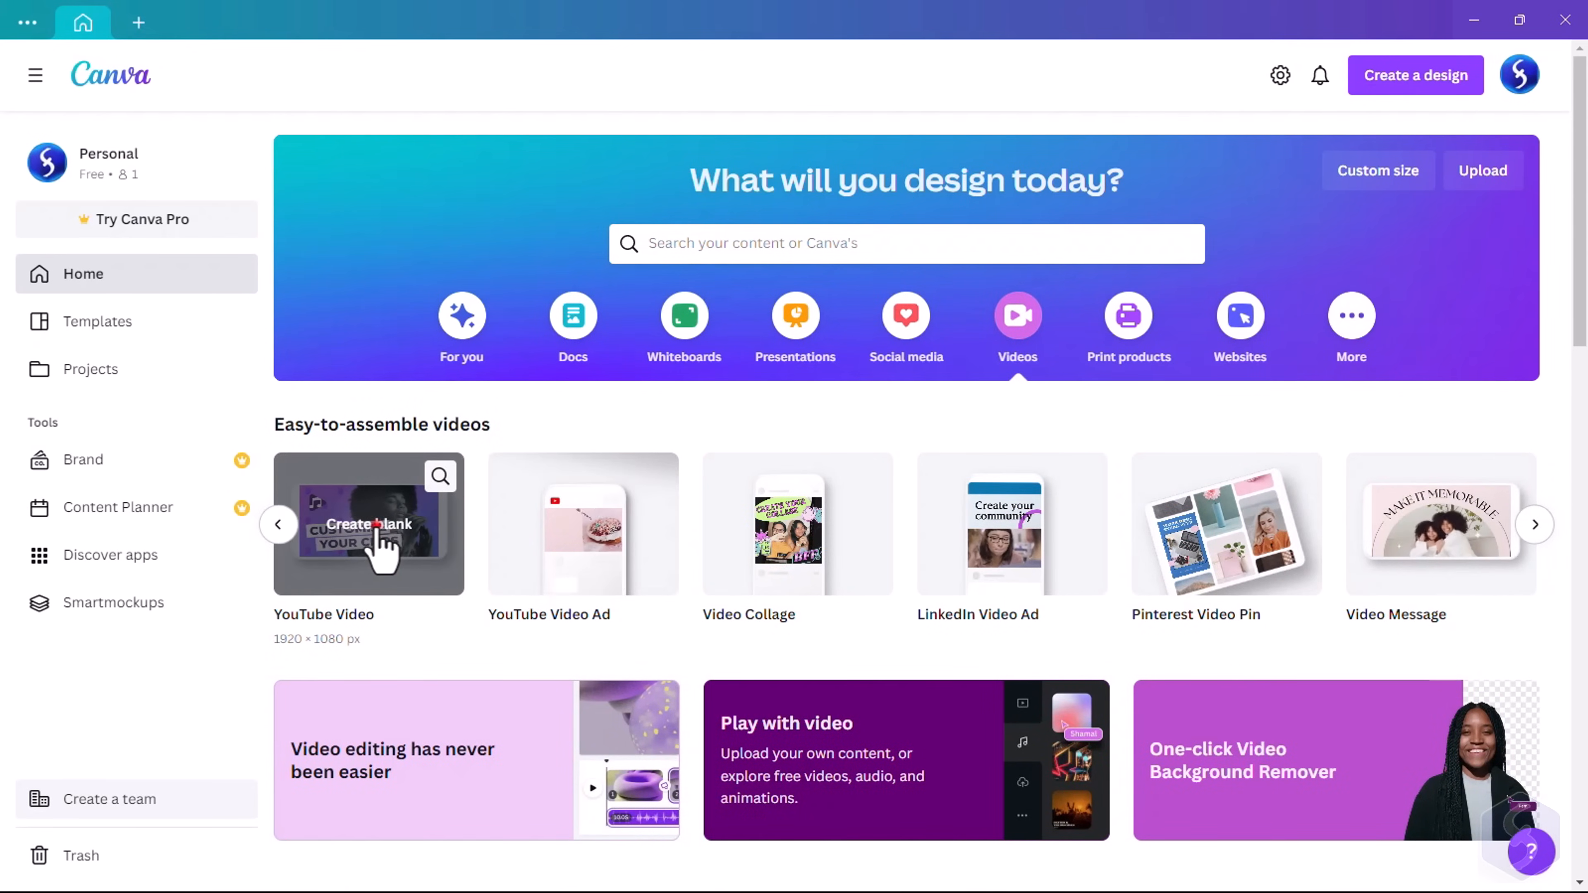
pyautogui.click(378, 530)
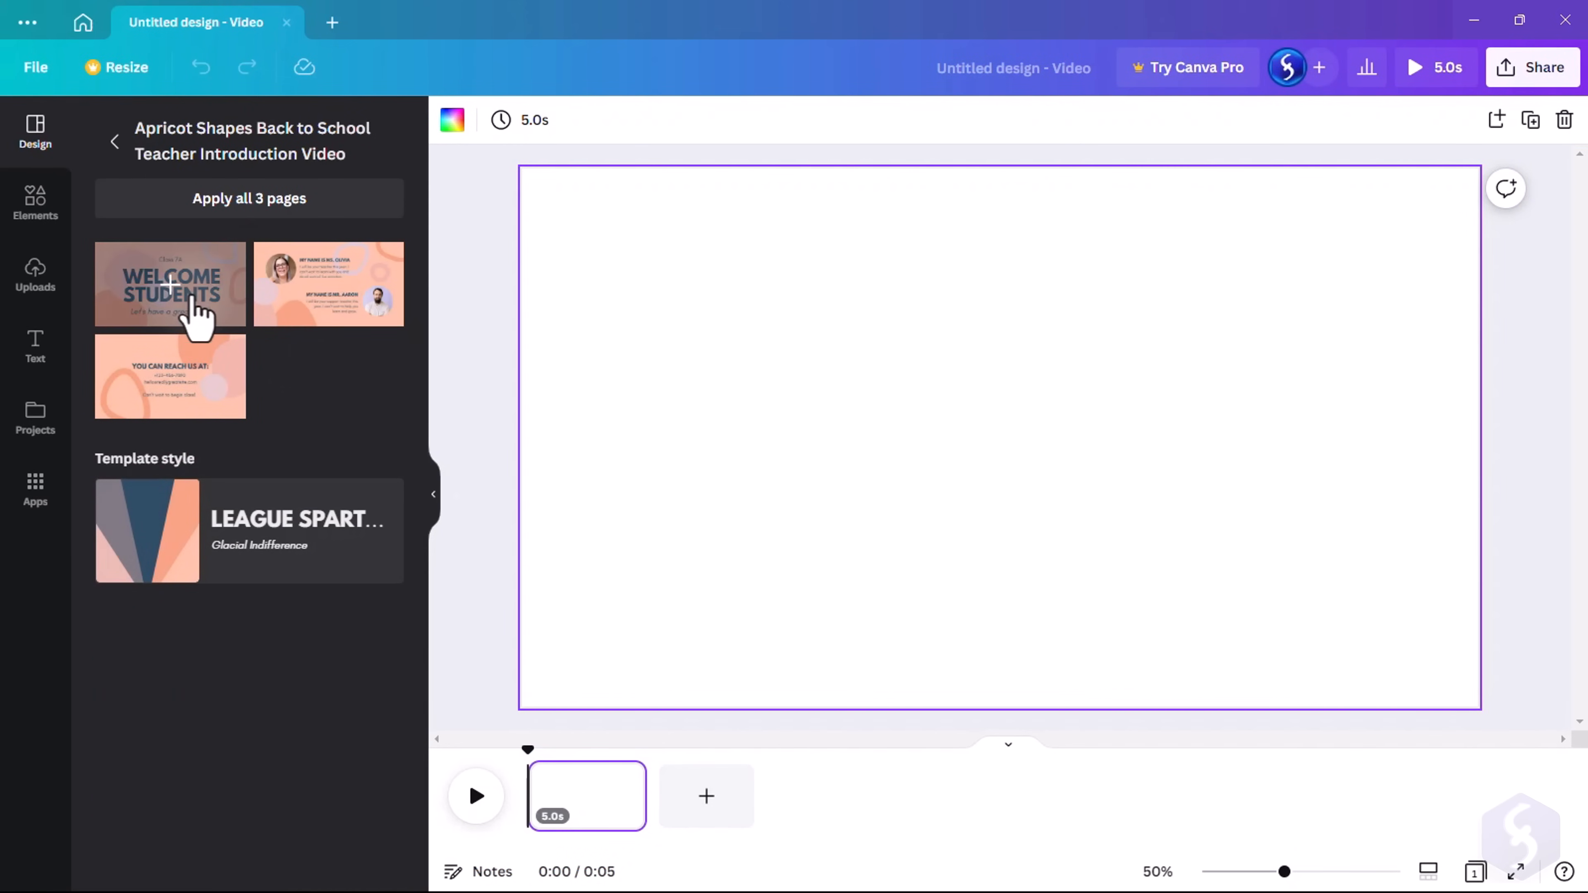
pyautogui.click(170, 290)
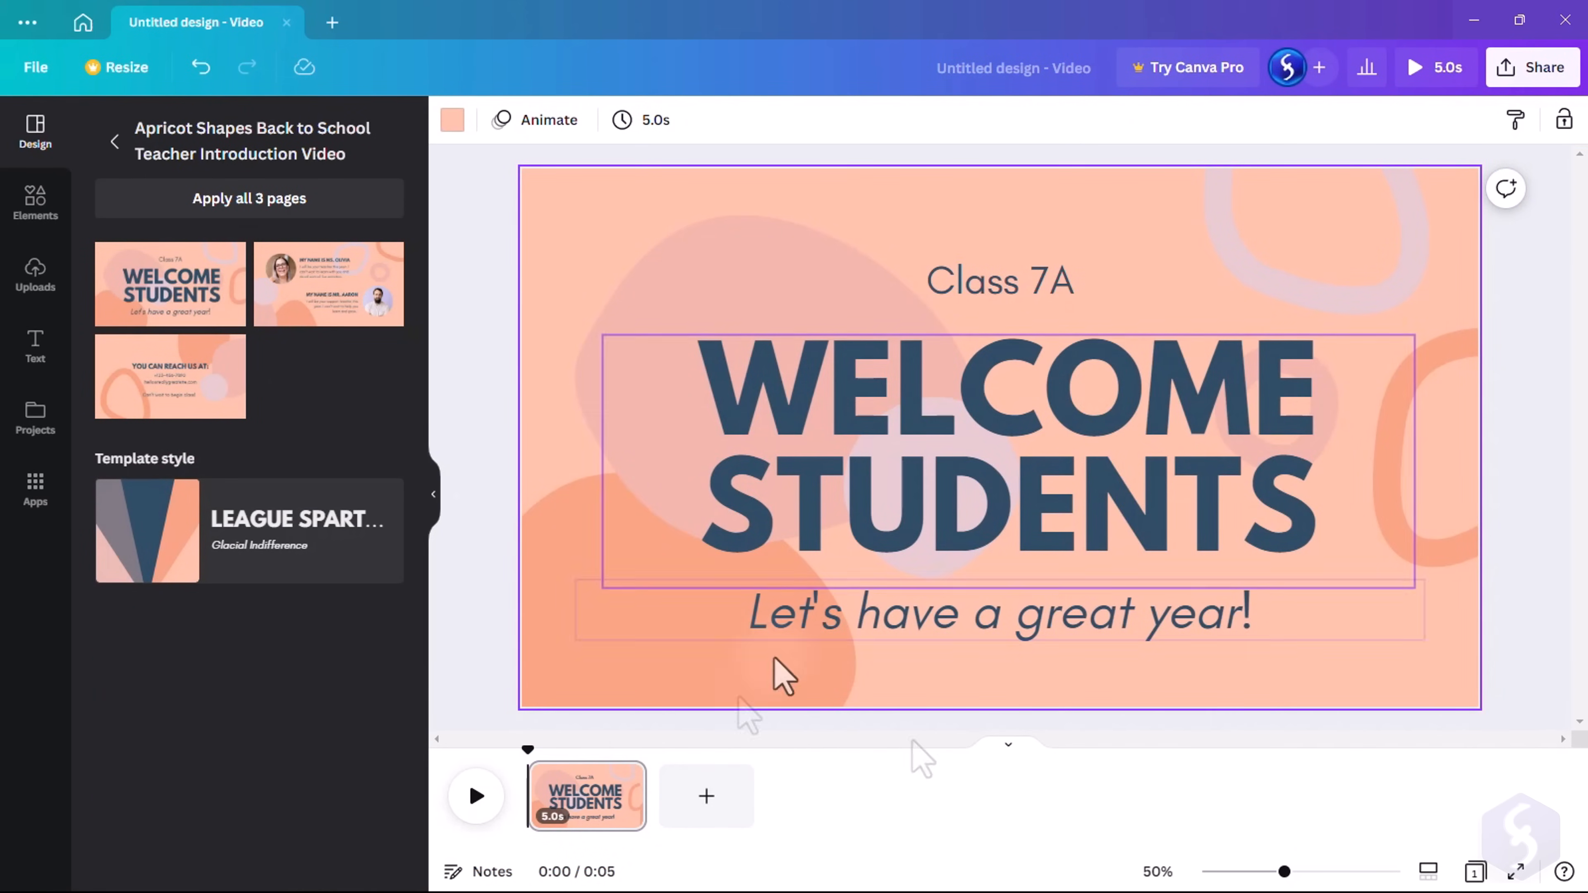
pyautogui.click(475, 796)
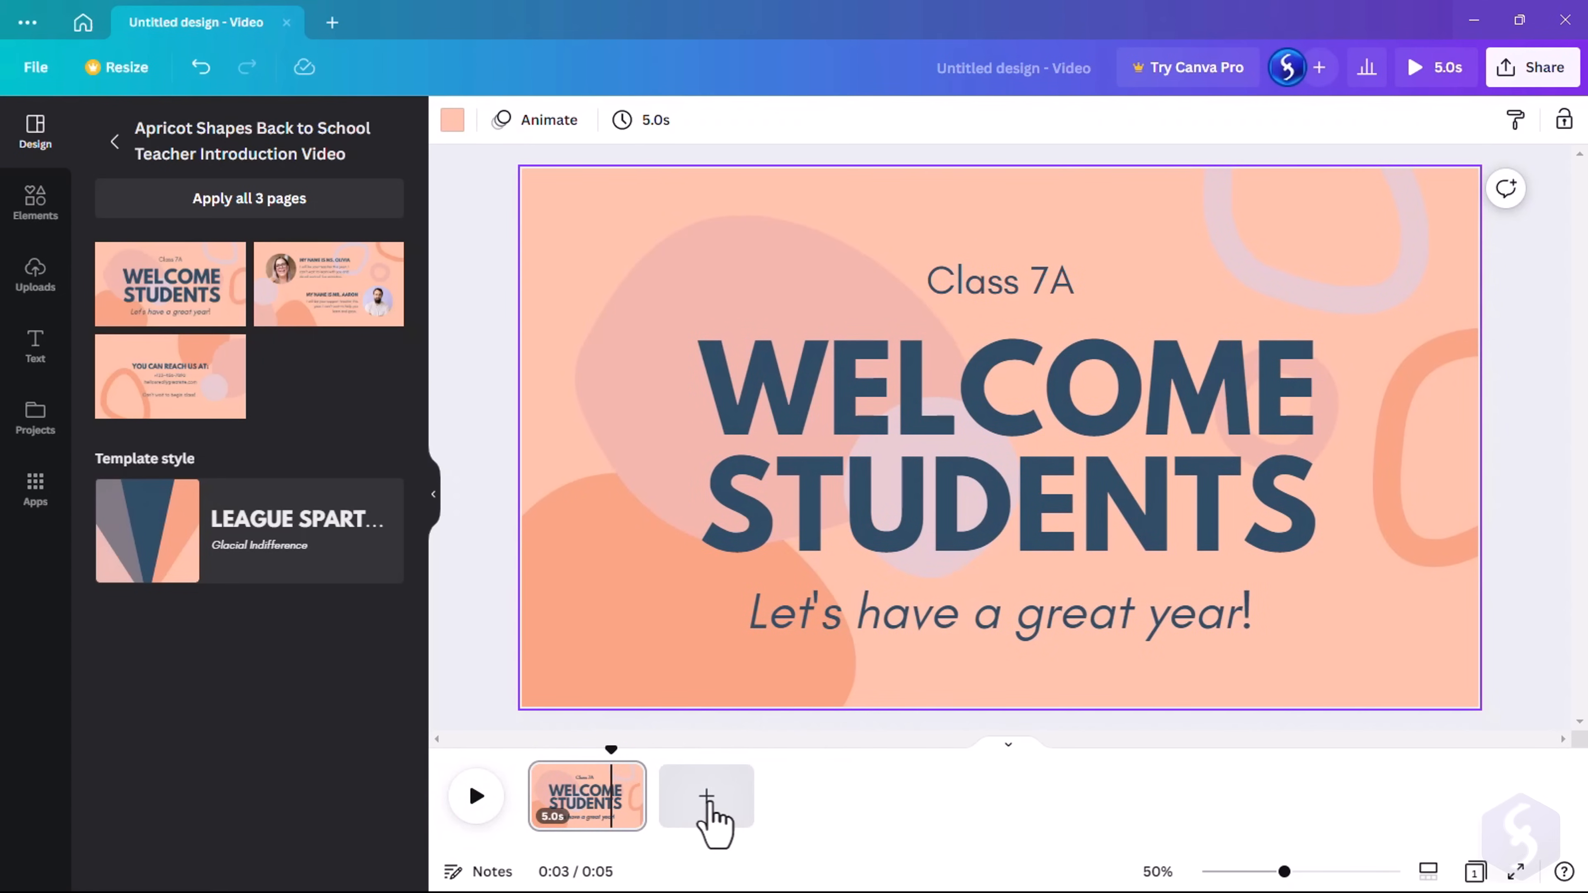
# Add page two with the purple abstract clip from Elements and a heading reading Wonderful
pyautogui.click(705, 795)
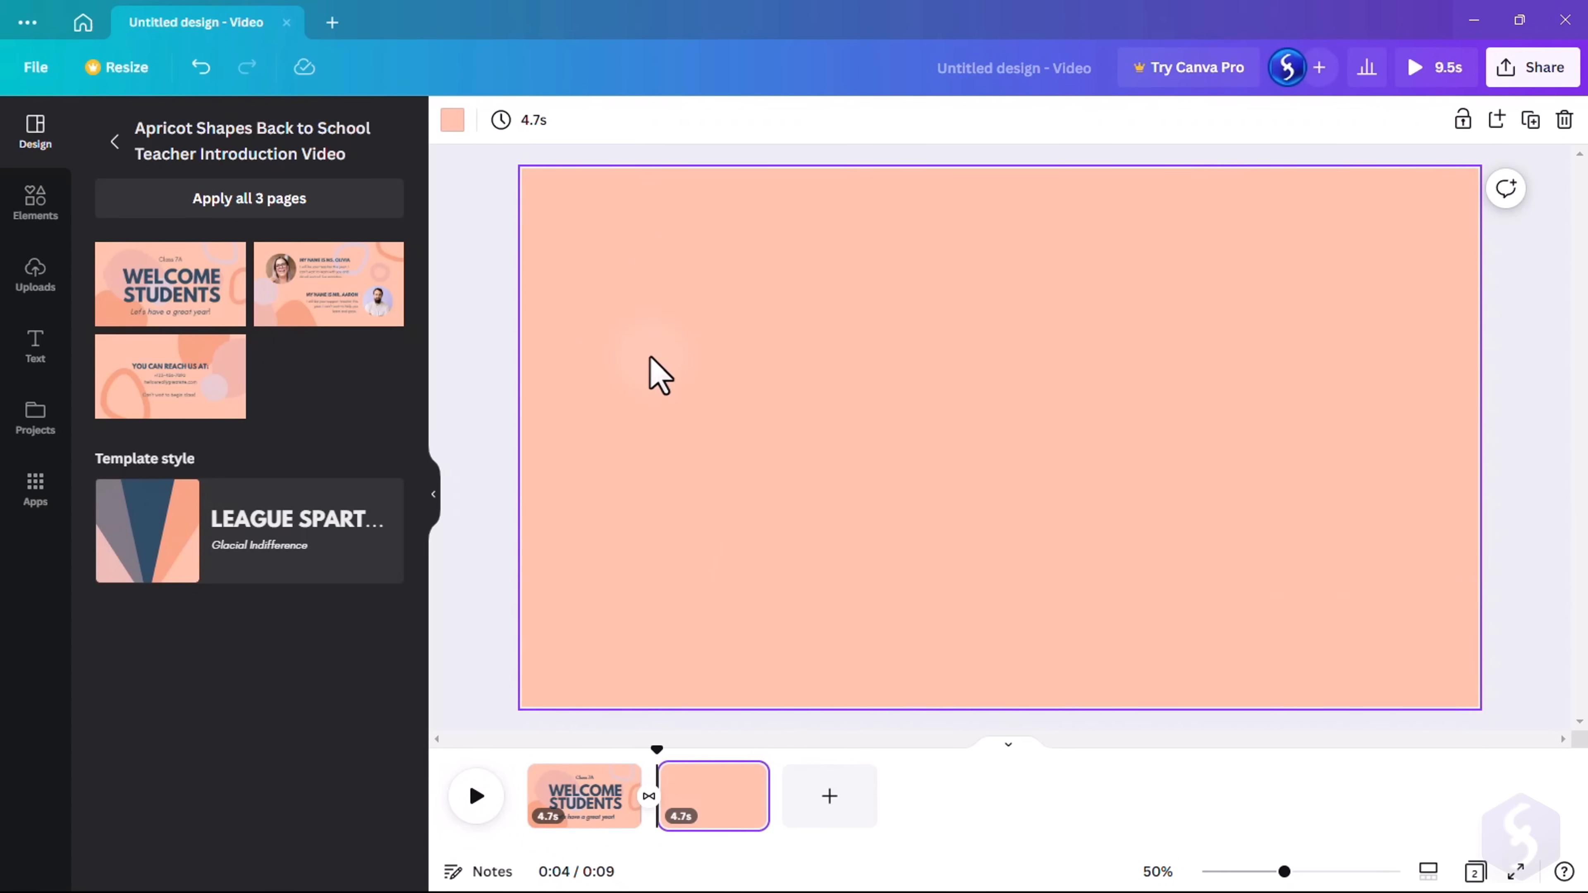
pyautogui.click(35, 202)
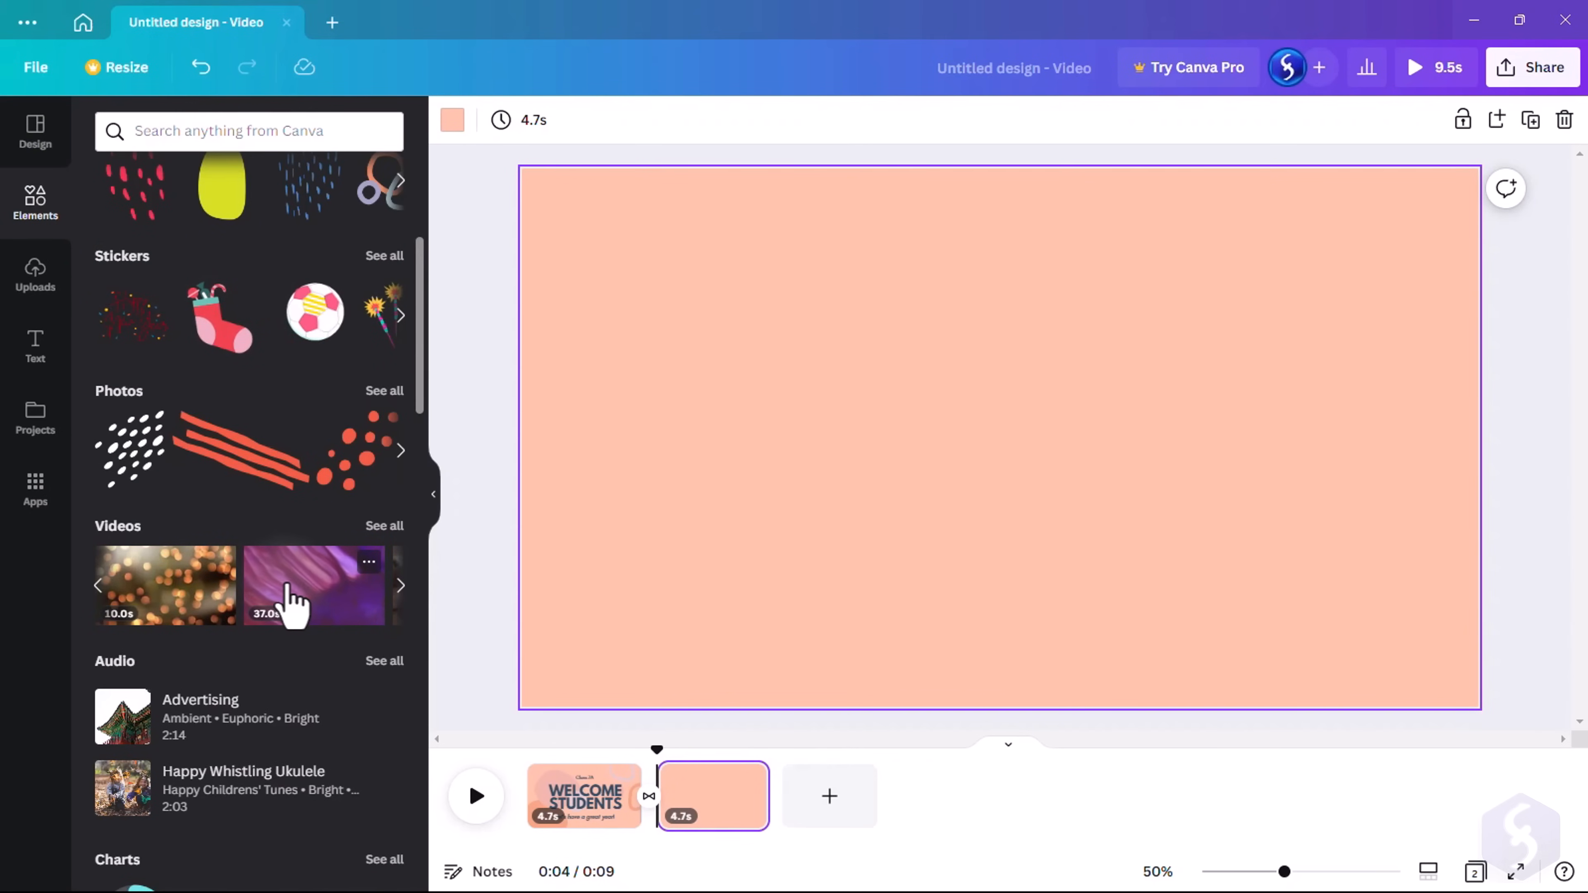
pyautogui.click(293, 589)
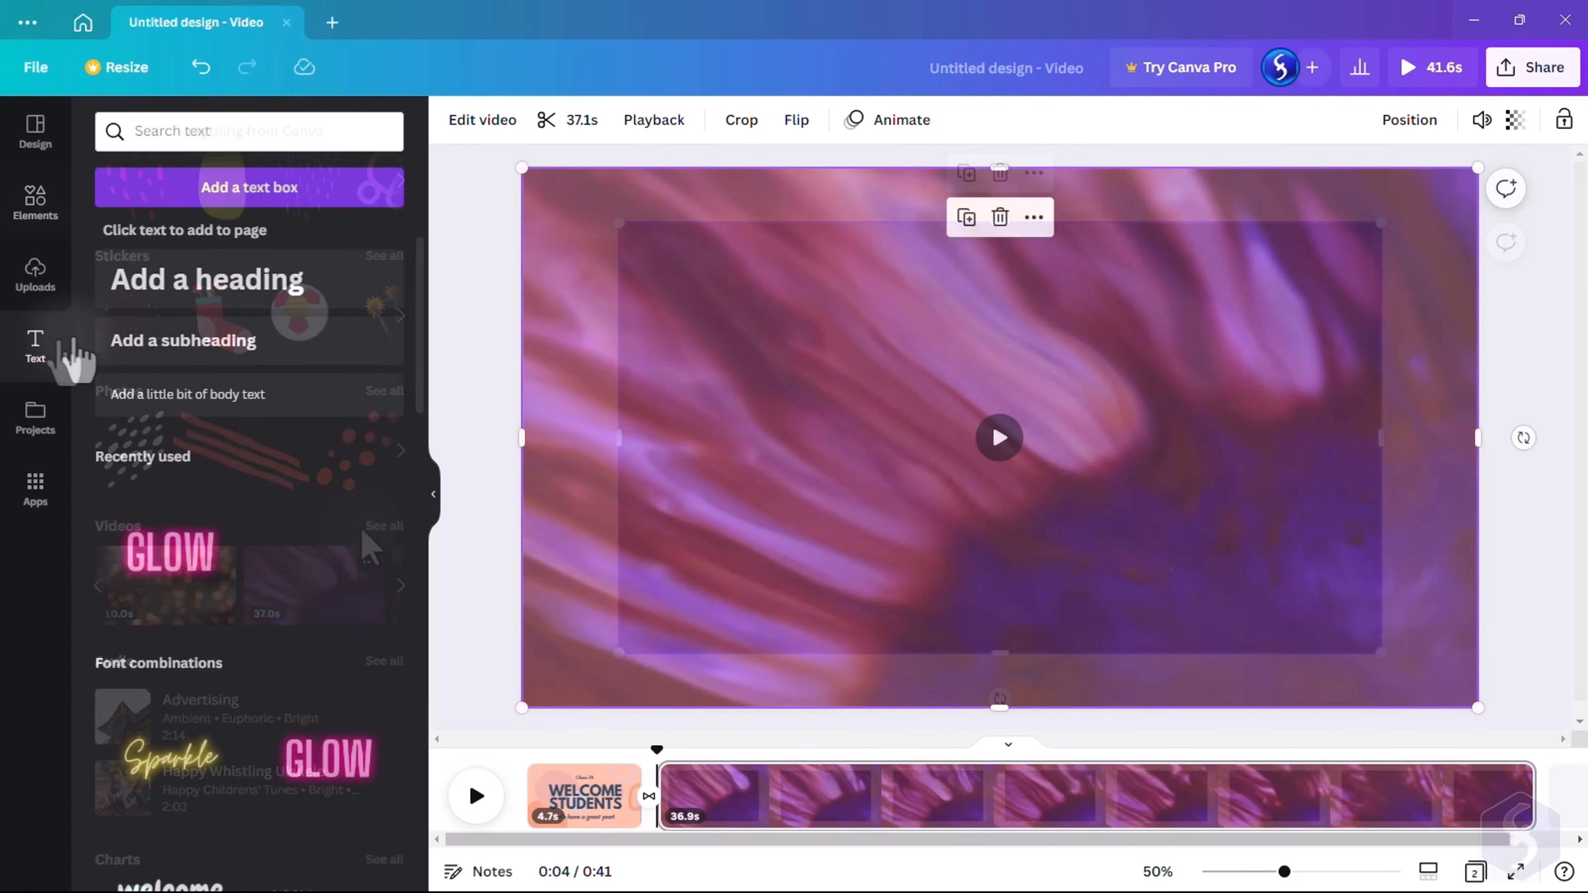
pyautogui.write('Wonderful')
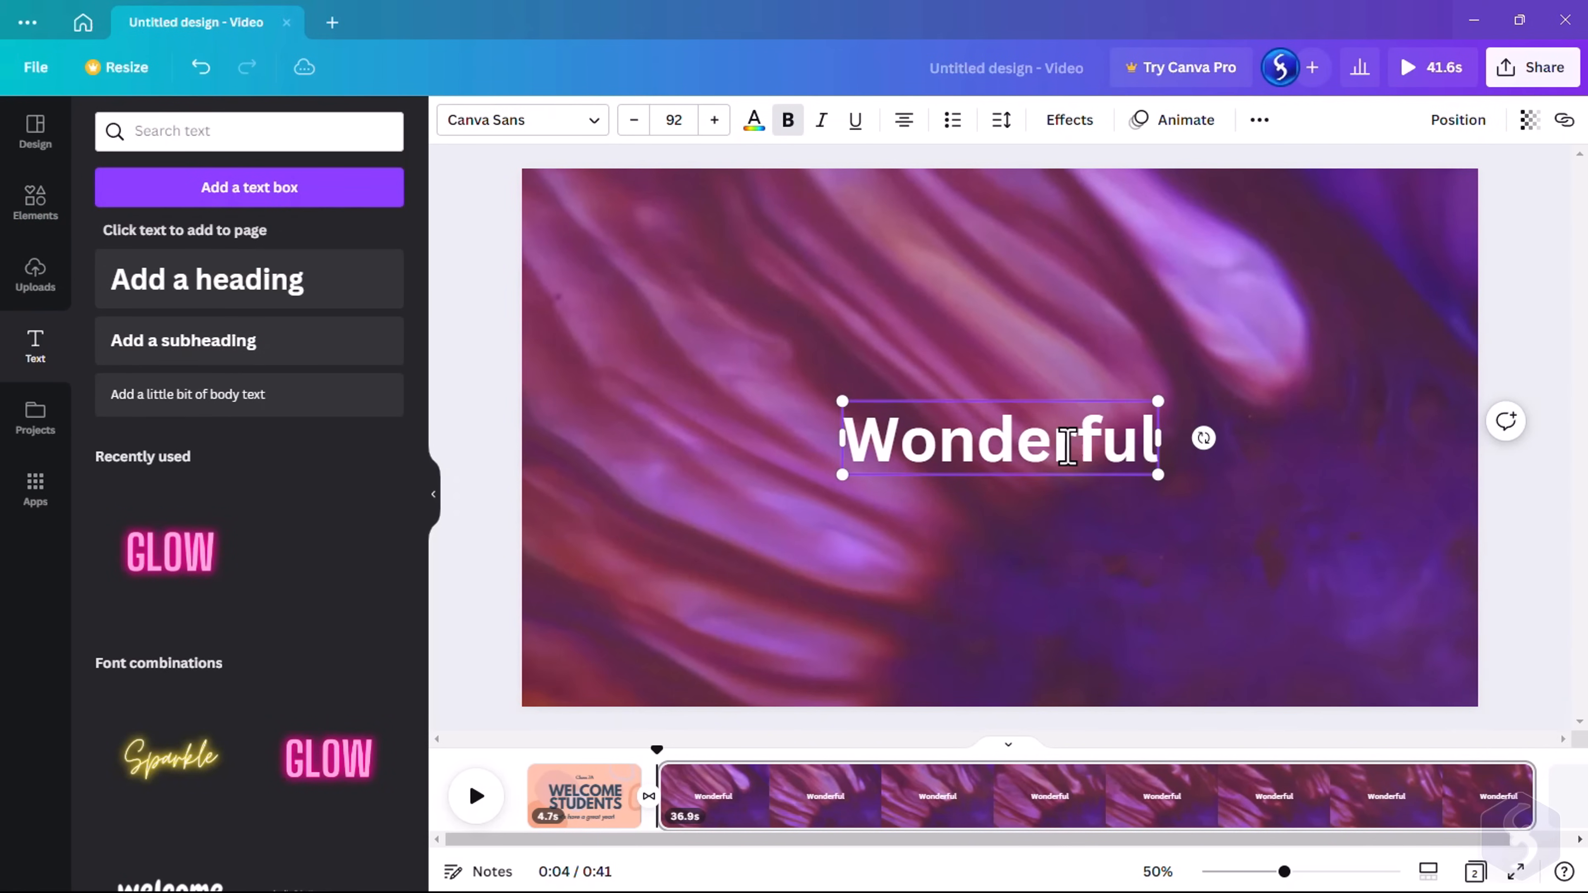
pyautogui.click(584, 795)
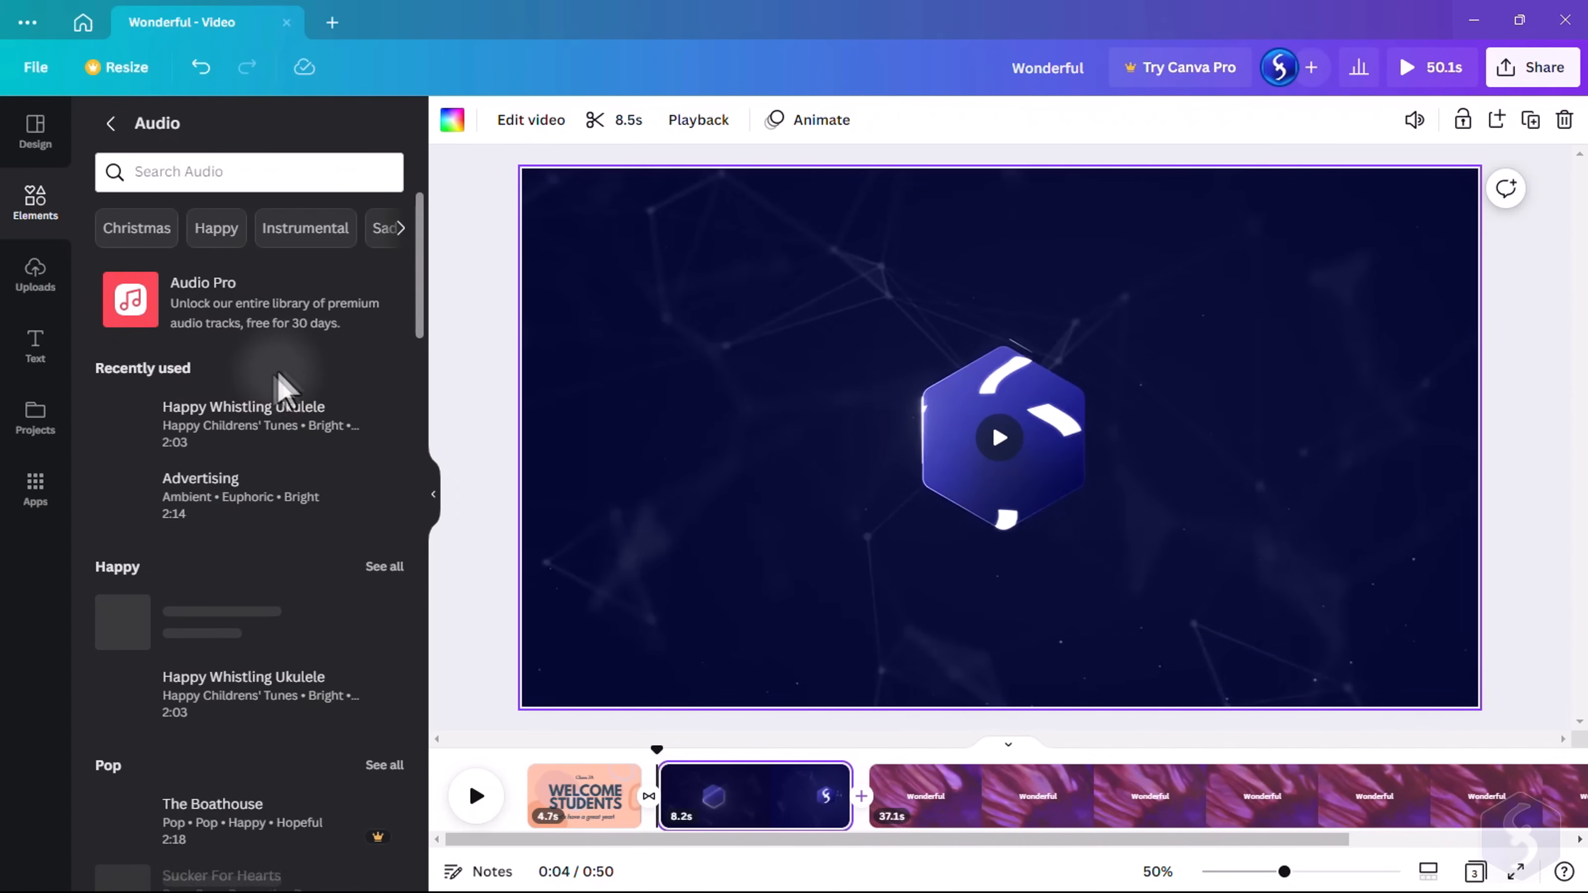
# Lengthen the logo page slightly on the timeline and give it a transition
pyautogui.scroll(-3)
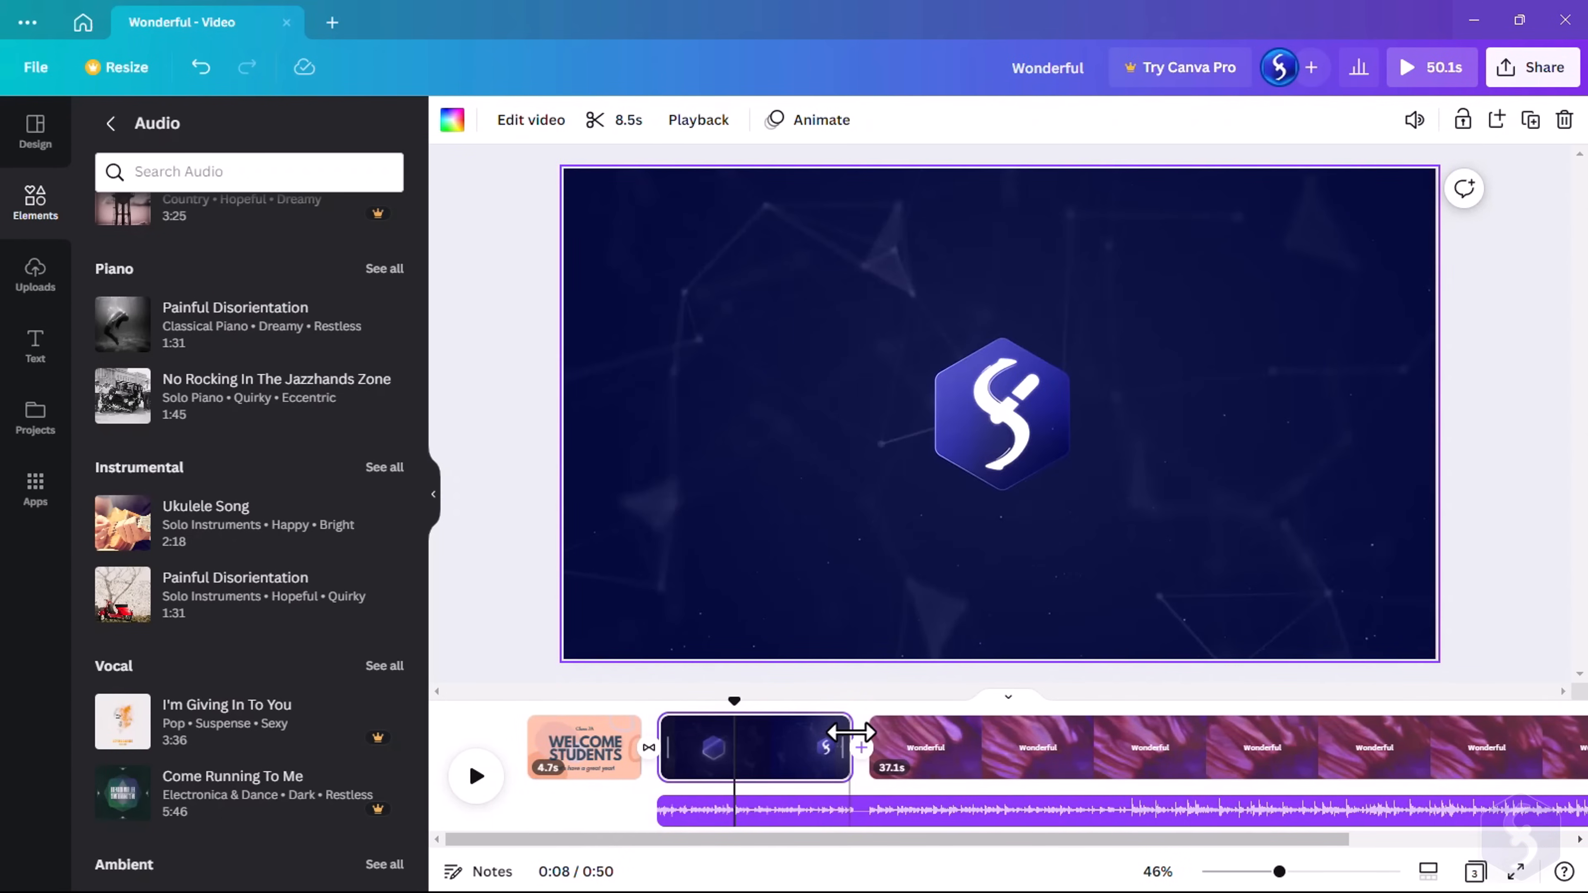
pyautogui.moveTo(853, 748); pyautogui.dragTo(826, 748)
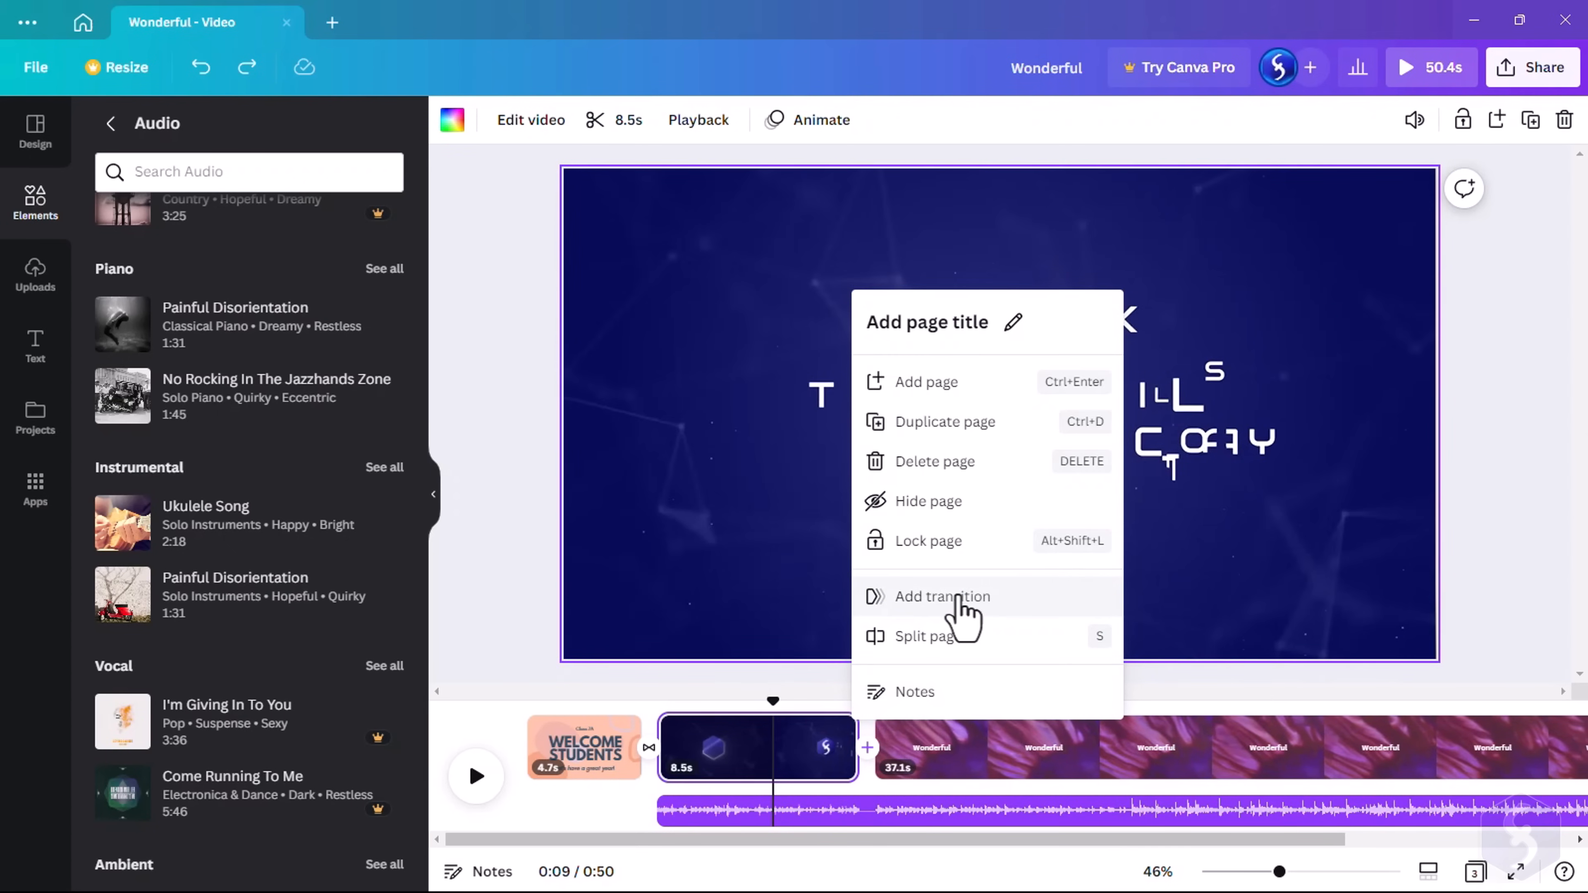
pyautogui.click(942, 597)
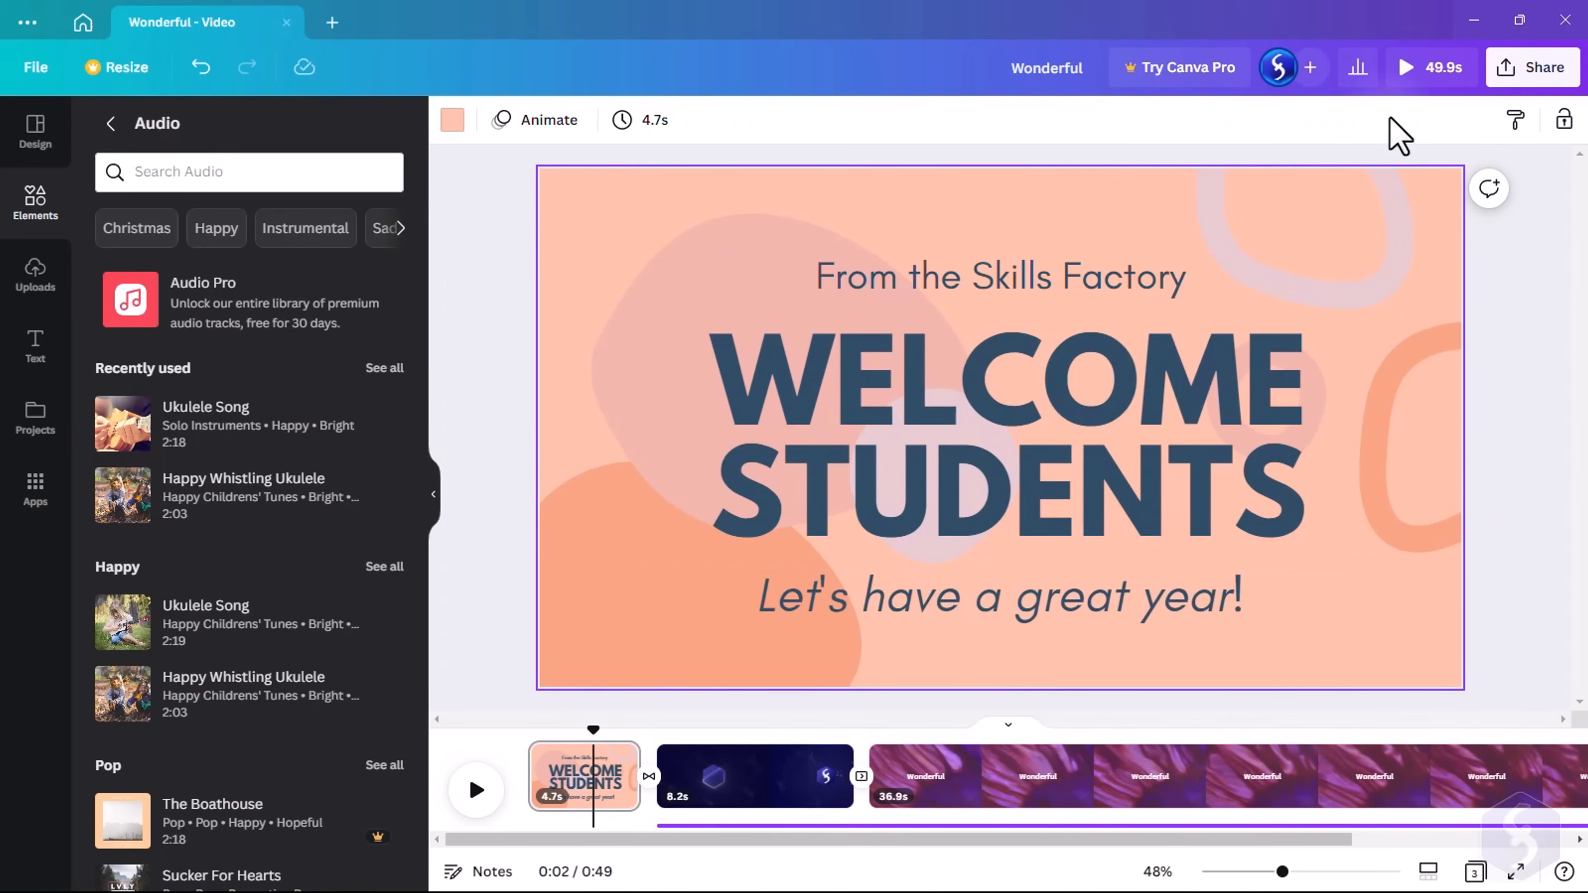
# Preview the whole video from the start, close playback and show its sharing options
pyautogui.click(1406, 67)
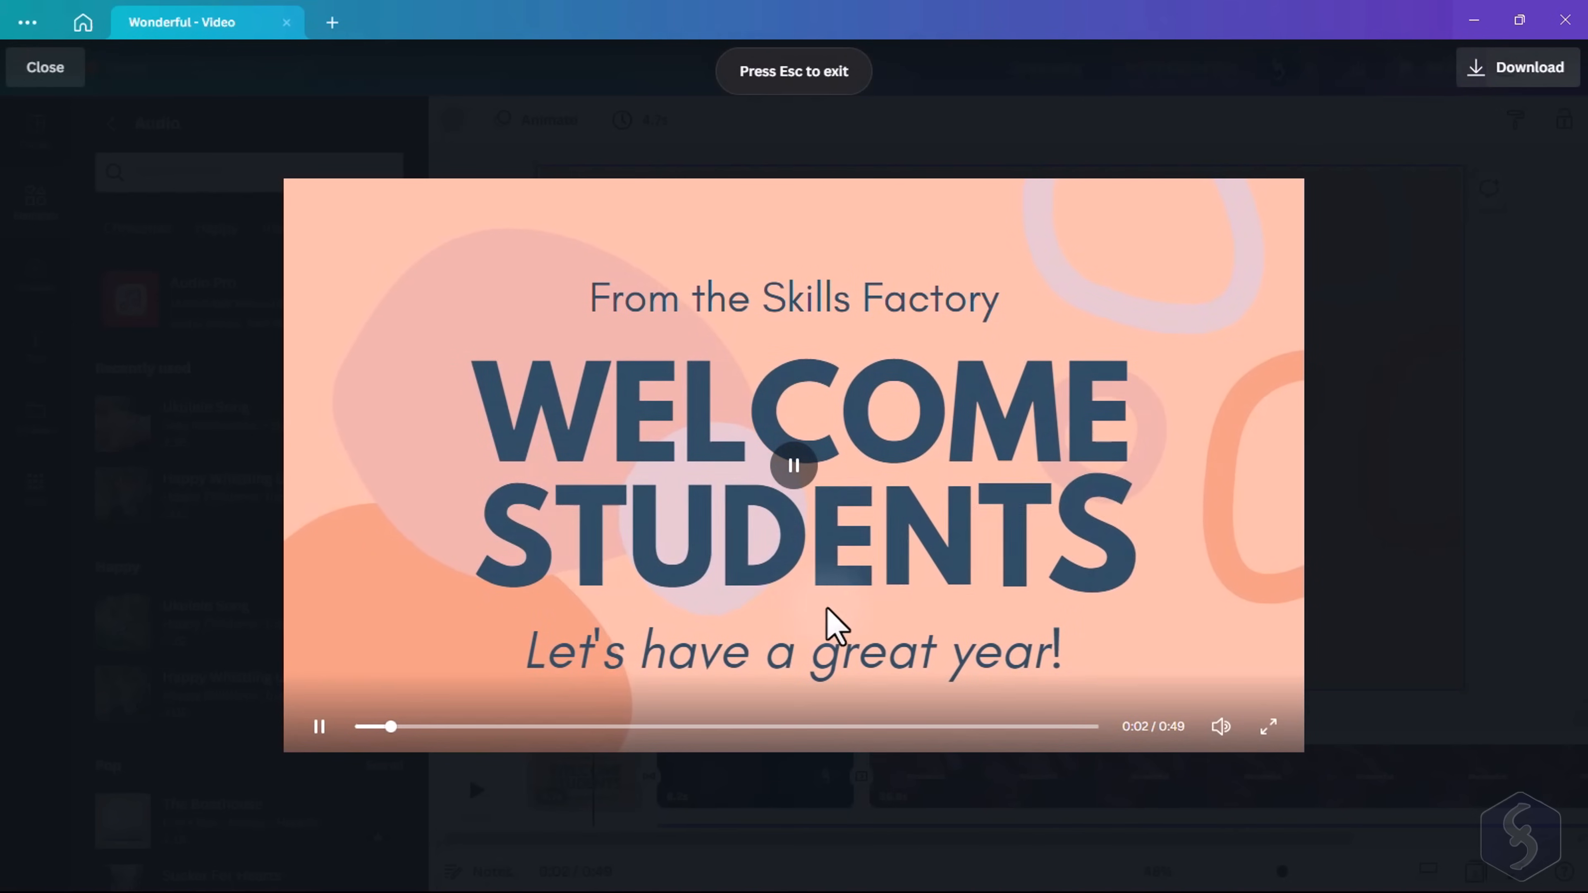
pyautogui.click(44, 67)
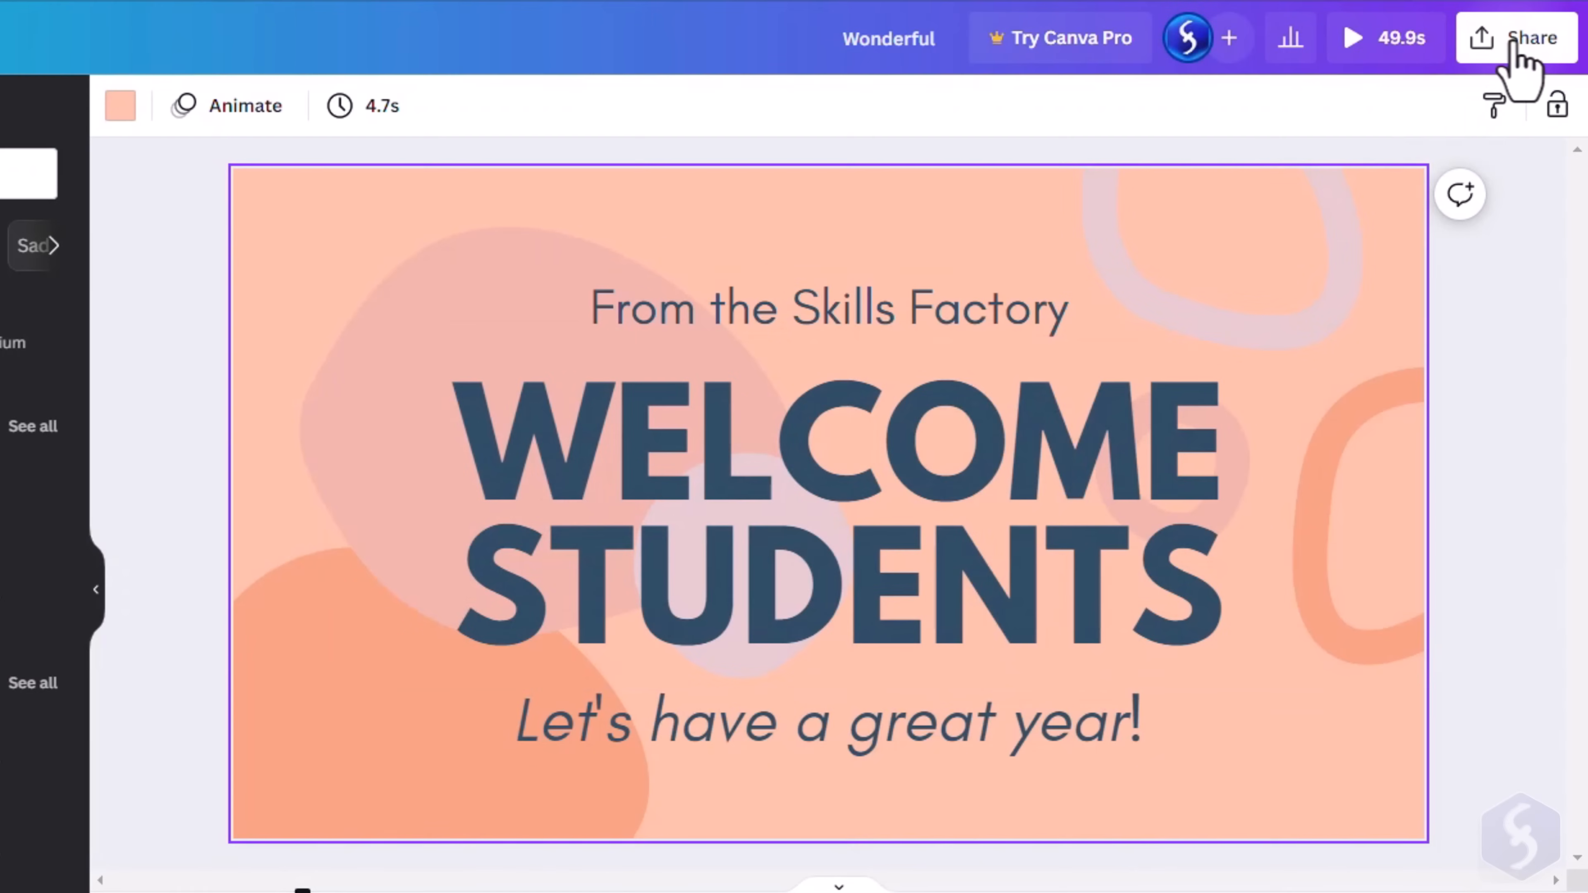
pyautogui.click(1532, 38)
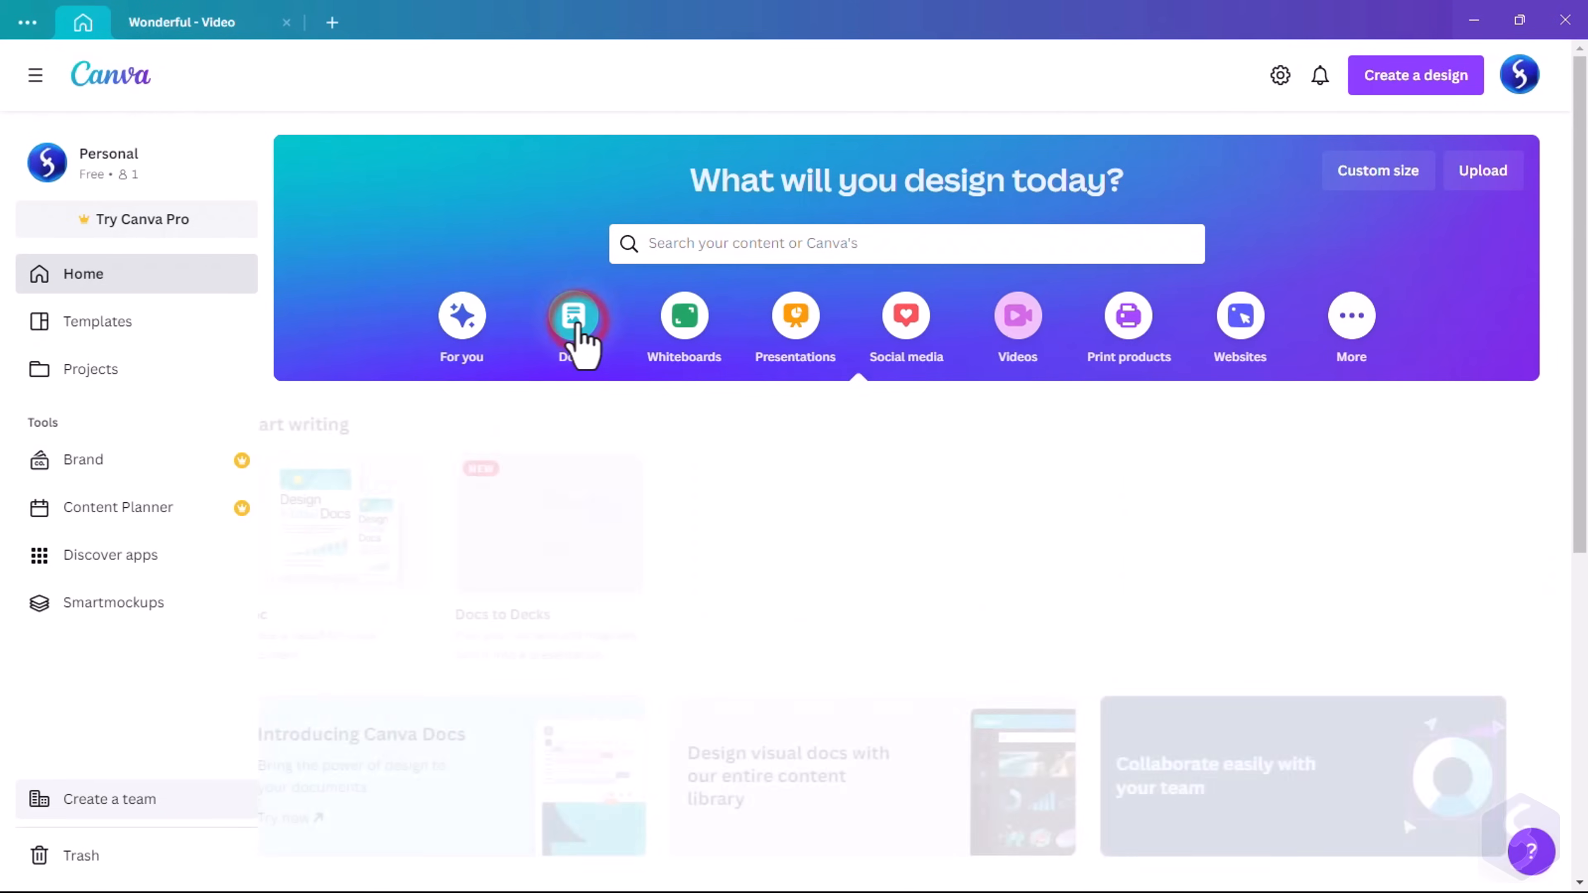
# Create a blank doc titled The Skills Factory Project with the line Welcome to the Skills Factory project!
pyautogui.click(574, 315)
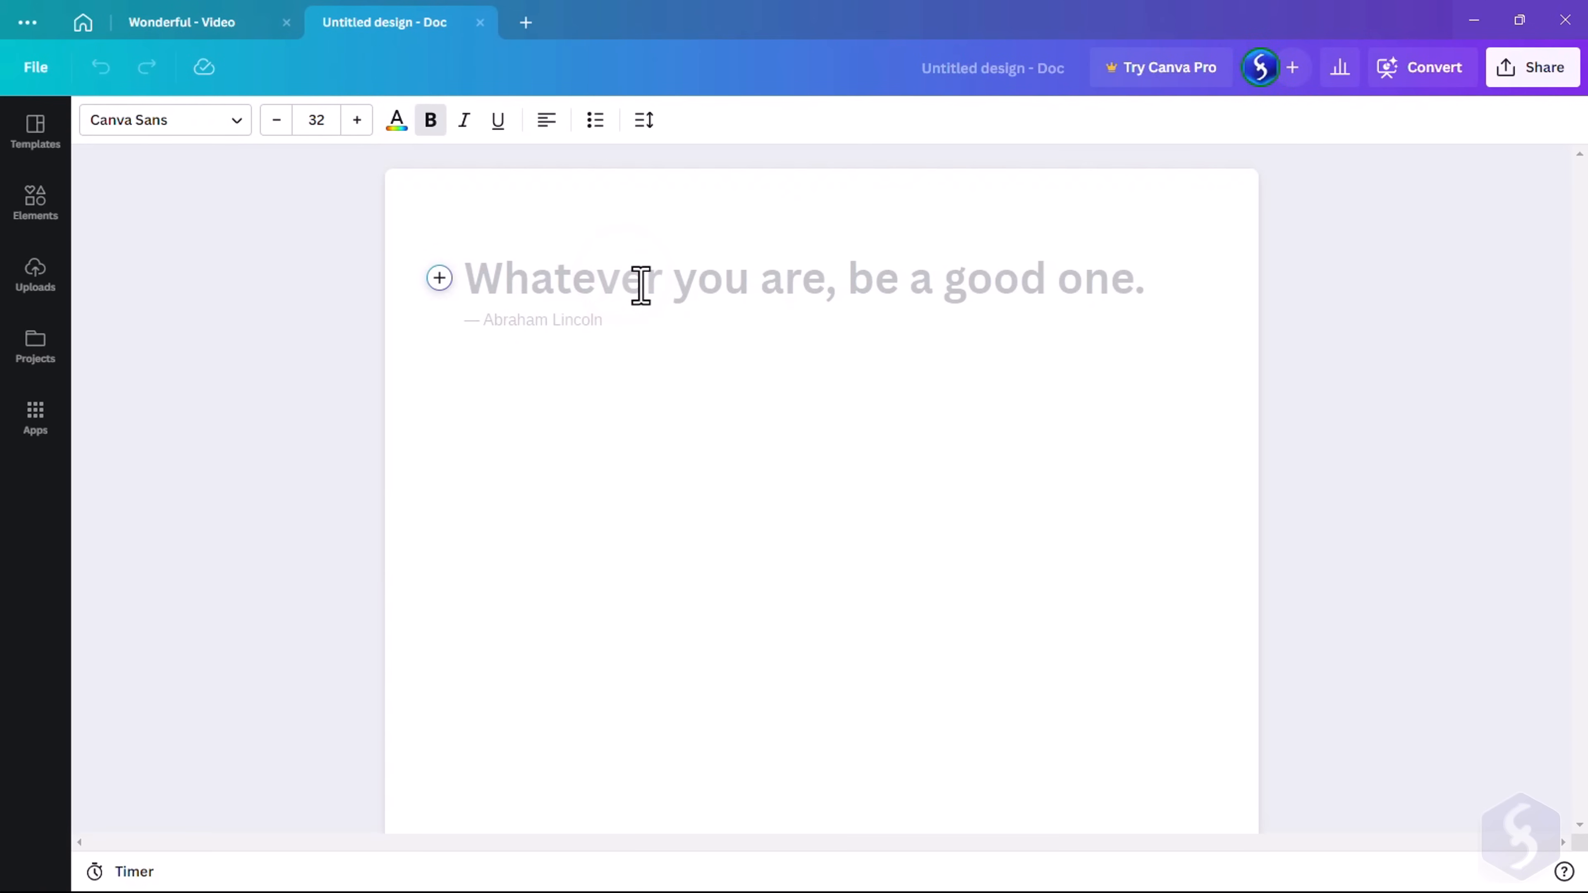
pyautogui.write('The Skills Factory Project')
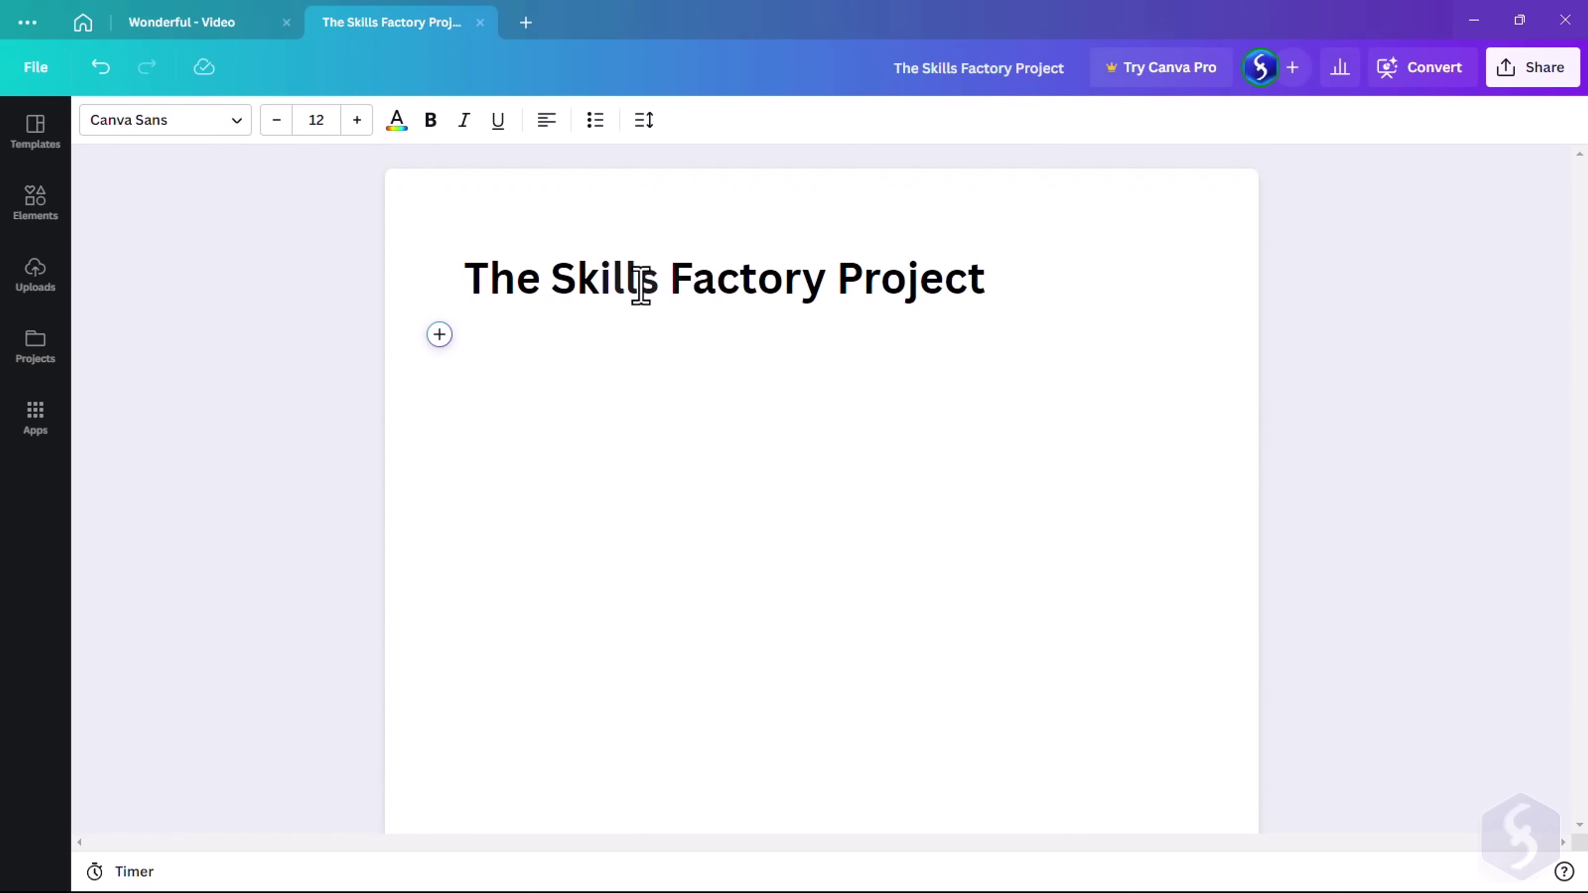
pyautogui.write('Welcome to the')
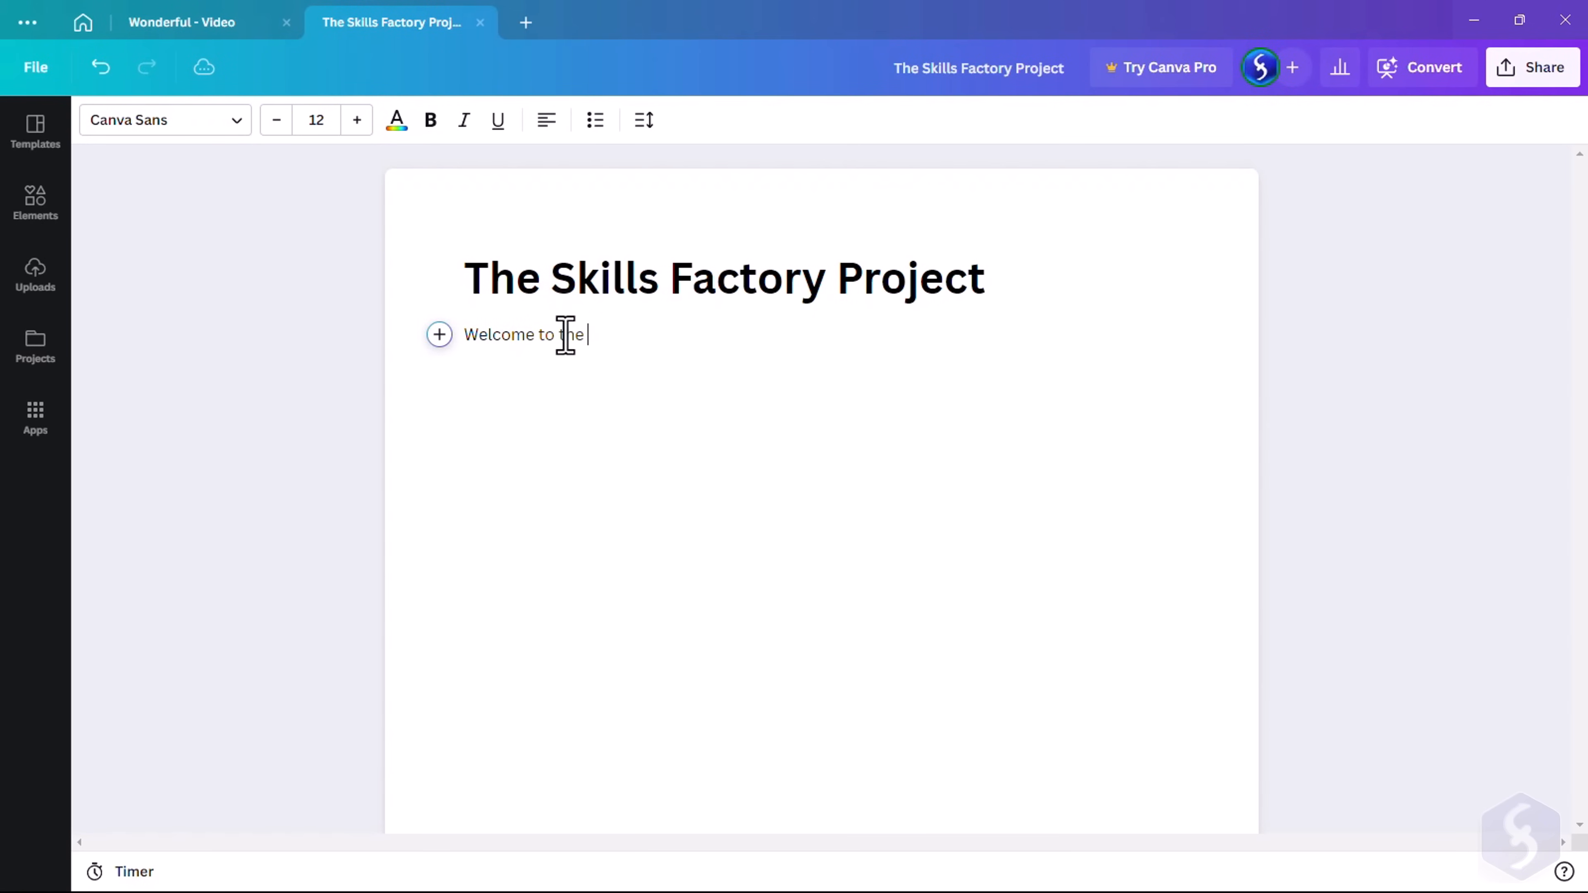
pyautogui.write('Skills Factory project!')
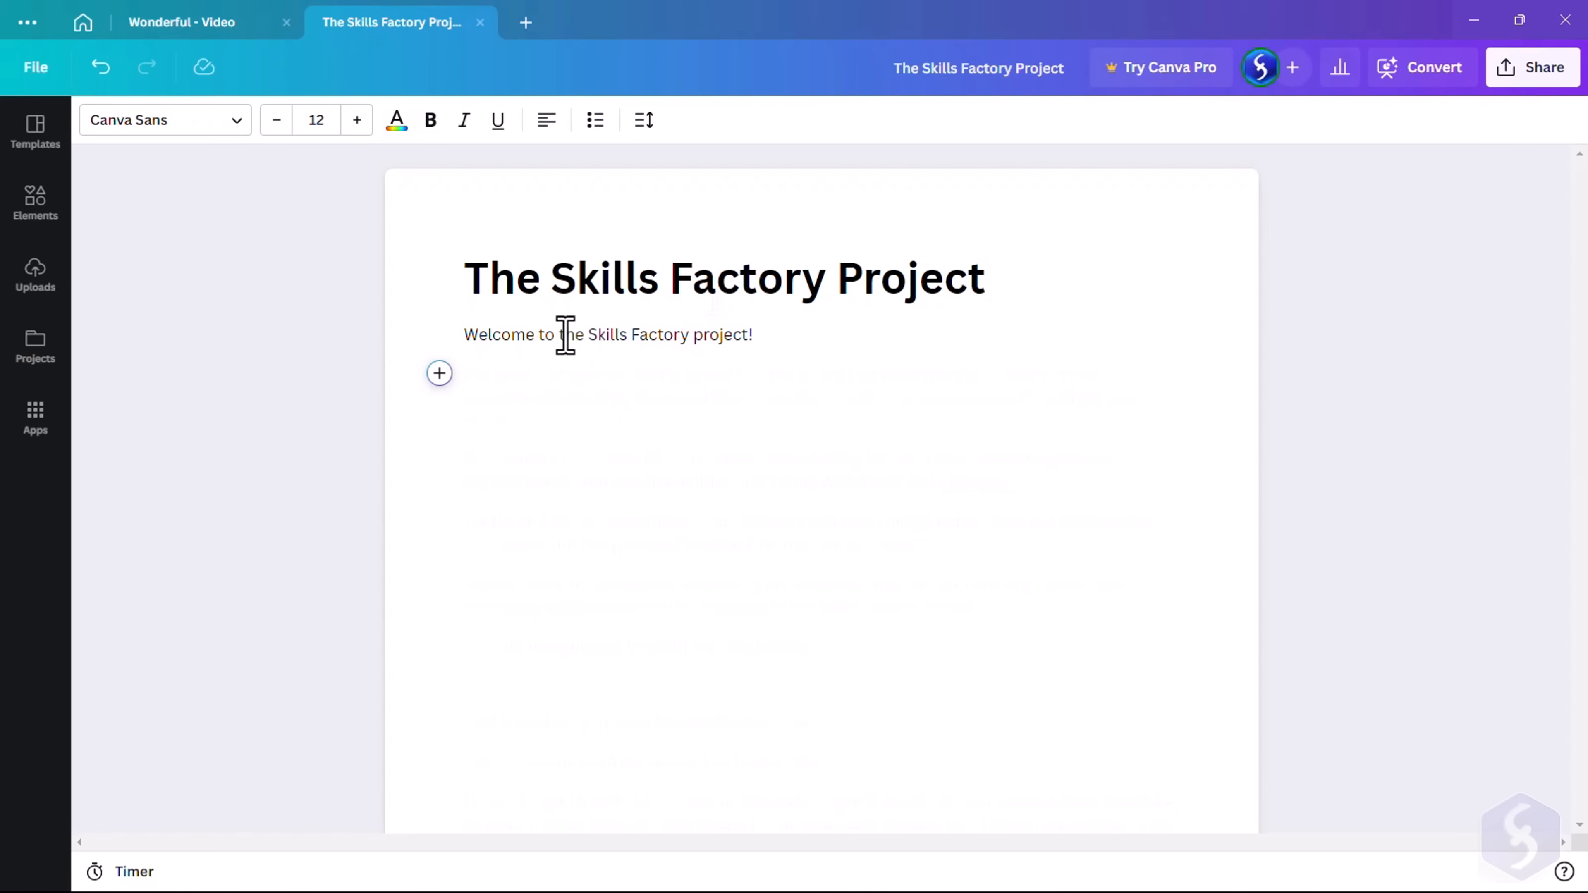
pyautogui.scroll(-3)
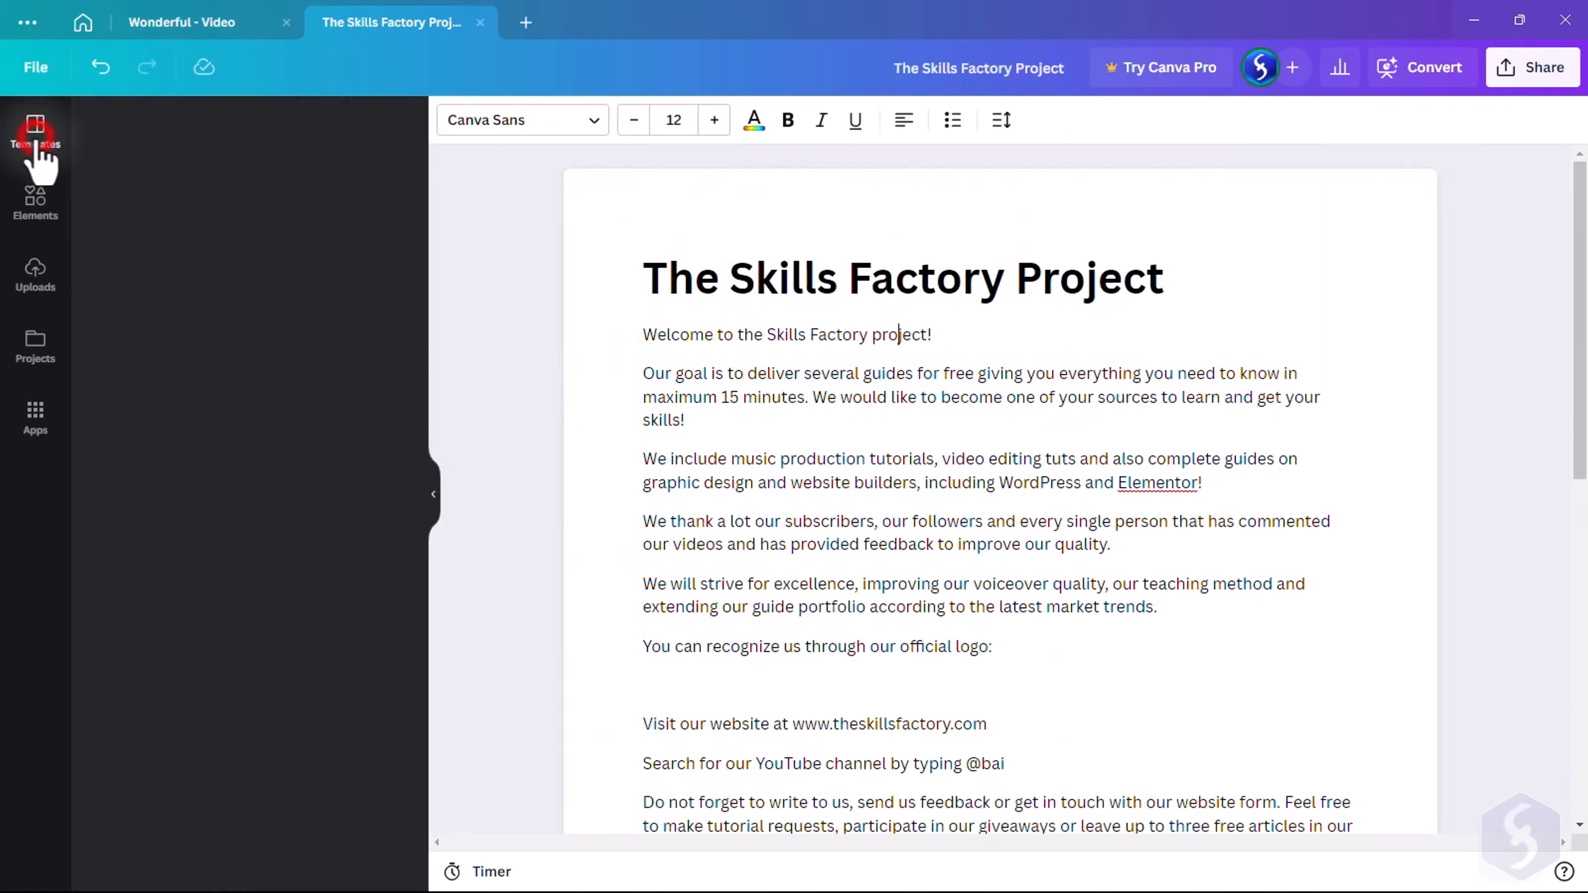
# Insert a table into the doc and place the official logo beside its sentence
pyautogui.click(35, 124)
pyautogui.write('How to find us')
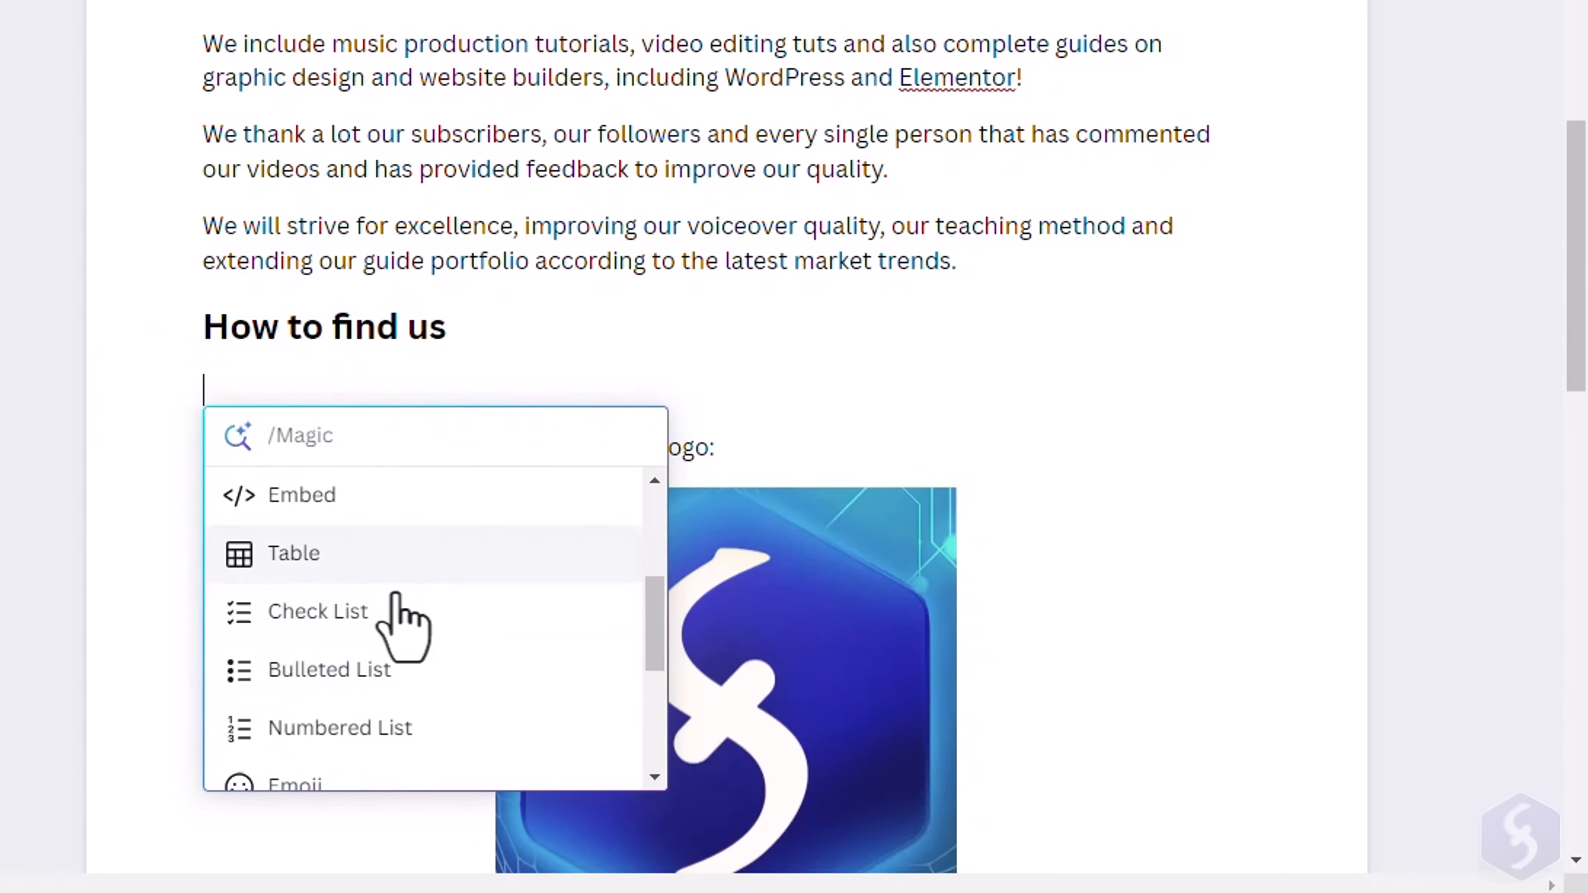
pyautogui.click(318, 611)
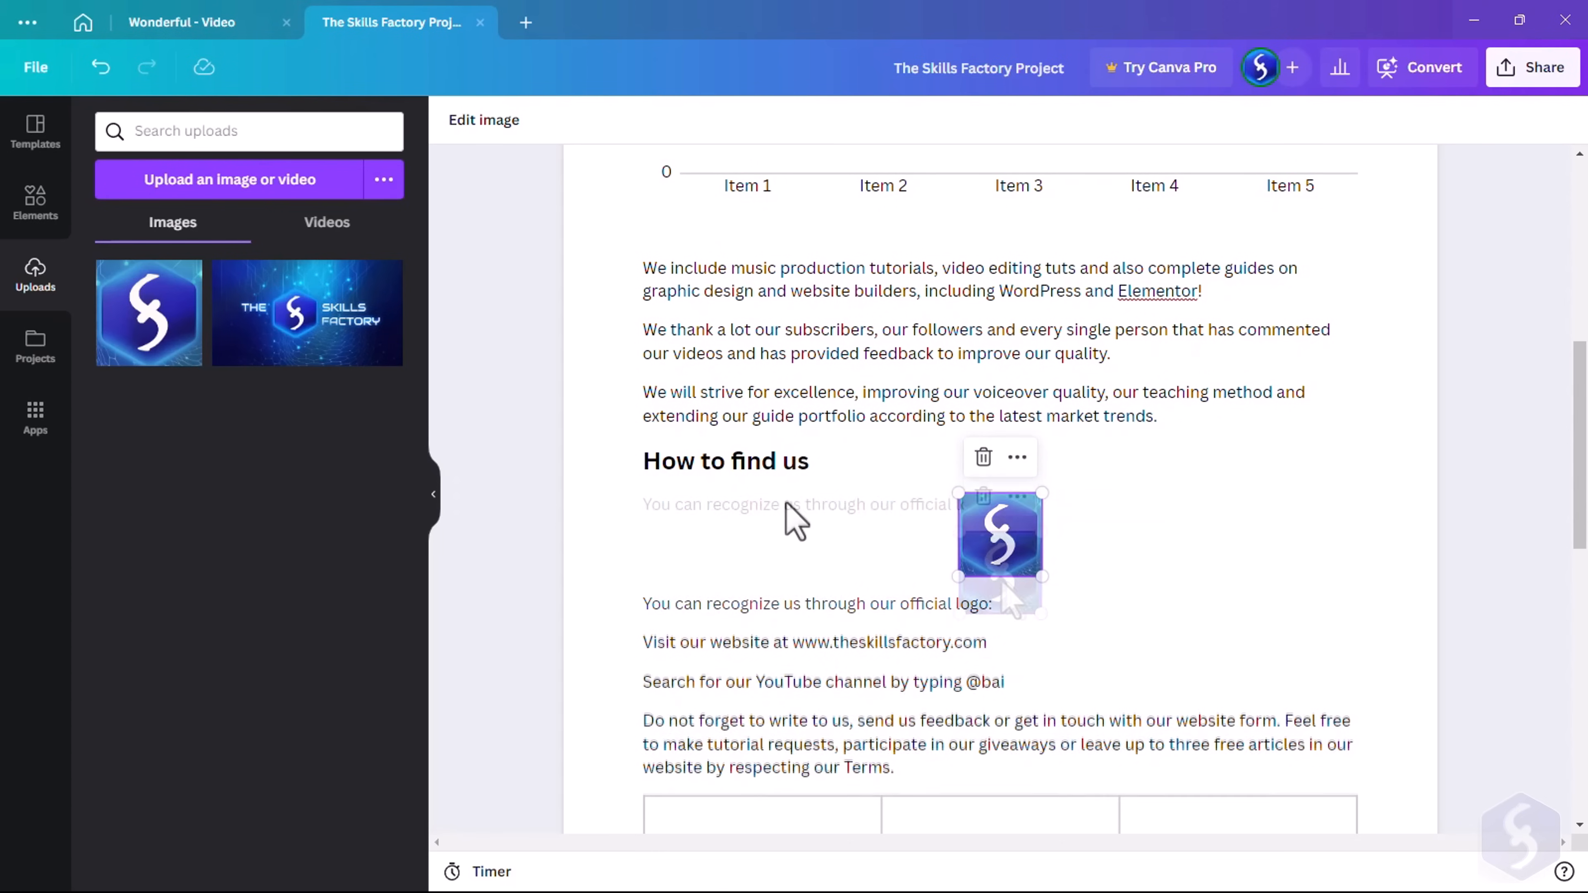
pyautogui.click(484, 120)
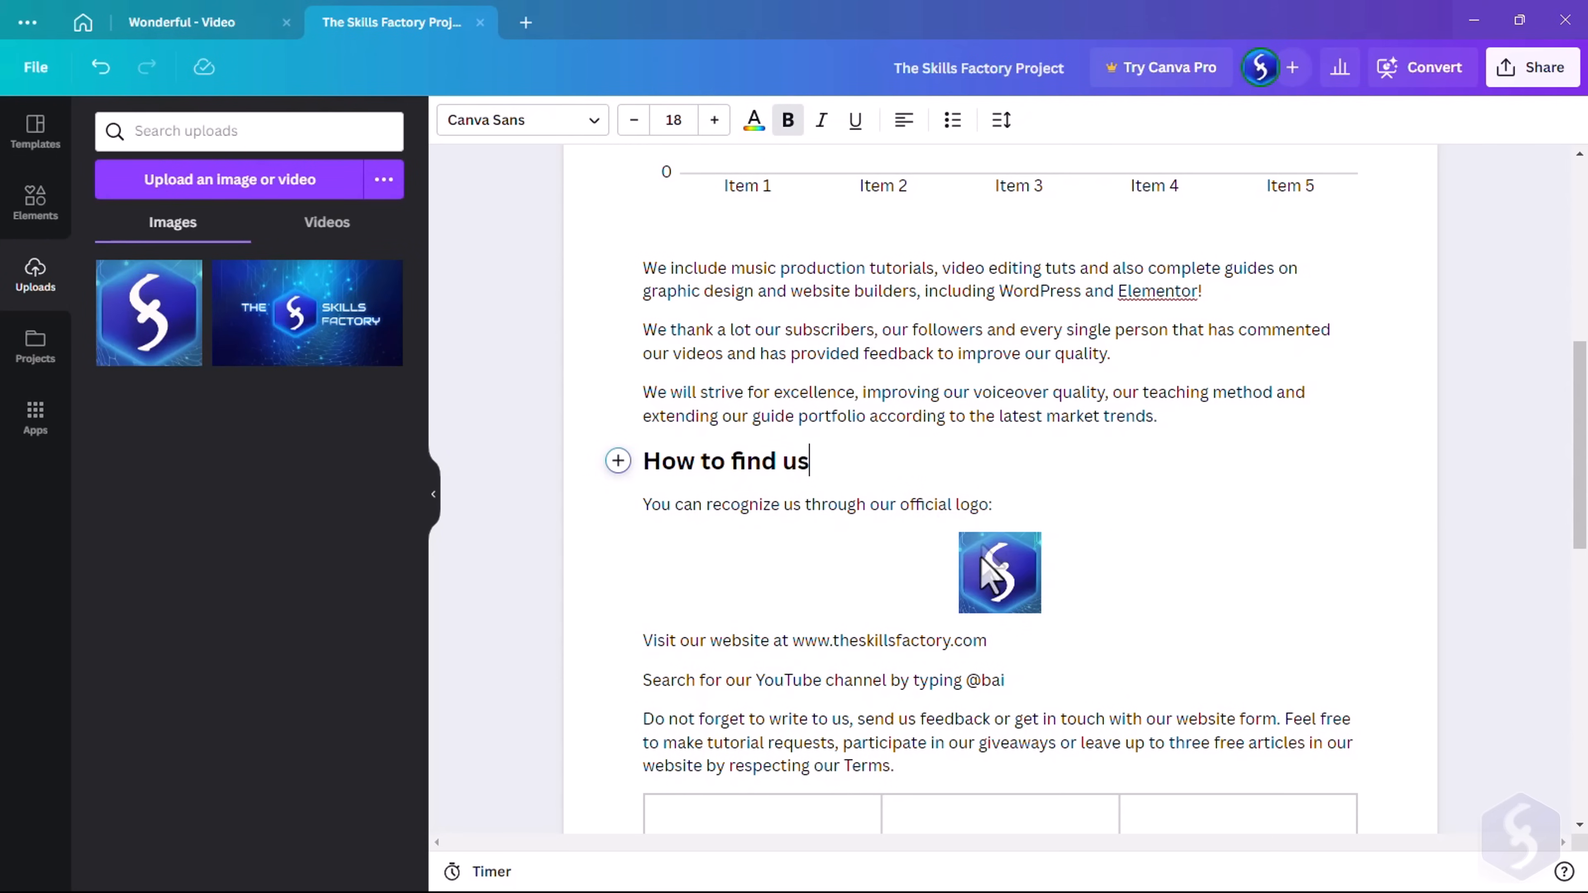
pyautogui.doubleClick(888, 641)
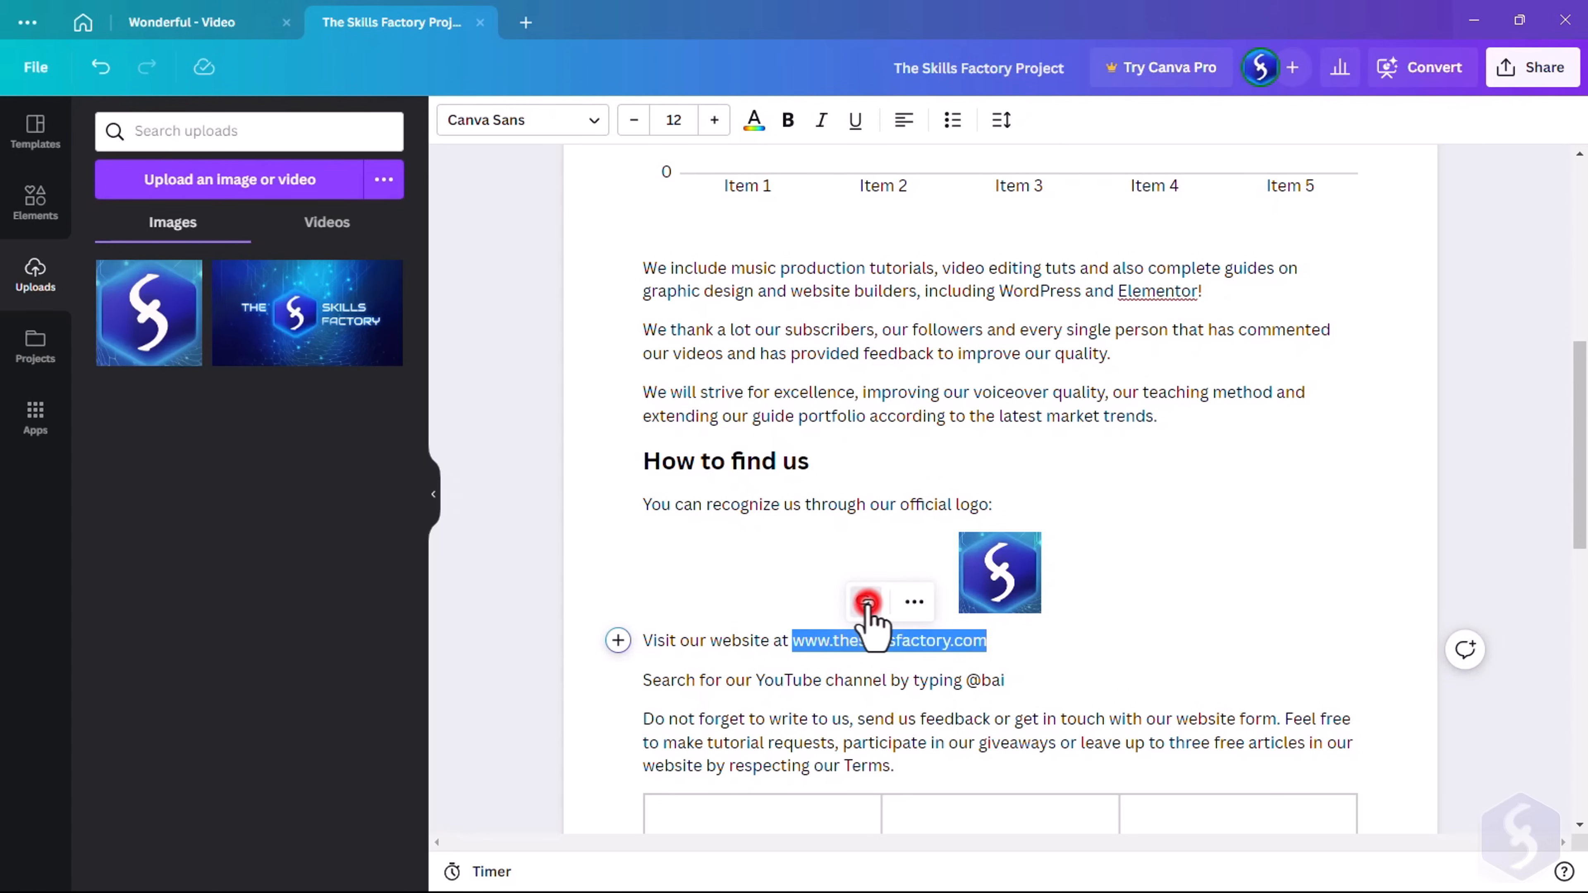
pyautogui.click(865, 601)
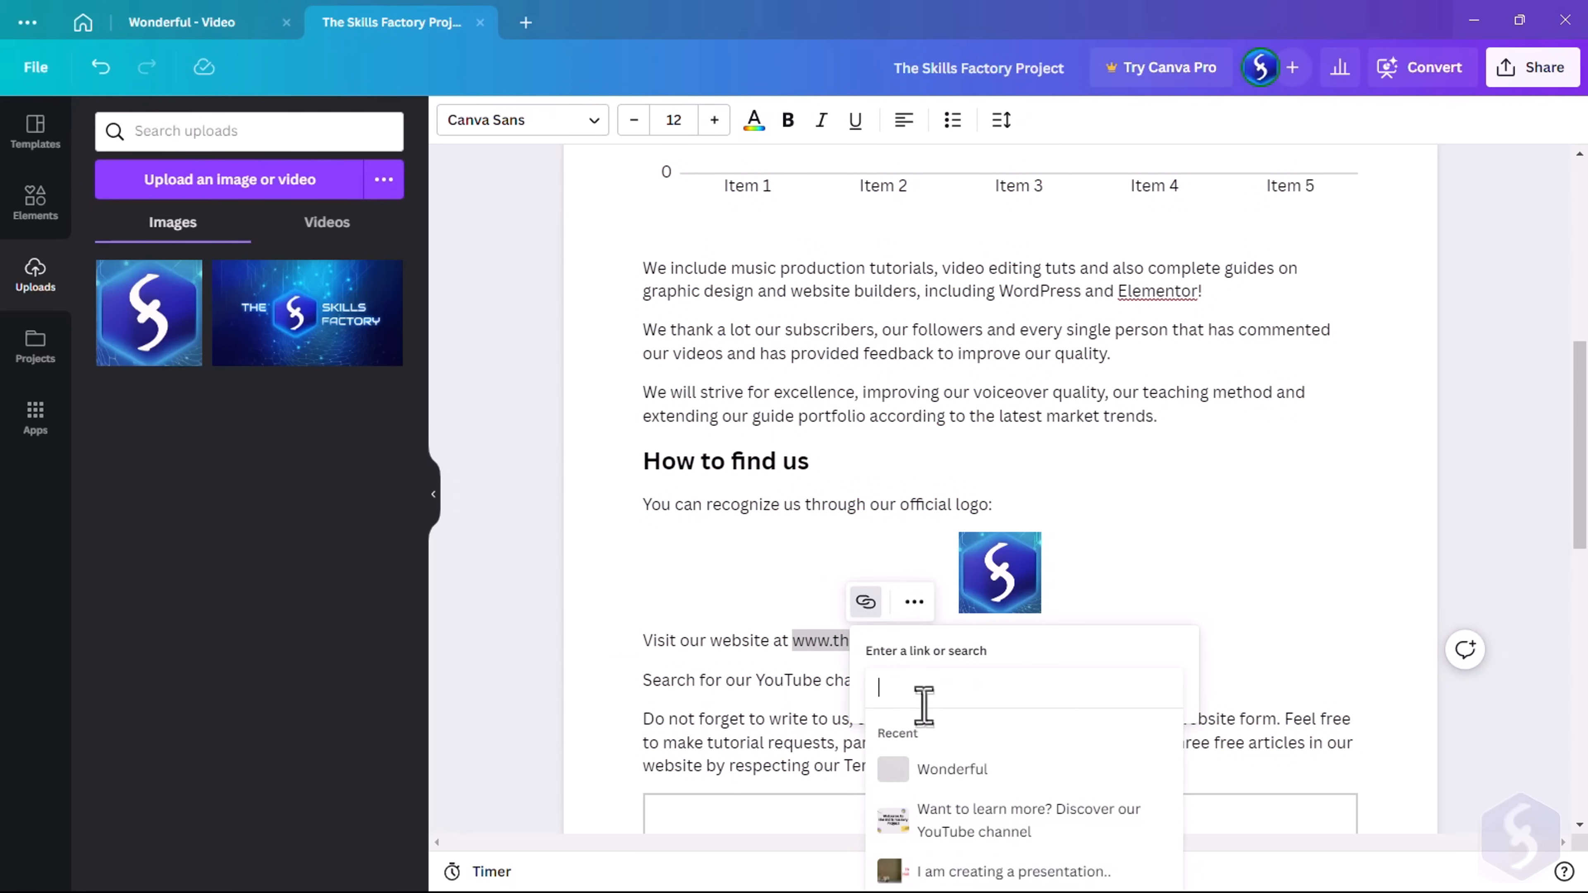
pyautogui.write('www.theskillsfactory.com')
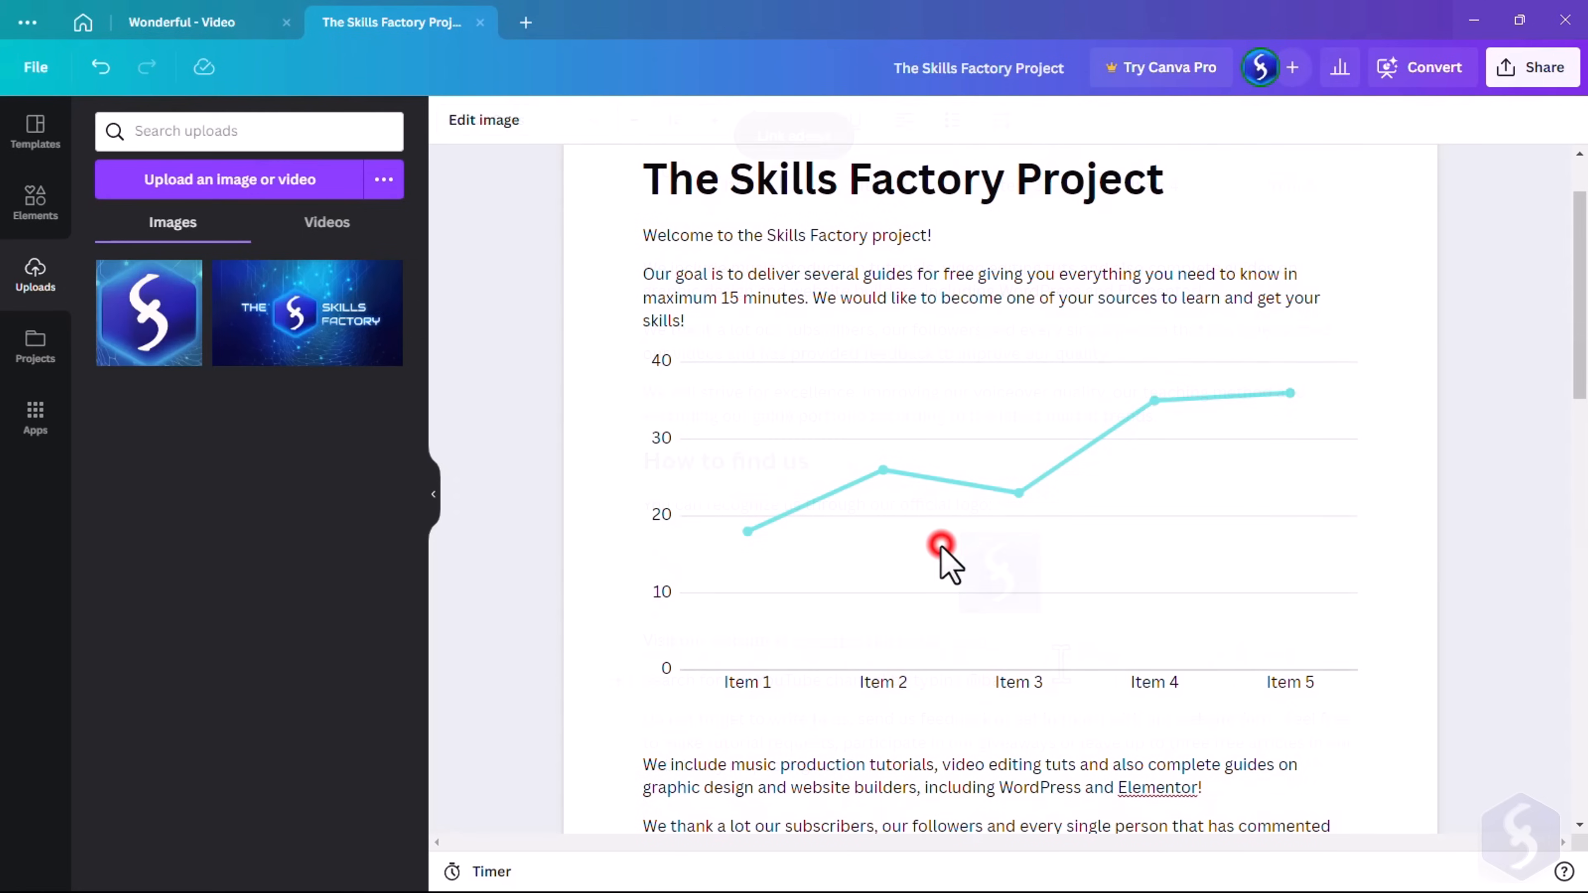
pyautogui.click(938, 548)
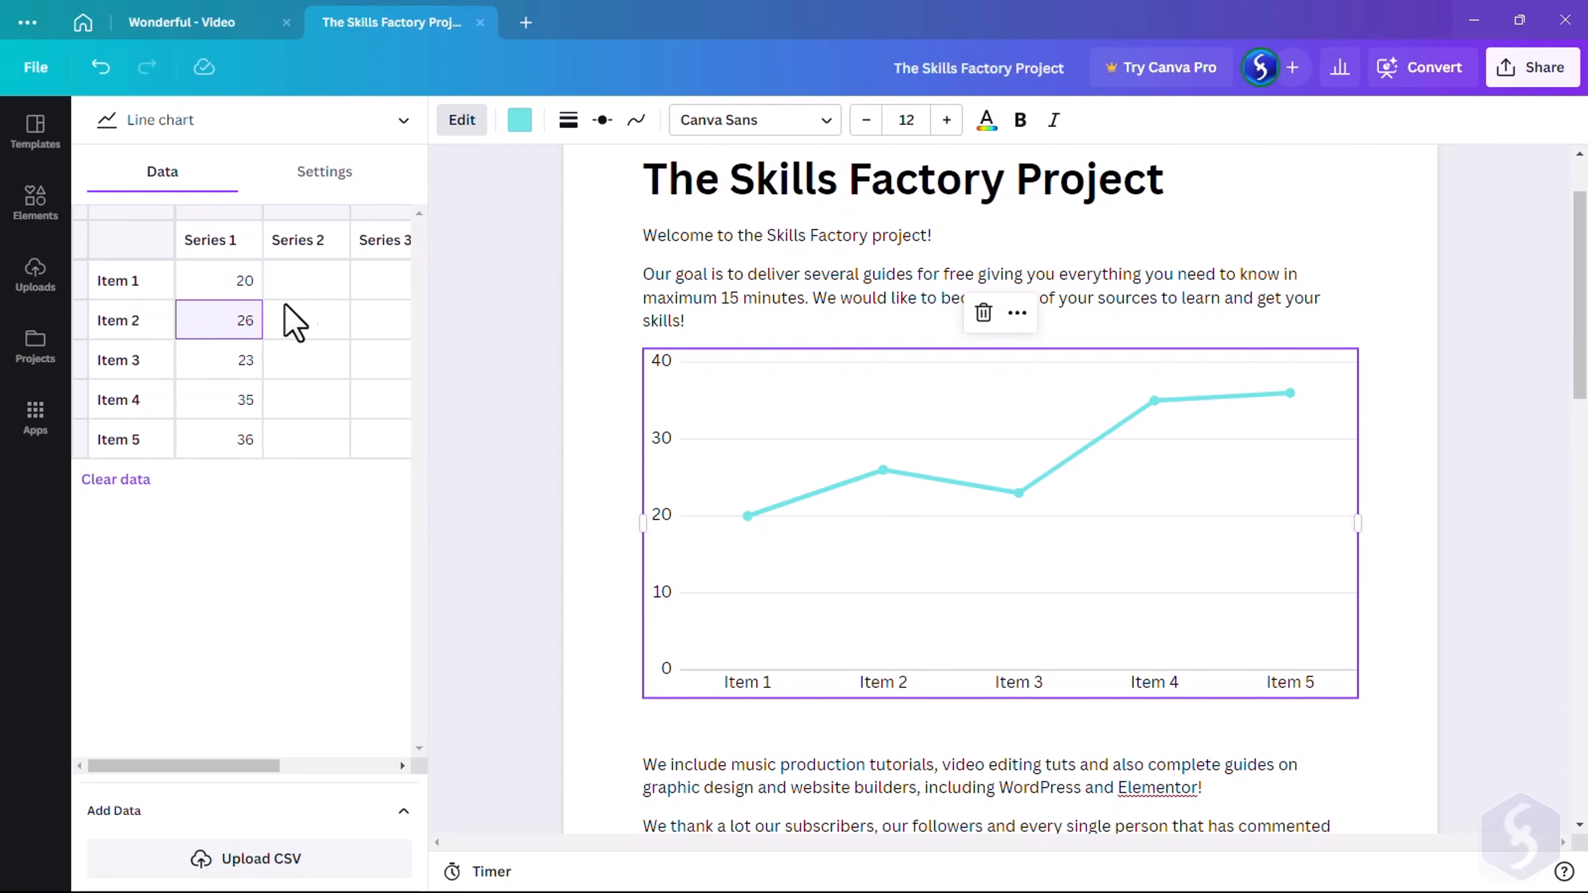
pyautogui.click(520, 120)
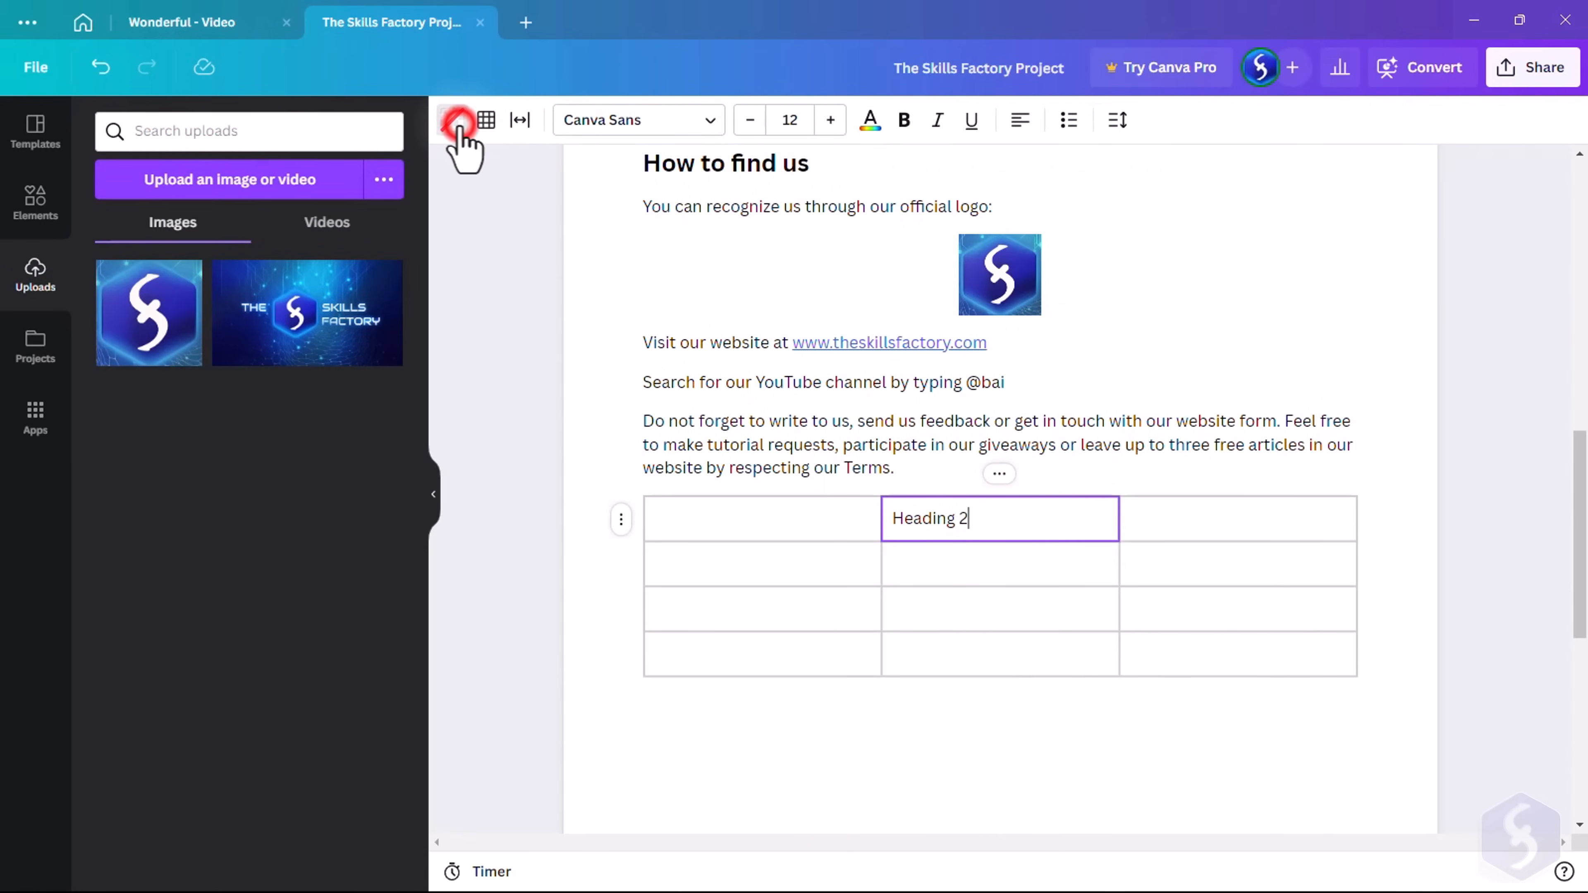
# Fill the Heading 2 cell with a colour and resize its column so the last column is wider
pyautogui.click(452, 119)
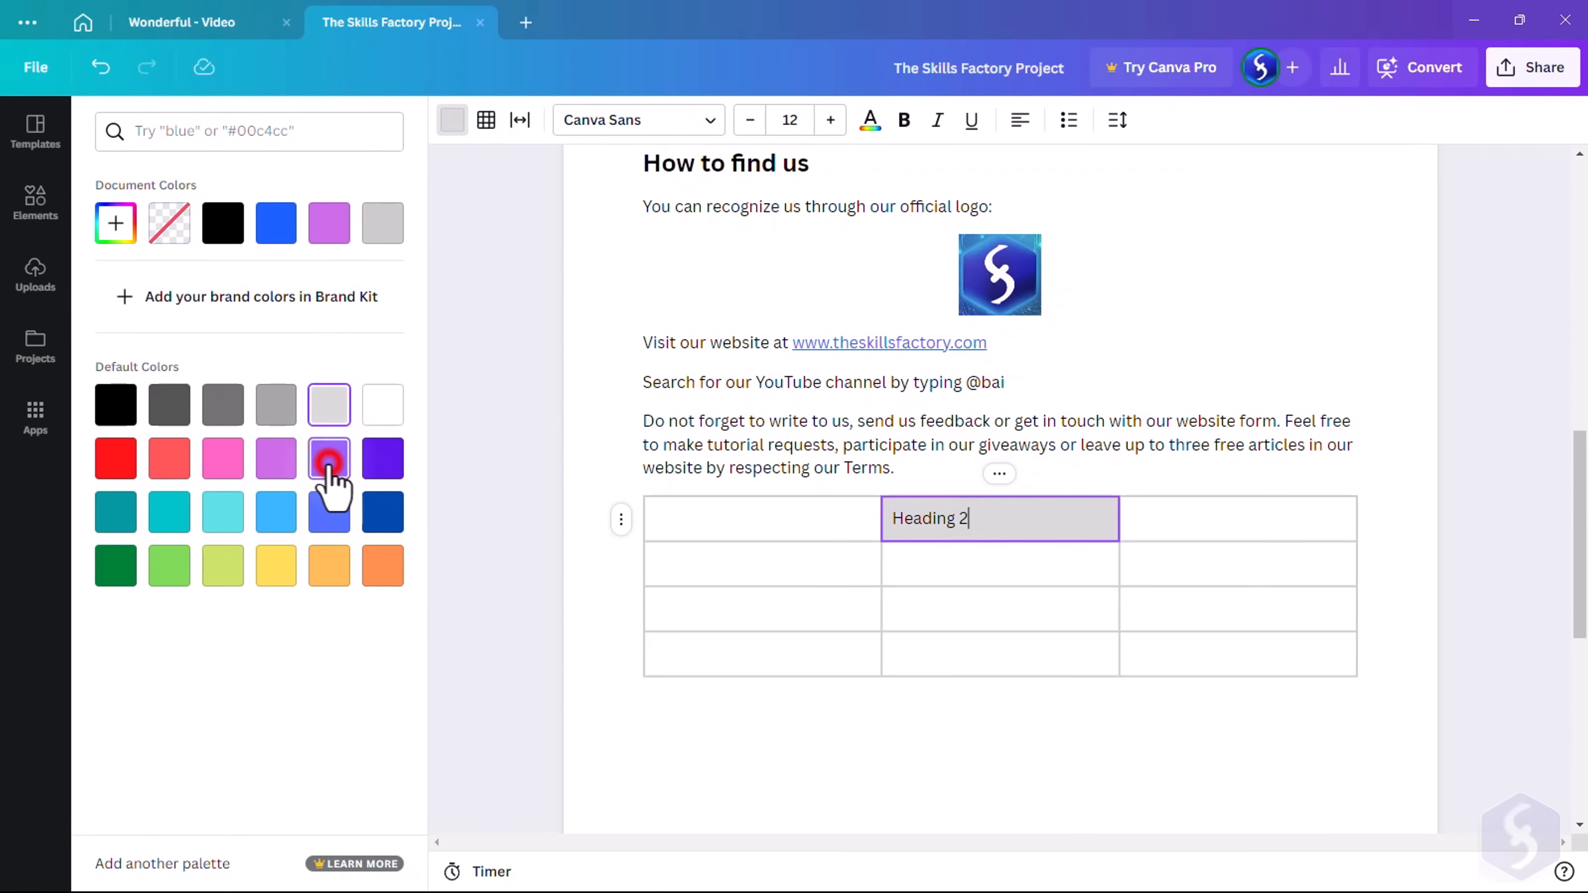
pyautogui.click(486, 120)
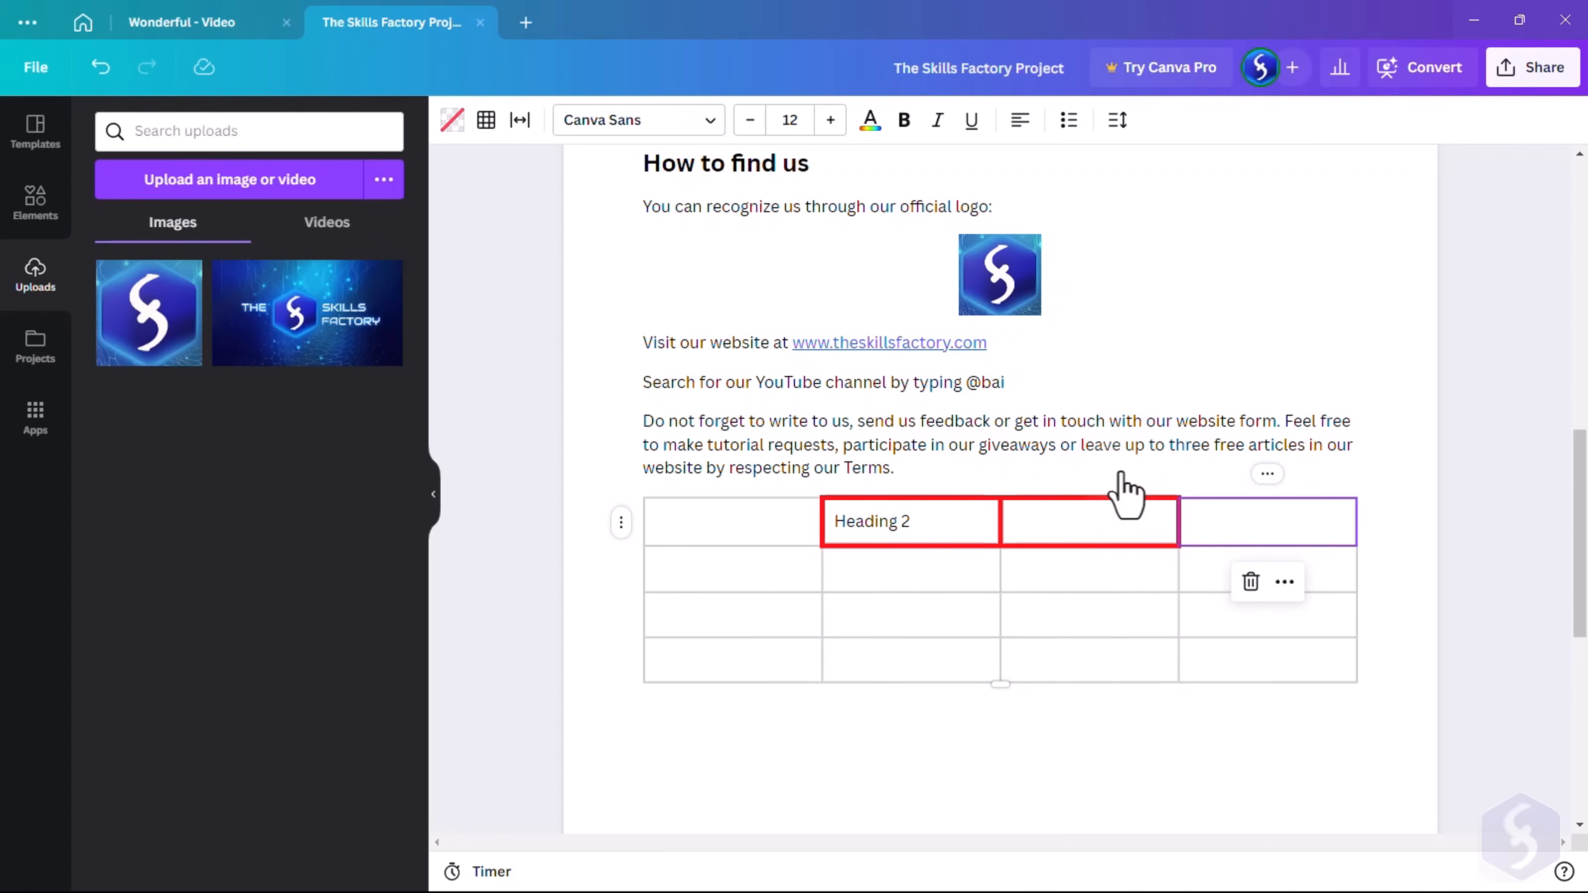
pyautogui.moveTo(1180, 522); pyautogui.dragTo(1012, 522)
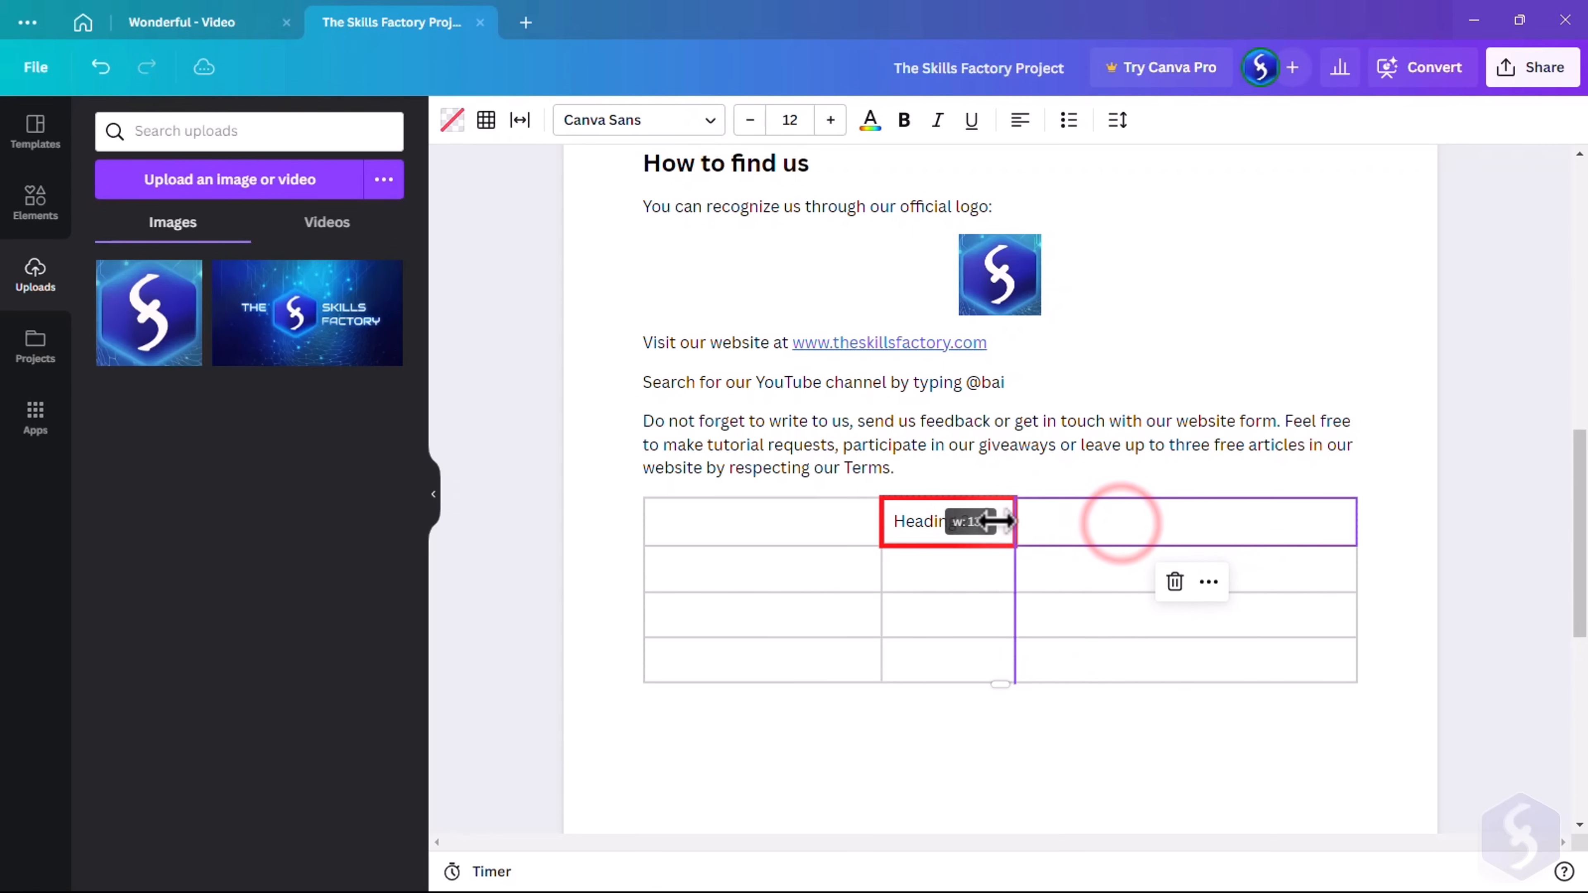
pyautogui.moveTo(1013, 520); pyautogui.dragTo(1059, 500)
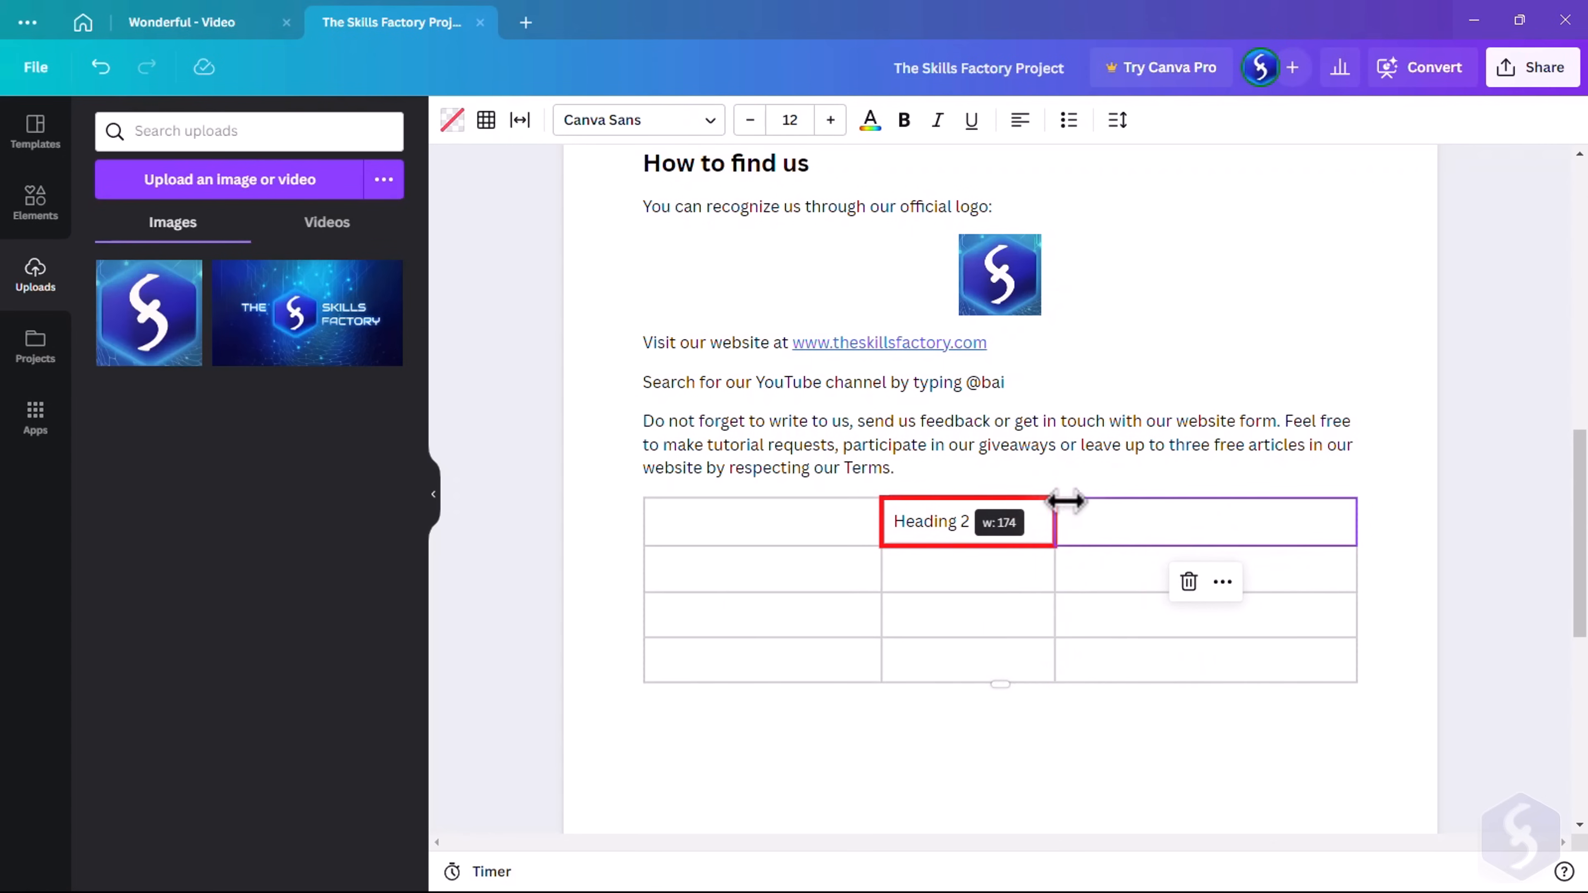
# View the doc's Share > Download settings, then return to the Canva home page
pyautogui.click(1534, 68)
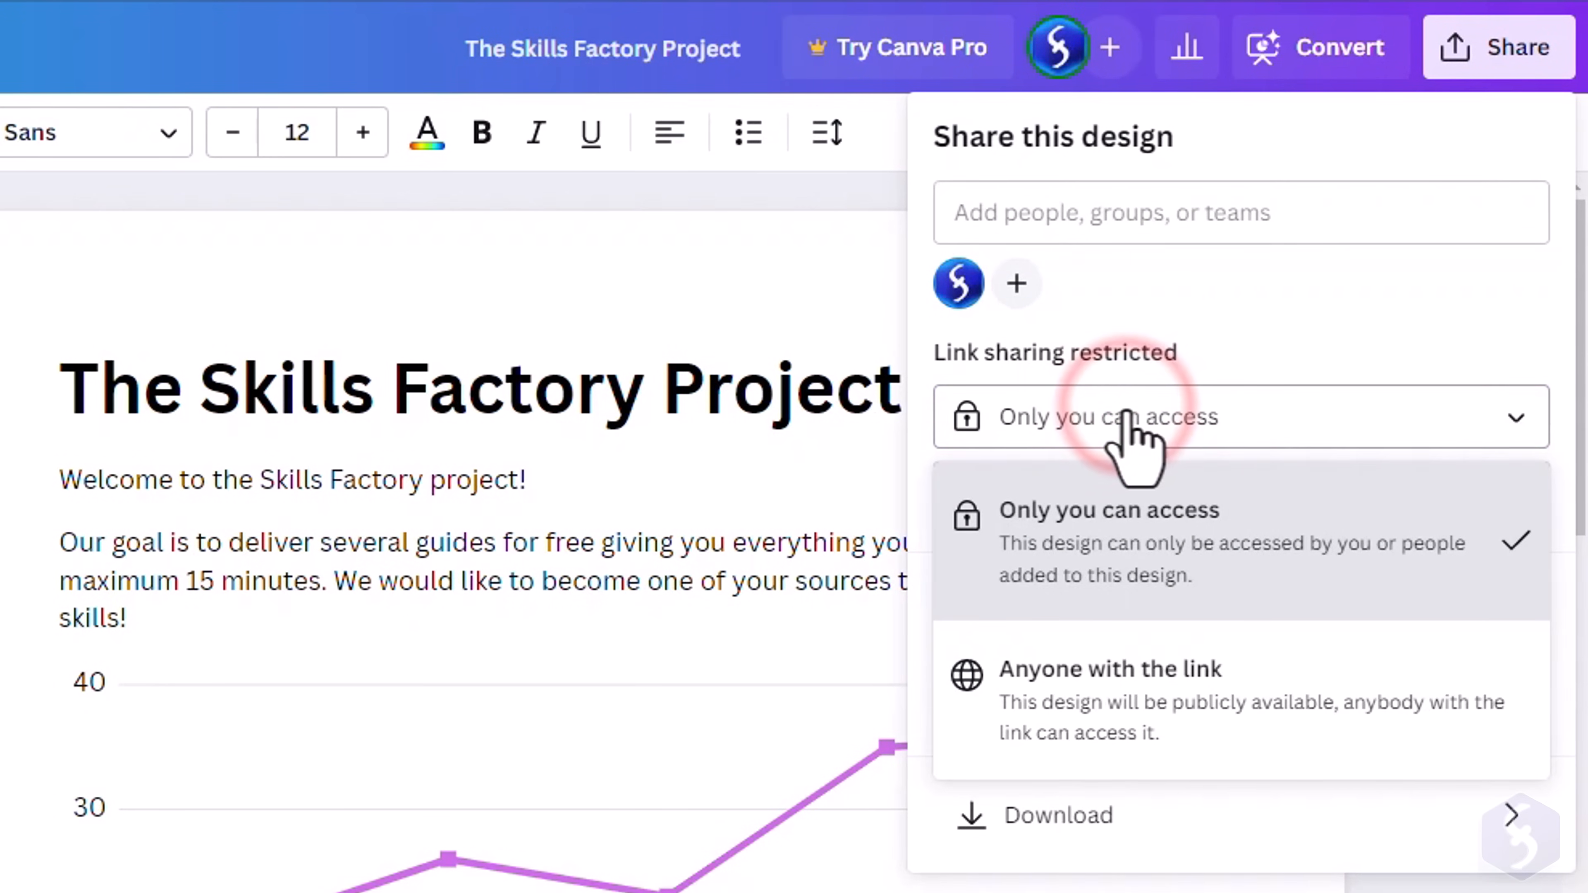
pyautogui.click(1037, 816)
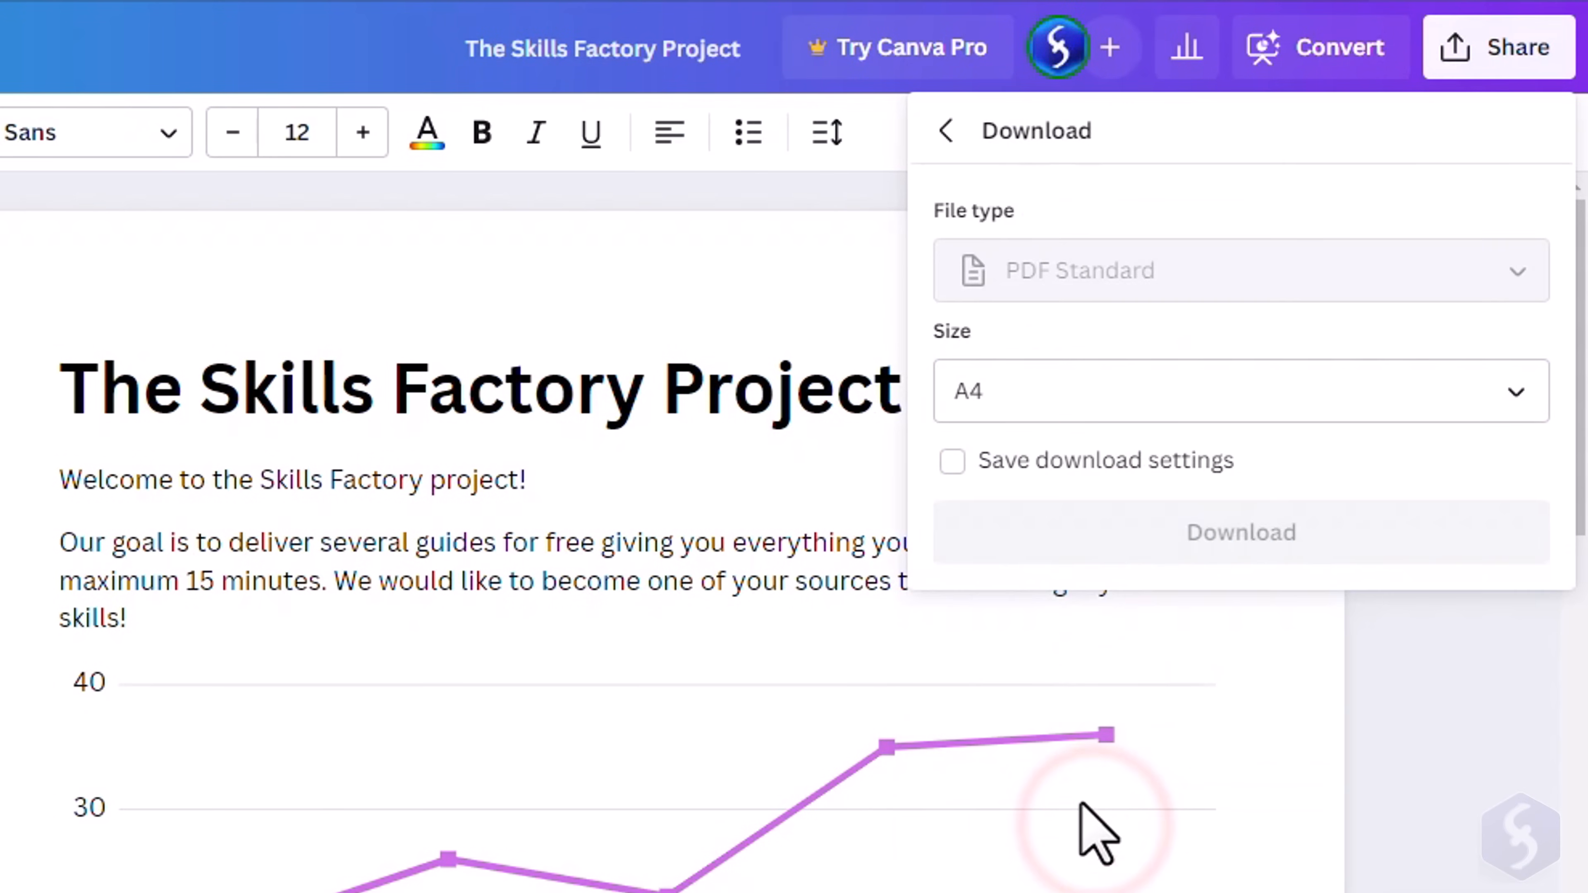
pyautogui.click(1263, 391)
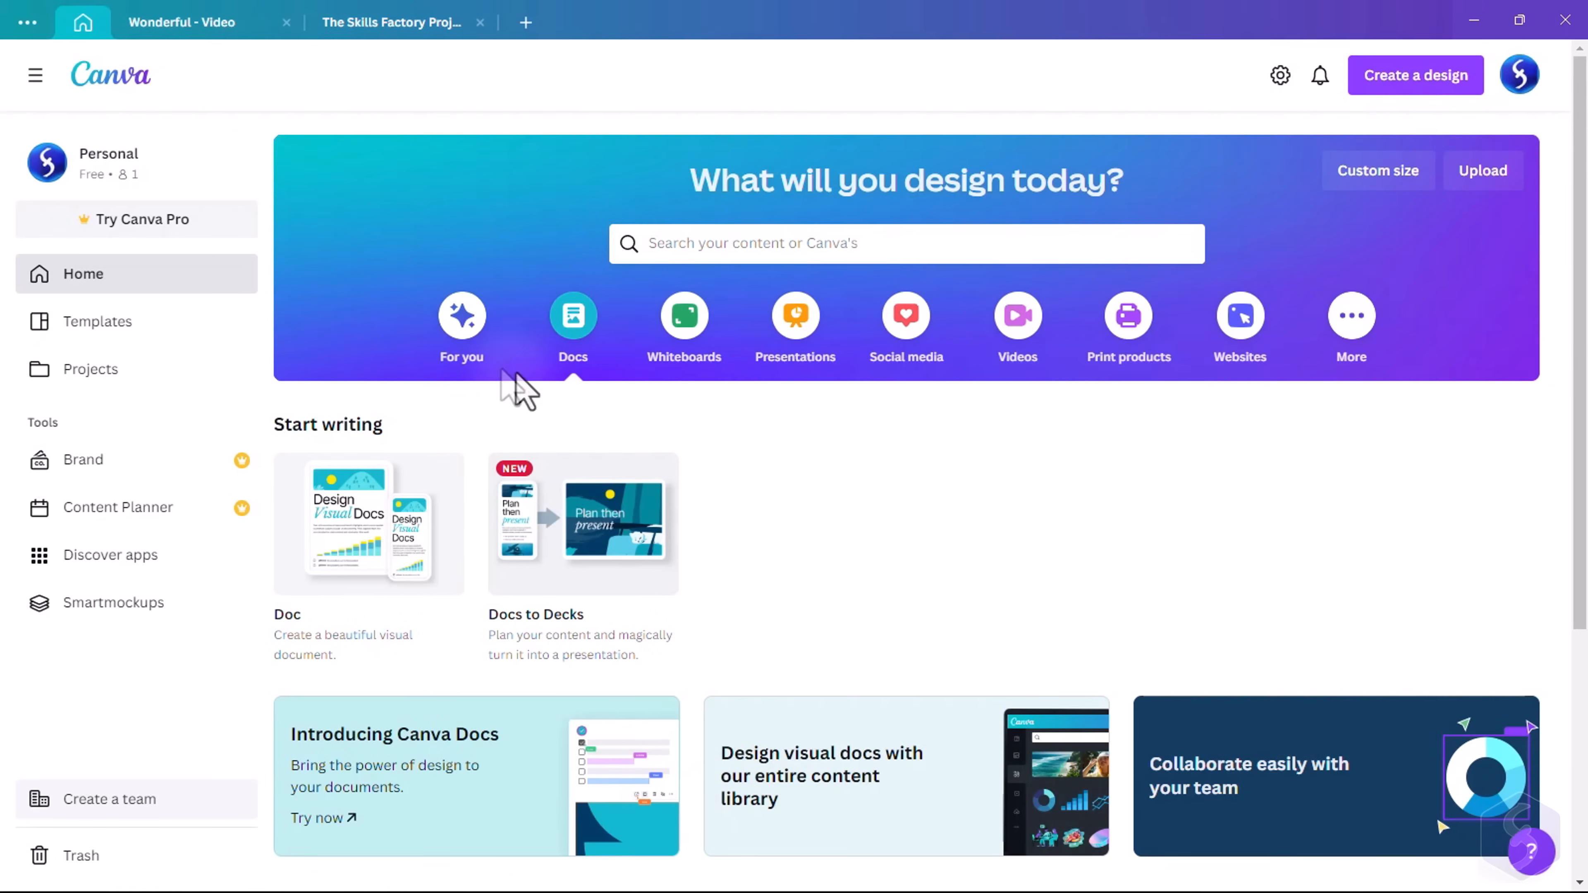
# Browse saved Projects, then bring up the Create a design options
pyautogui.click(91, 369)
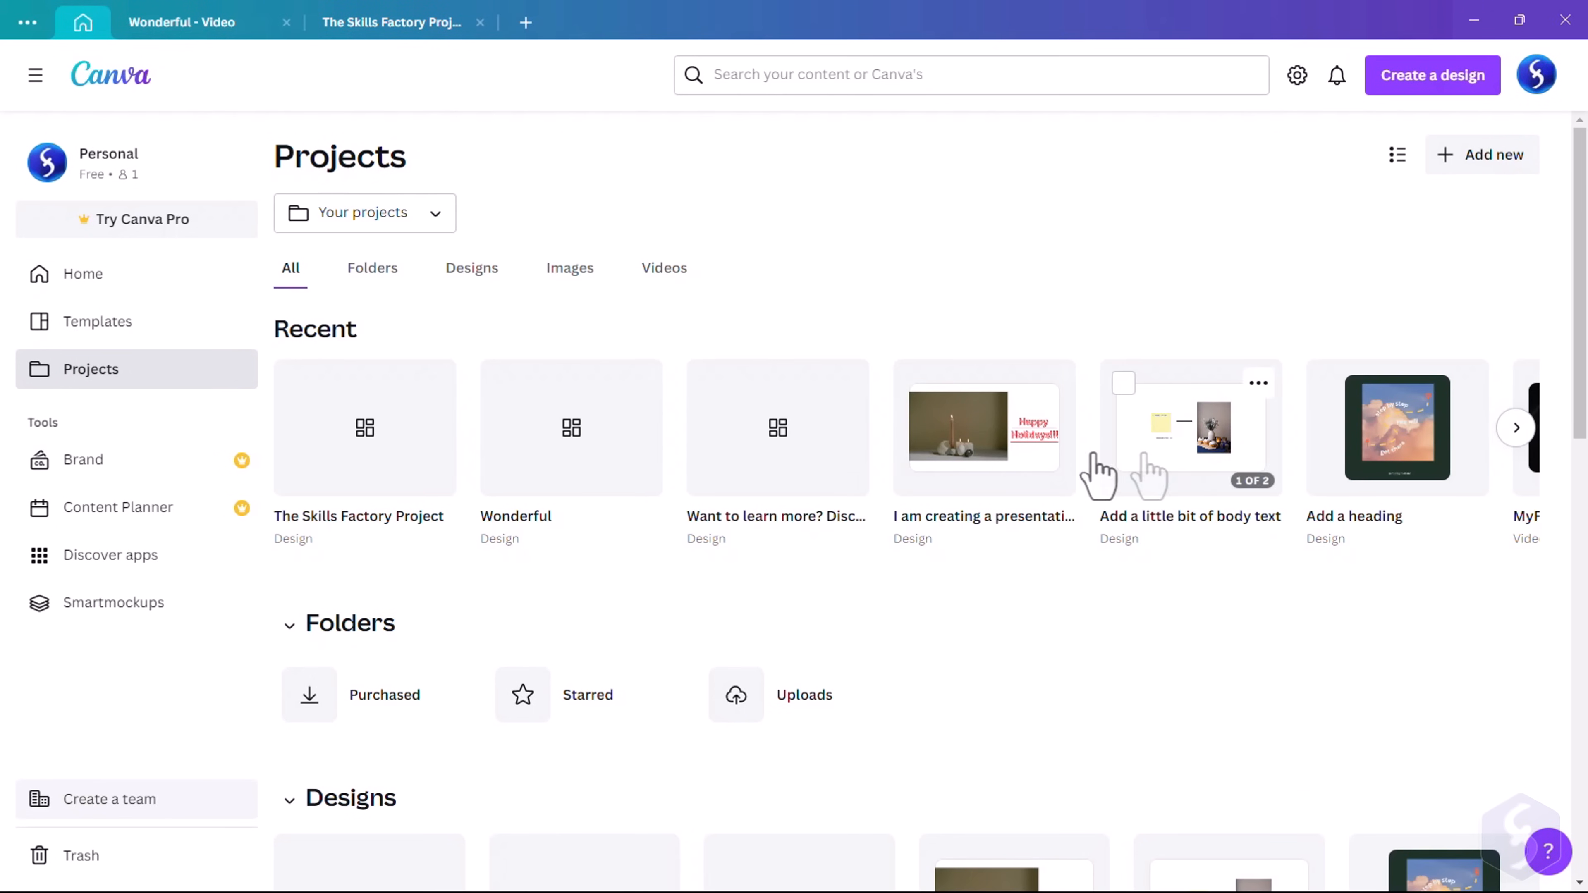
pyautogui.scroll(-3)
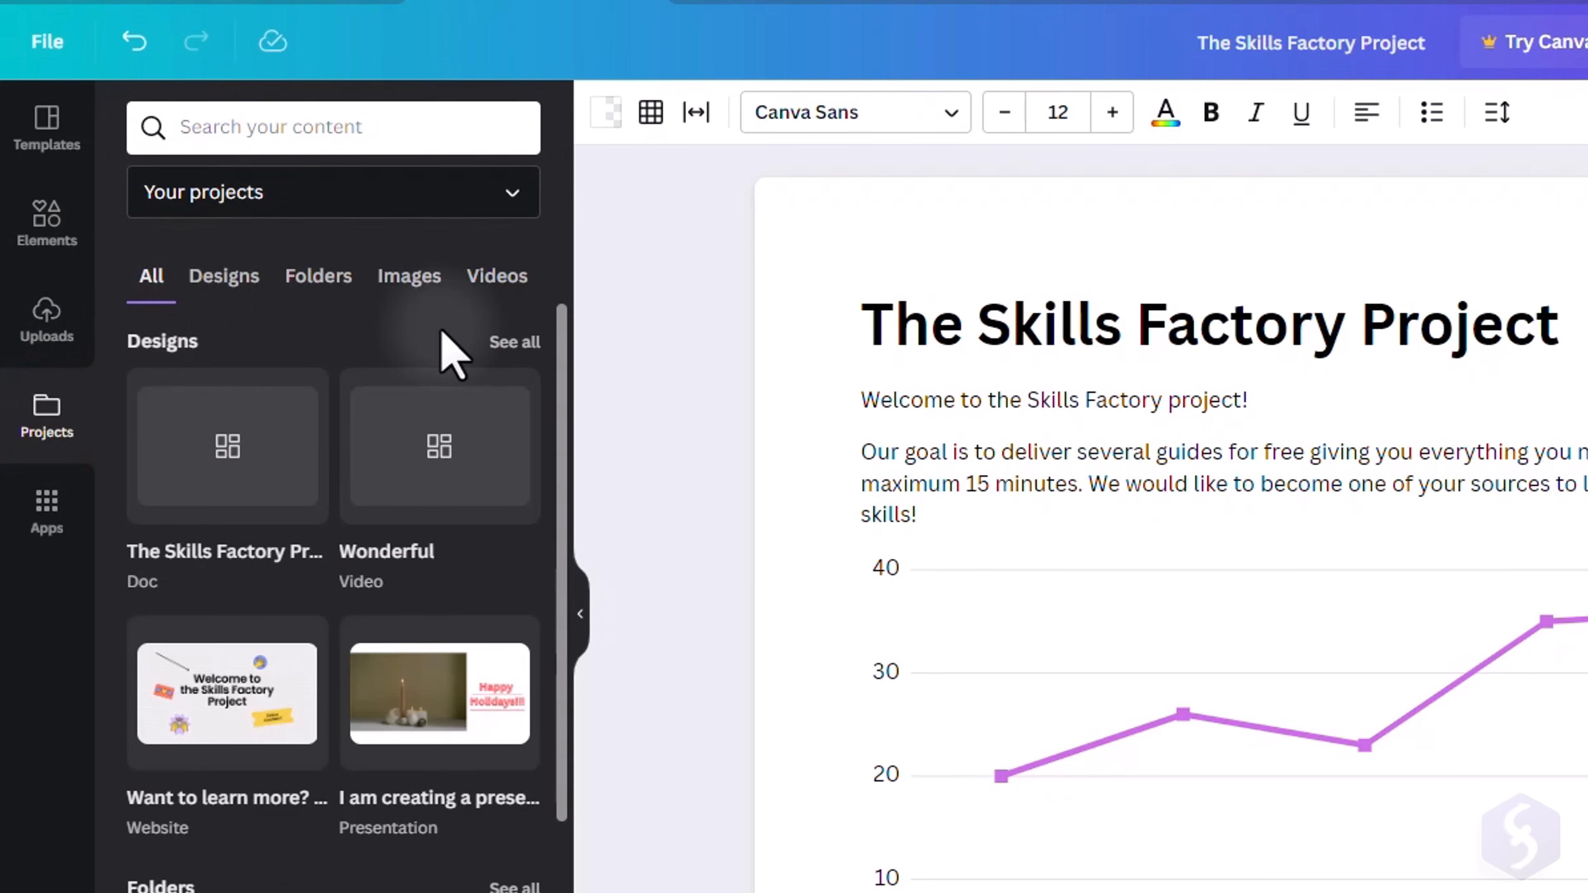
pyautogui.click(1408, 73)
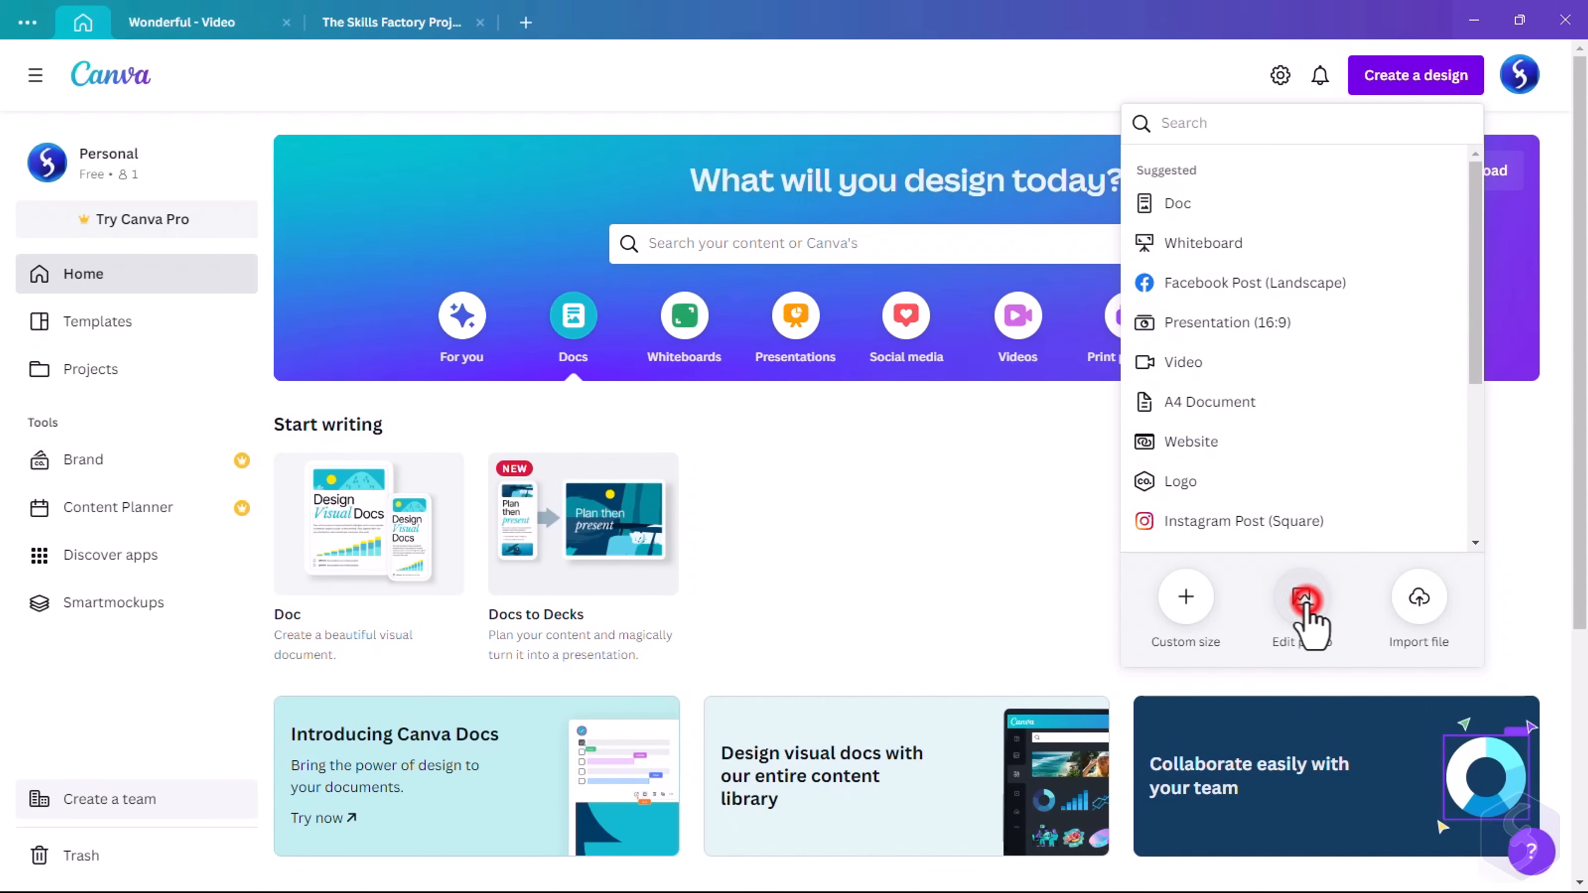
# Open the coastline JPG in Edit photo and warm its temperature with a slight tint
pyautogui.click(1301, 597)
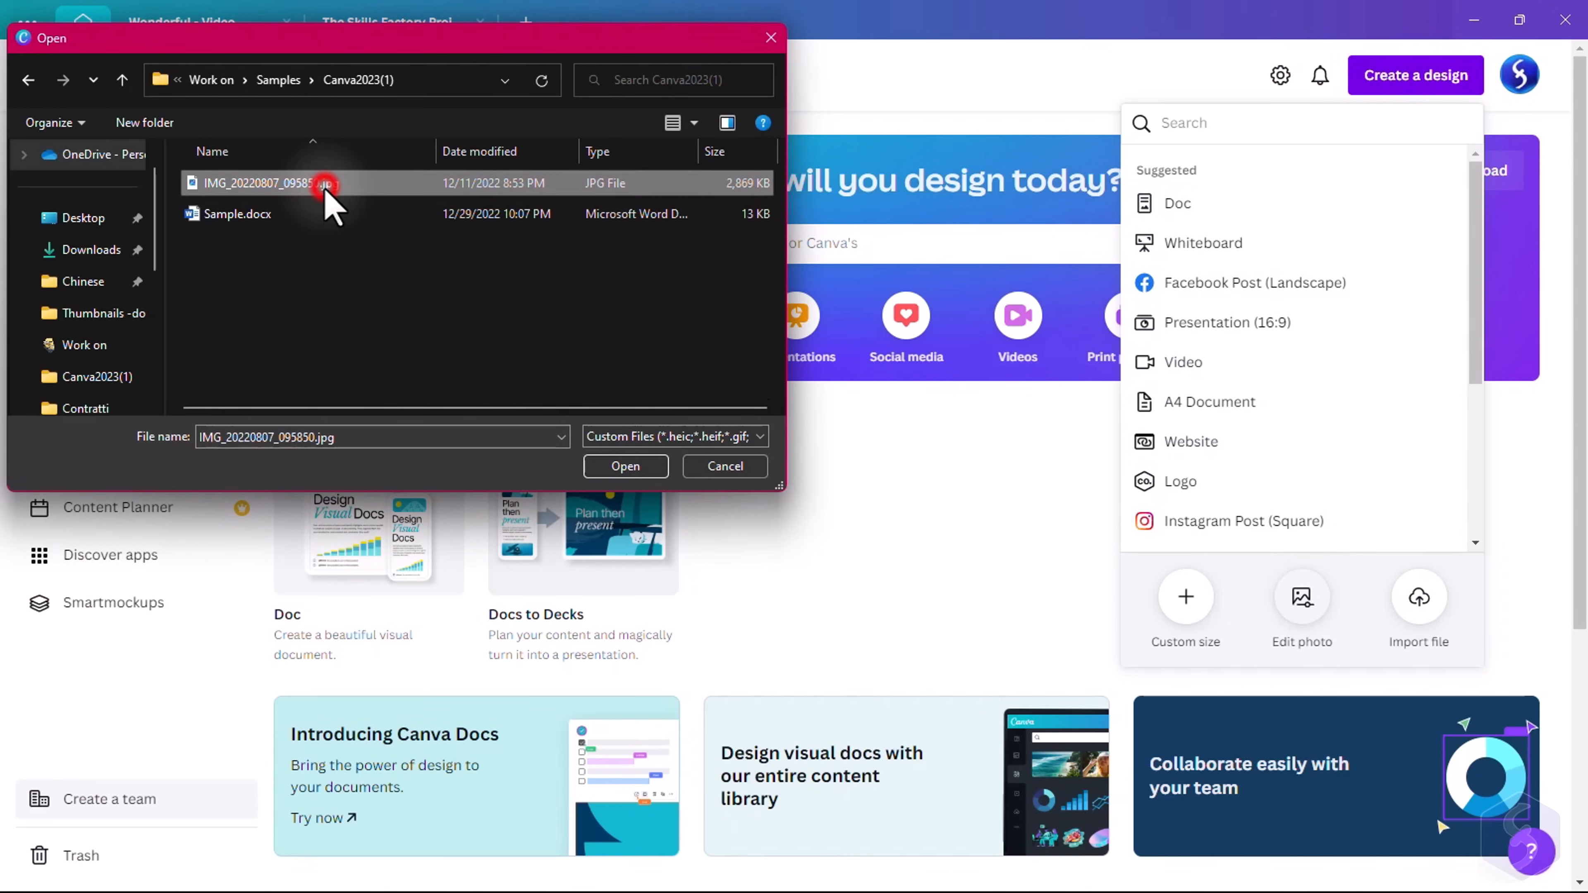
pyautogui.click(625, 466)
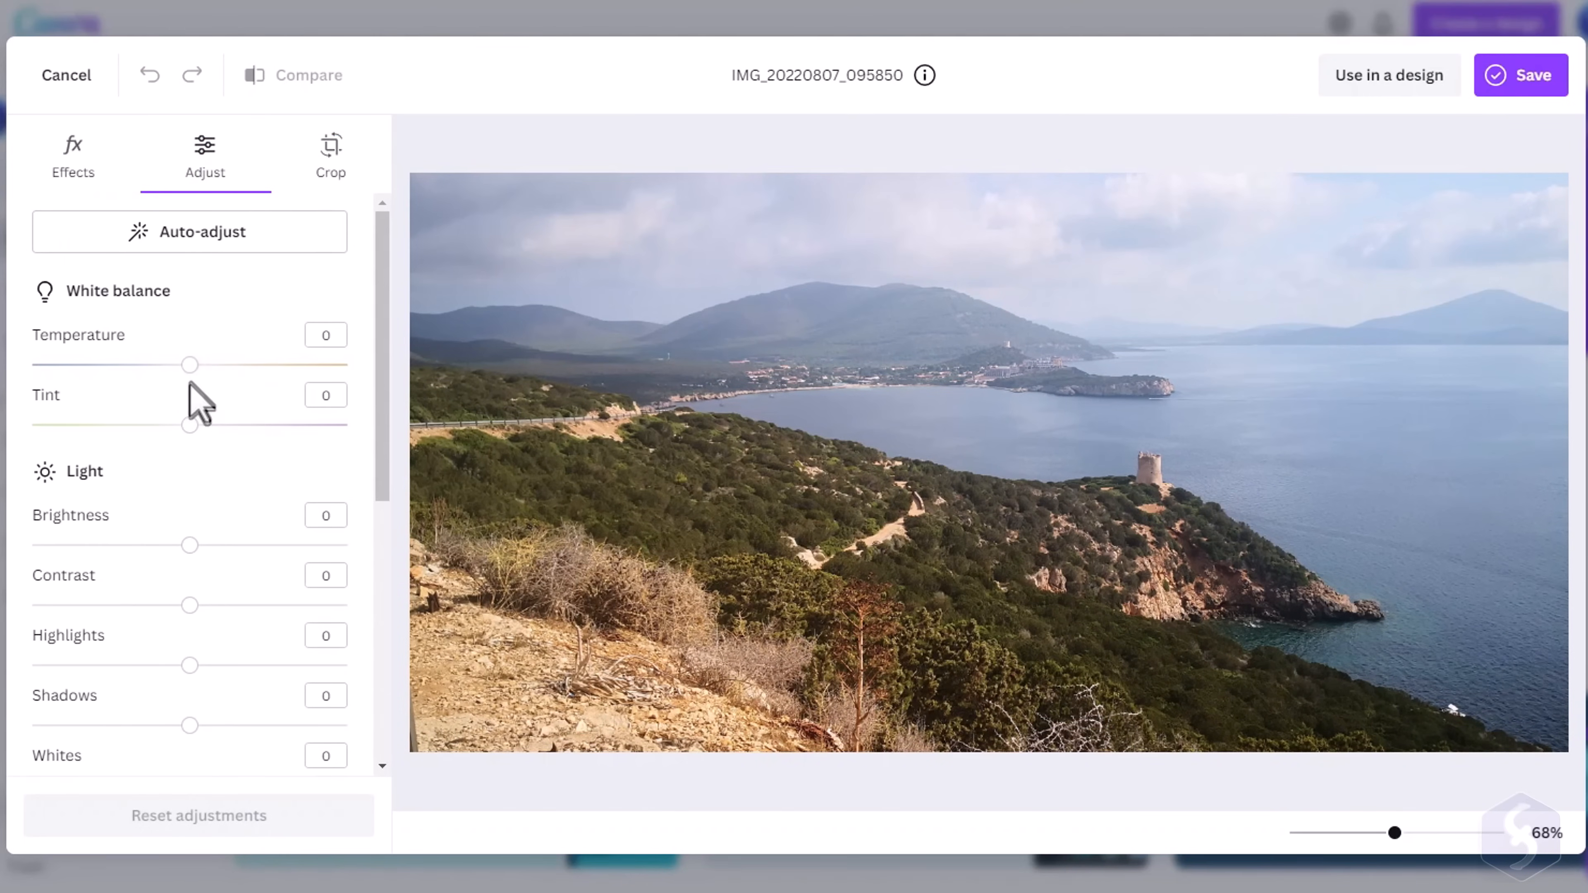
pyautogui.moveTo(185, 425); pyautogui.dragTo(206, 425)
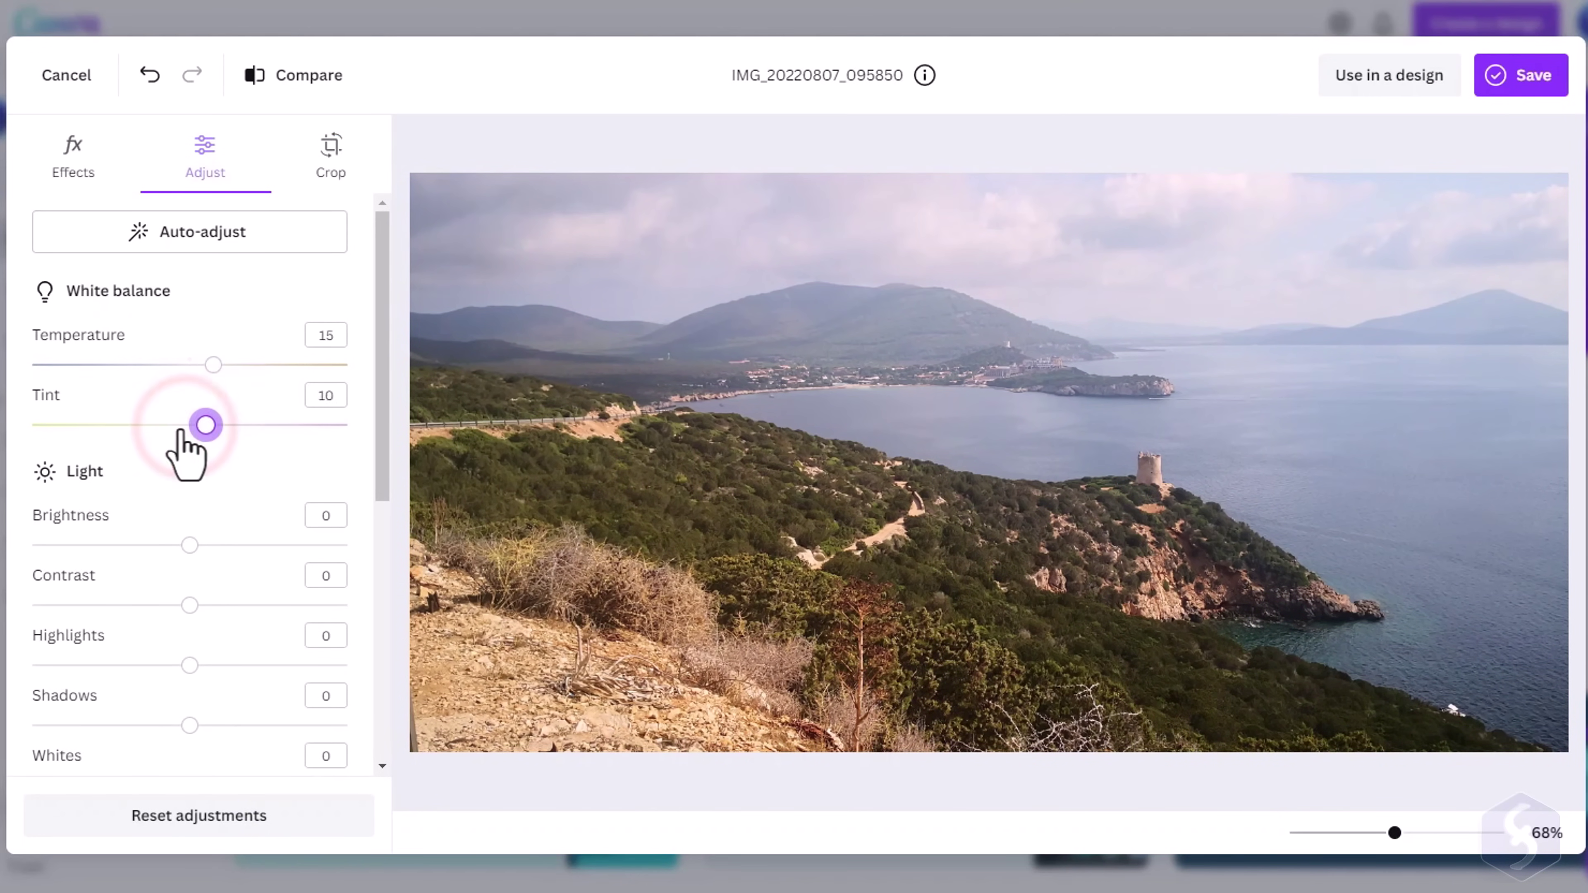
pyautogui.click(331, 148)
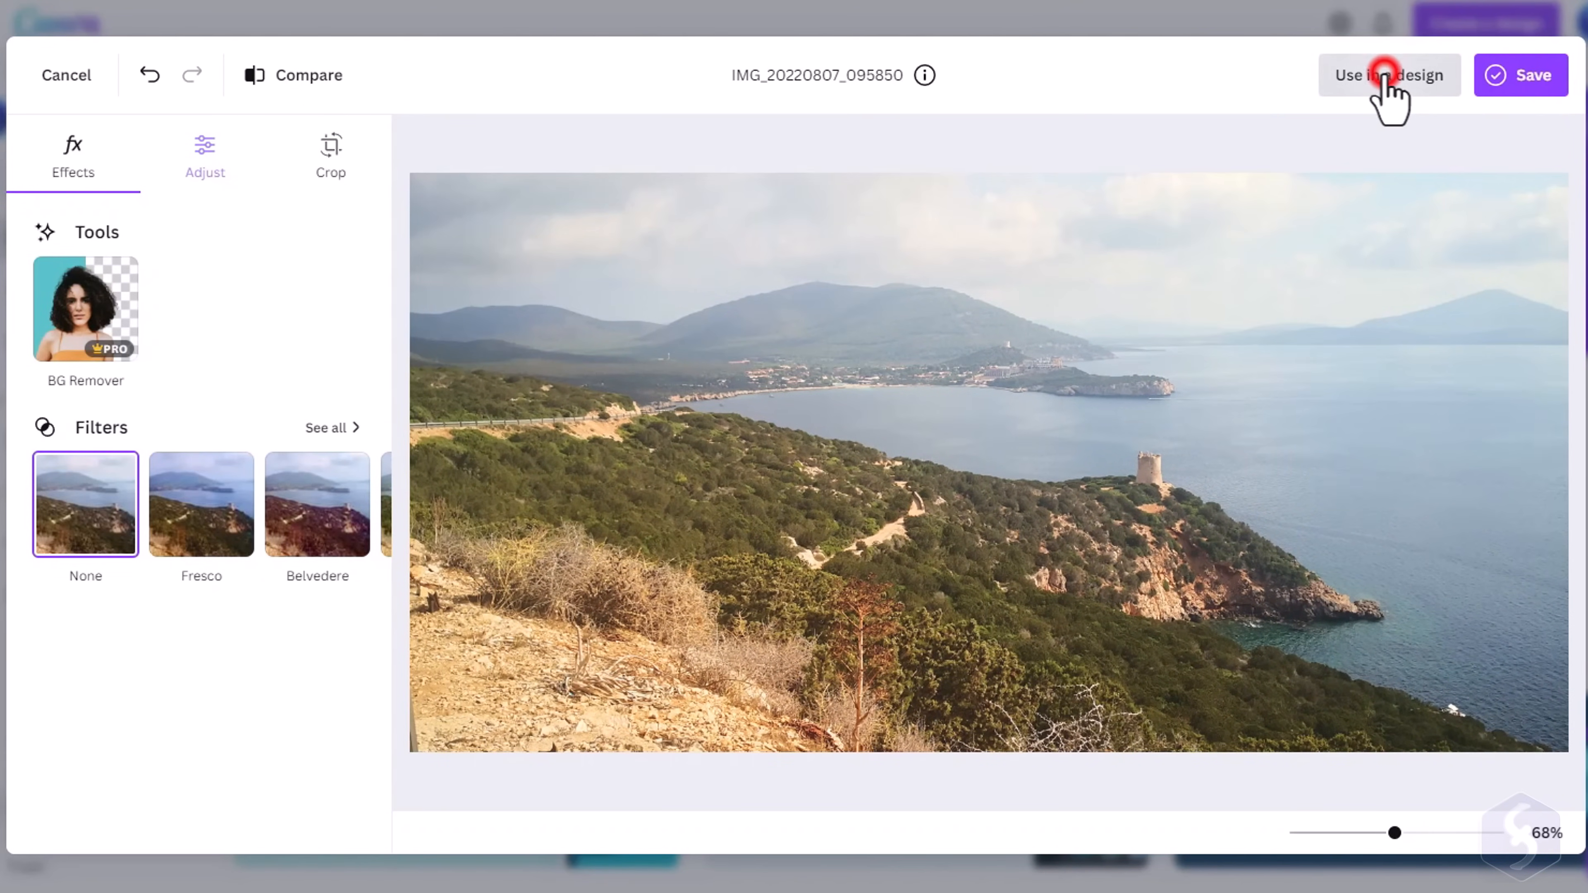
# Use the edited photo in a new design and save it
pyautogui.click(1382, 76)
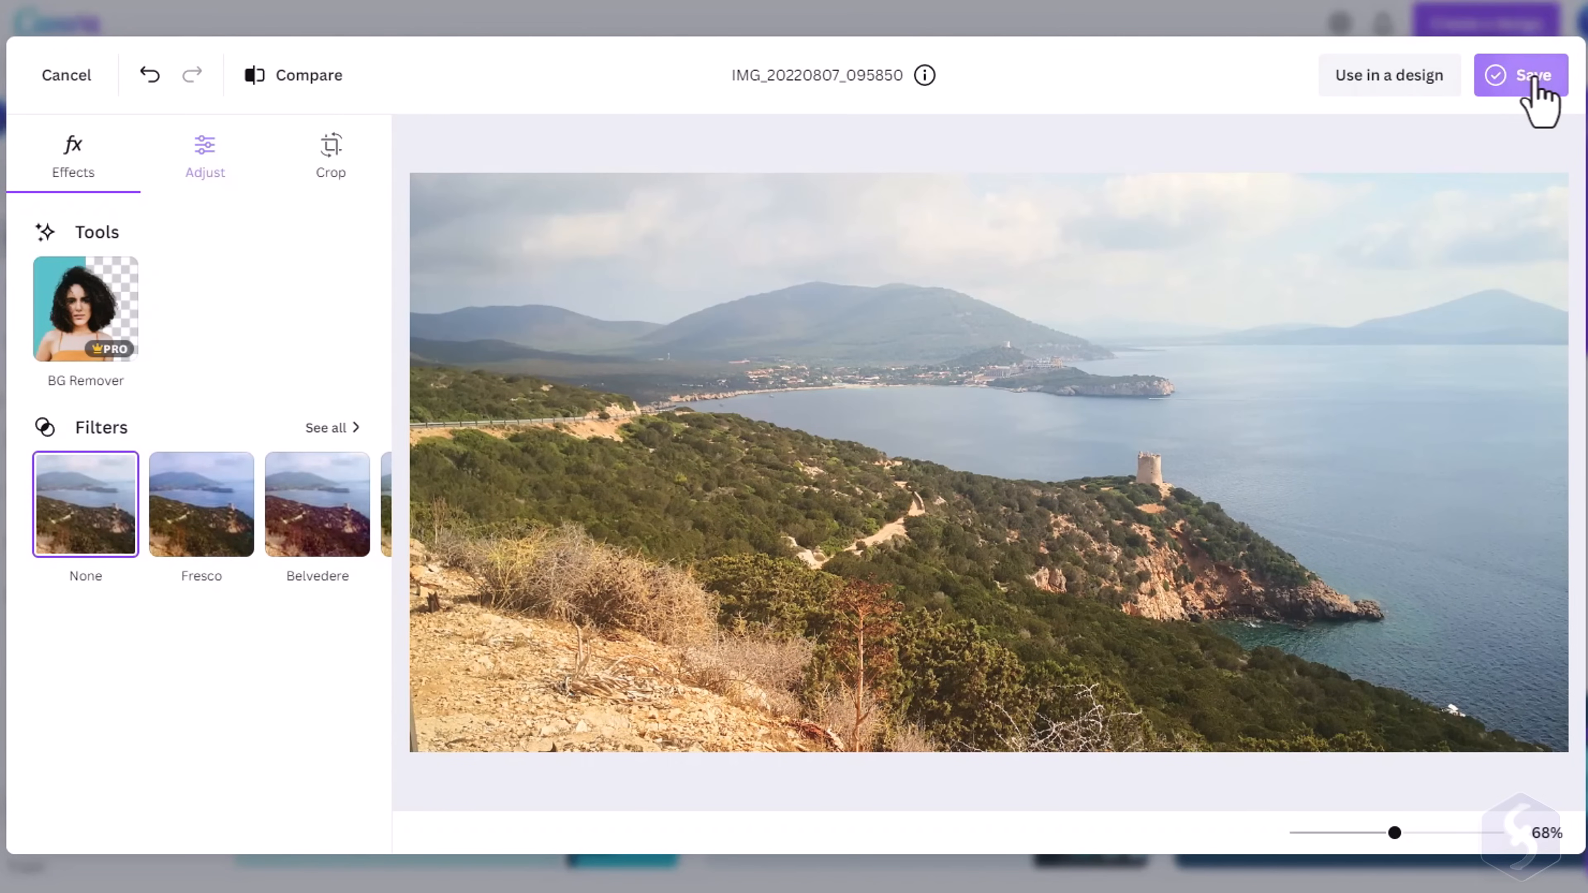
pyautogui.click(1531, 75)
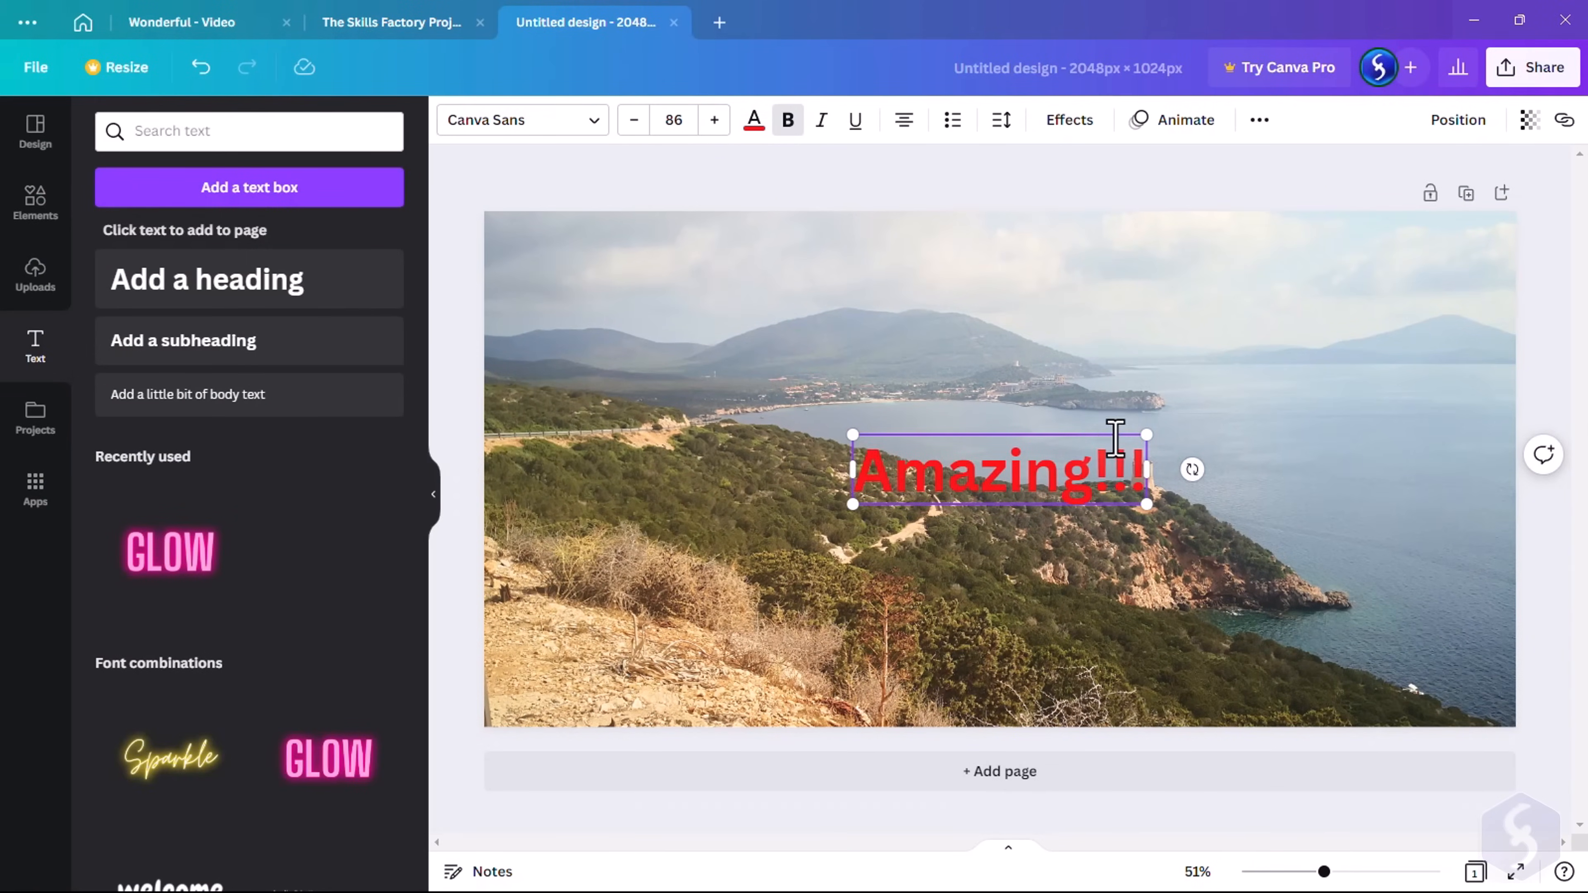
# Place the red Amazing!!! caption at the photo's upper right and style it with Echo after trying Splice
pyautogui.moveTo(998, 468); pyautogui.dragTo(1236, 294)
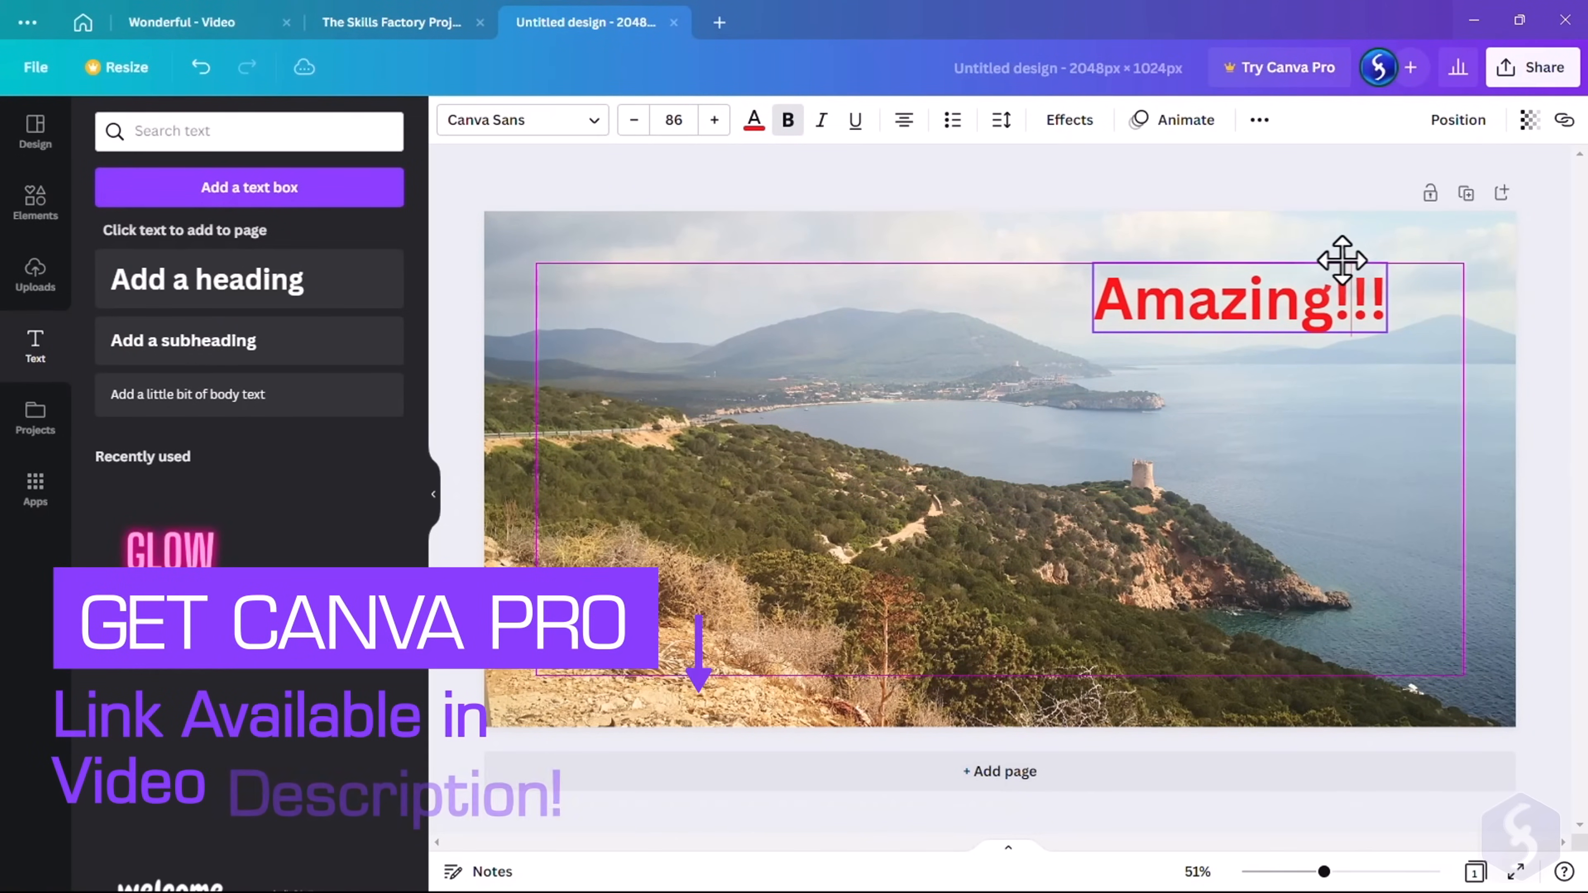
pyautogui.click(1069, 120)
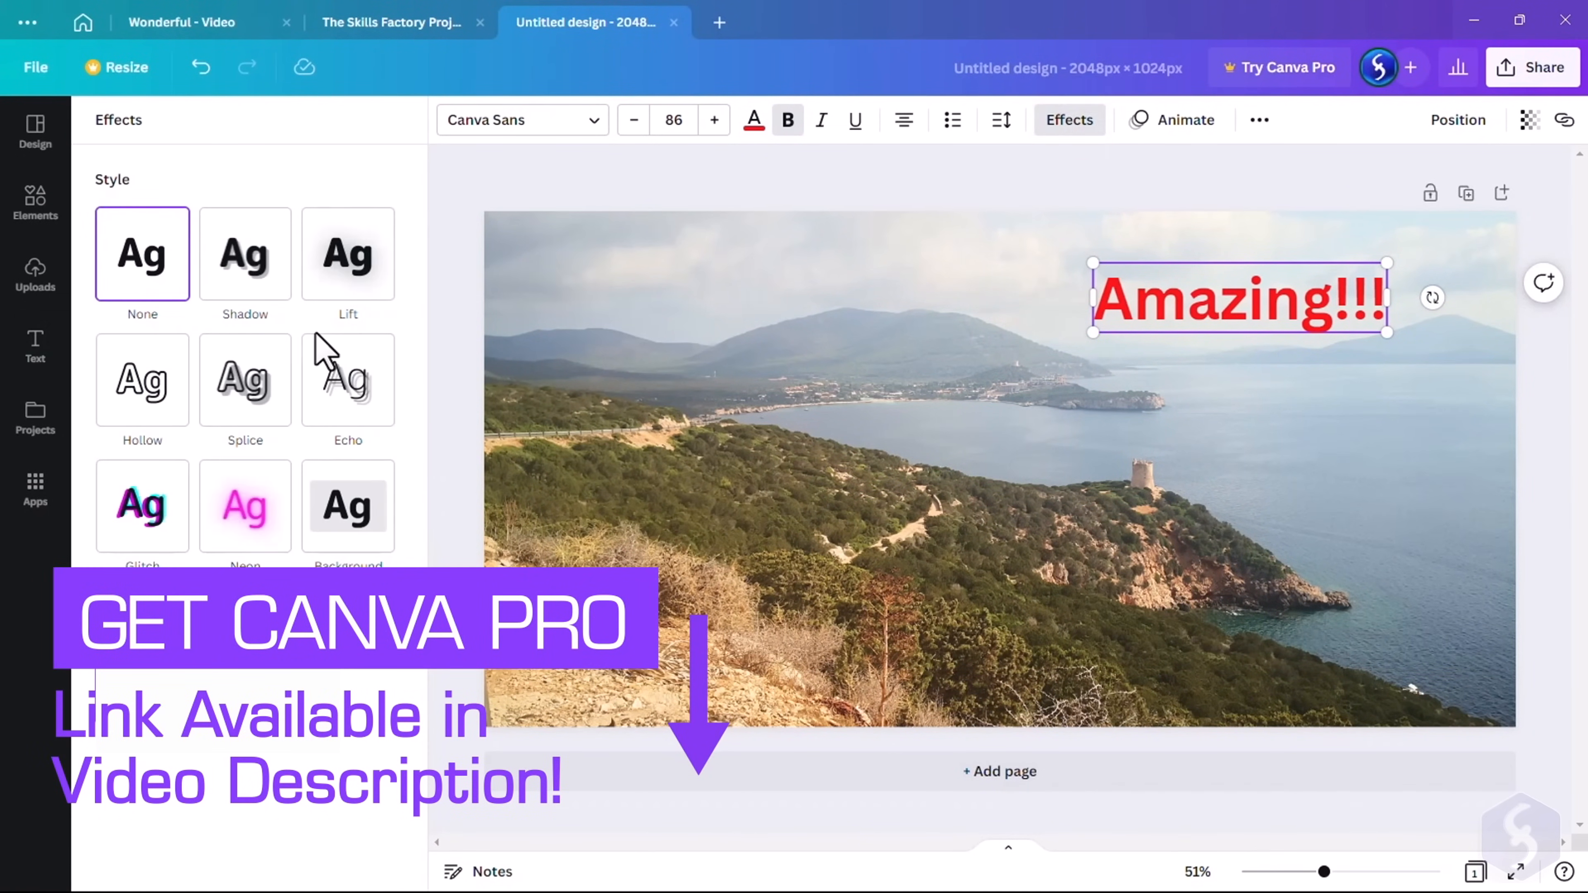
pyautogui.click(245, 380)
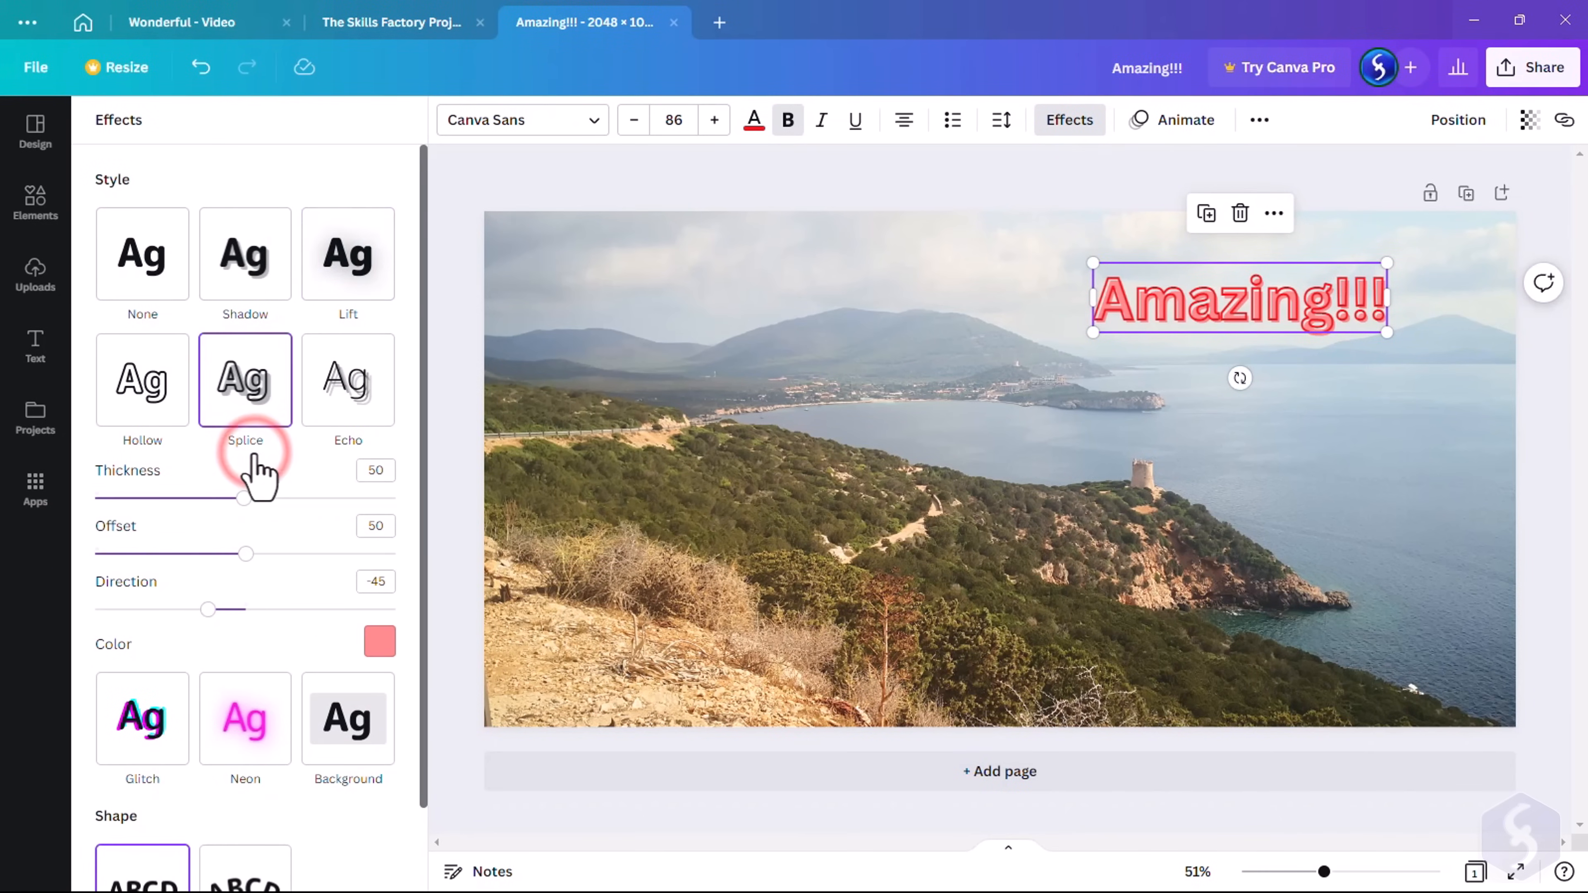
pyautogui.click(347, 381)
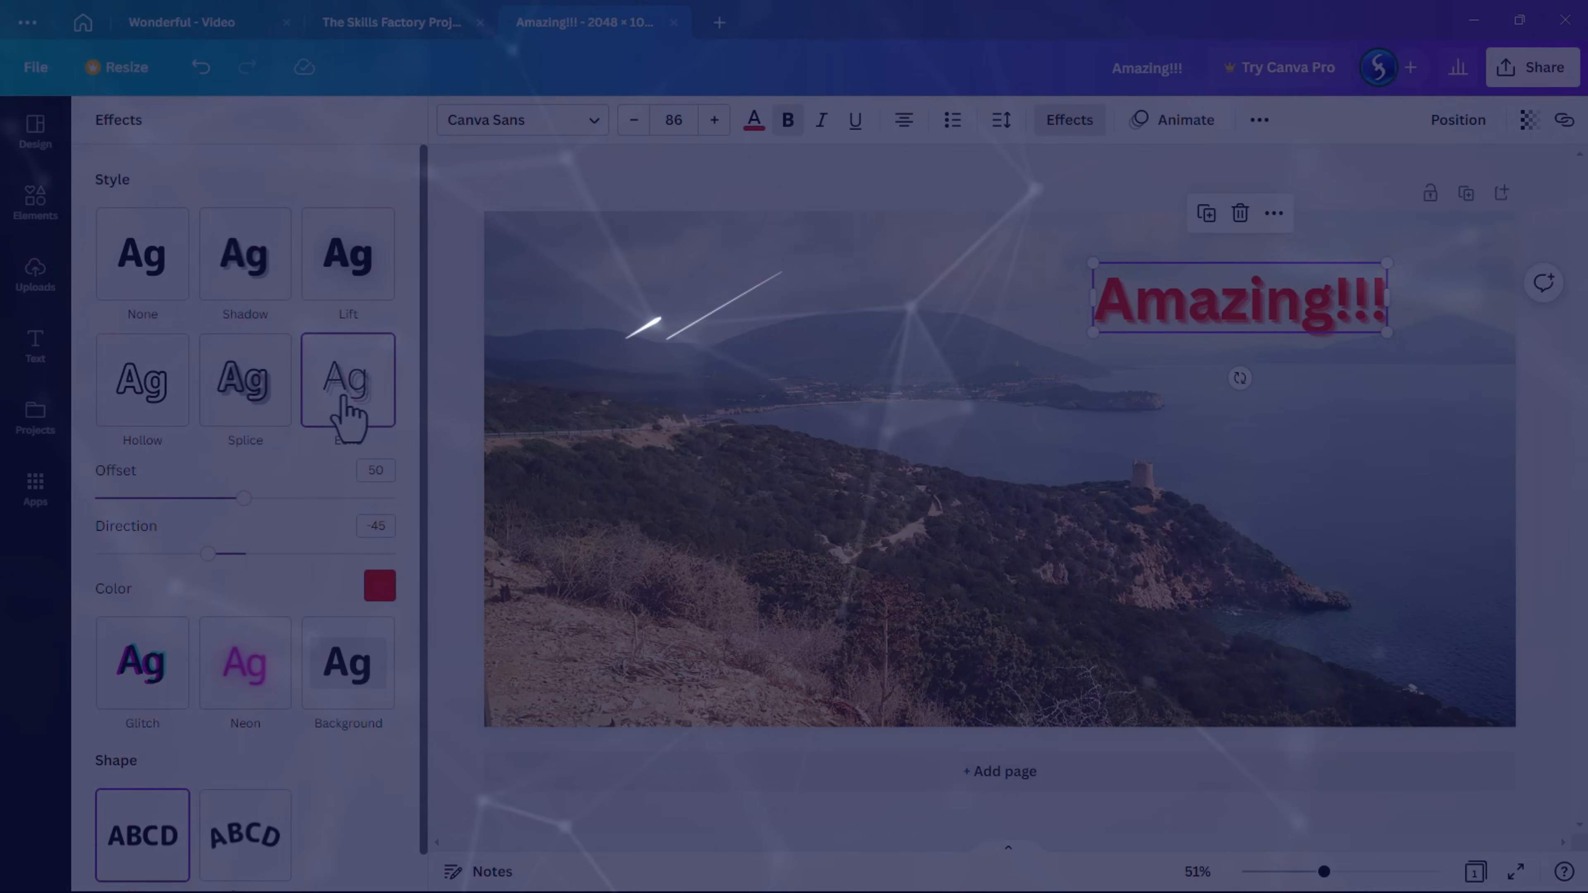